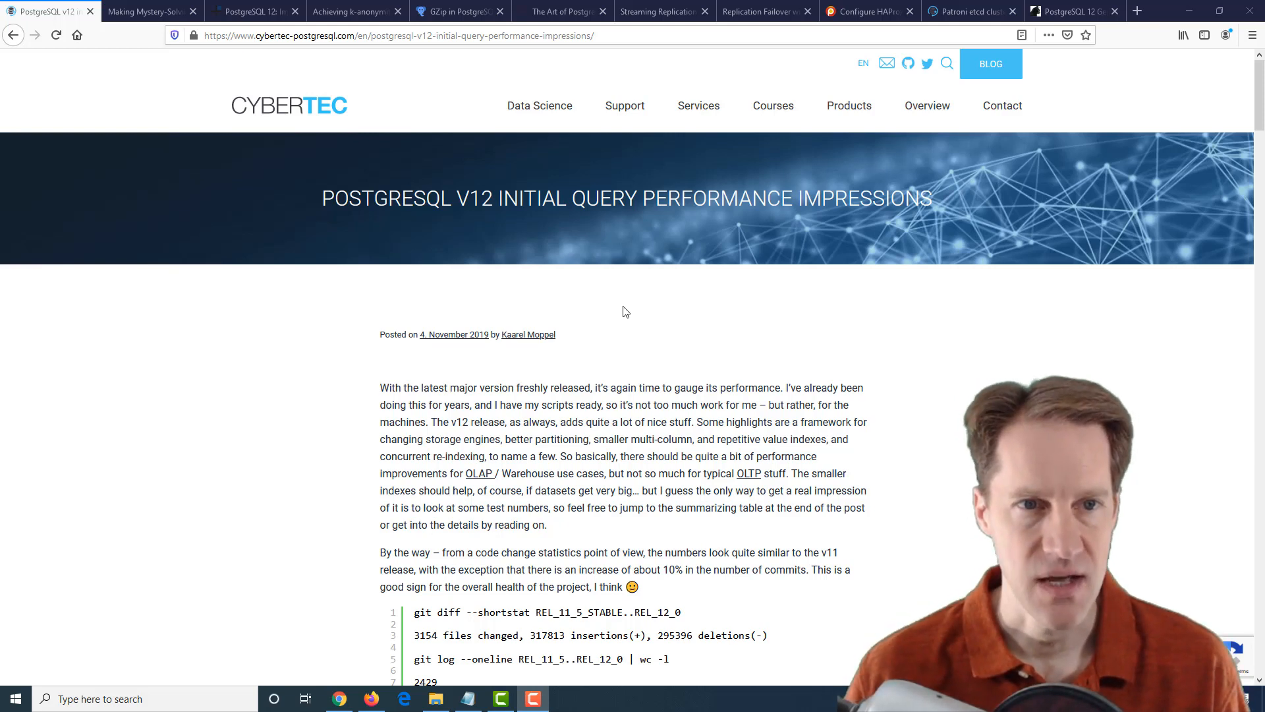
Scroll the Cybertec article from its intro past Test Queries and hardware down to the v11-vs-v12 Results table.
{"action": "scroll", "scroll_direction": "down", "scroll_amount": 3}
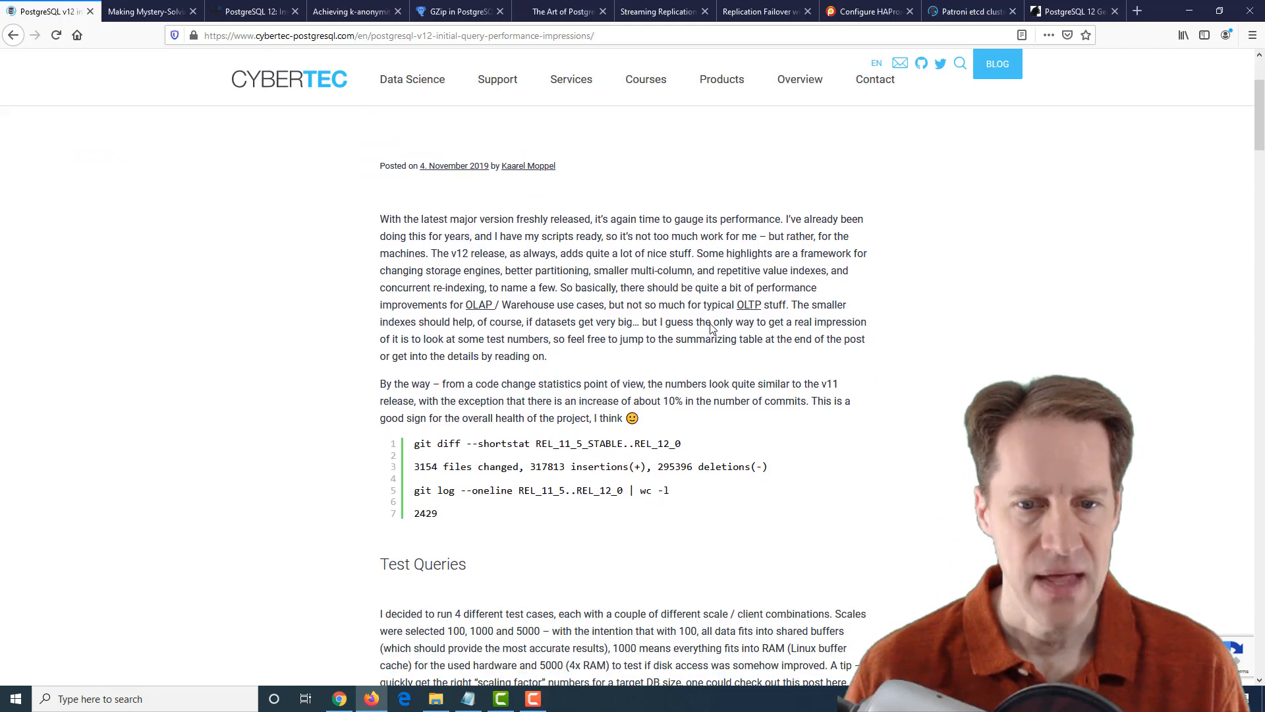
{"action": "scroll", "scroll_direction": "down", "scroll_amount": 3}
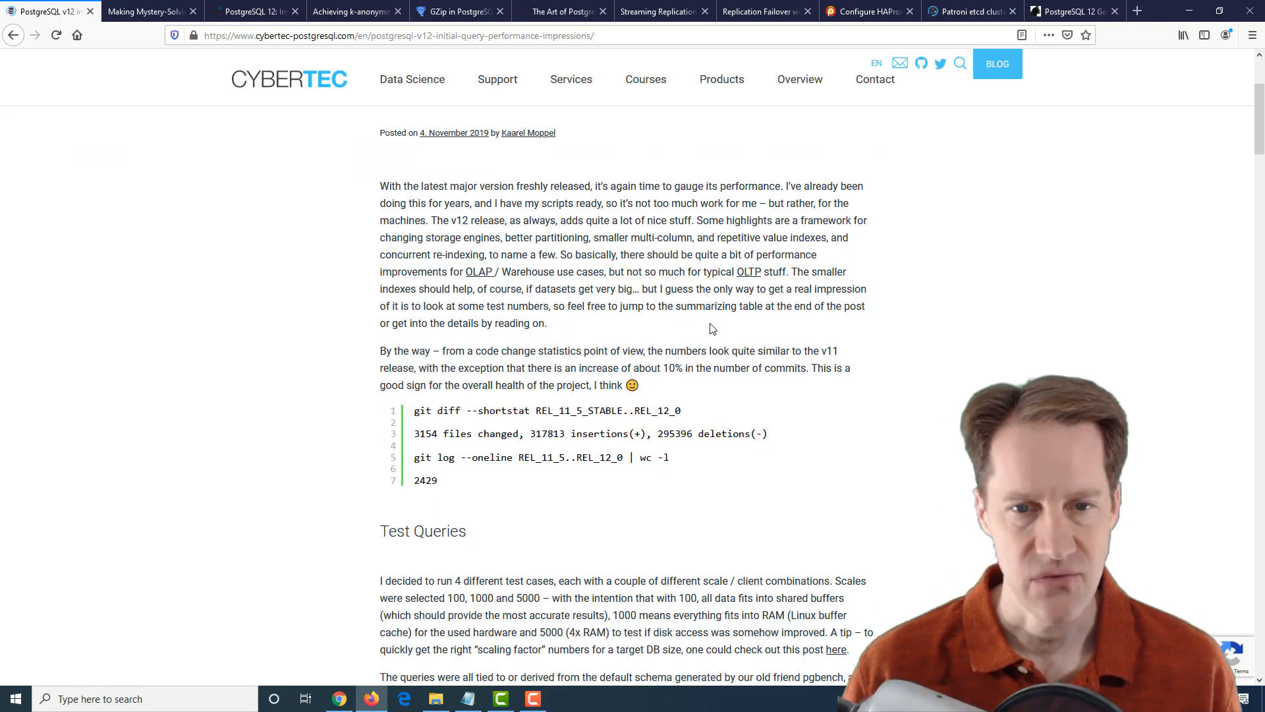
{"action": "mouse_move", "coordinate": [620, 279]}
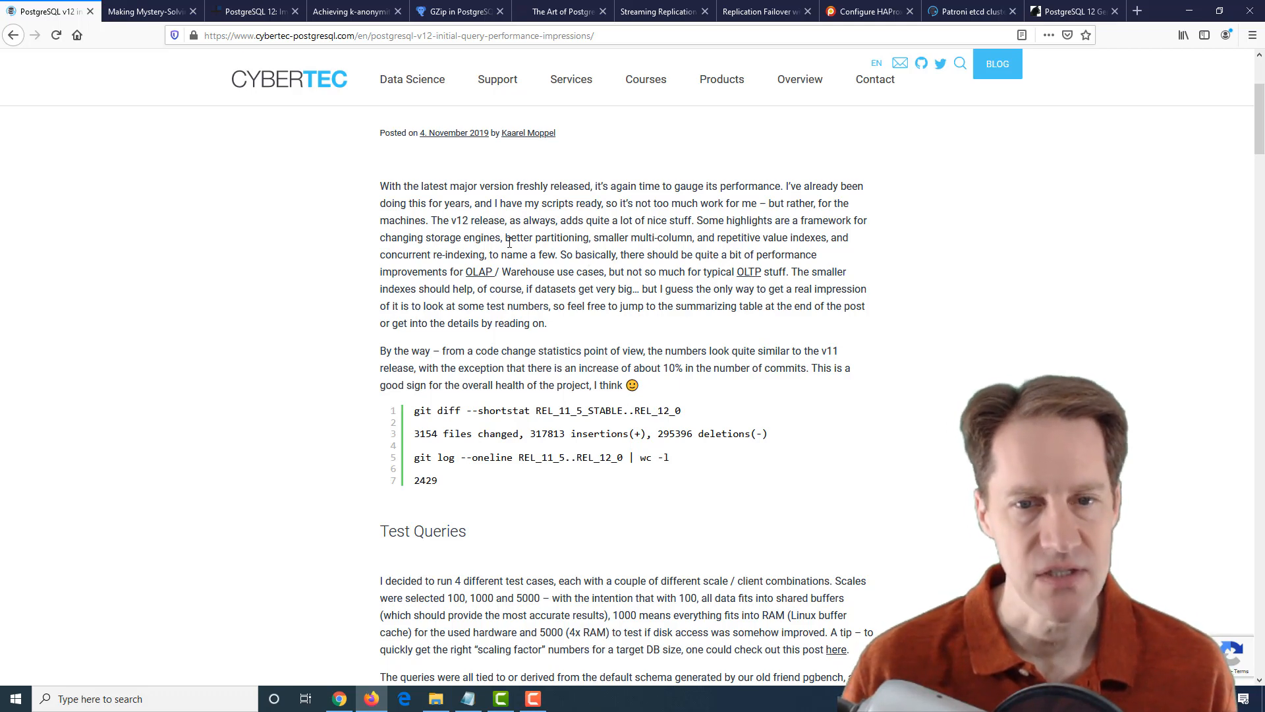
{"action": "scroll", "scroll_direction": "down", "scroll_amount": 3}
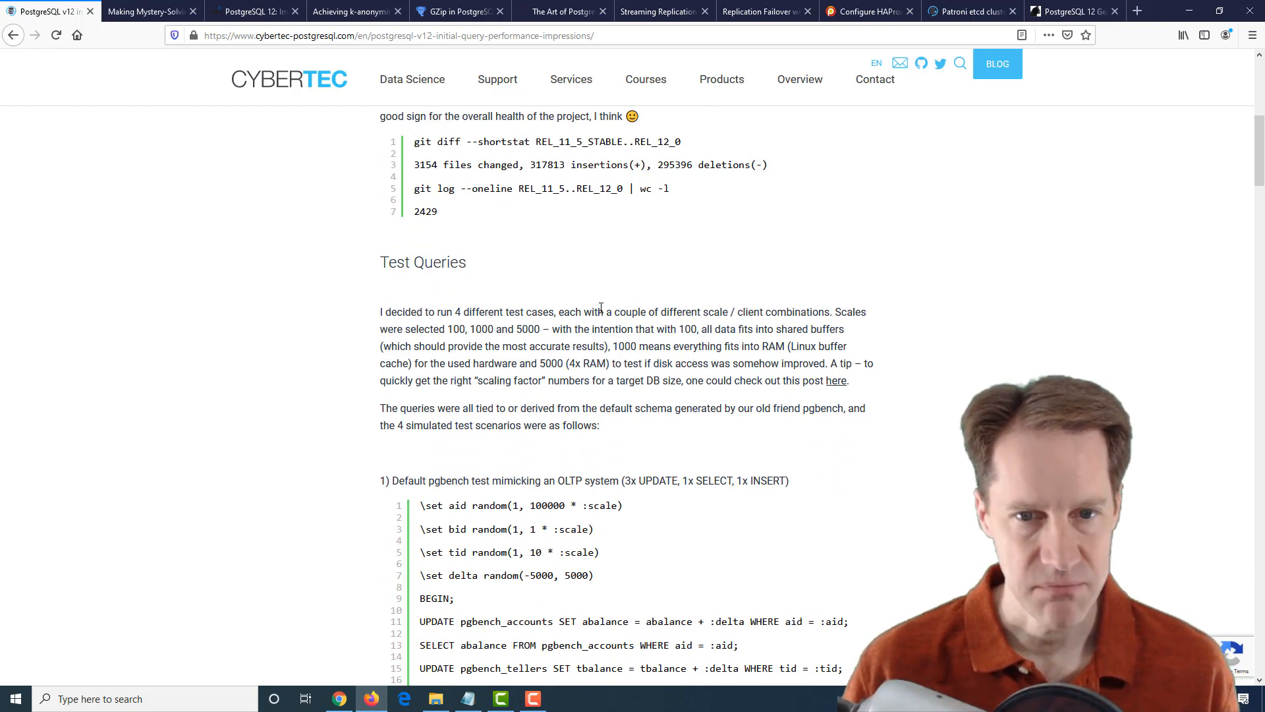
{"action": "scroll", "scroll_direction": "down", "scroll_amount": 3}
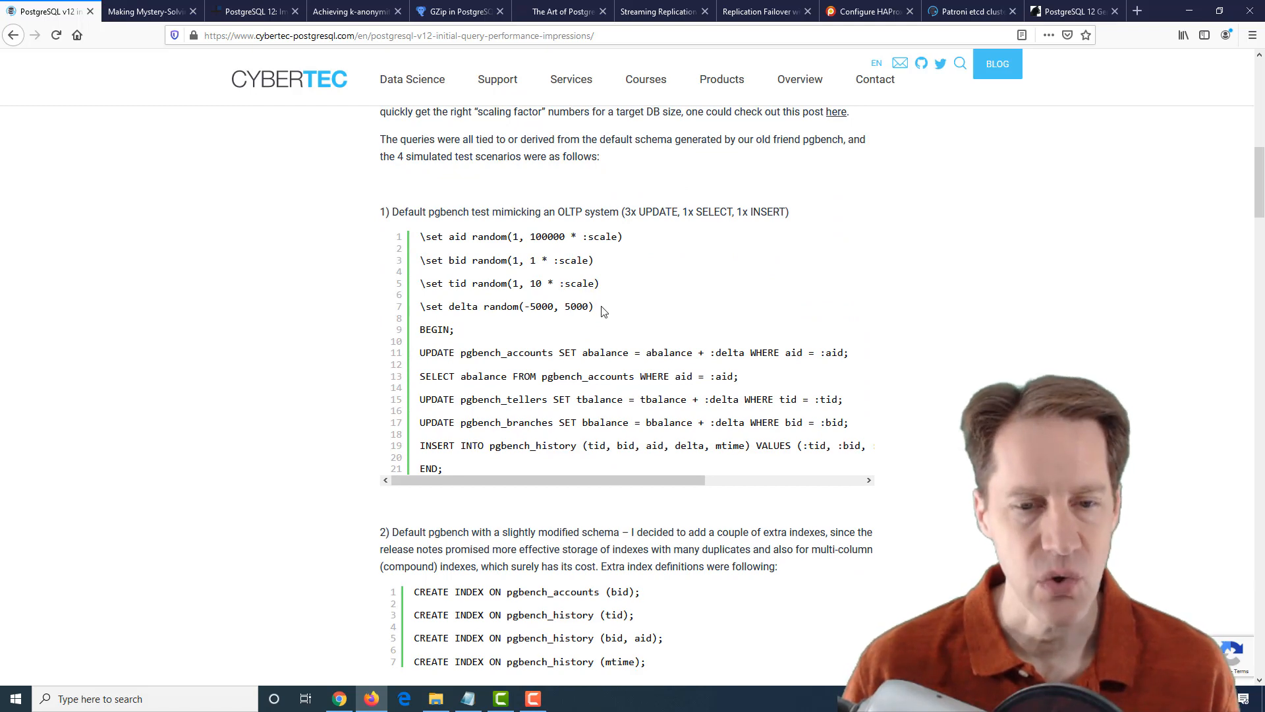
{"action": "scroll", "scroll_direction": "down", "scroll_amount": 3}
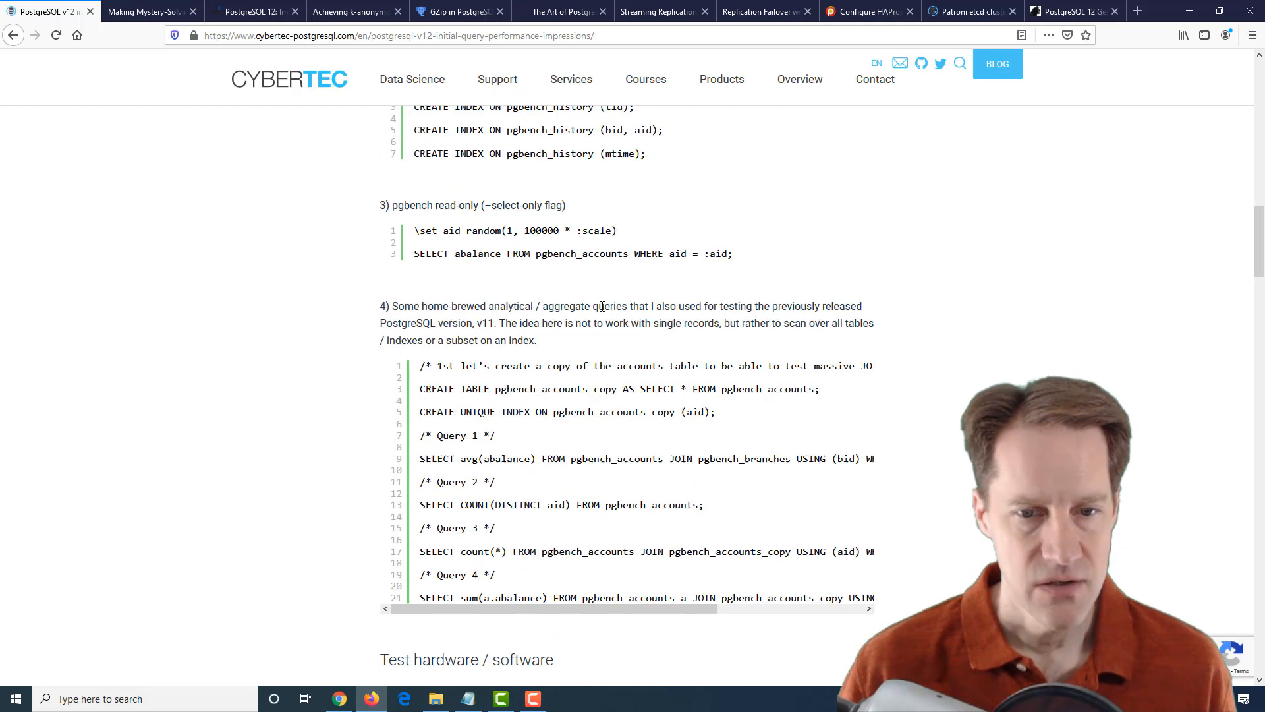
{"action": "scroll", "scroll_direction": "down", "scroll_amount": 3}
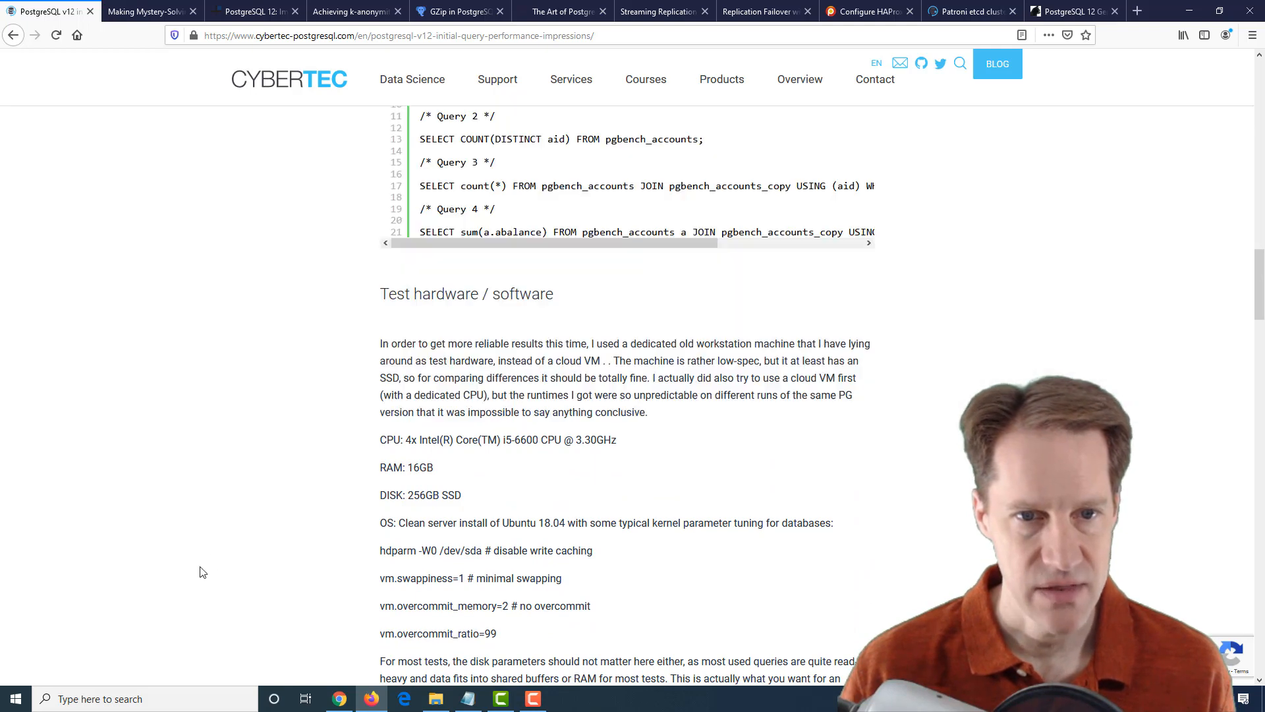
{"action": "mouse_move", "coordinate": [315, 383]}
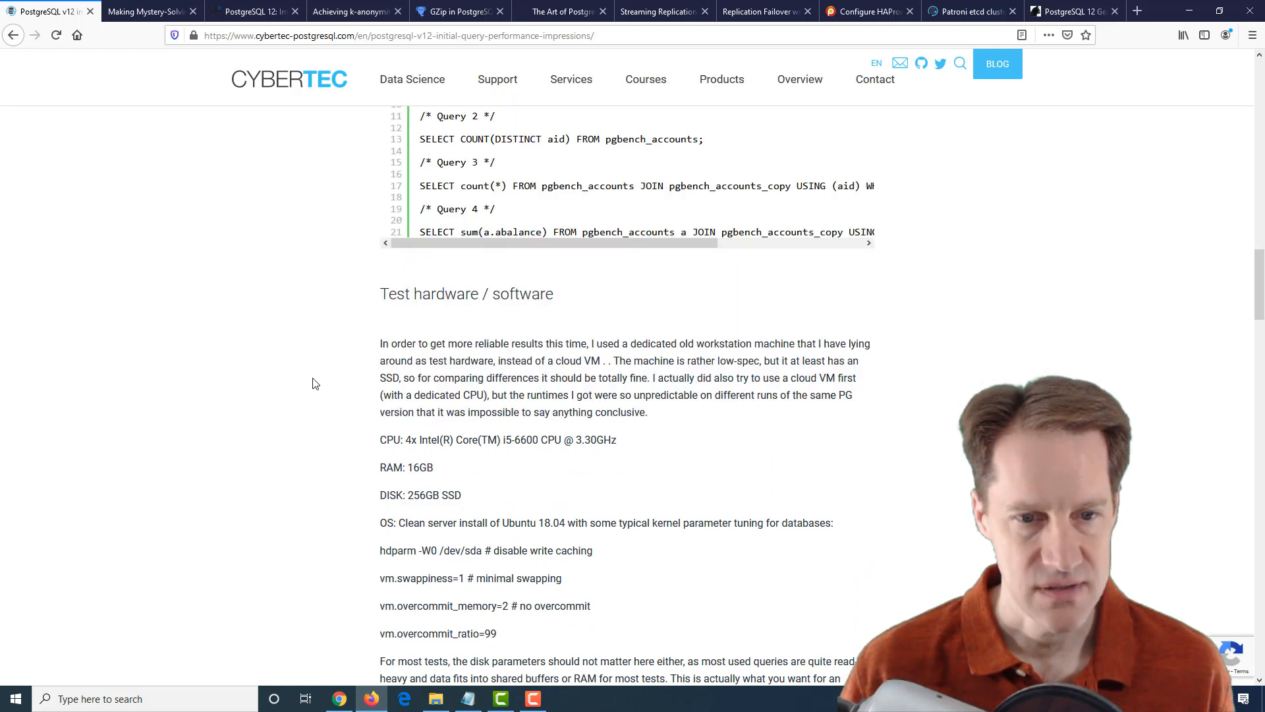
{"action": "scroll", "scroll_direction": "down", "scroll_amount": 3}
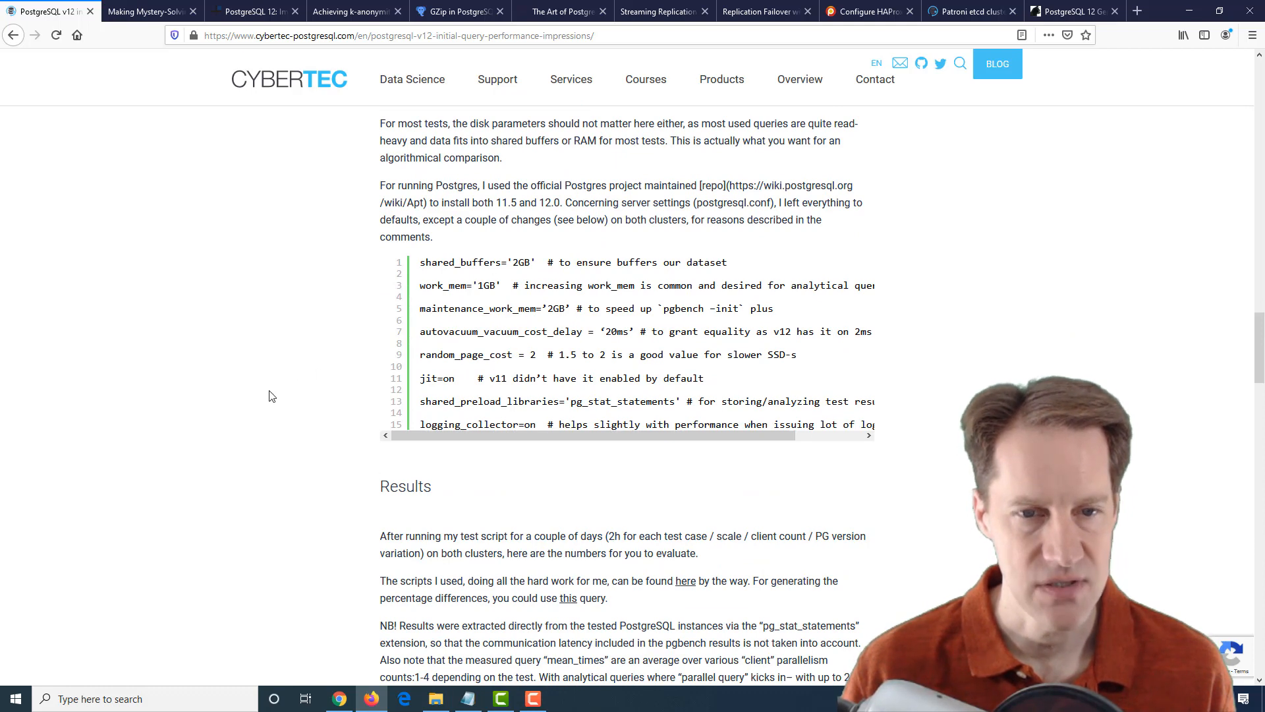
{"action": "scroll", "scroll_direction": "down", "scroll_amount": 3}
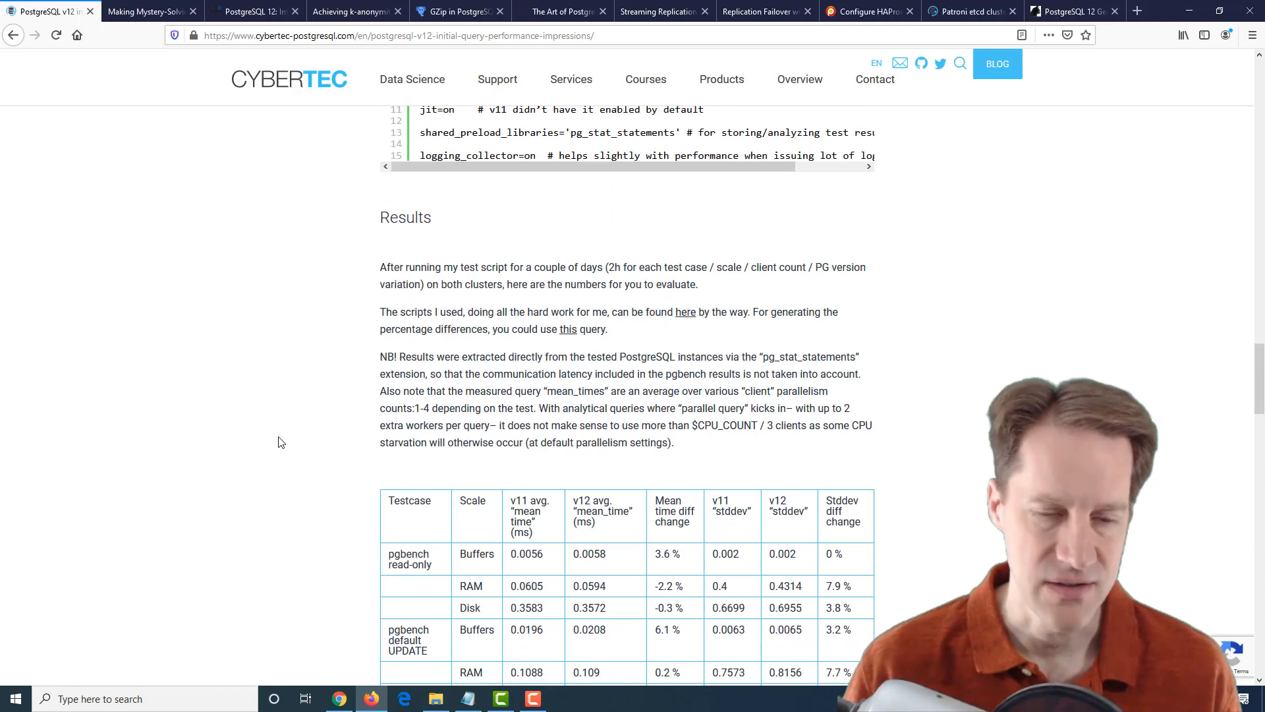
{"action": "scroll", "scroll_direction": "down", "scroll_amount": 3}
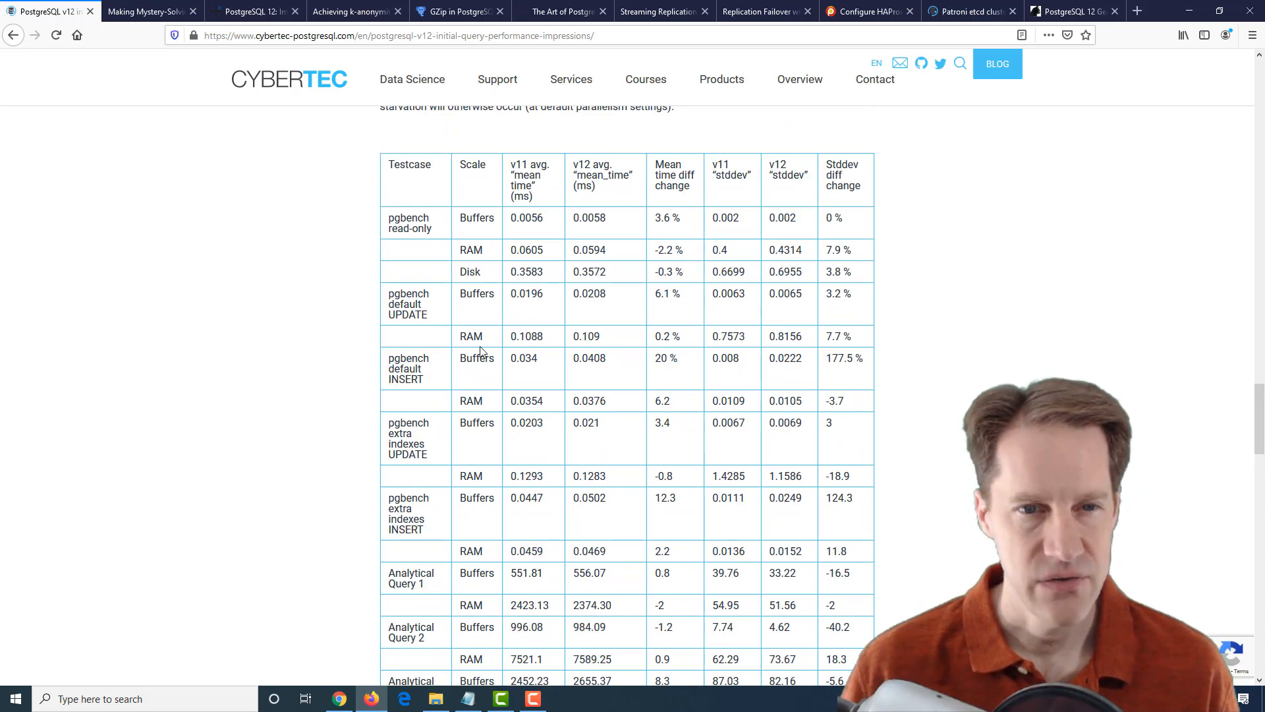
{"action": "mouse_move", "coordinate": [480, 330]}
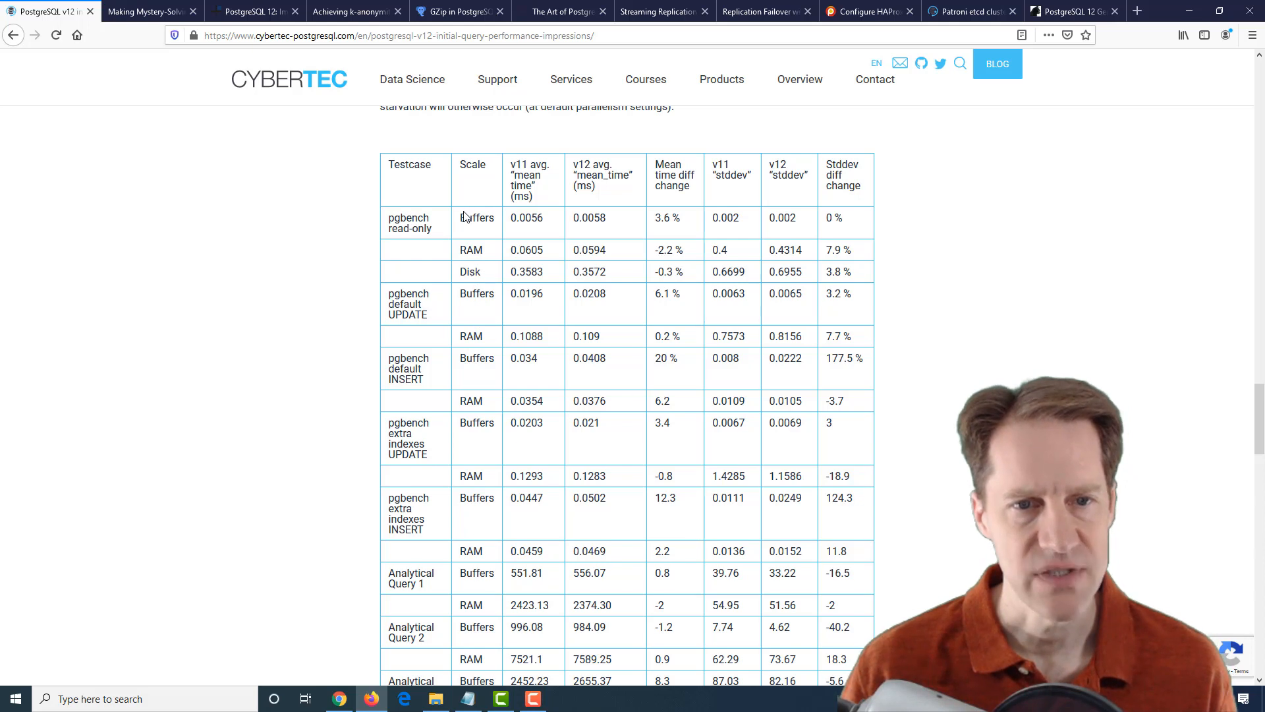
{"action": "mouse_move", "coordinate": [475, 252]}
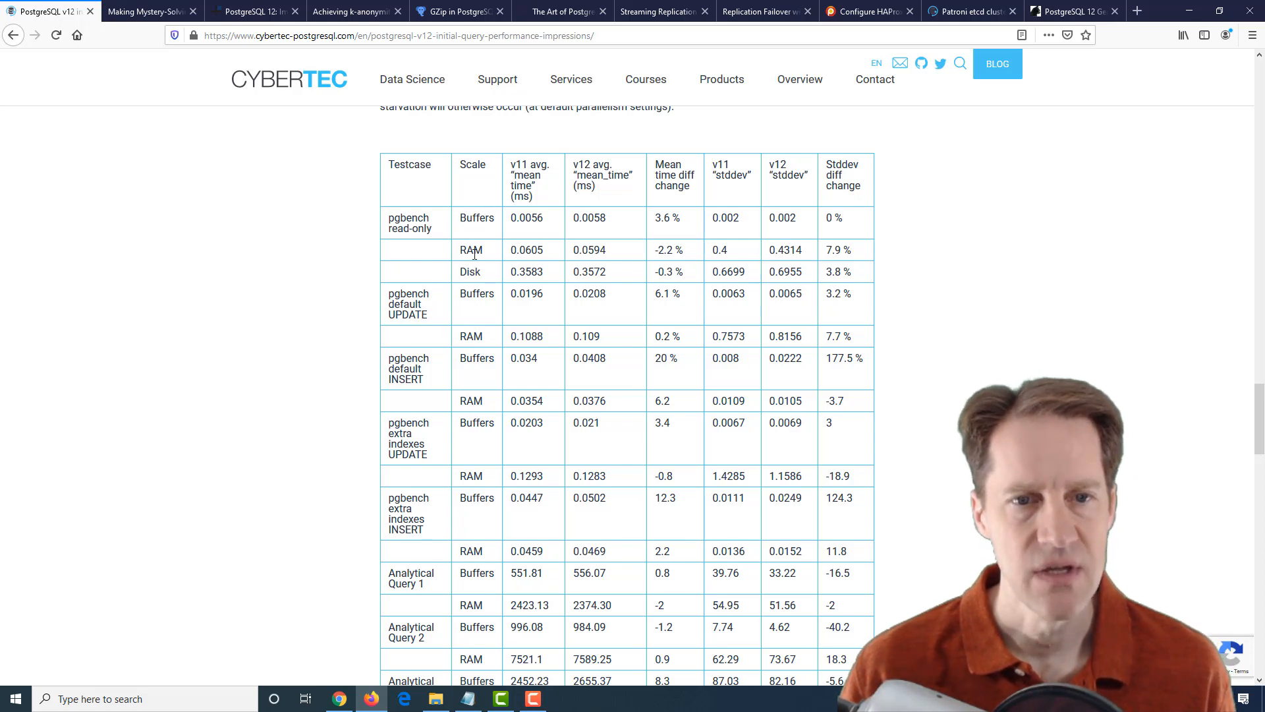
Highlight RAM and the -2.2 % time change in the pgbench read-only row of the results table.
{"action": "double_click", "coordinate": [471, 249]}
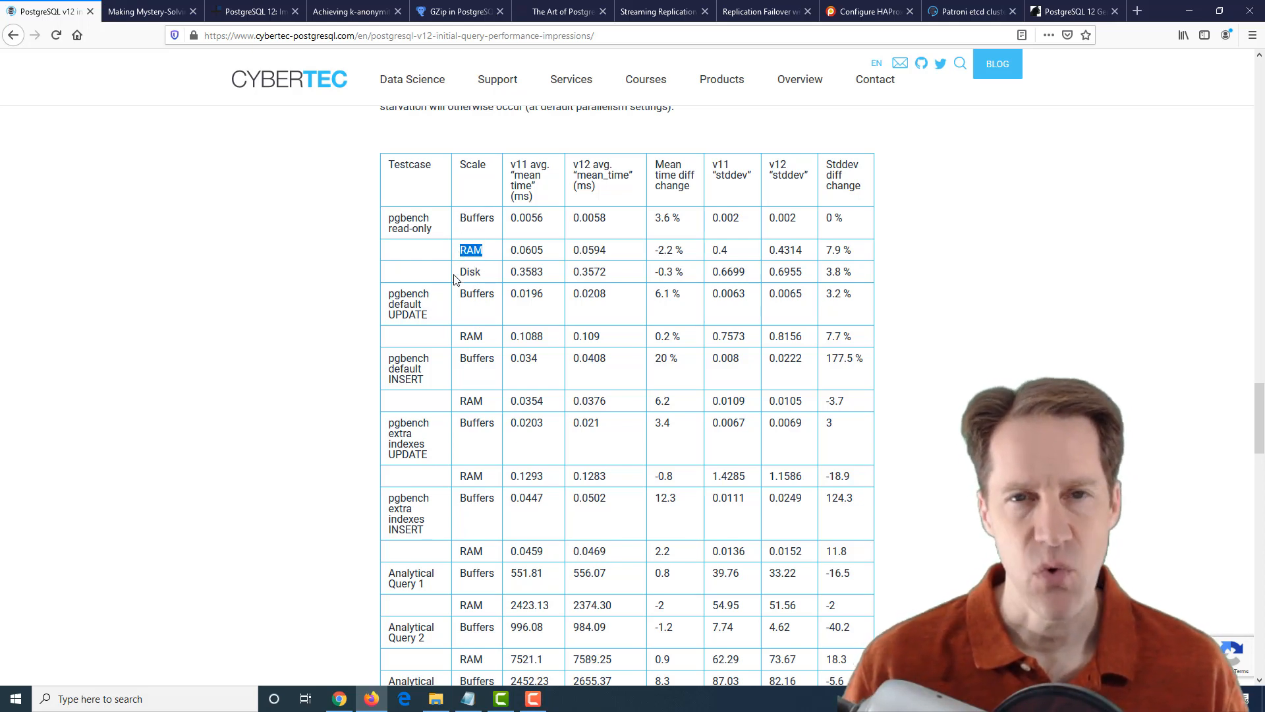
{"action": "mouse_move", "coordinate": [467, 265]}
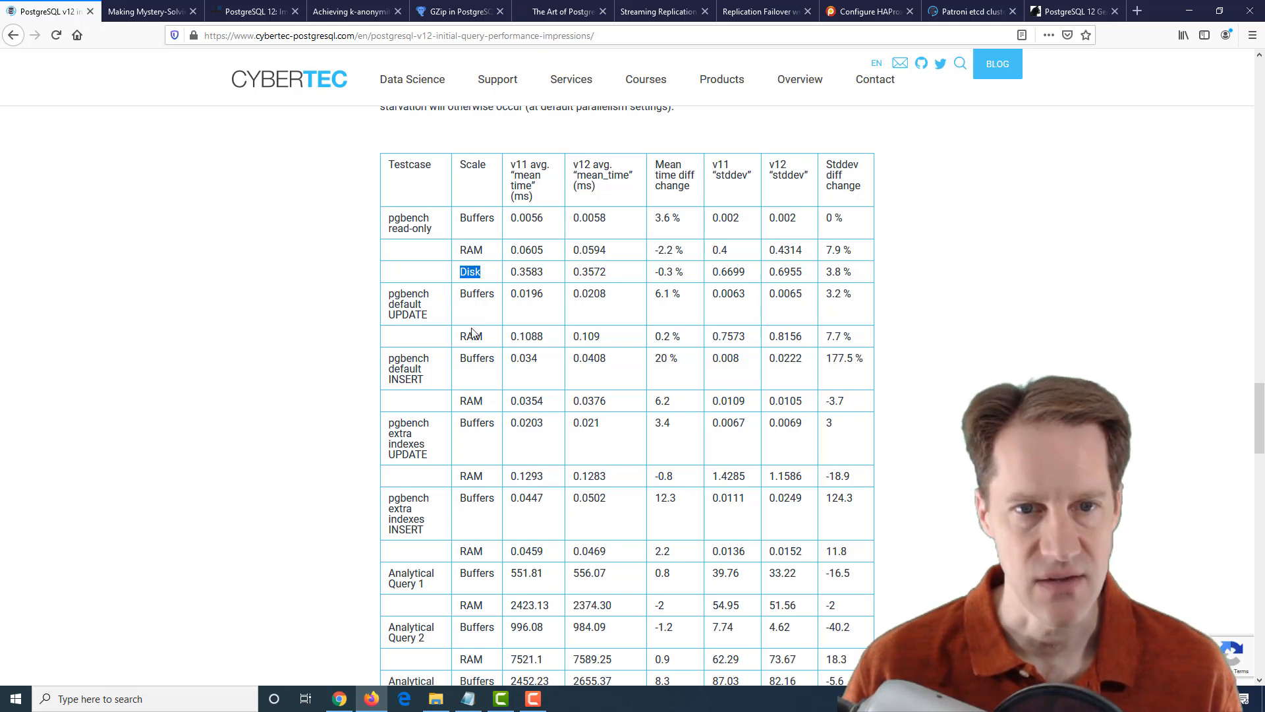
{"action": "mouse_move", "coordinate": [532, 175]}
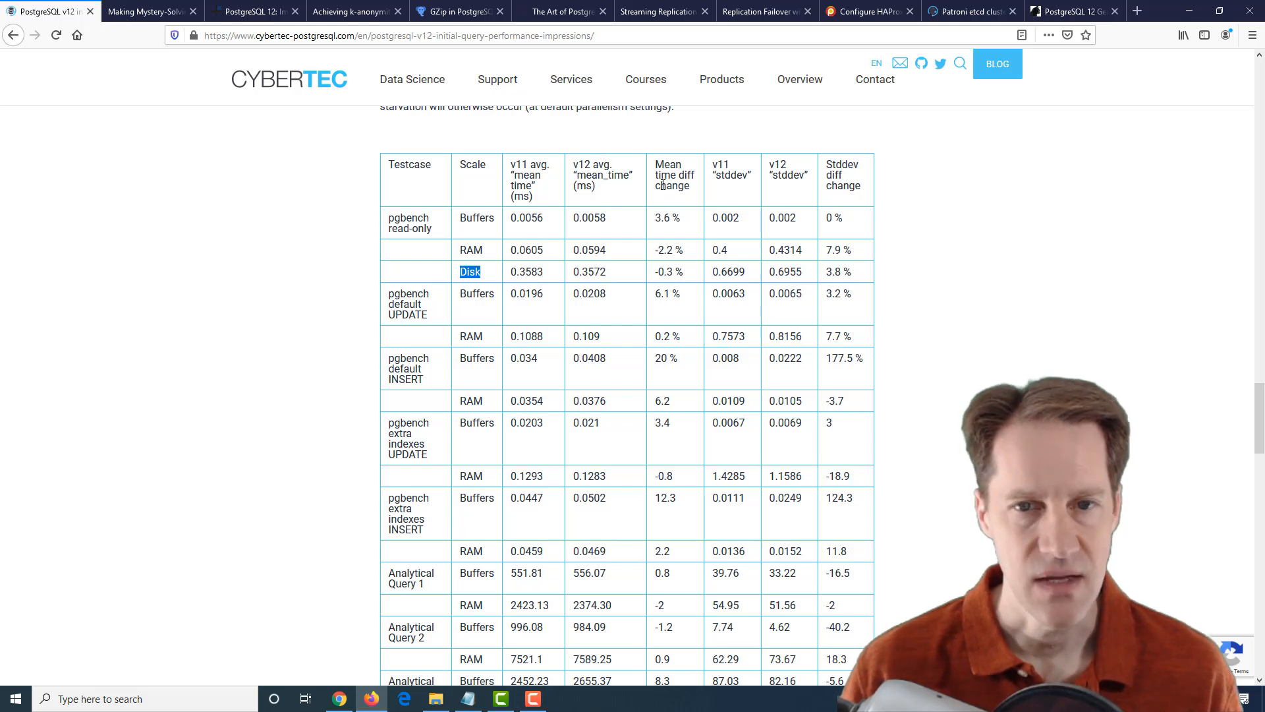
{"action": "mouse_move", "coordinate": [735, 199]}
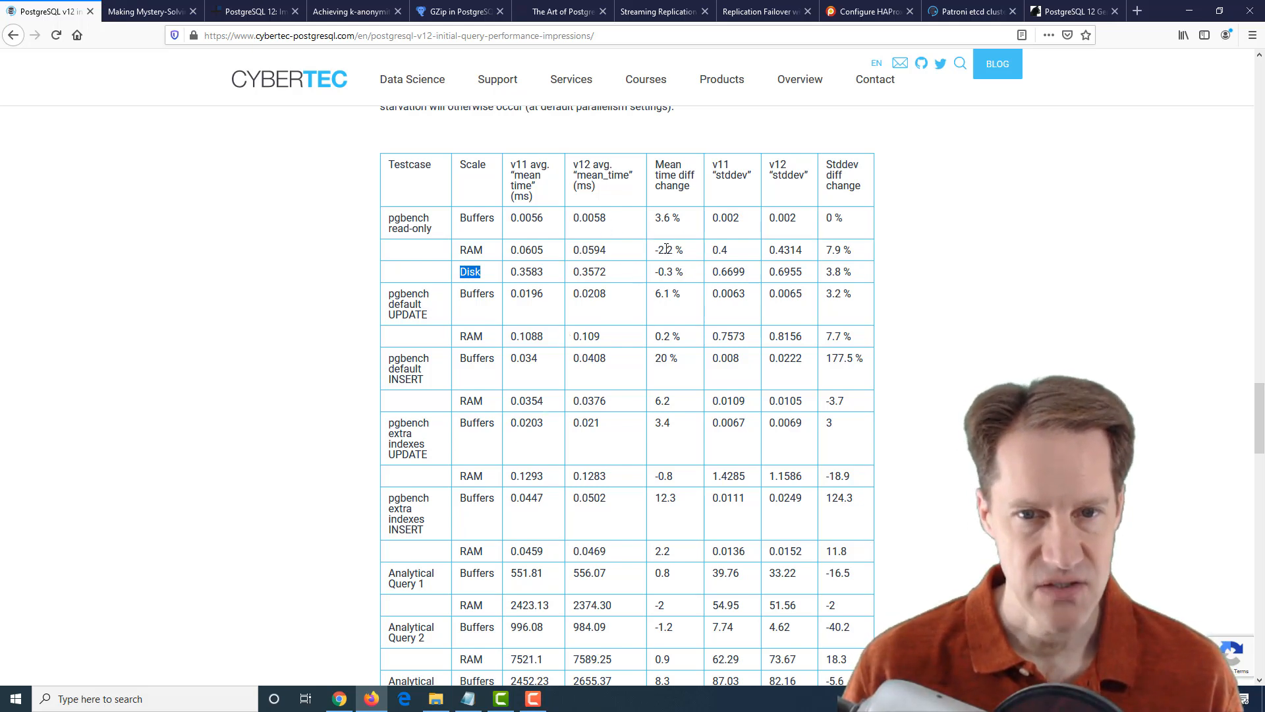
{"action": "double_click", "coordinate": [669, 249]}
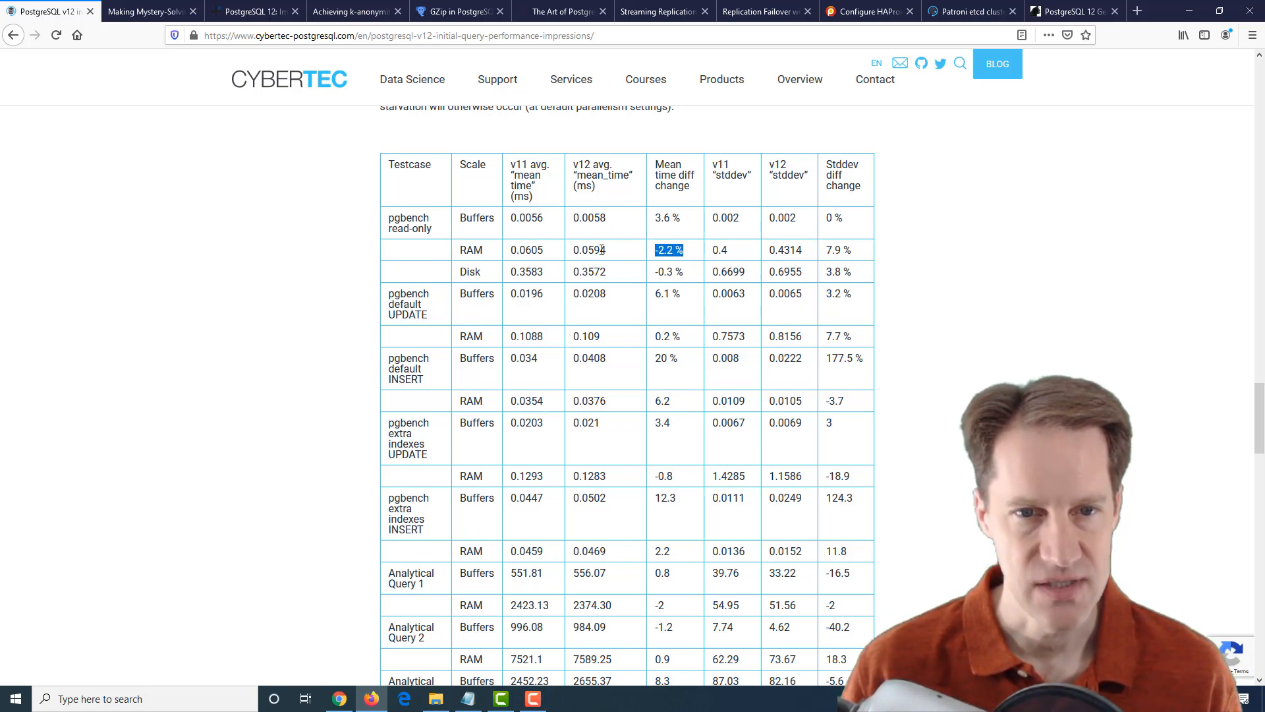
{"action": "scroll", "scroll_direction": "down", "scroll_amount": 3}
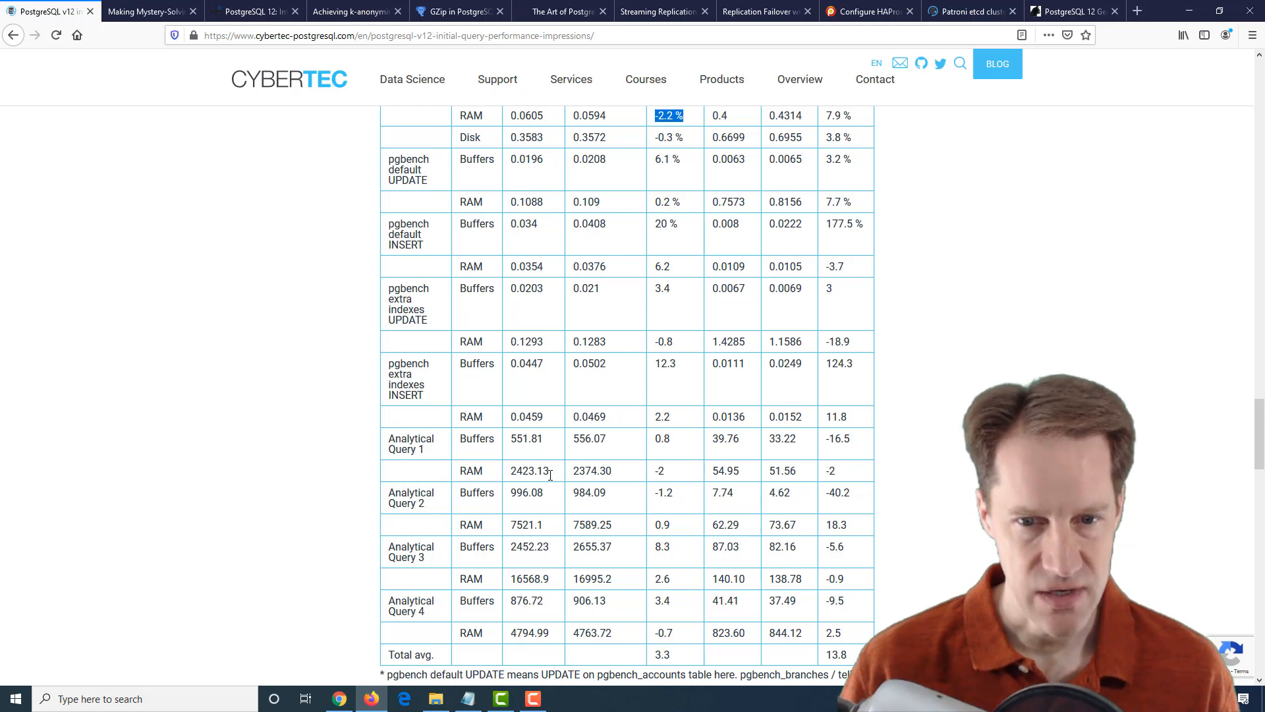
{"action": "mouse_move", "coordinate": [487, 270]}
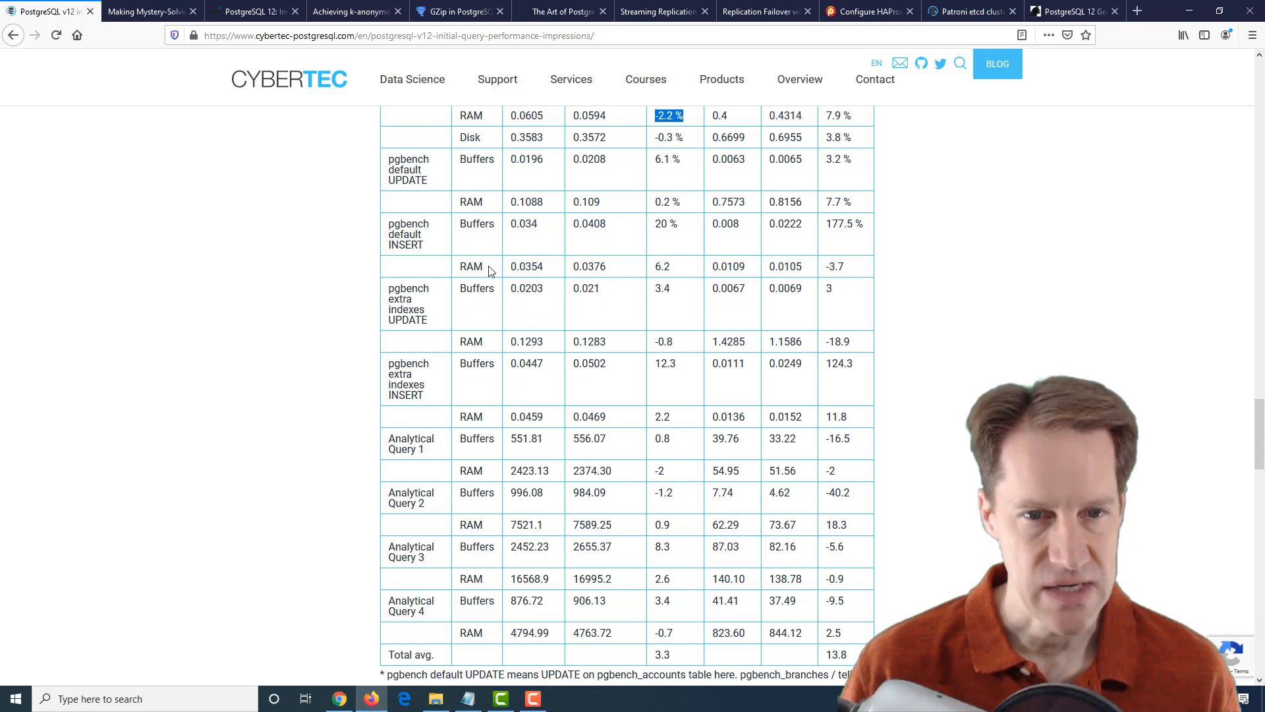
Move down to the Analytical Query rows and highlight the 0.8 change for Analytical Query 1.
{"action": "scroll", "scroll_direction": "up", "scroll_amount": 3}
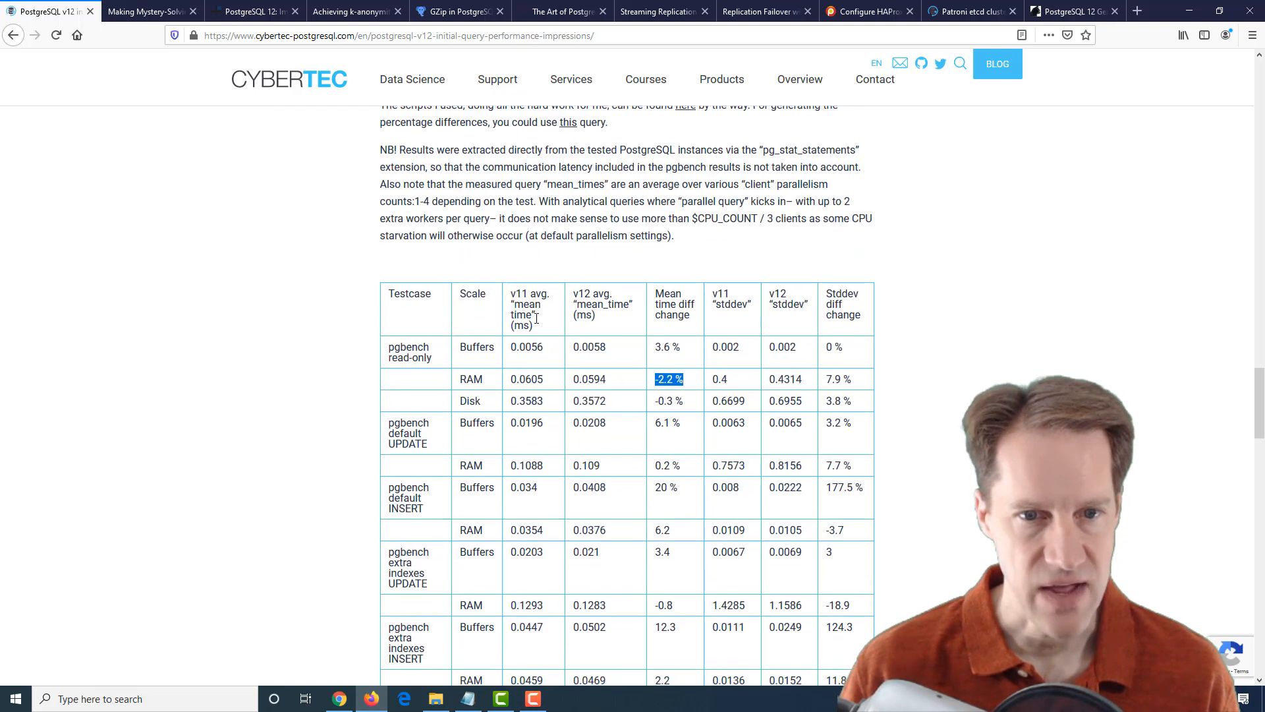
{"action": "scroll", "scroll_direction": "down", "scroll_amount": 3}
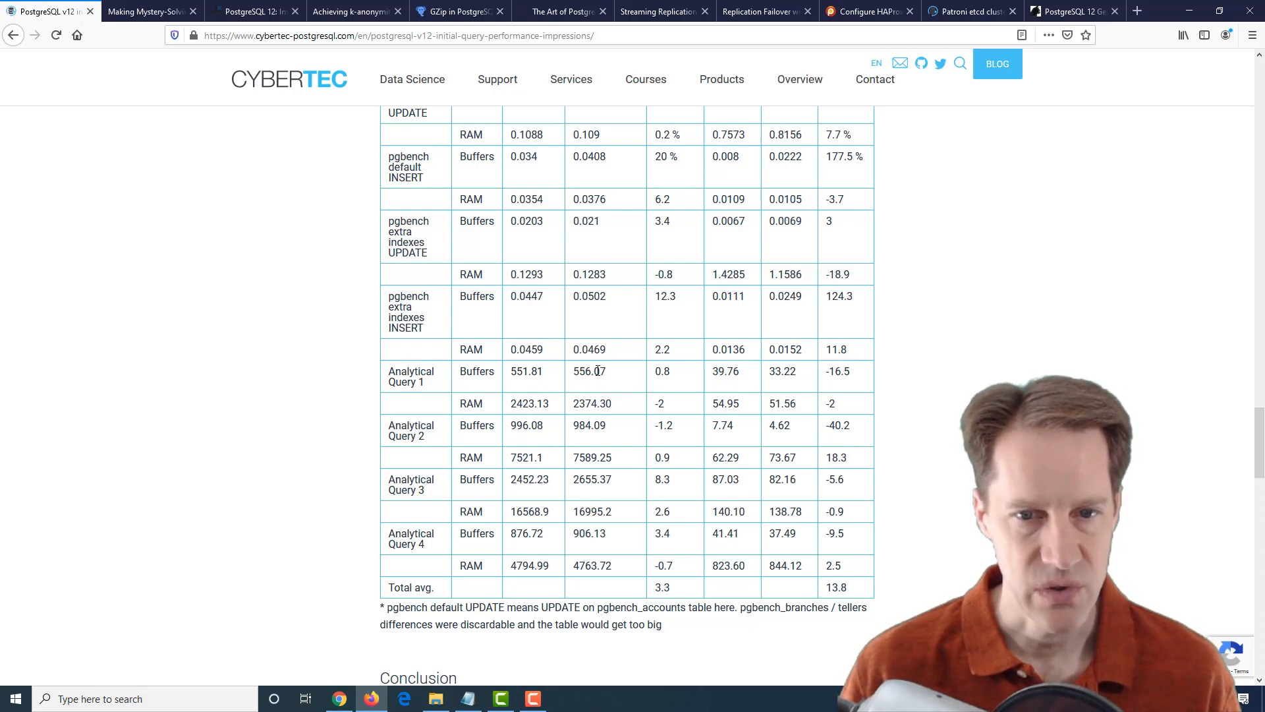
{"action": "double_click", "coordinate": [663, 371]}
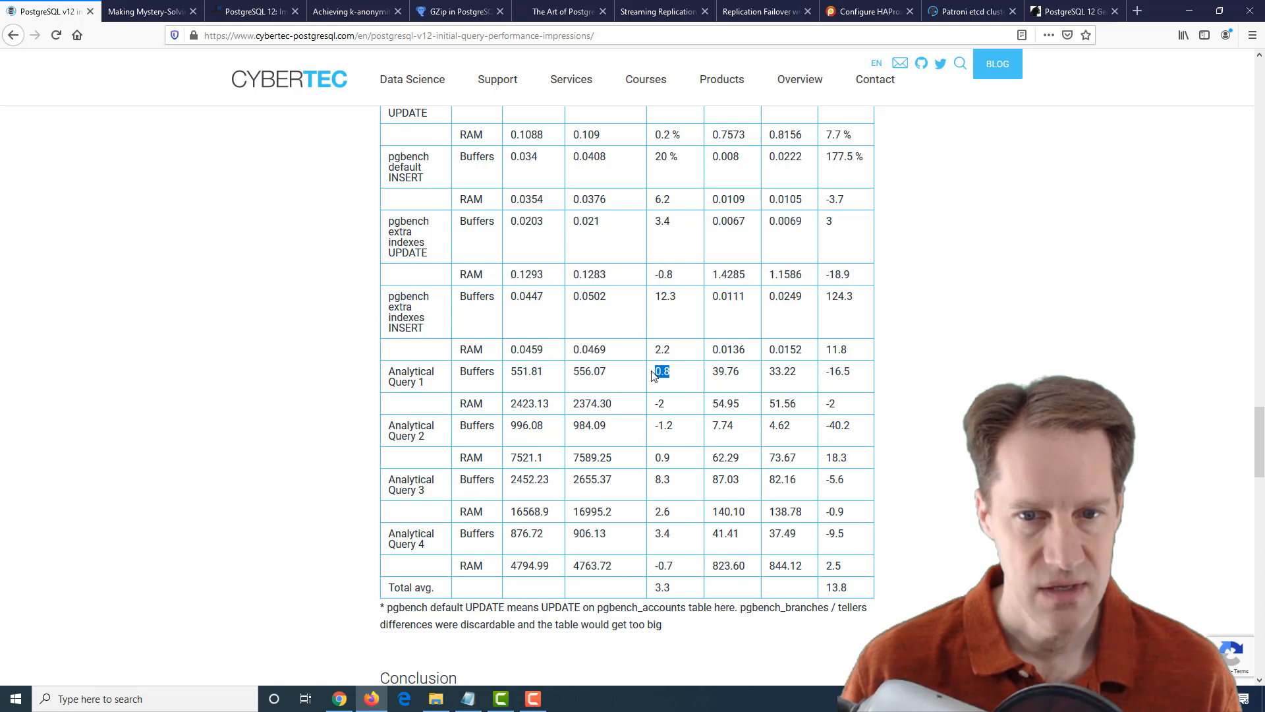
{"action": "mouse_move", "coordinate": [594, 447]}
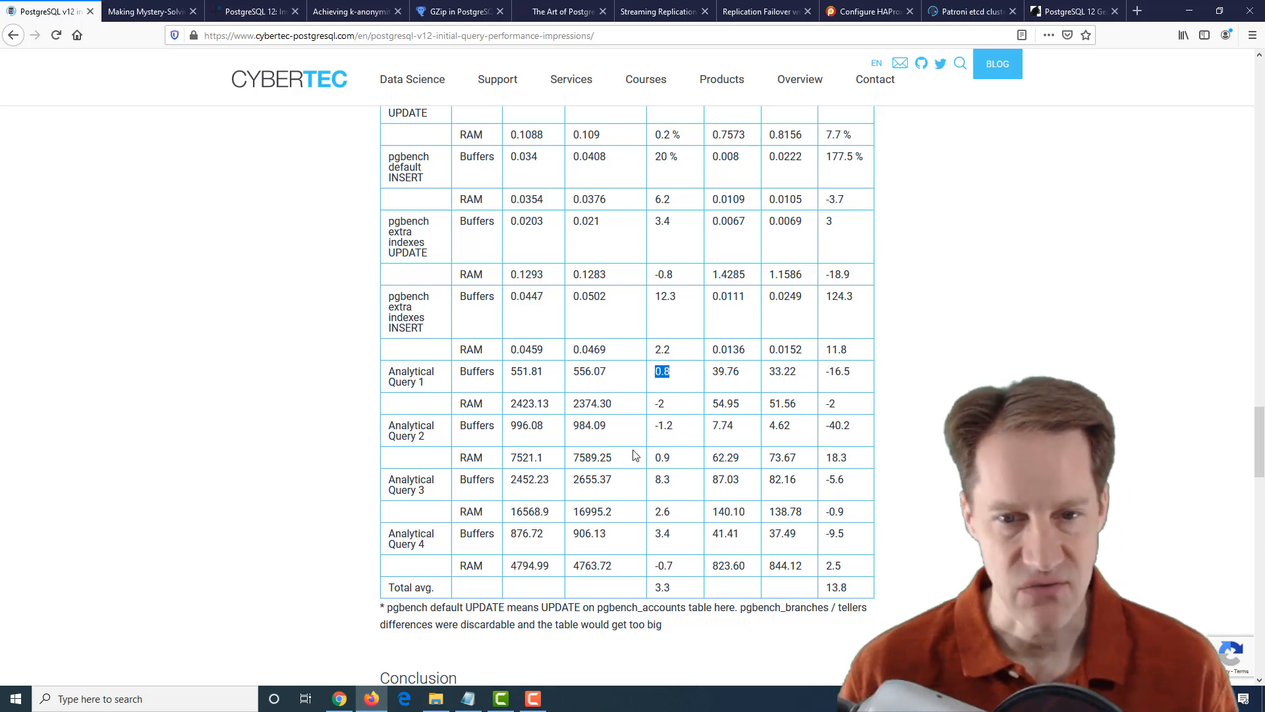
{"action": "mouse_move", "coordinate": [645, 484]}
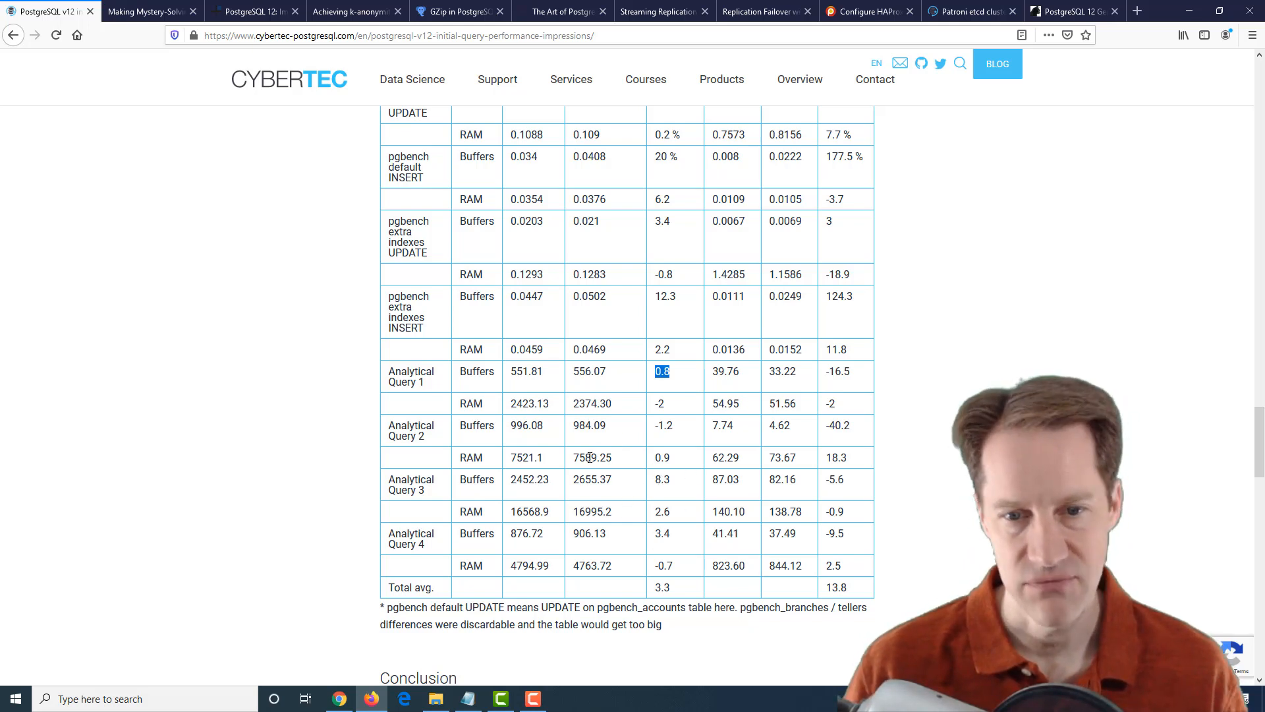
{"action": "mouse_move", "coordinate": [591, 493]}
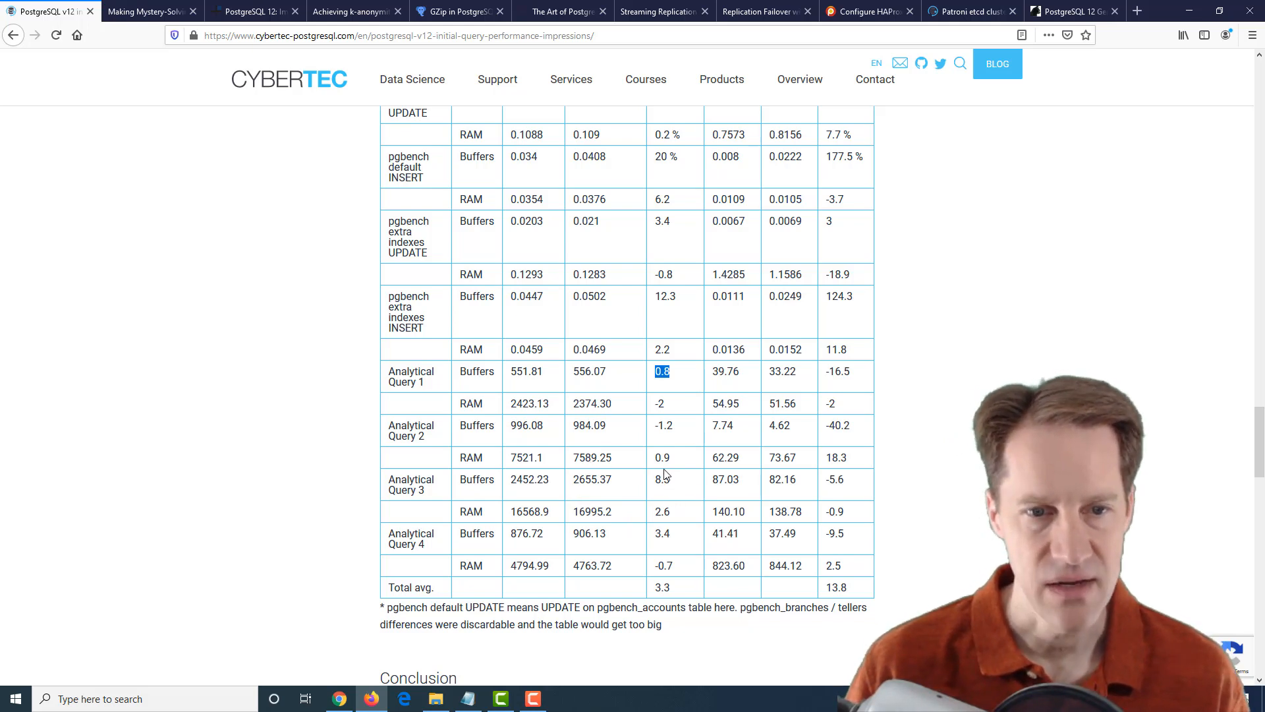
Highlight the v12 default INSERT buffers time and the extra-indexes INSERT mean of 0.0502.
{"action": "scroll", "scroll_direction": "down", "scroll_amount": 3}
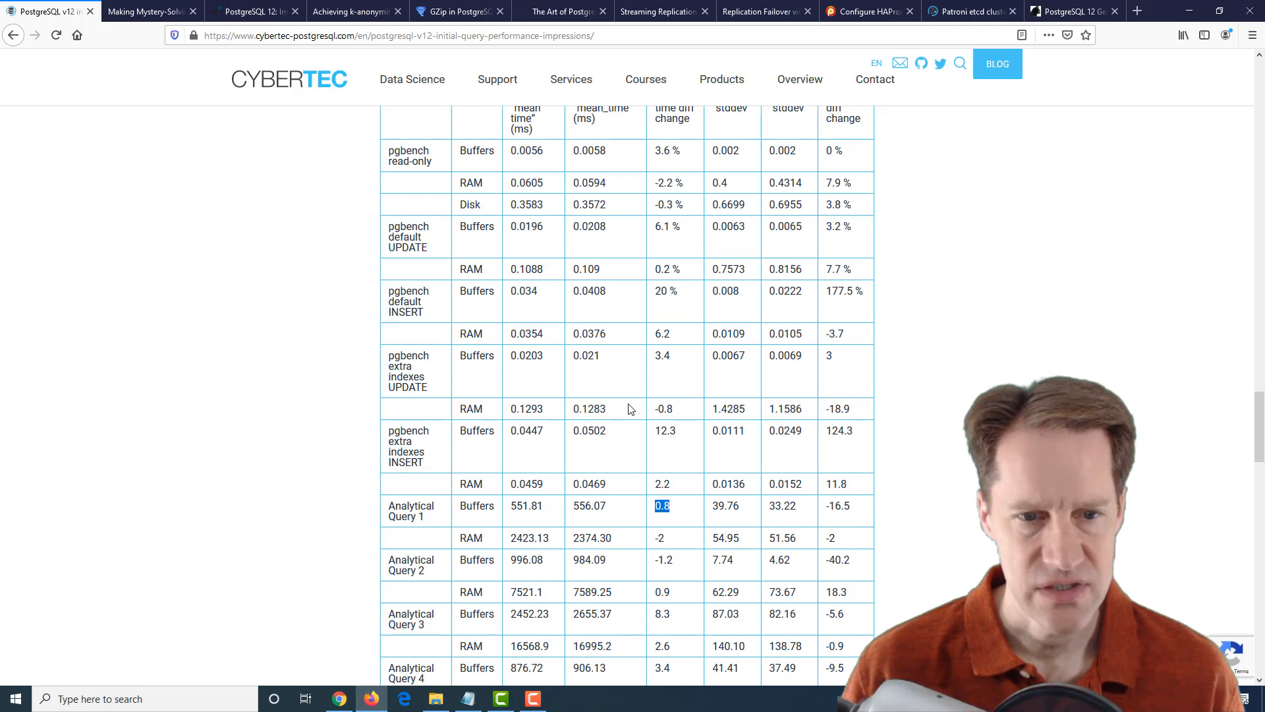
{"action": "mouse_move", "coordinate": [614, 403]}
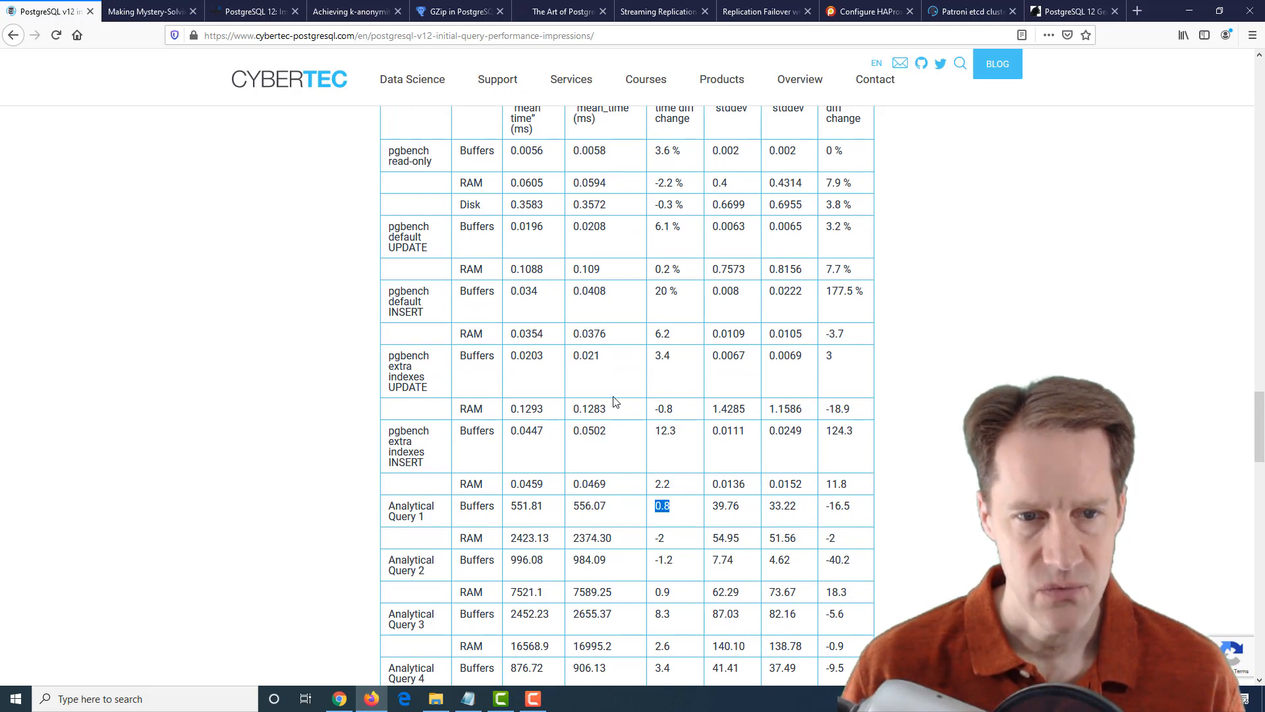
{"action": "mouse_move", "coordinate": [677, 292]}
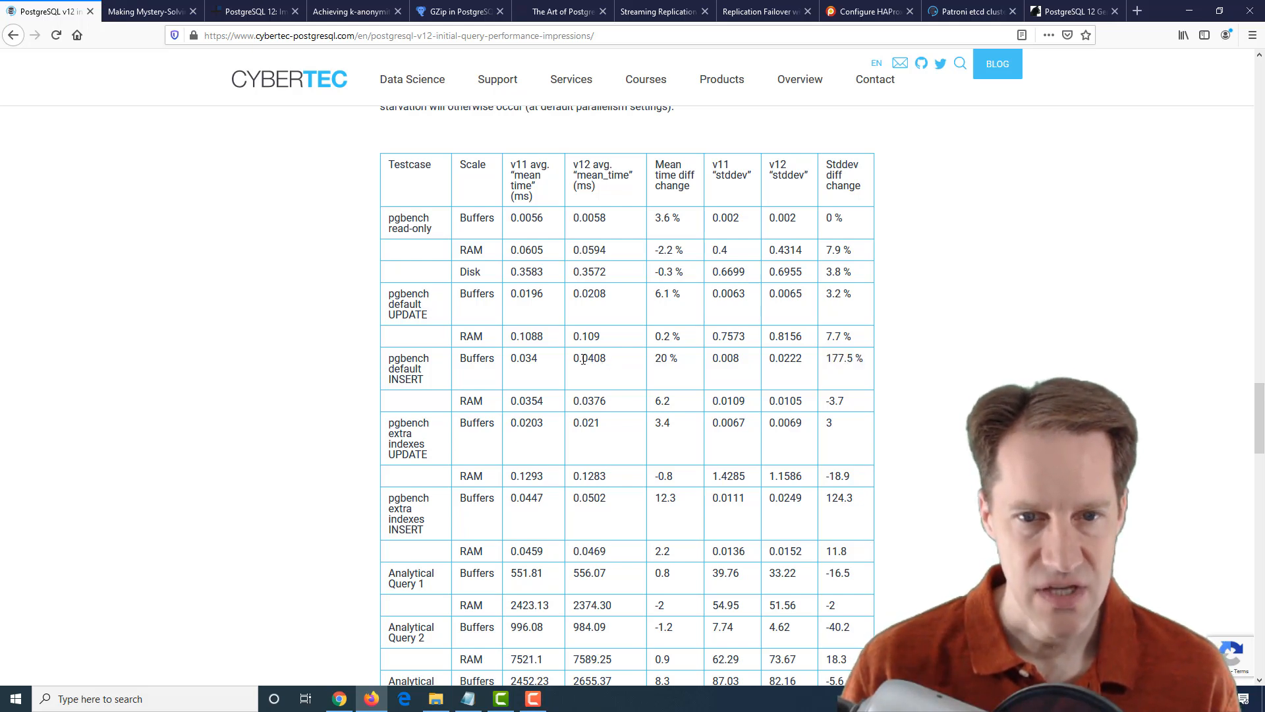
{"action": "double_click", "coordinate": [580, 358]}
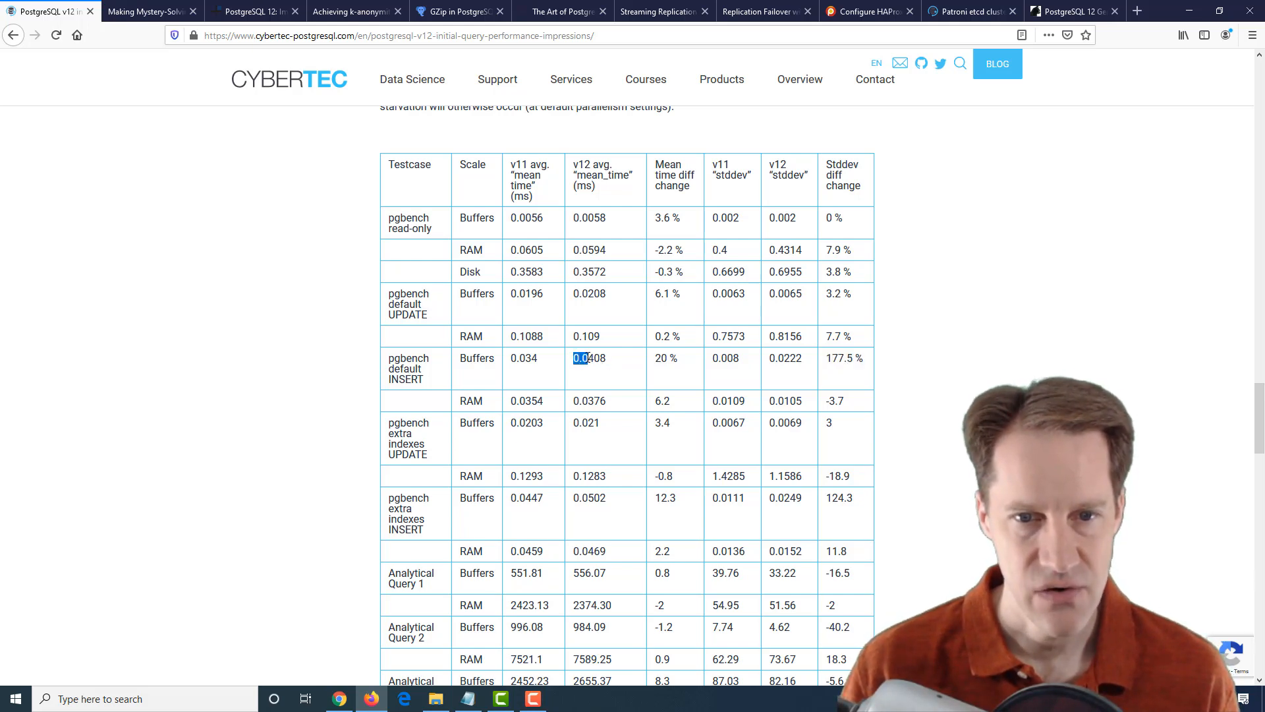
{"action": "double_click", "coordinate": [588, 357]}
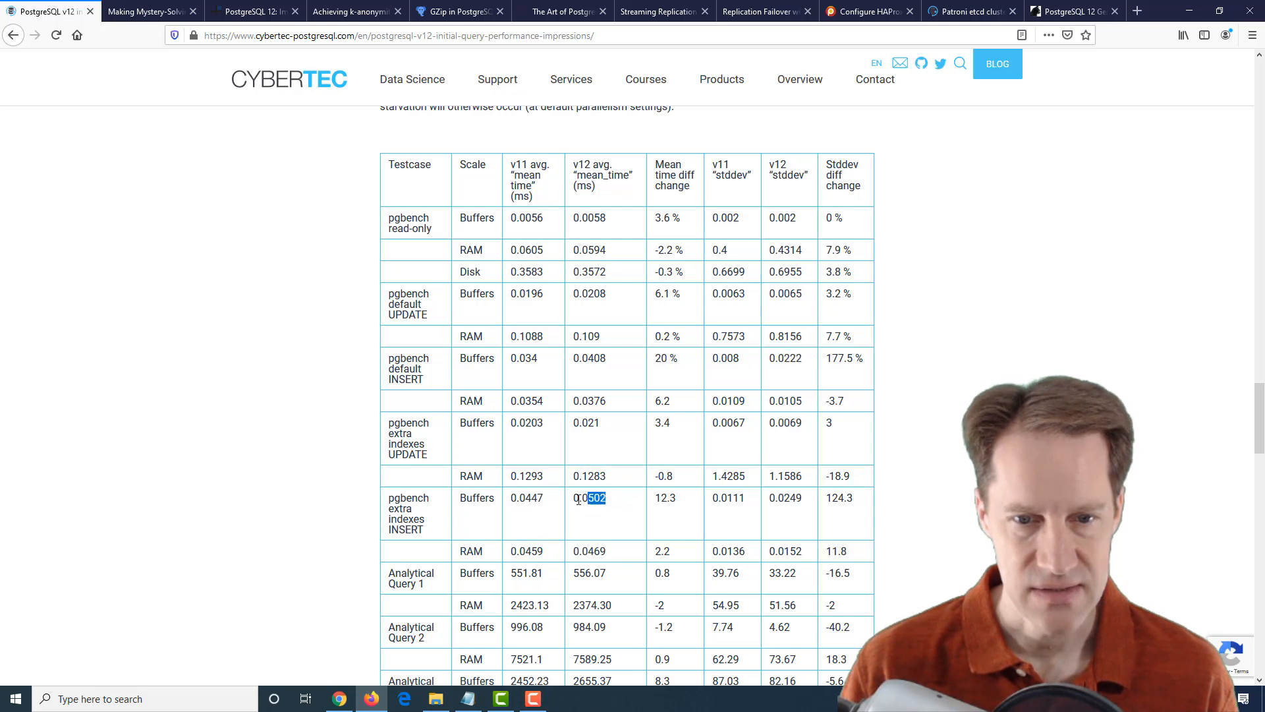
{"action": "double_click", "coordinate": [588, 498]}
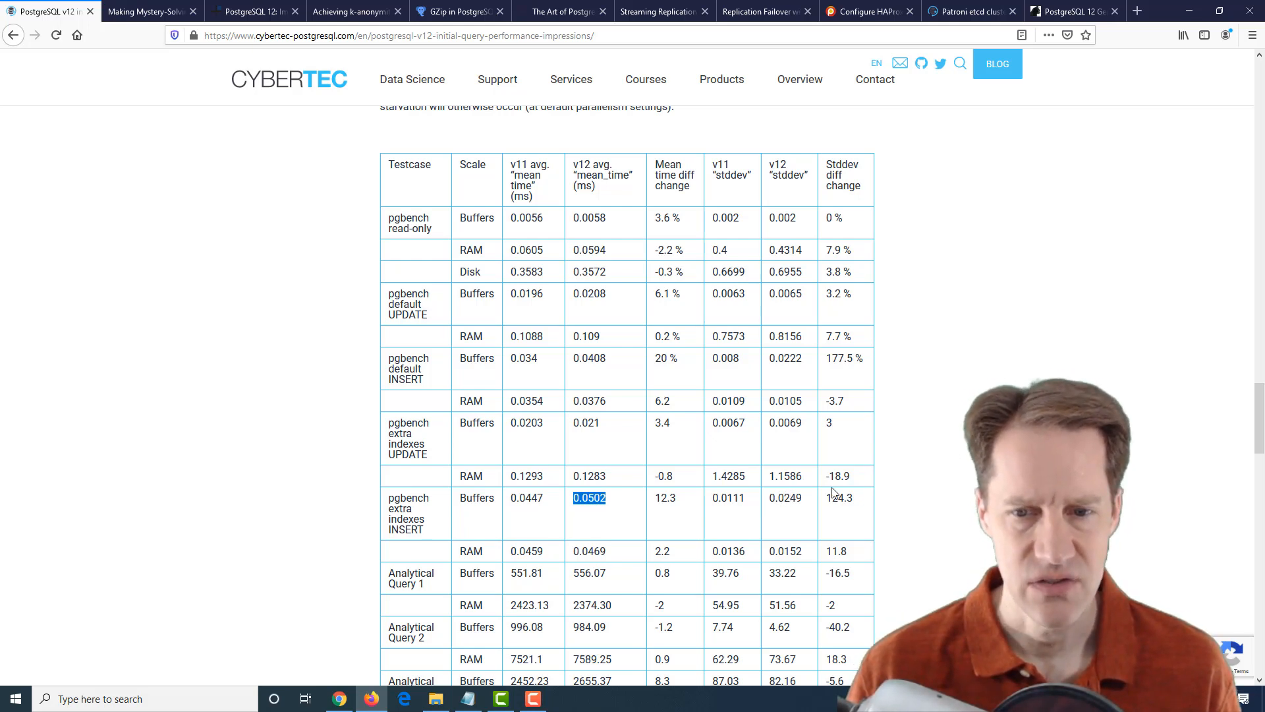
{"action": "scroll", "scroll_direction": "down", "scroll_amount": 3}
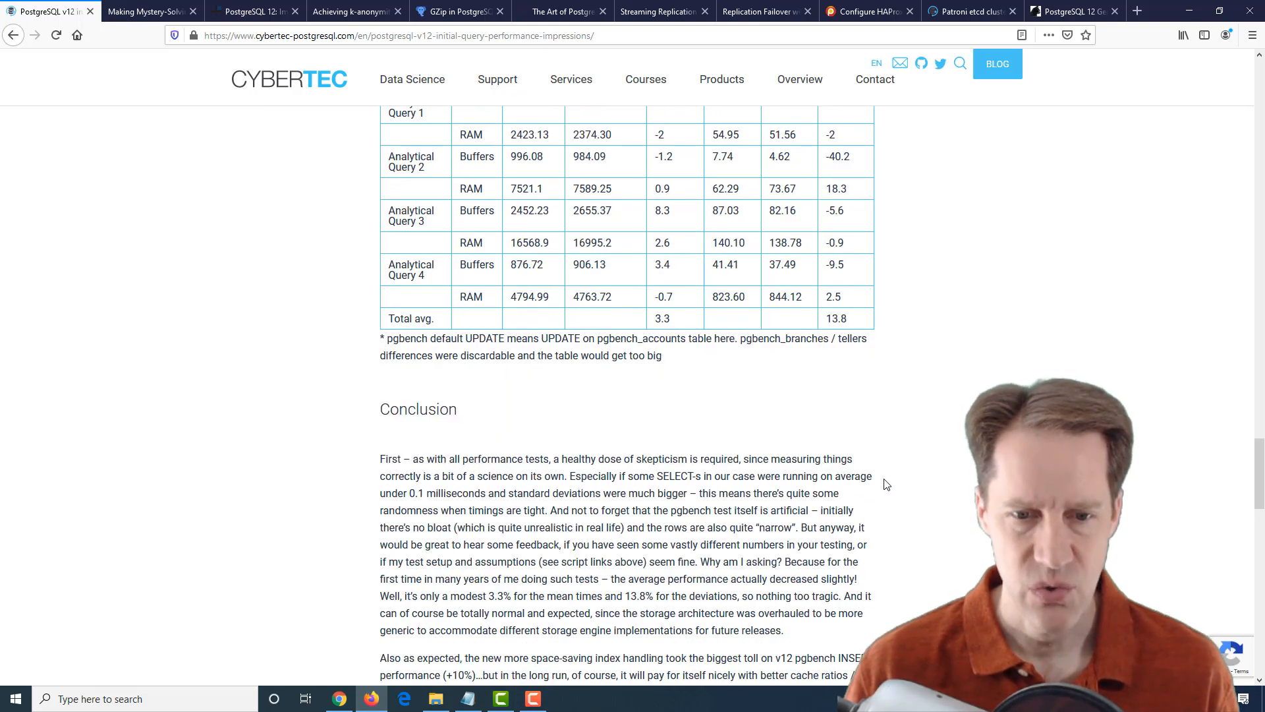
{"action": "scroll", "scroll_direction": "down", "scroll_amount": 3}
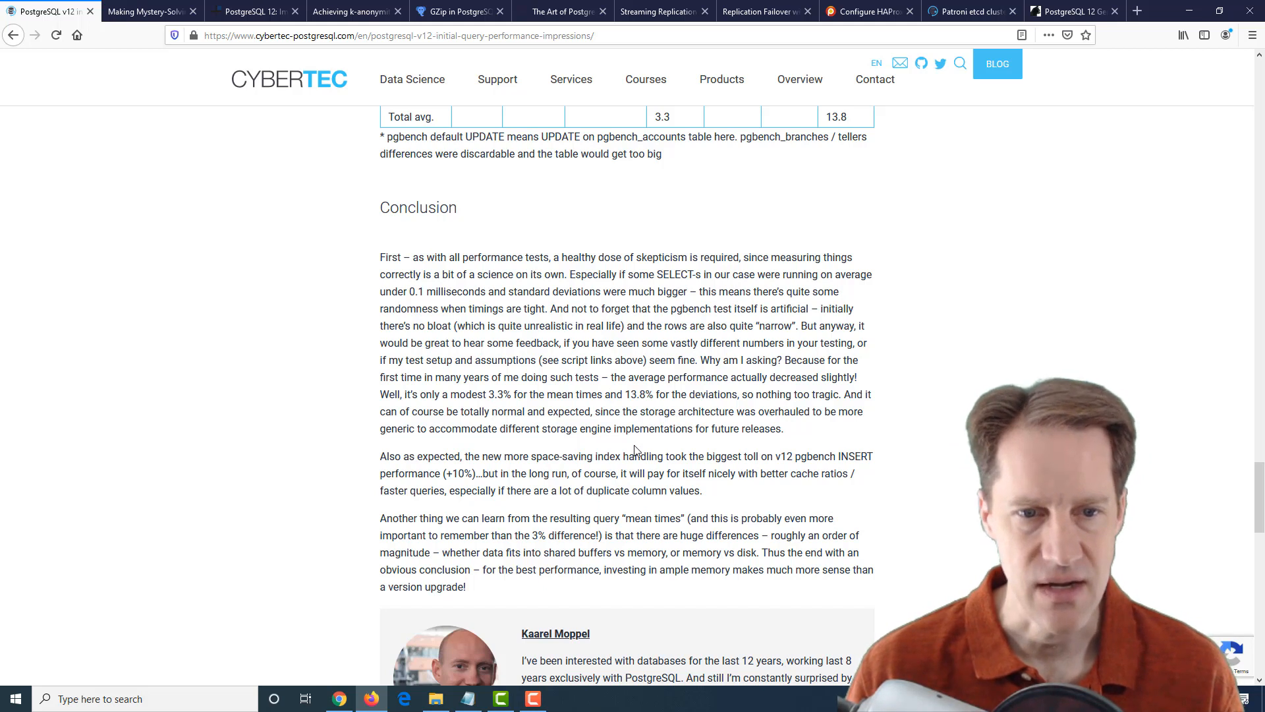
{"action": "mouse_move", "coordinate": [635, 426]}
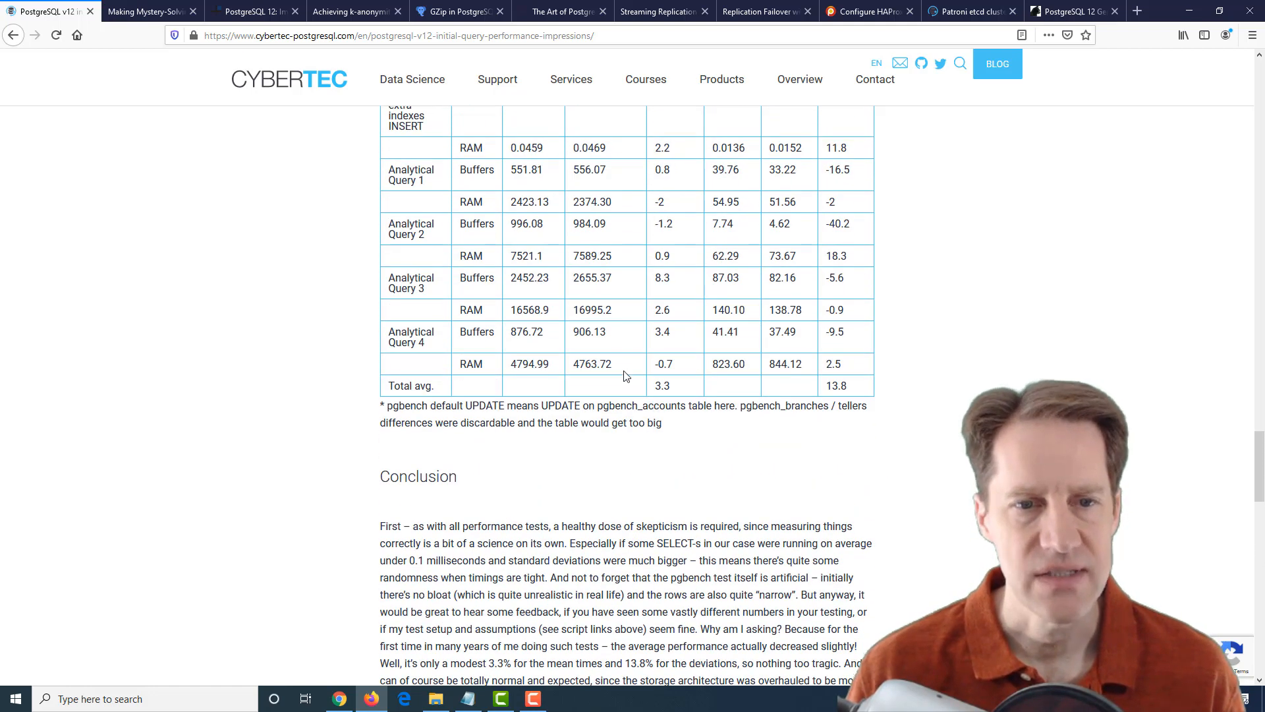
{"action": "scroll", "scroll_direction": "up", "scroll_amount": 3}
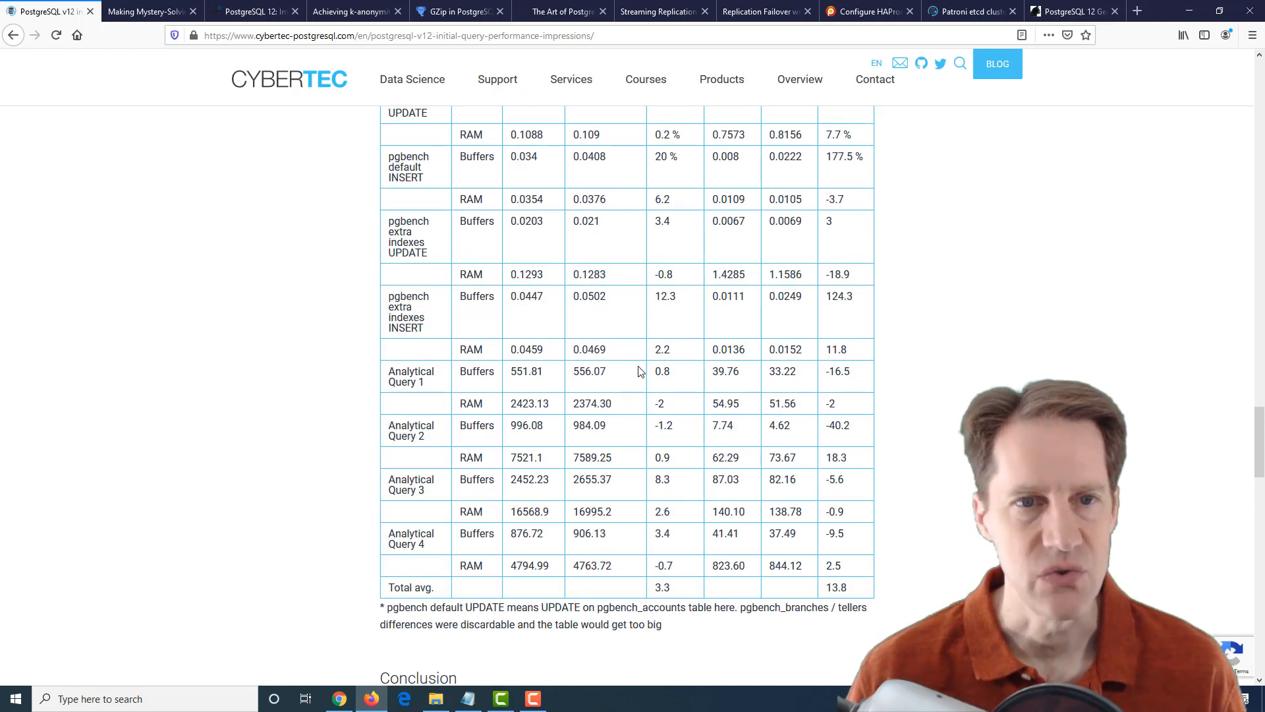
{"action": "left_click", "coordinate": [149, 10]}
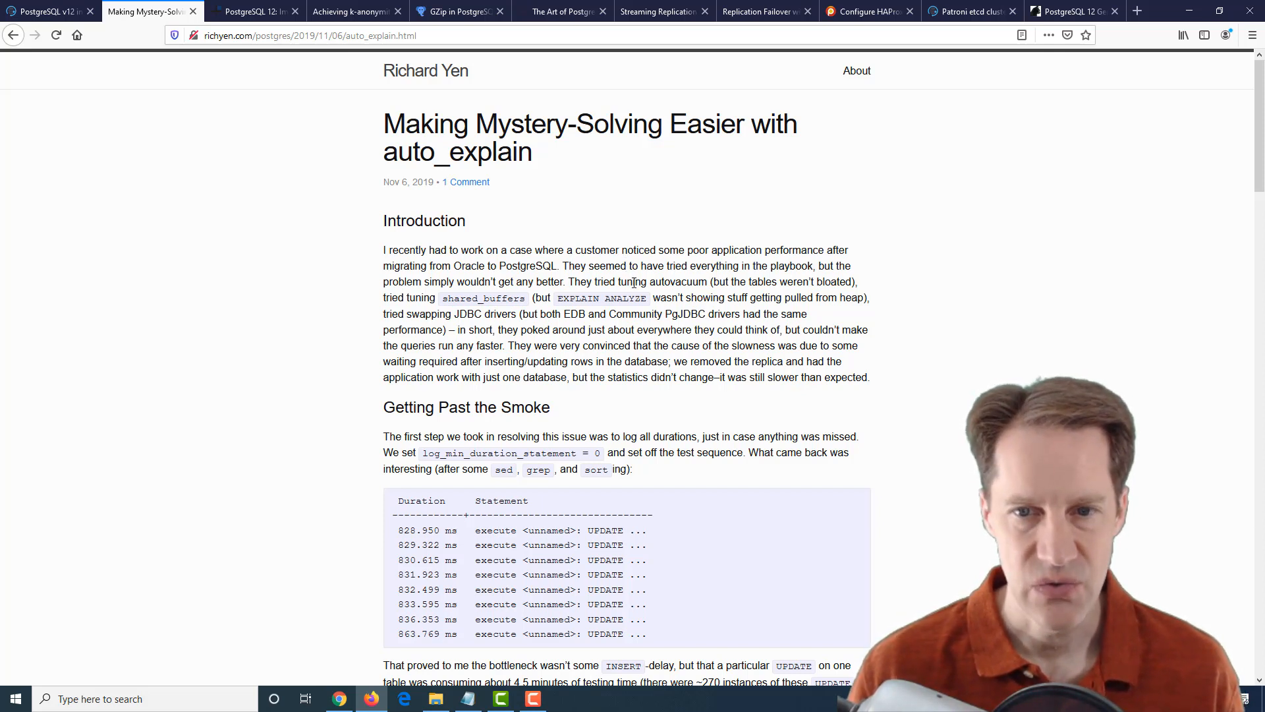
{"action": "mouse_move", "coordinate": [459, 270]}
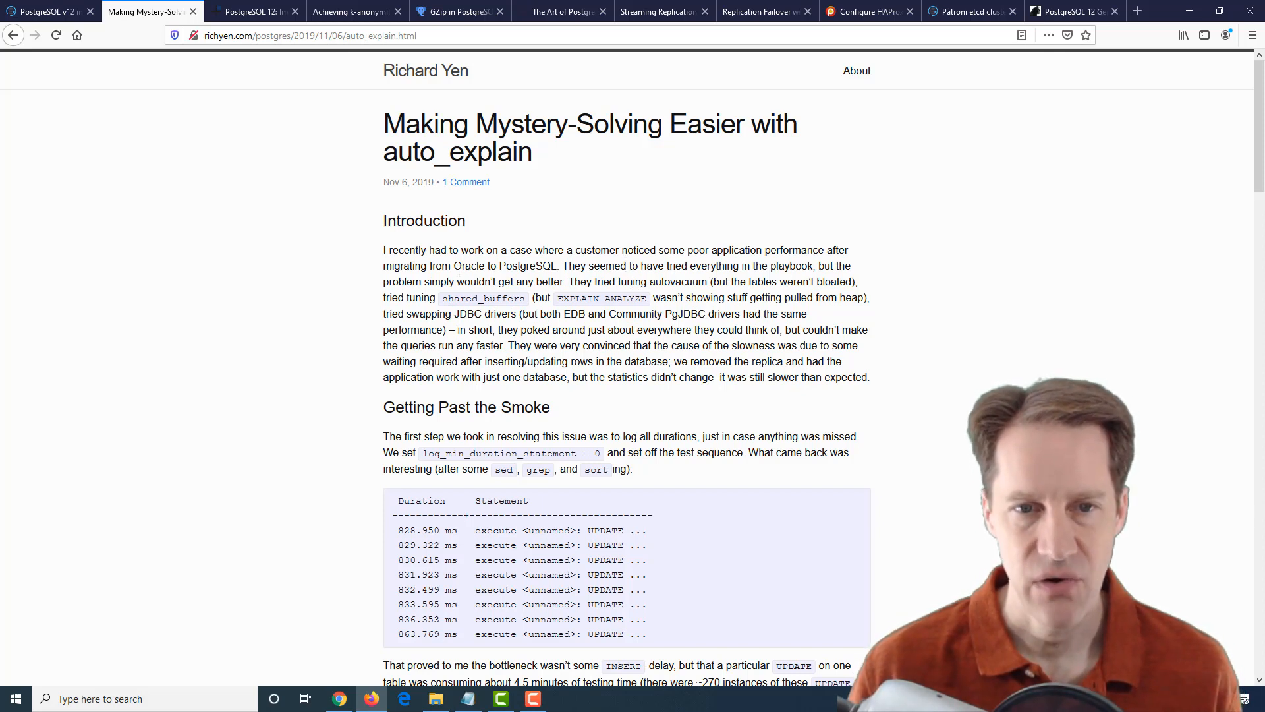
In the auto_explain article's introduction, highlight 'JDBC drivers' and the word 'replica'.
{"action": "double_click", "coordinate": [501, 265]}
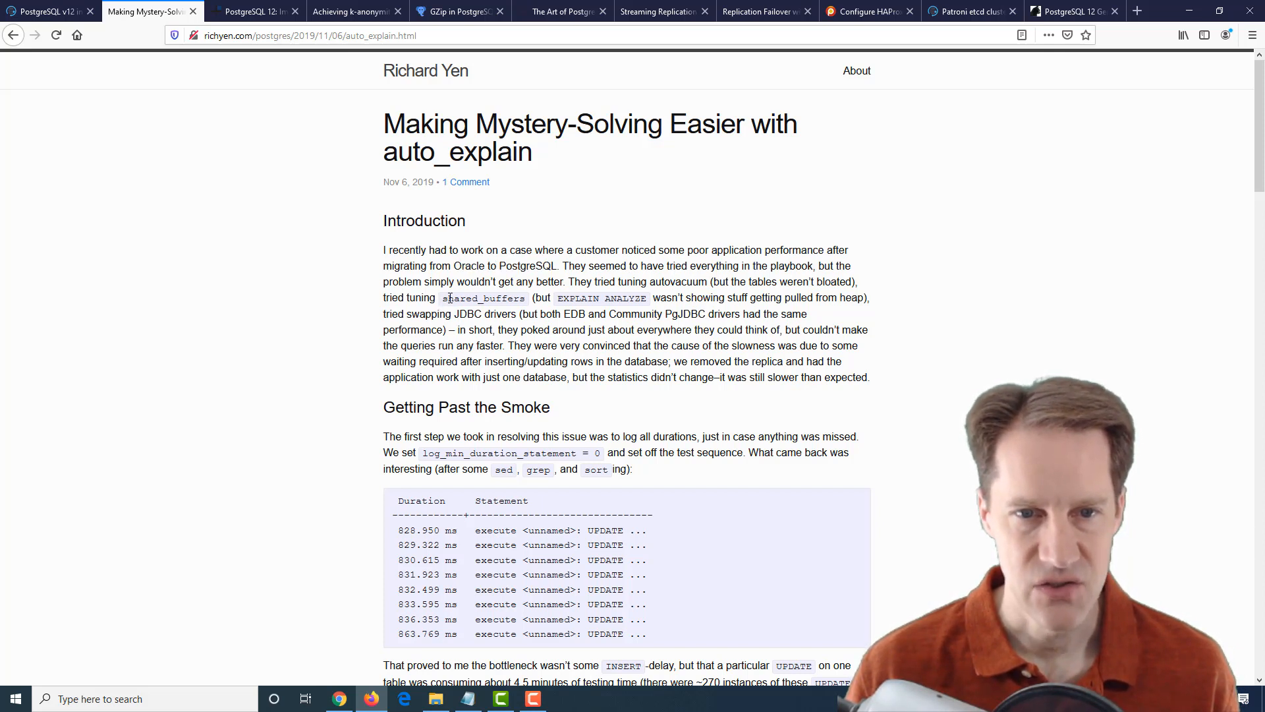
{"action": "double_click", "coordinate": [482, 298]}
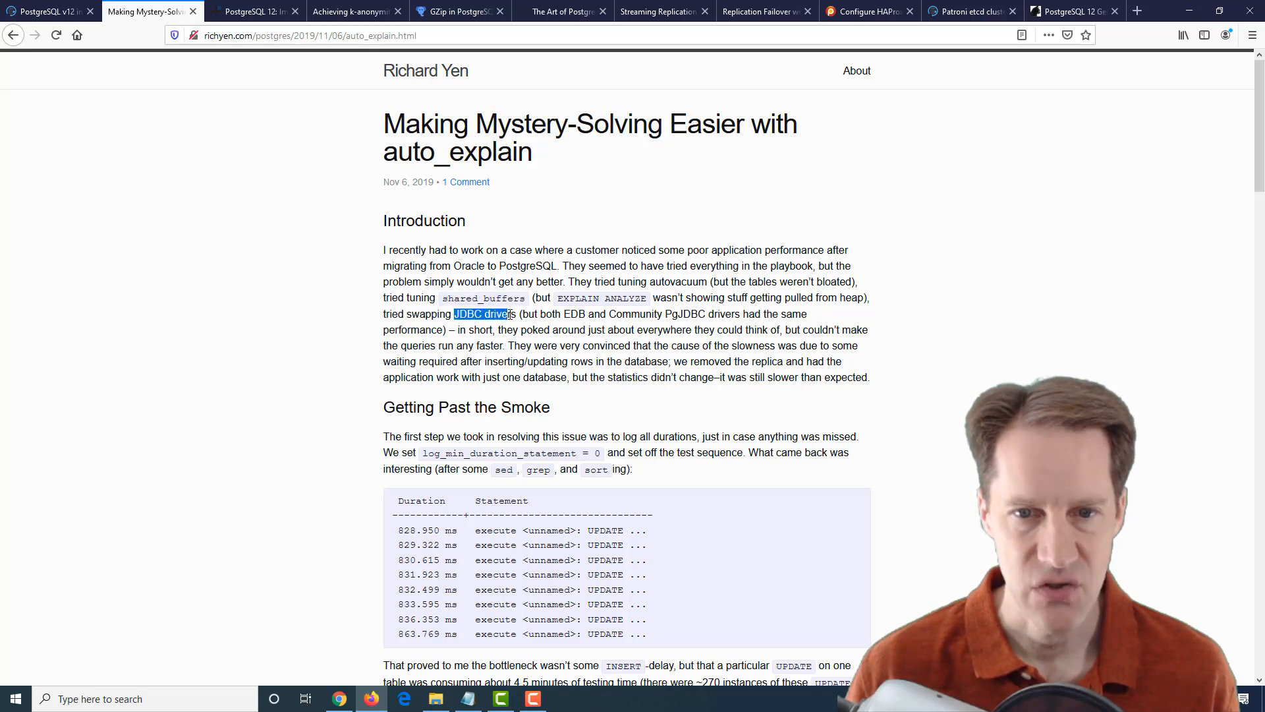
{"action": "mouse_move", "coordinate": [740, 357]}
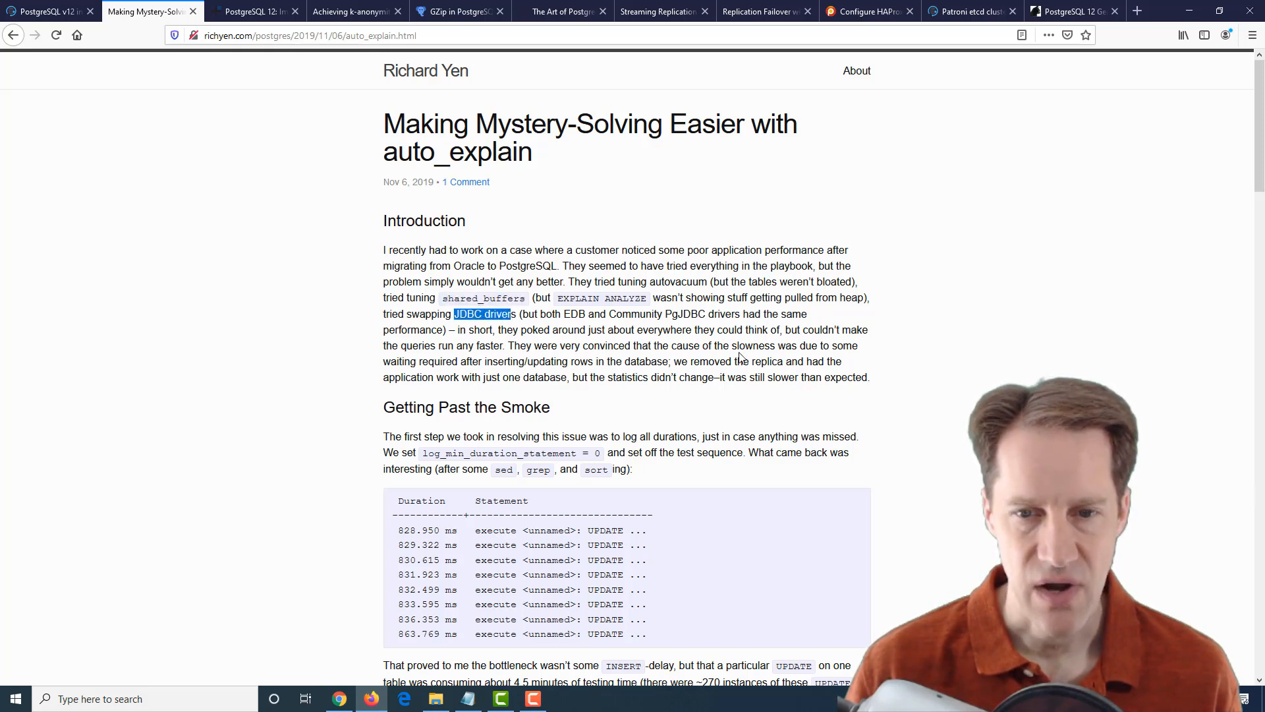
{"action": "double_click", "coordinate": [768, 362]}
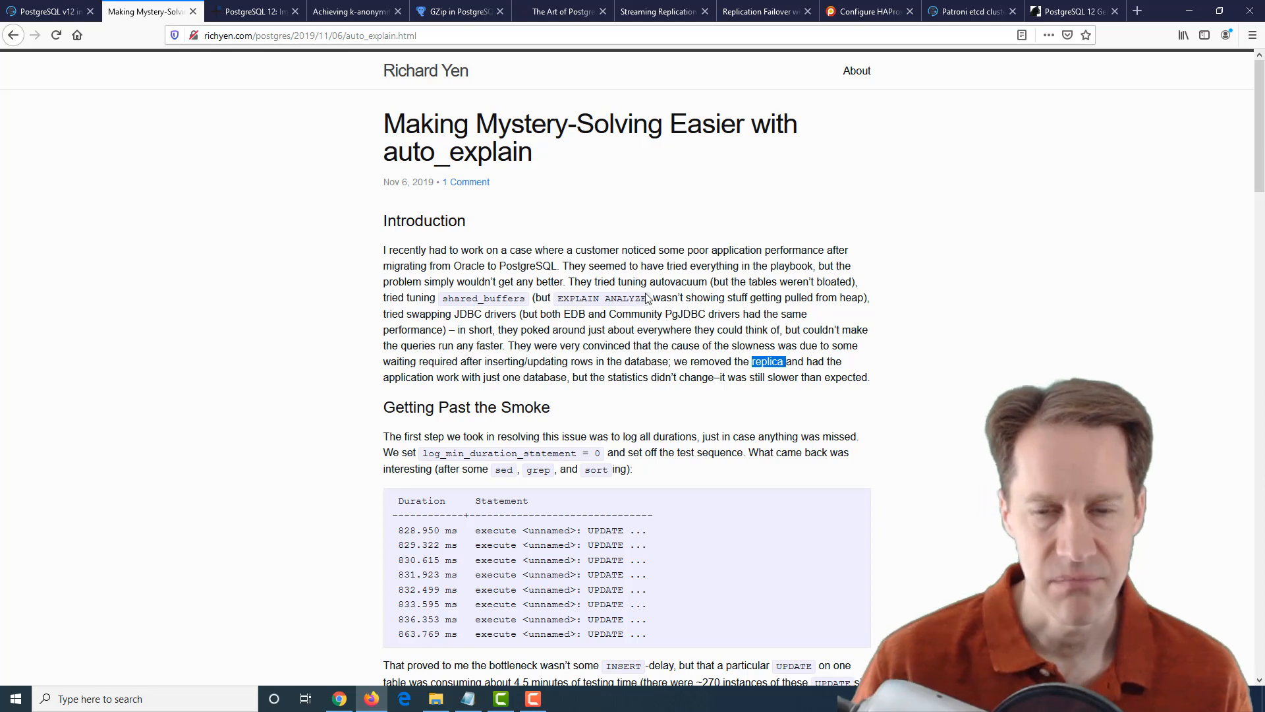
{"action": "mouse_move", "coordinate": [642, 359]}
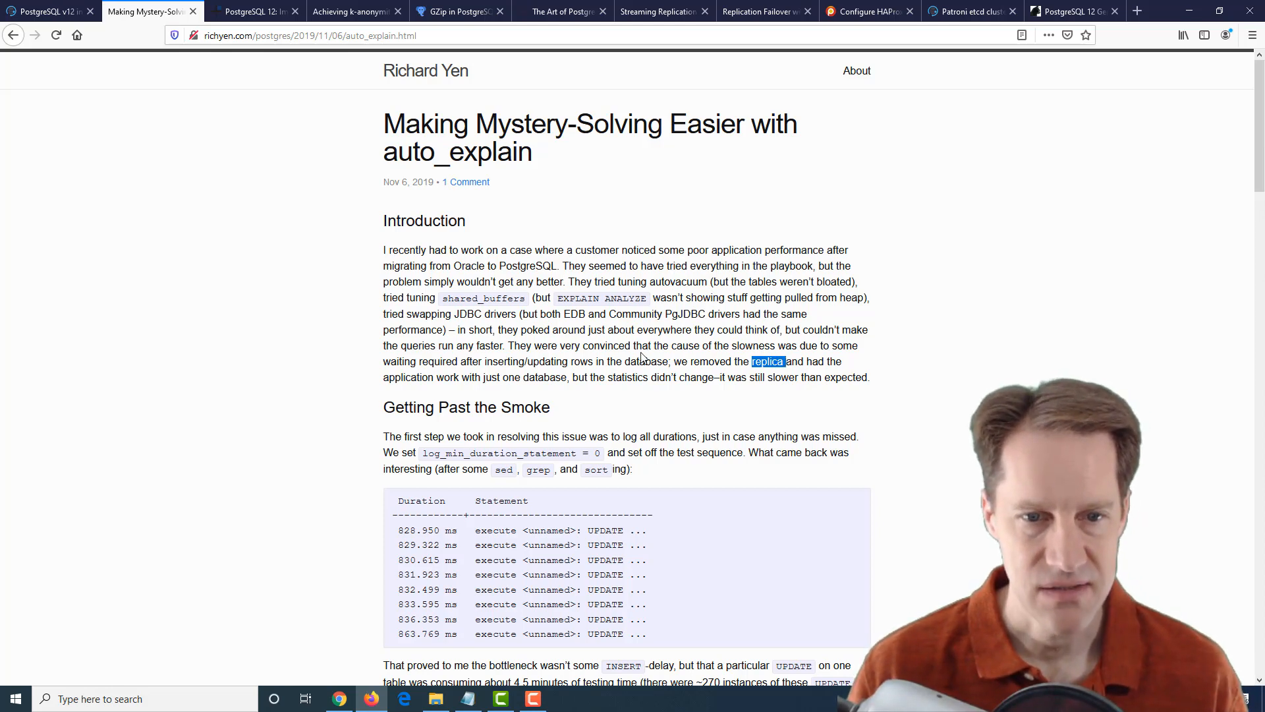
Move down to the Duration/Statement log of UPDATE durations and into Trapping the Culprit.
{"action": "scroll", "scroll_direction": "down", "scroll_amount": 3}
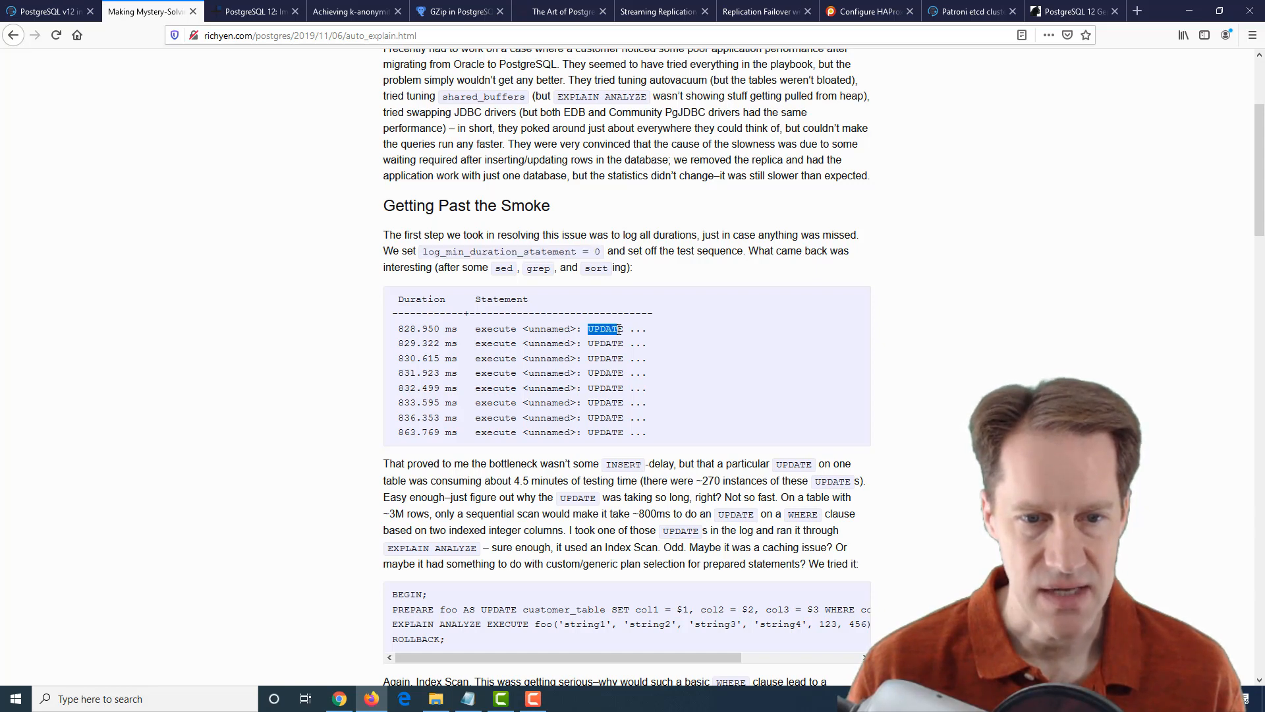
{"action": "scroll", "scroll_direction": "down", "scroll_amount": 3}
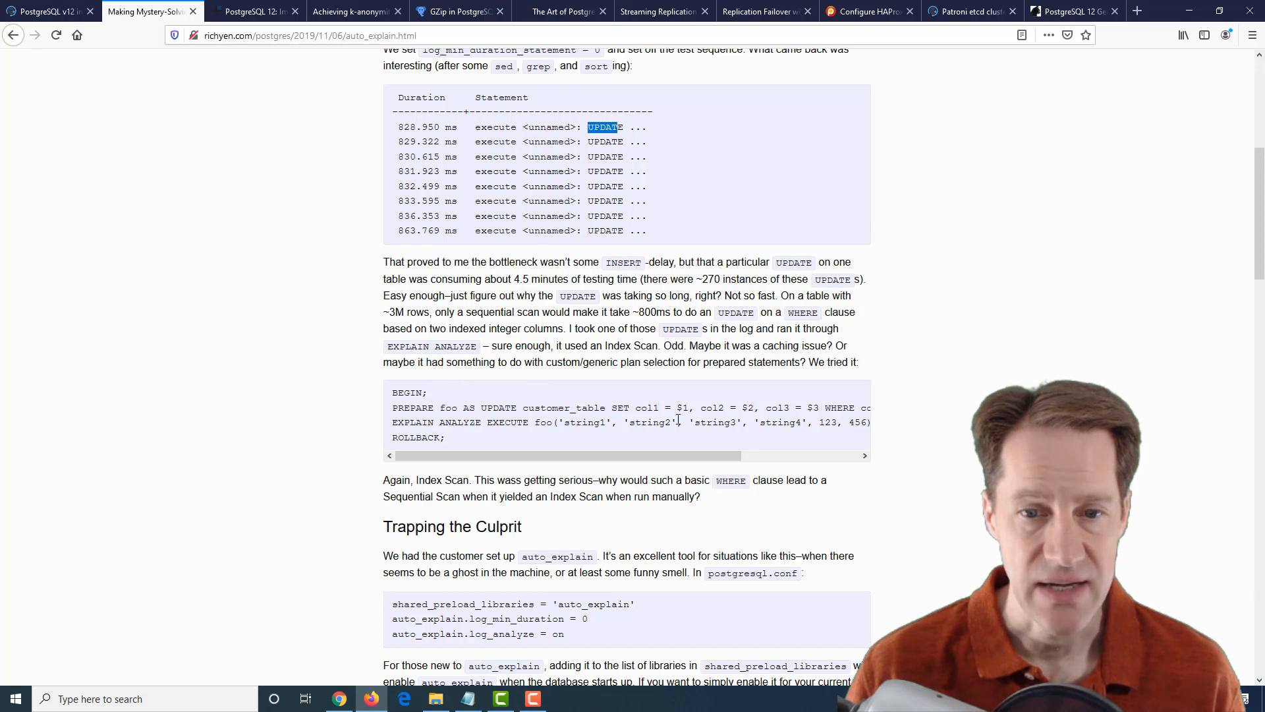
{"action": "mouse_move", "coordinate": [336, 393]}
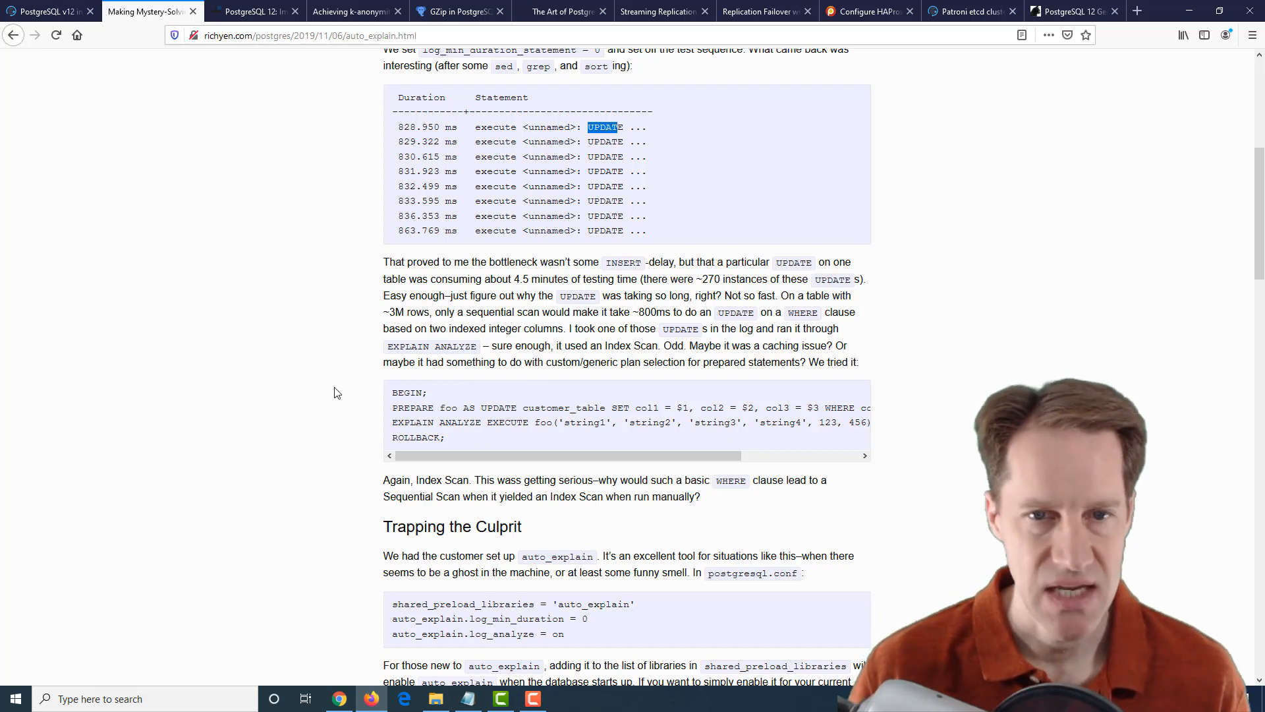
{"action": "mouse_move", "coordinate": [609, 209]}
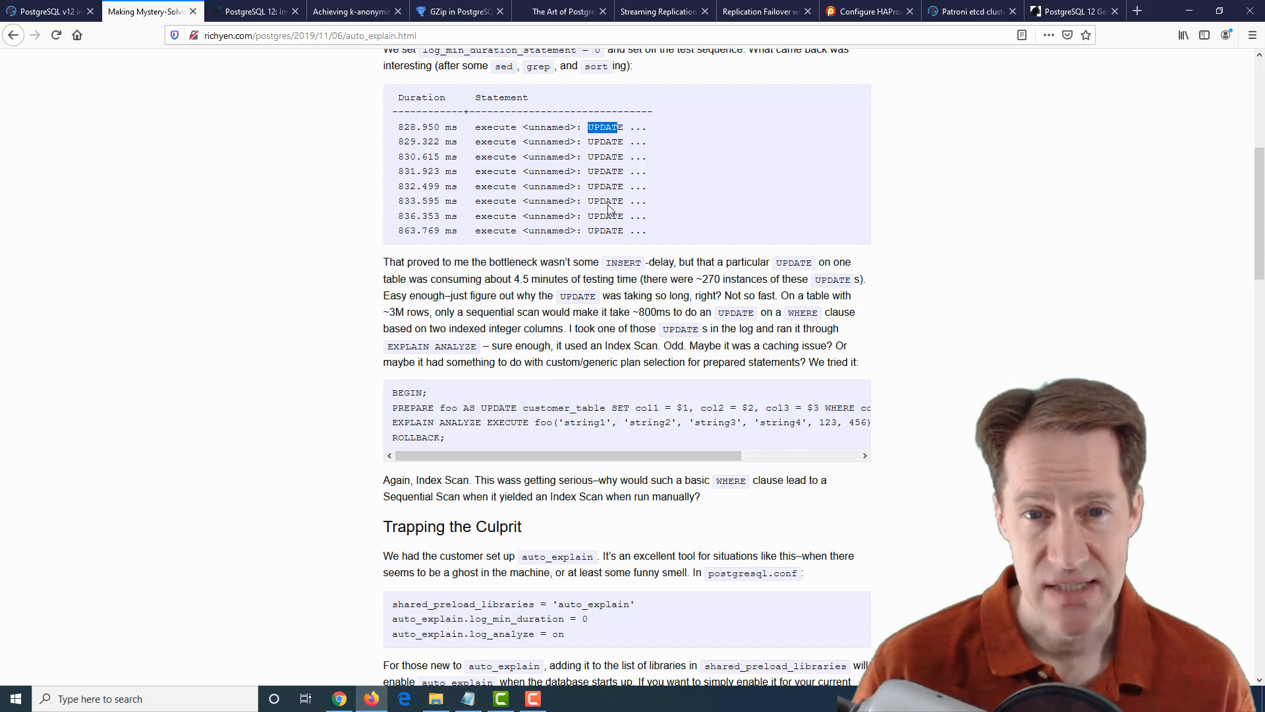
{"action": "mouse_move", "coordinate": [663, 159]}
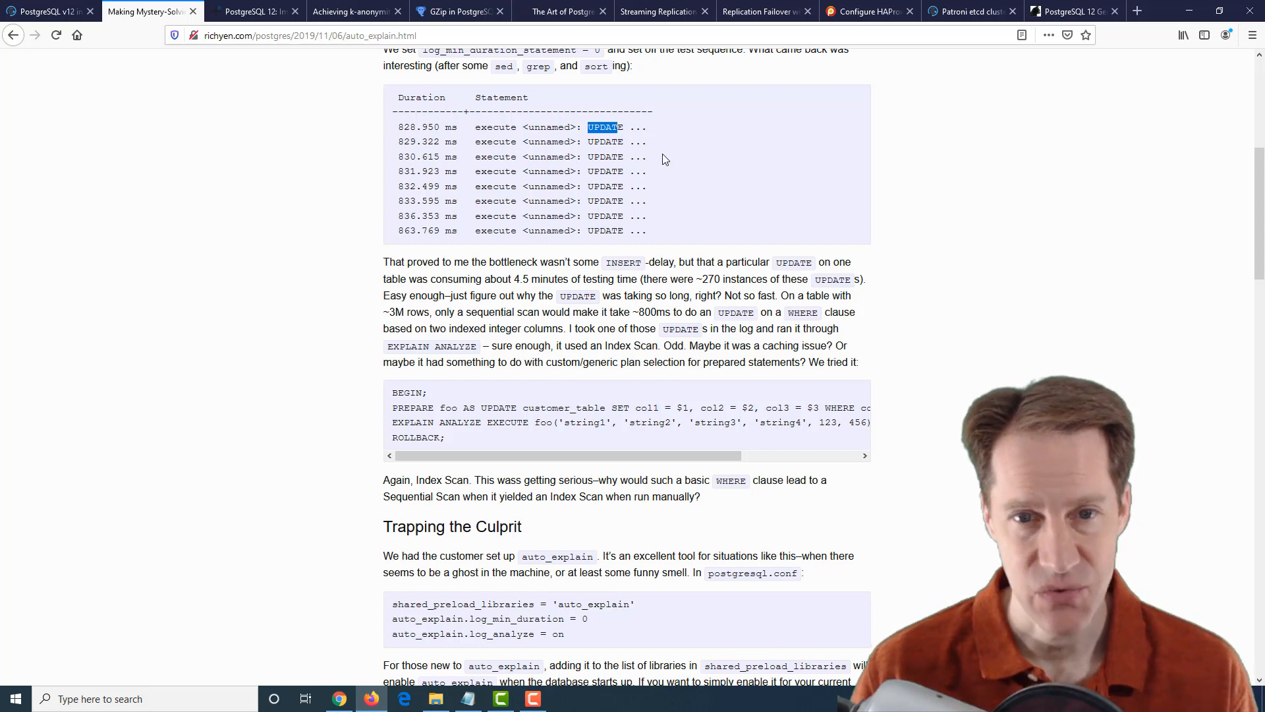
{"action": "mouse_move", "coordinate": [566, 435]}
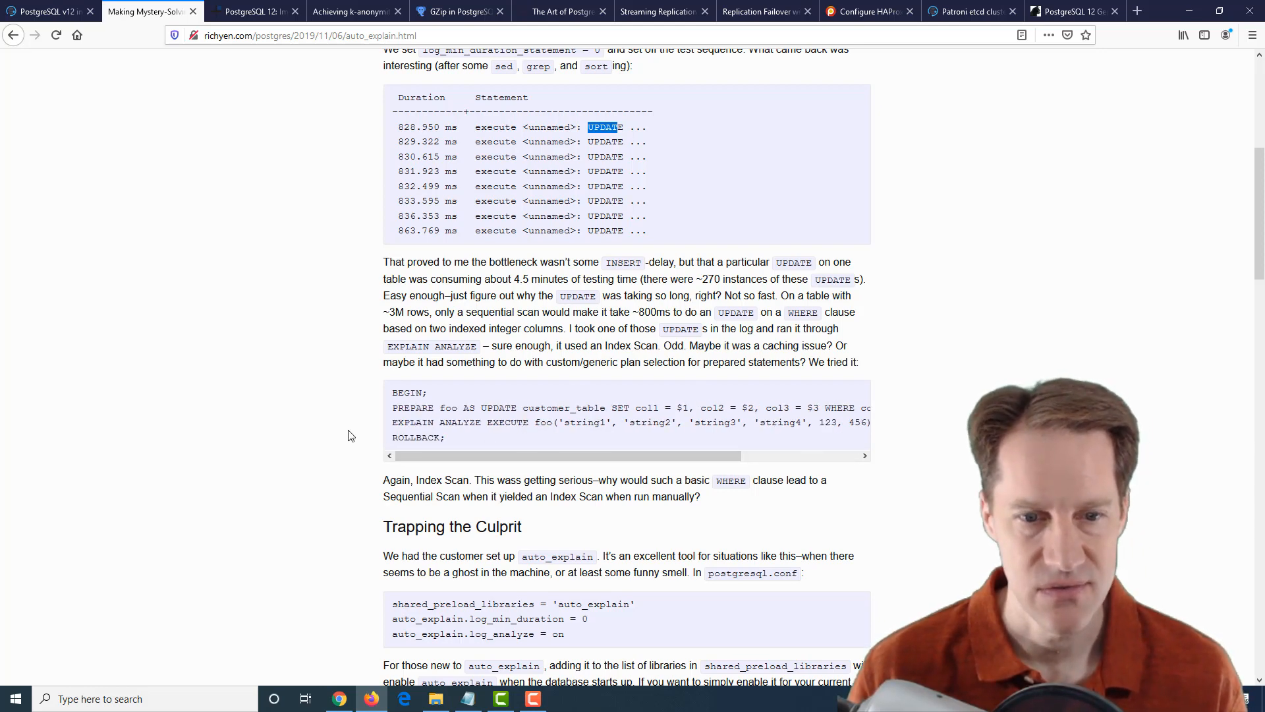
Reach the logged auto_explain plan and highlight the double precision cast in its Filter line.
{"action": "scroll", "scroll_direction": "down", "scroll_amount": 3}
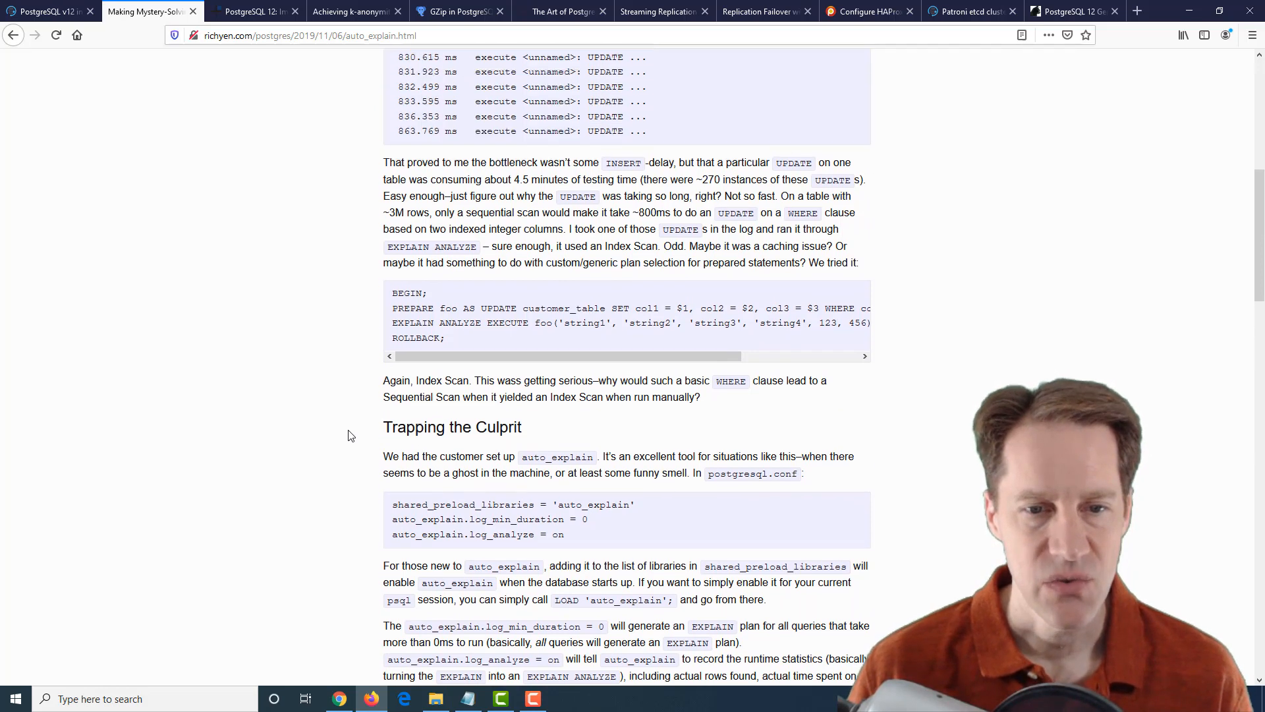
{"action": "scroll", "scroll_direction": "down", "scroll_amount": 3}
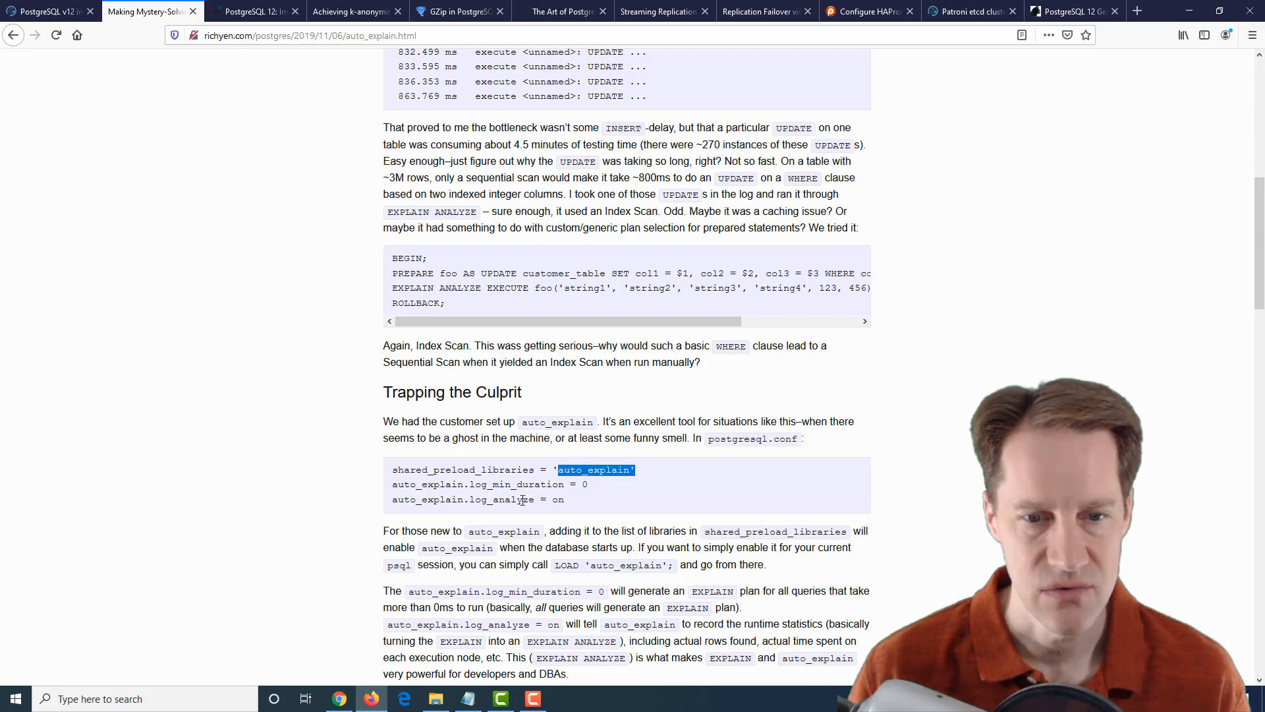
{"action": "scroll", "scroll_direction": "down", "scroll_amount": 3}
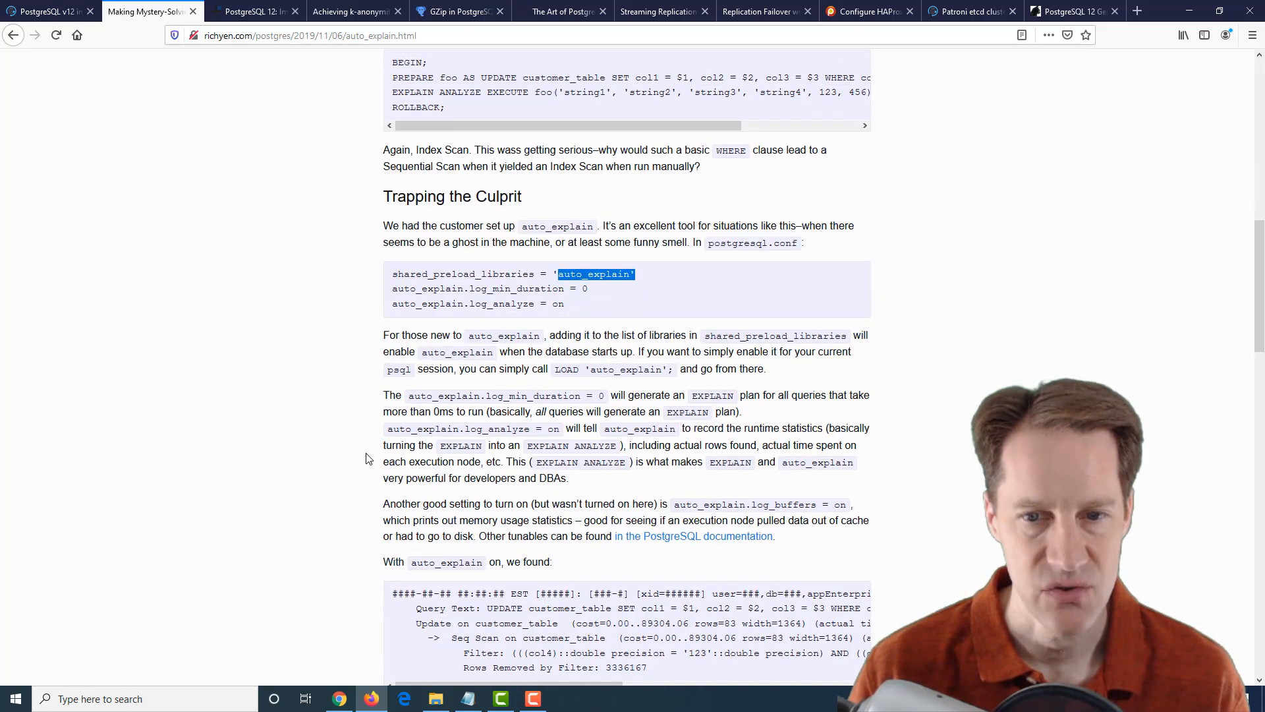
{"action": "scroll", "scroll_direction": "down", "scroll_amount": 3}
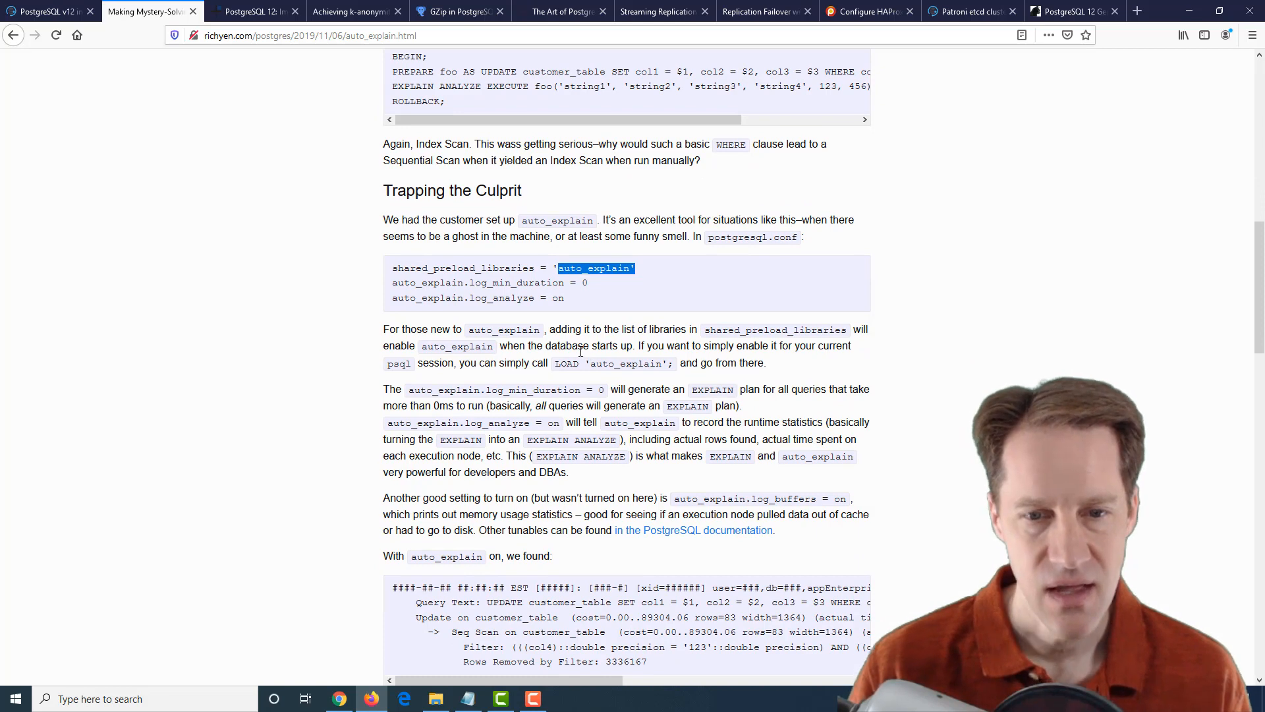
{"action": "scroll", "scroll_direction": "down", "scroll_amount": 3}
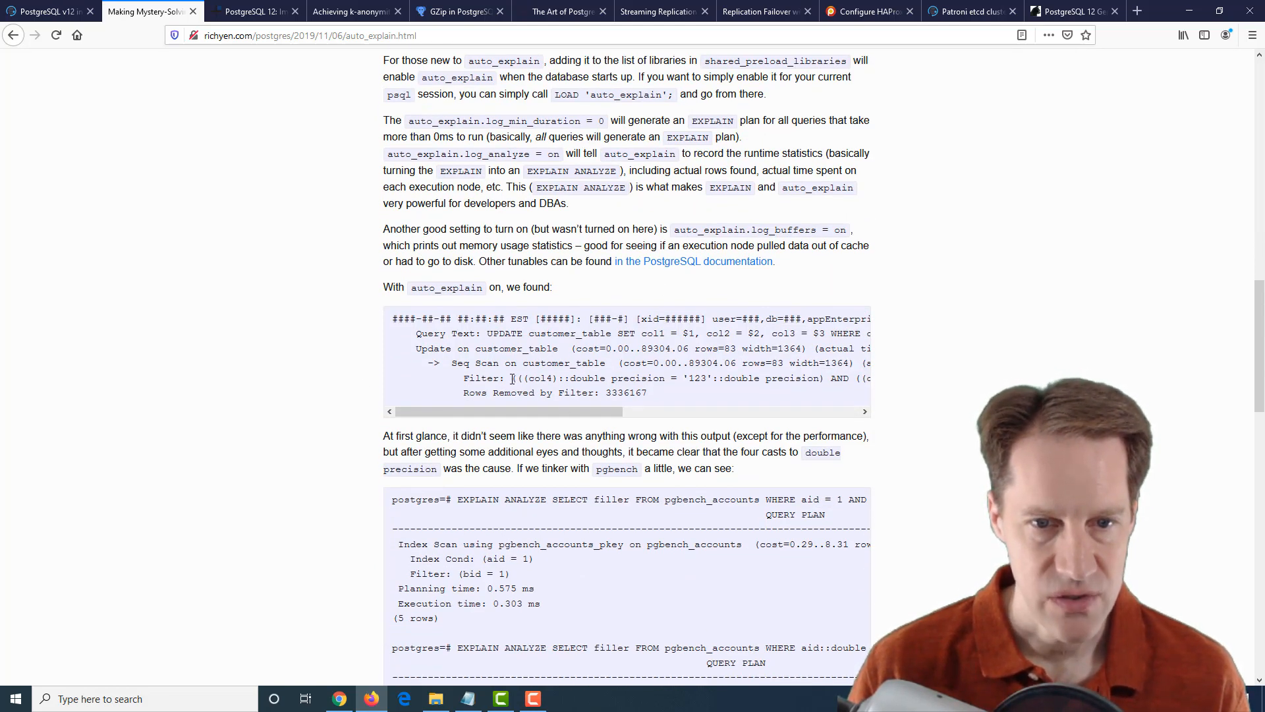
{"action": "left_click_drag", "start_coordinate": [512, 379], "coordinate": [750, 378]}
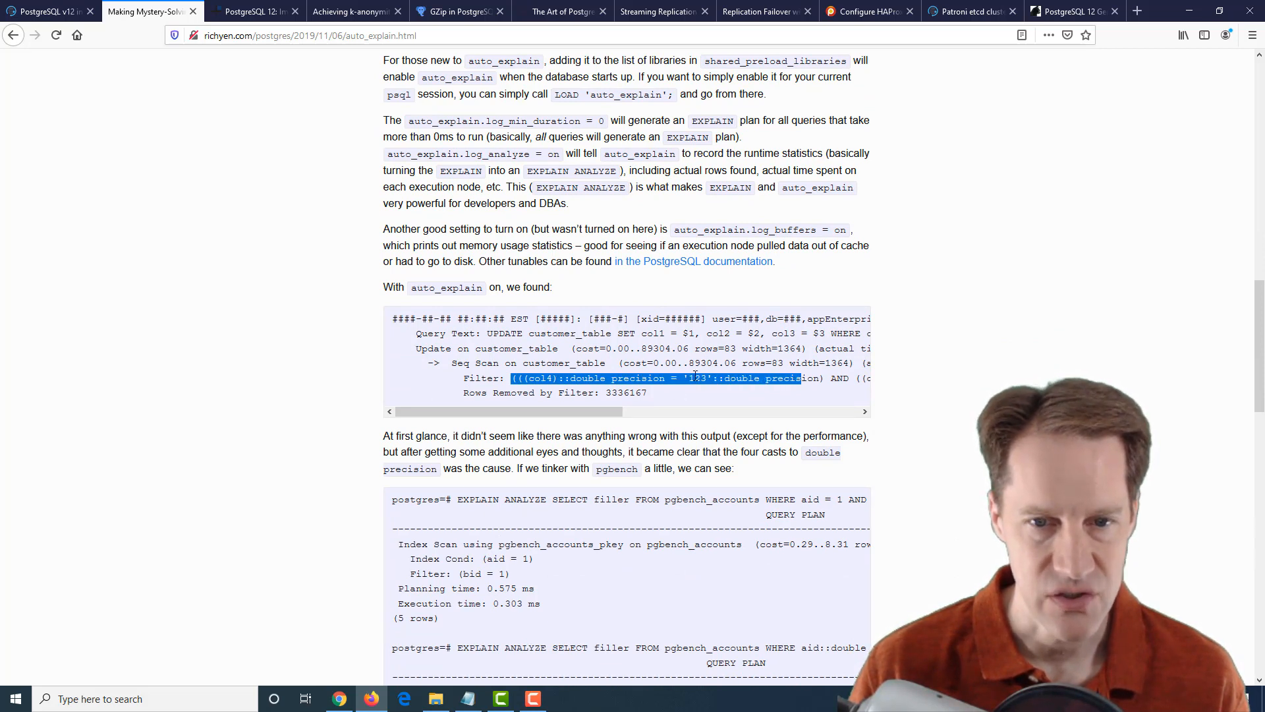
{"action": "mouse_move", "coordinate": [578, 396]}
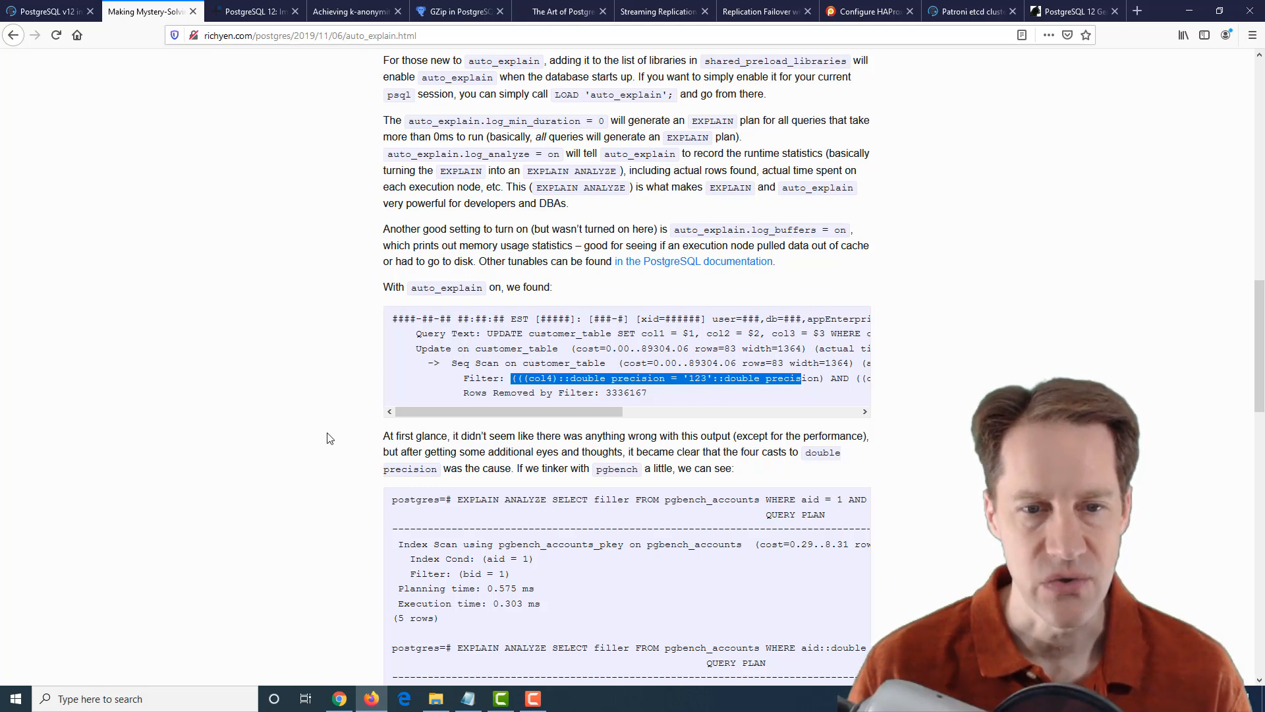
In Unmasking the Villain, highlight the sentence that setObject turned int arguments into double precision.
{"action": "scroll", "scroll_direction": "down", "scroll_amount": 3}
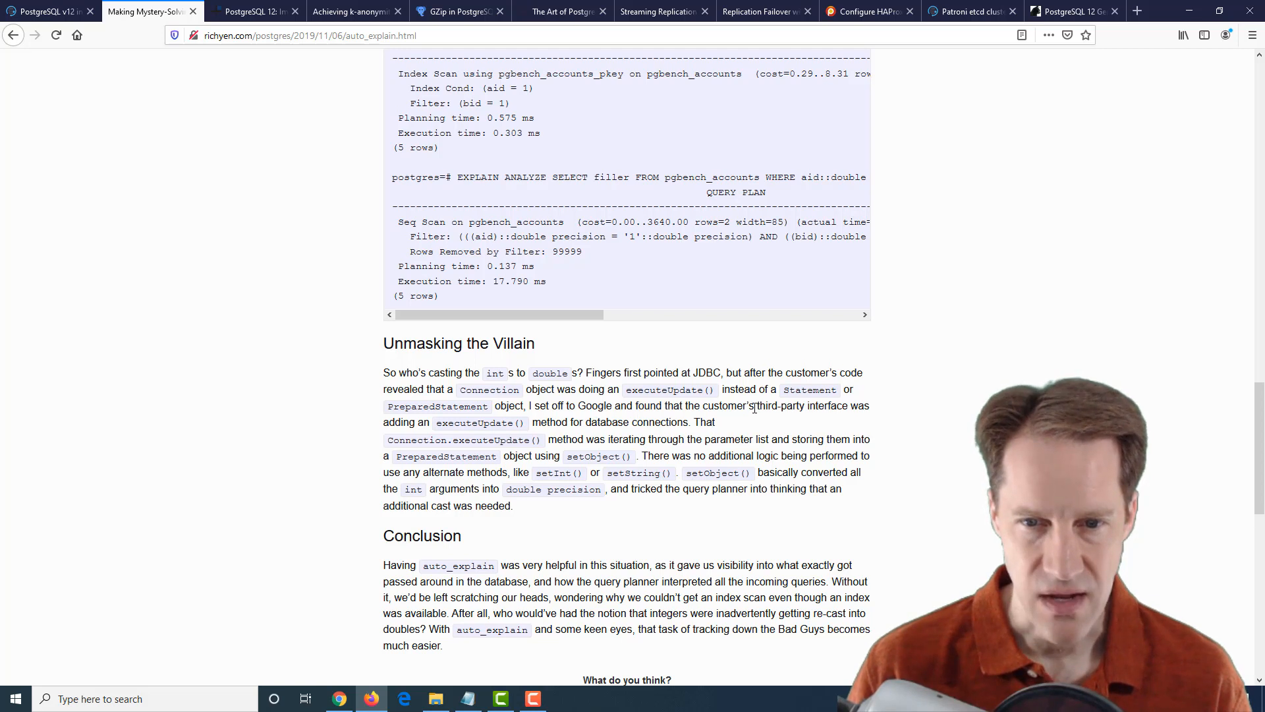
{"action": "left_click_drag", "start_coordinate": [756, 404], "coordinate": [483, 422]}
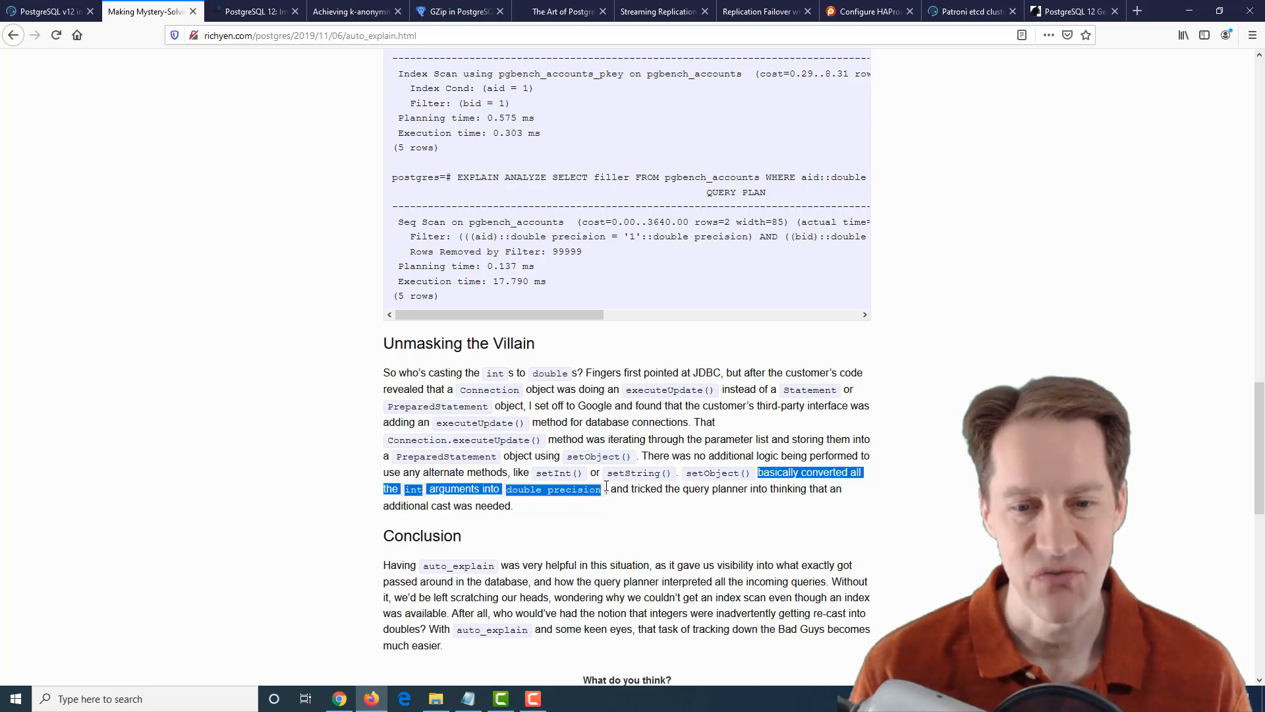
{"action": "mouse_move", "coordinate": [328, 472]}
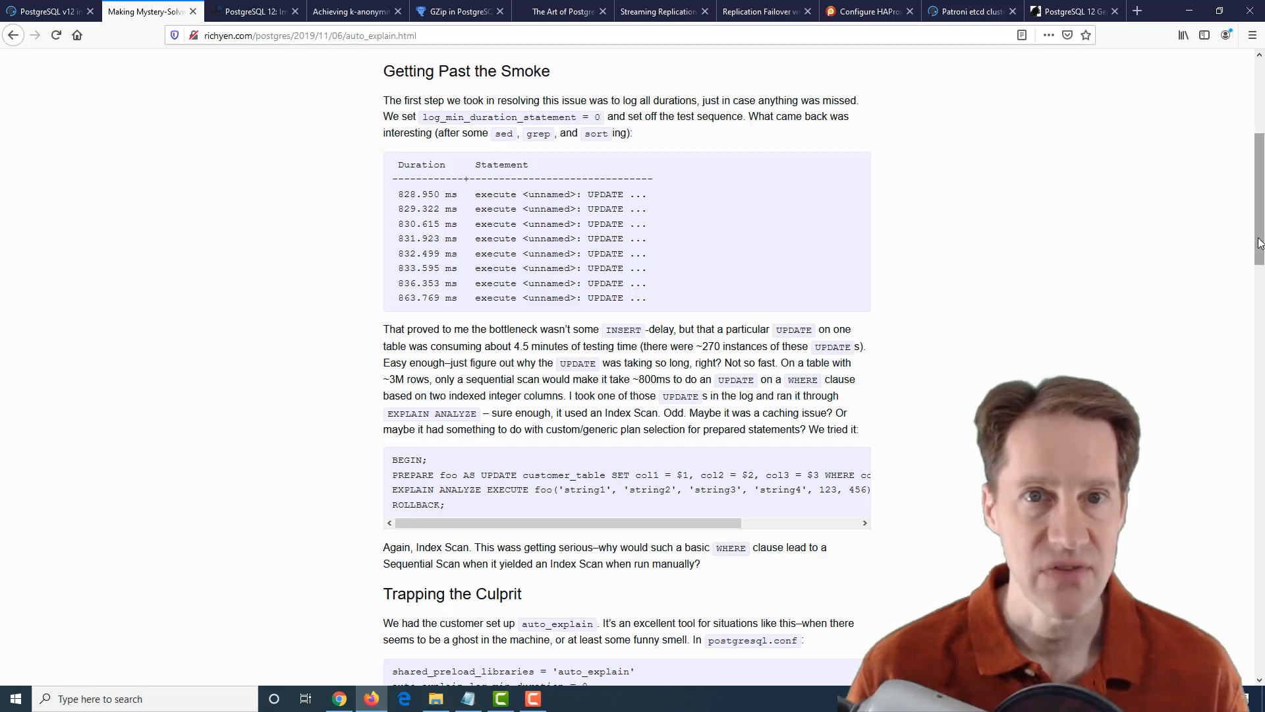
Return to the top of the auto_explain article and switch to the 2ndQuadrant K-nearest neighbor SP-GiST tab.
{"action": "scroll", "scroll_direction": "down", "scroll_amount": 3}
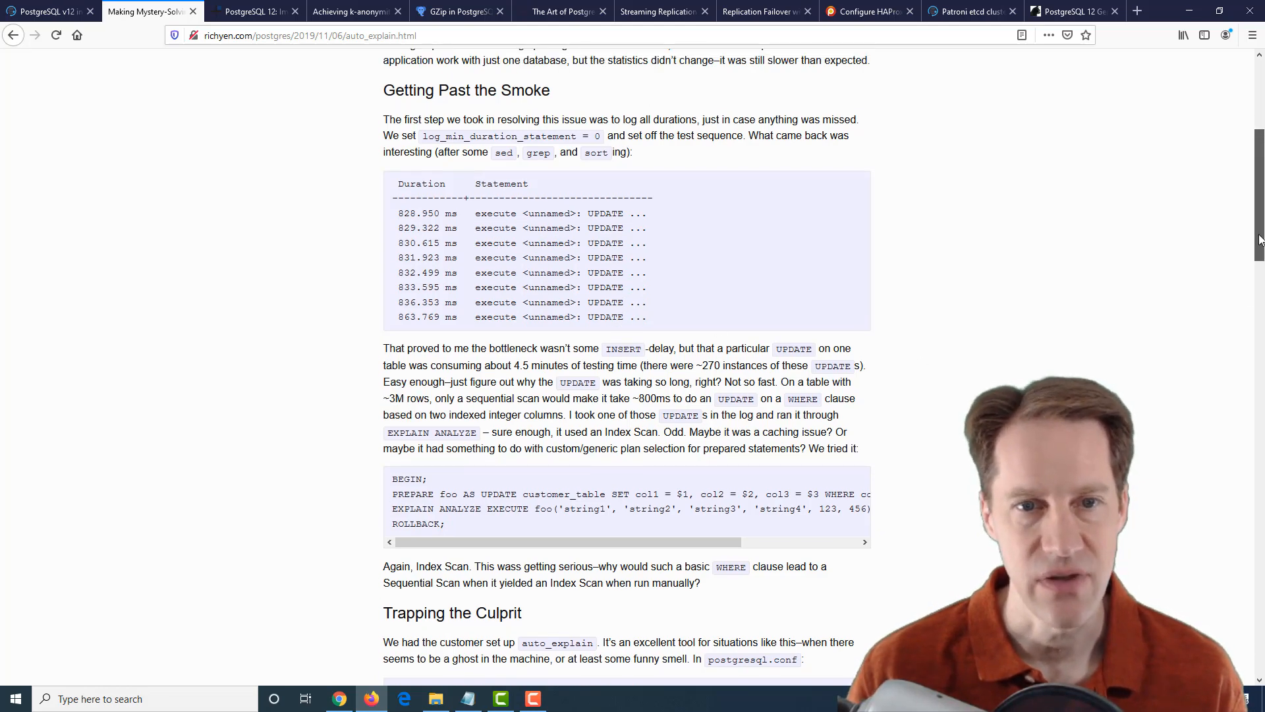
{"action": "scroll", "scroll_direction": "up", "scroll_amount": 3}
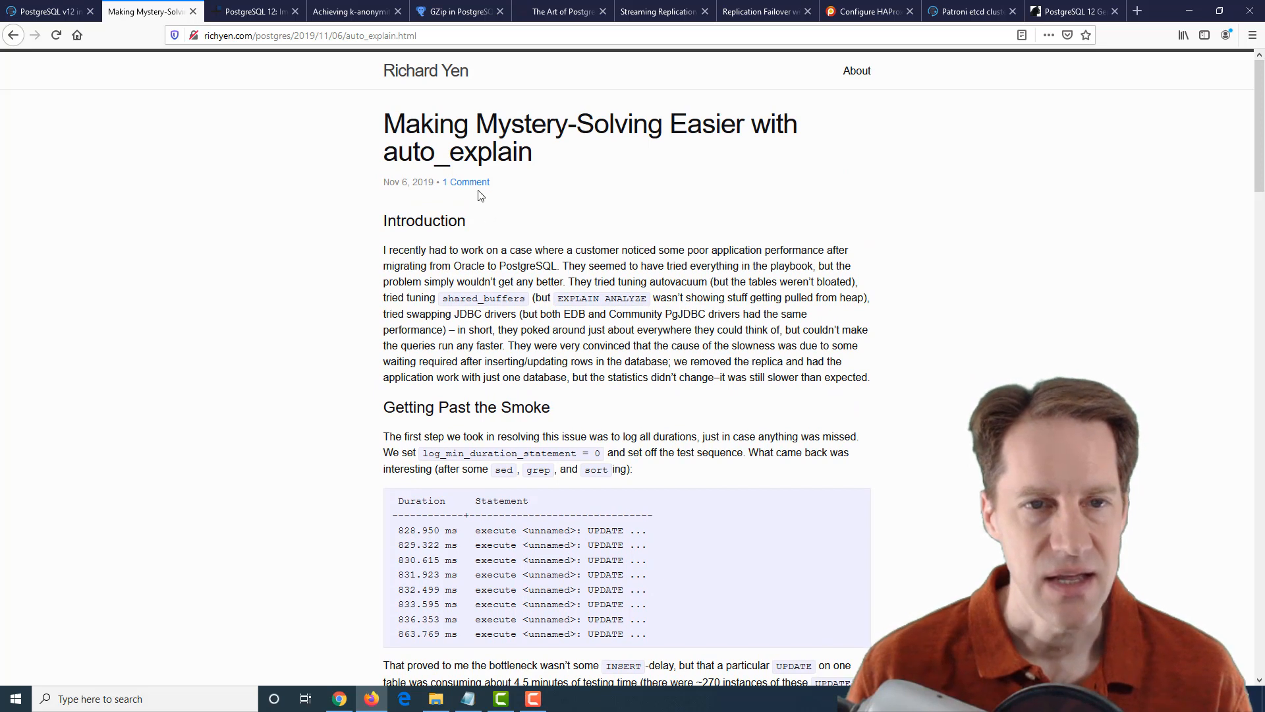
{"action": "mouse_move", "coordinate": [425, 72]}
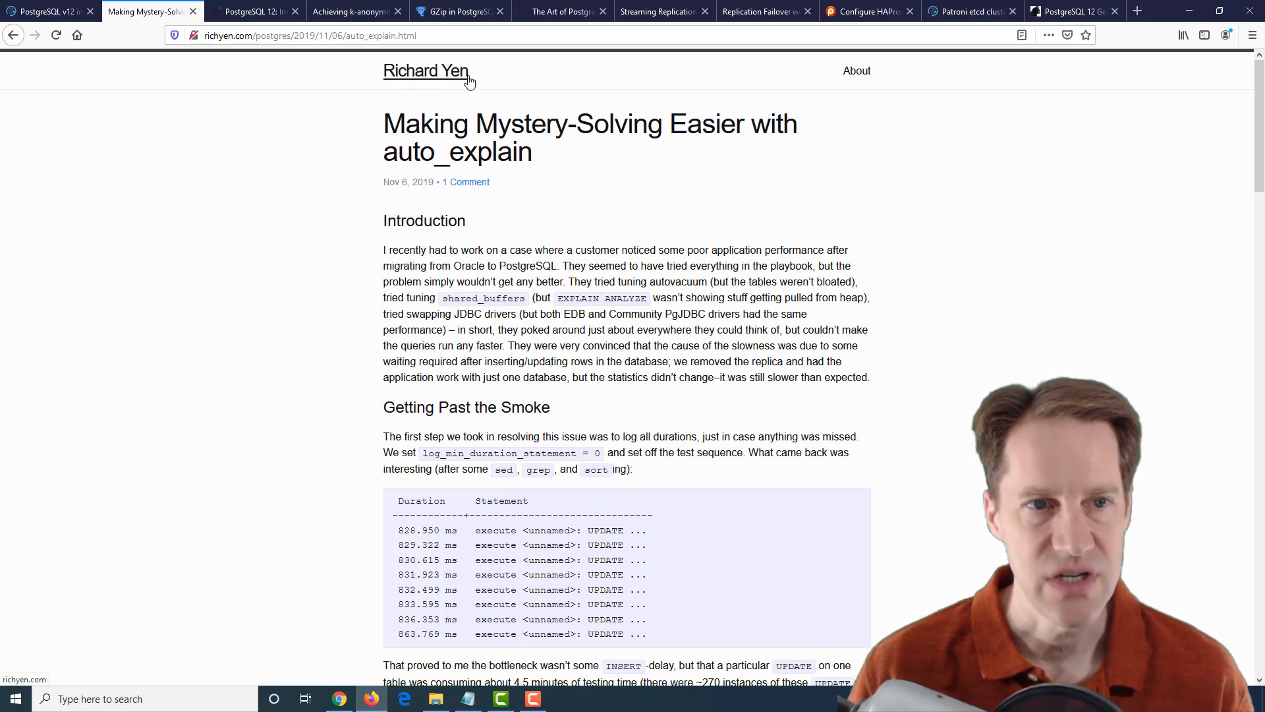
{"action": "mouse_move", "coordinate": [314, 98]}
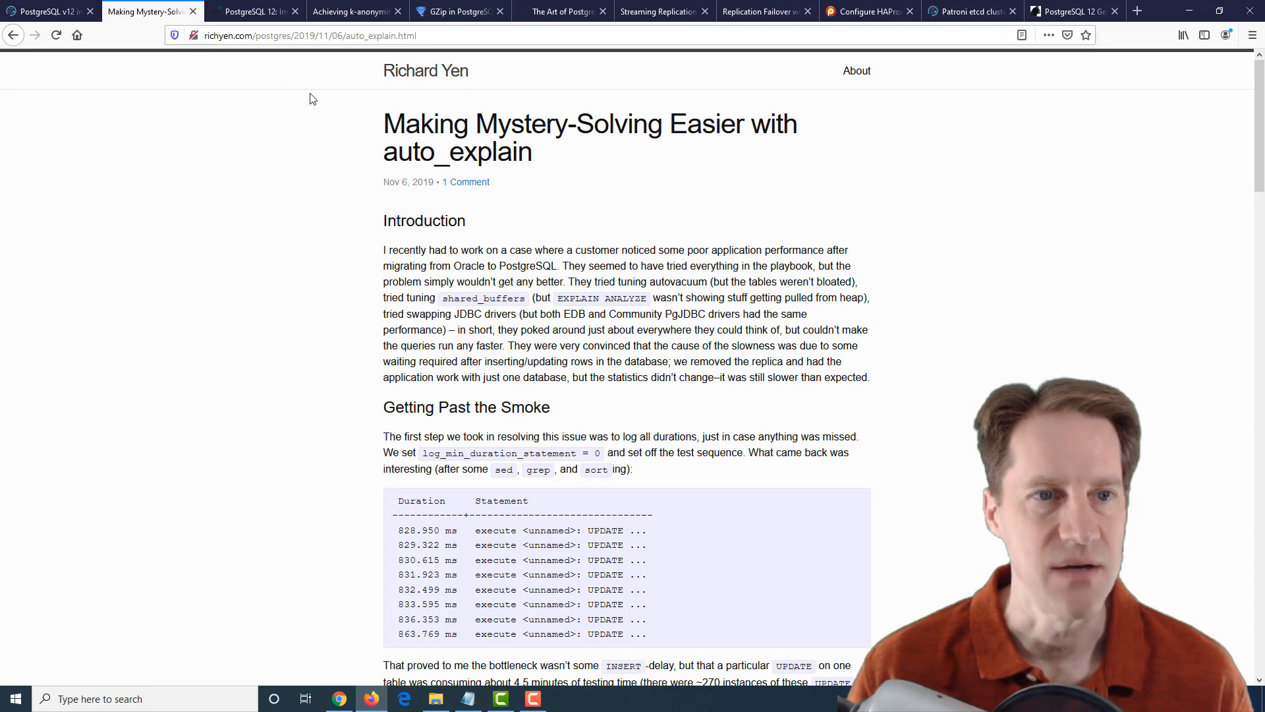
{"action": "left_click", "coordinate": [255, 10]}
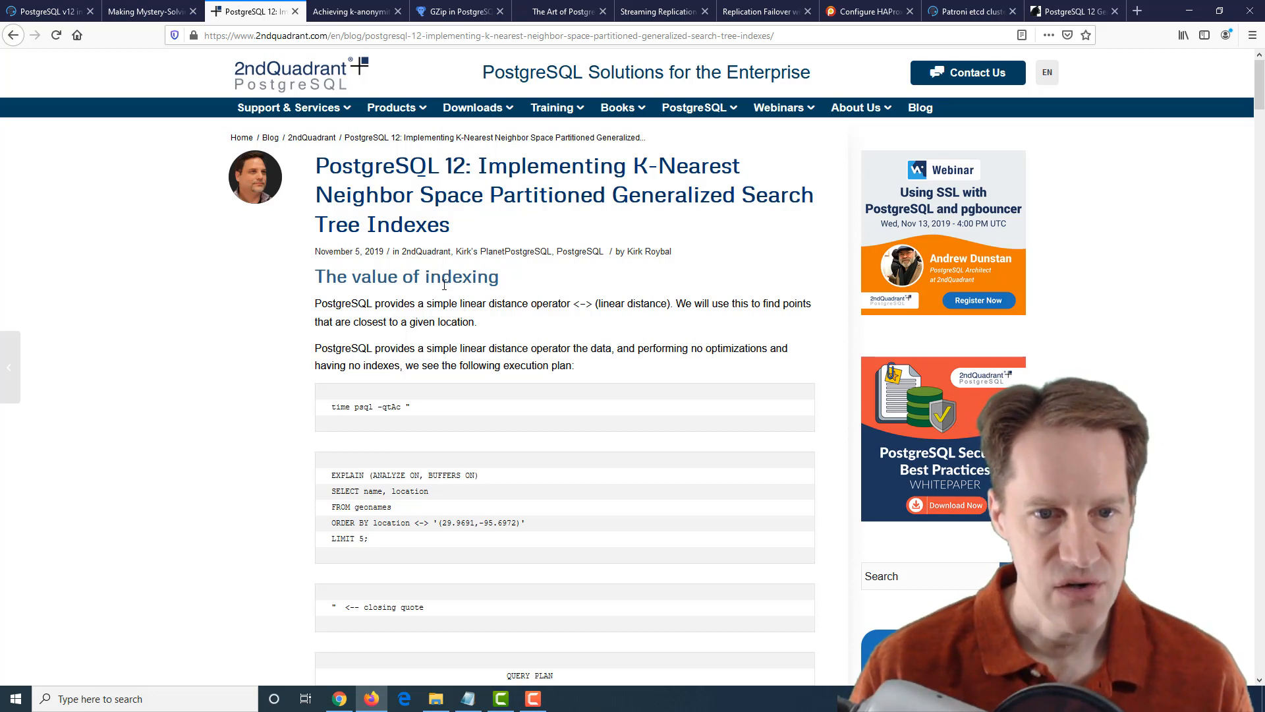
Highlight the <-> distance operator and the search coordinates in the example query.
{"action": "left_click_drag", "start_coordinate": [423, 303], "coordinate": [548, 303]}
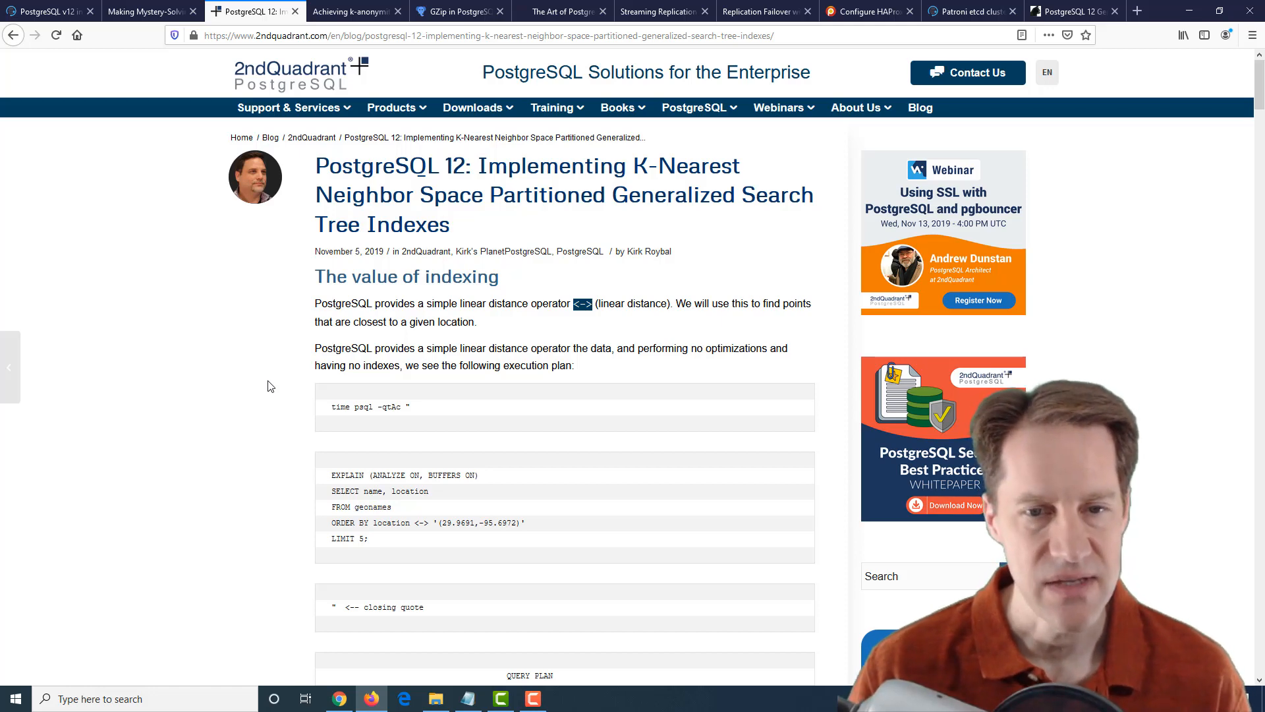
{"action": "scroll", "scroll_direction": "down", "scroll_amount": 3}
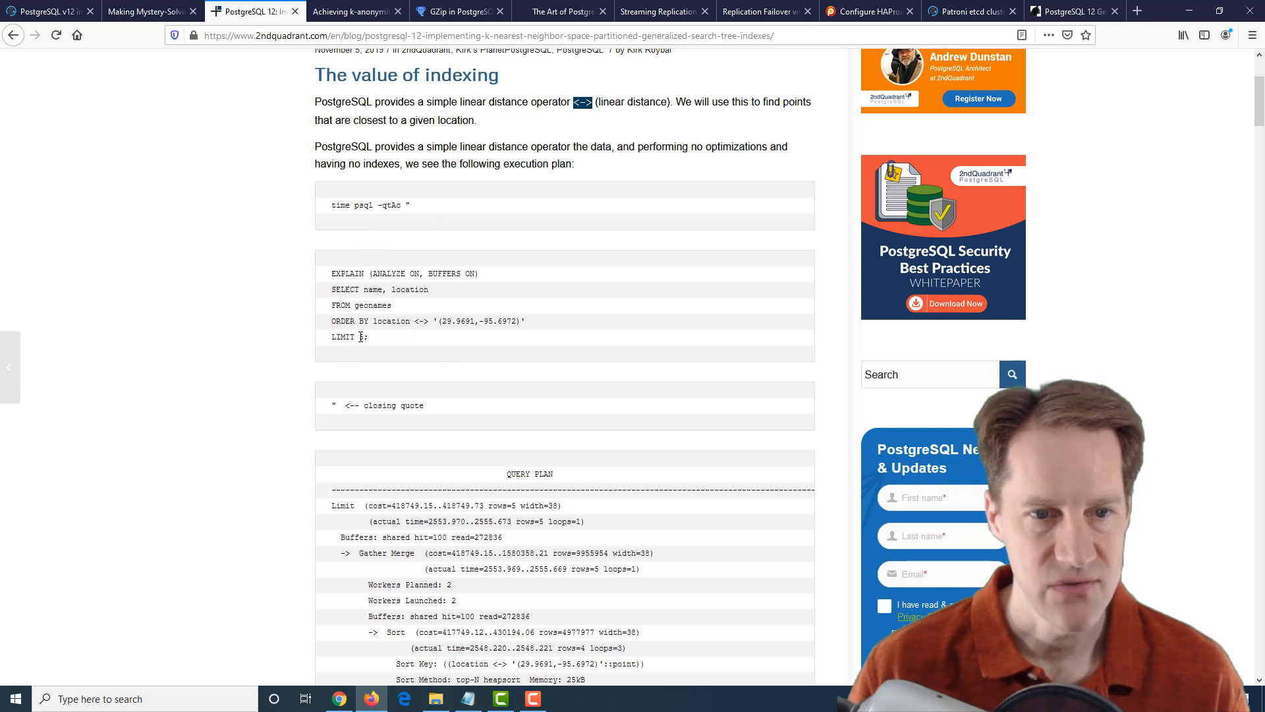
{"action": "left_click_drag", "start_coordinate": [448, 322], "coordinate": [521, 322]}
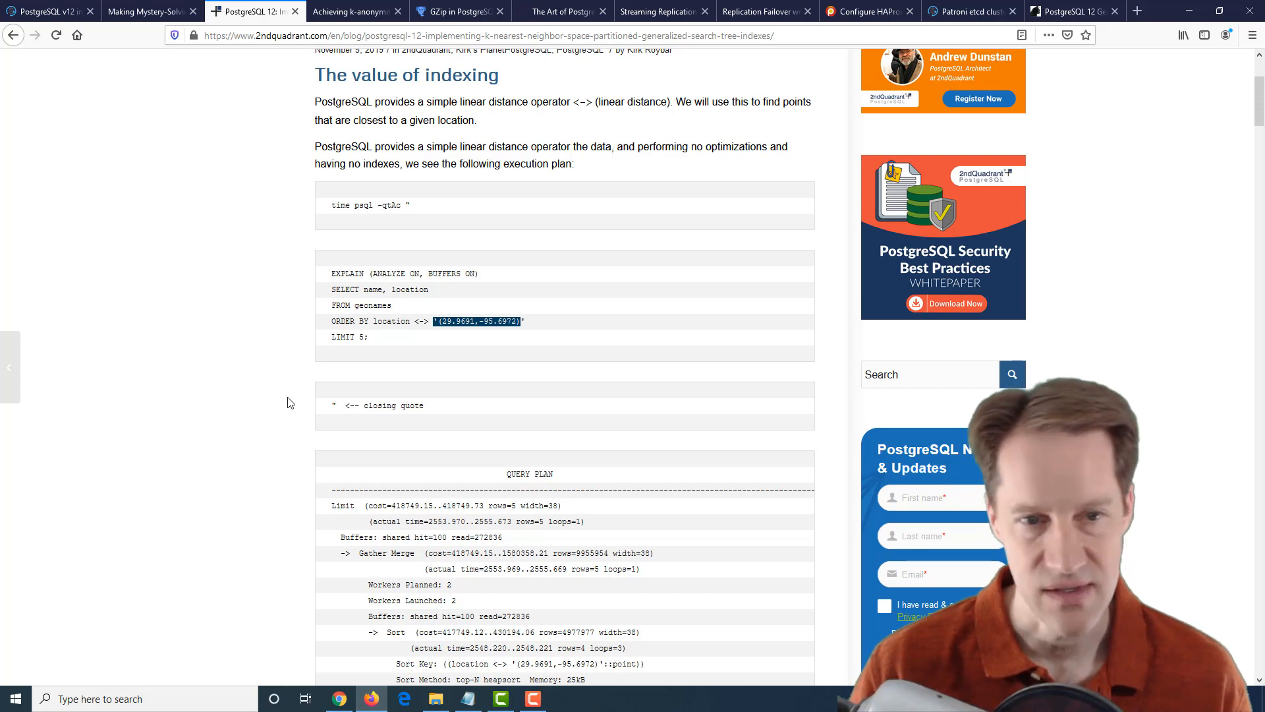
Read past the unindexed query plan and its five results to the Adding GiST index heading.
{"action": "scroll", "scroll_direction": "down", "scroll_amount": 3}
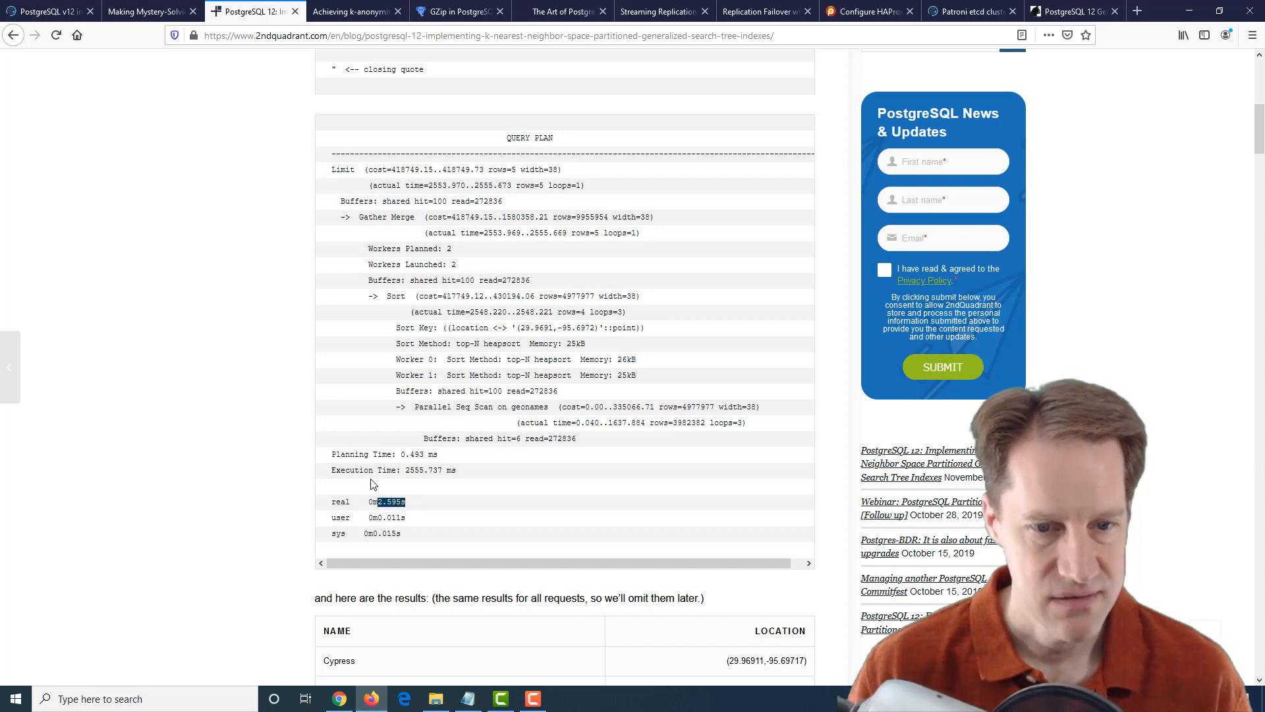
{"action": "scroll", "scroll_direction": "down", "scroll_amount": 3}
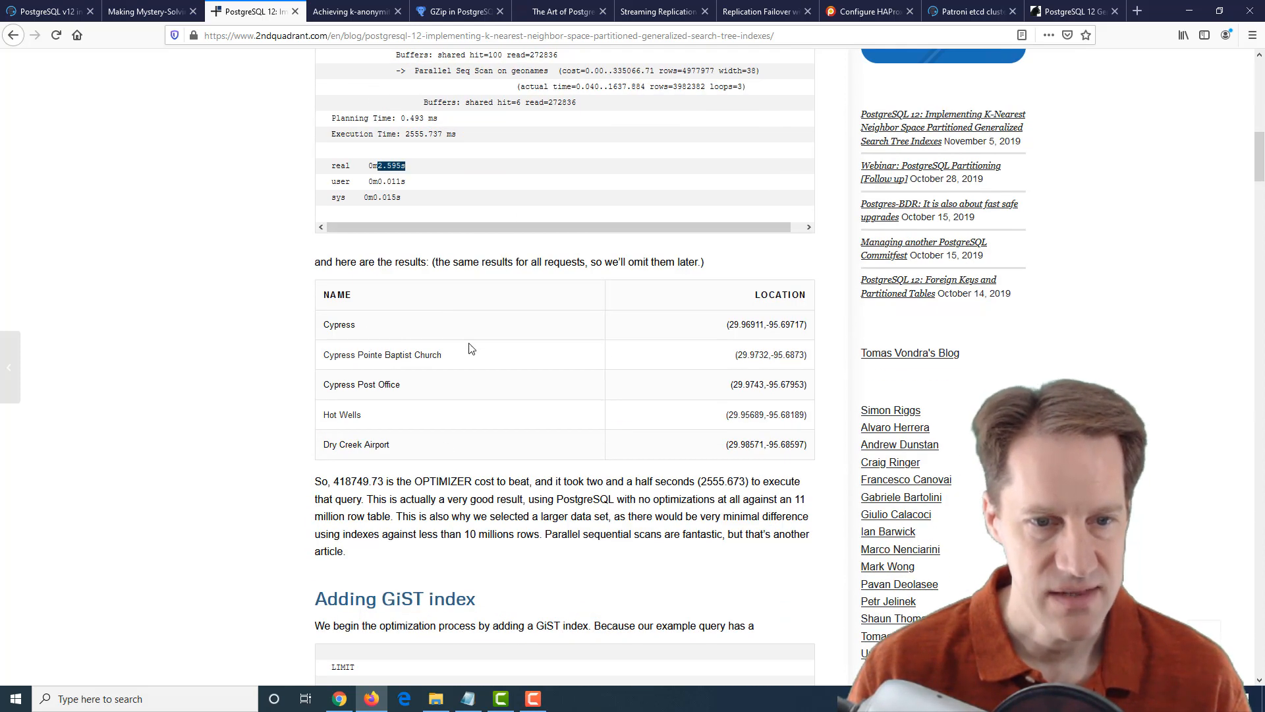
{"action": "scroll", "scroll_direction": "down", "scroll_amount": 3}
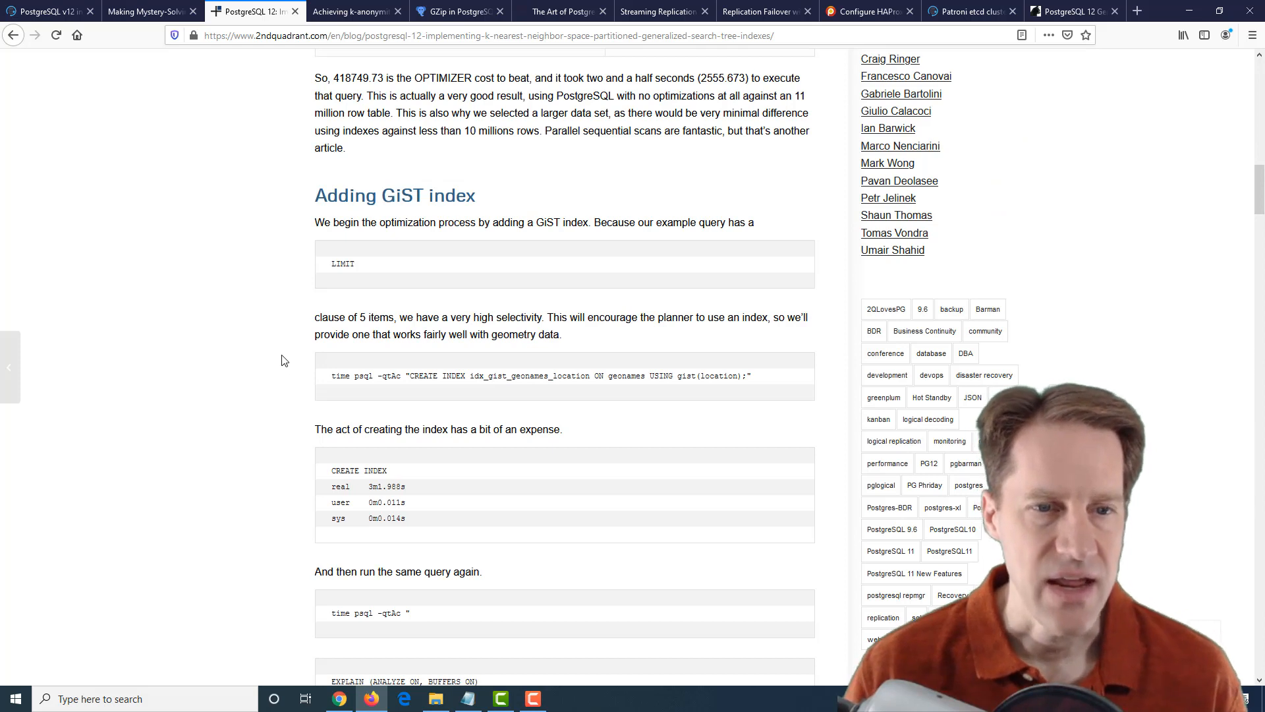
Read past the CREATE INDEX output through the GiST query plan with its 0.939 ms execution time.
{"action": "scroll", "scroll_direction": "down", "scroll_amount": 3}
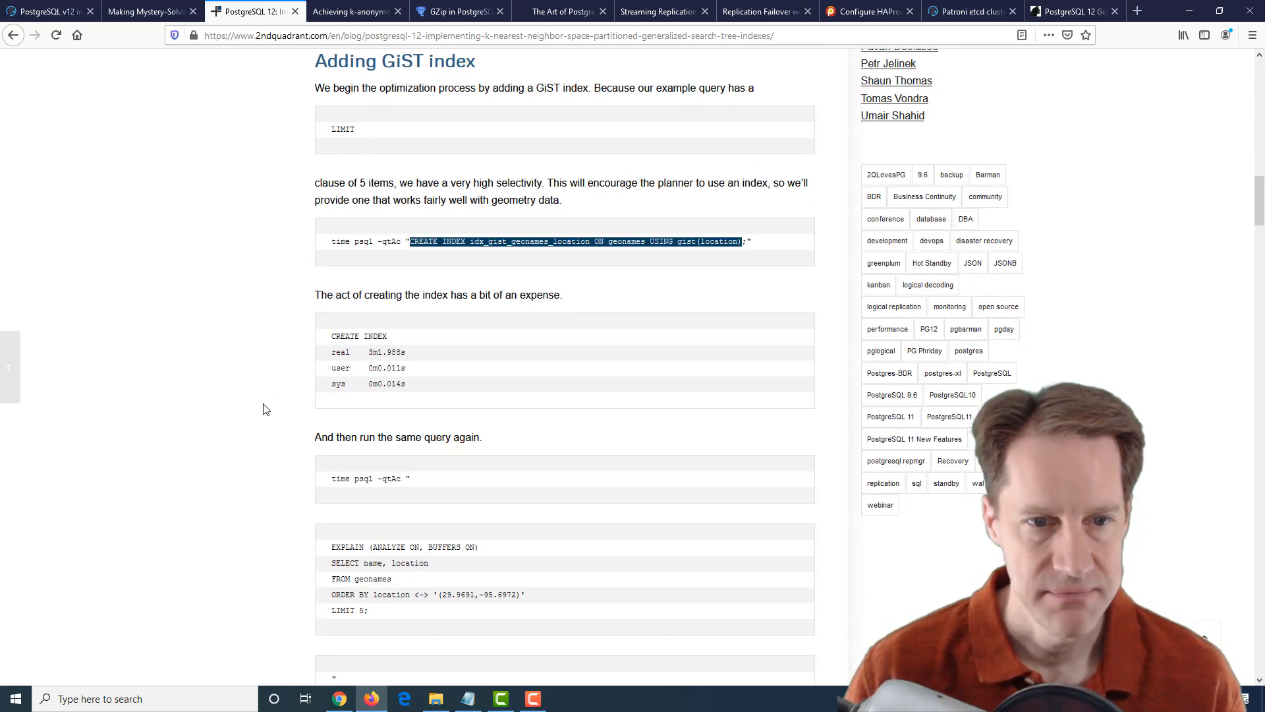
{"action": "mouse_move", "coordinate": [299, 396]}
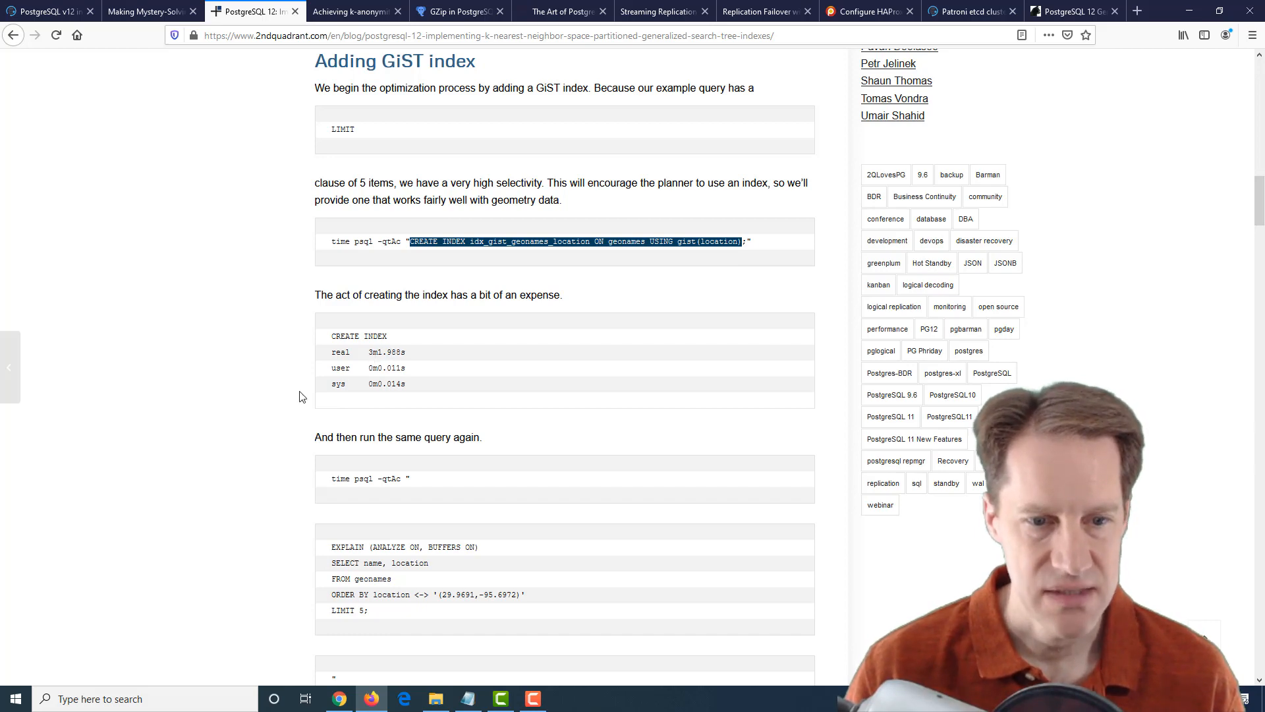
{"action": "scroll", "scroll_direction": "down", "scroll_amount": 3}
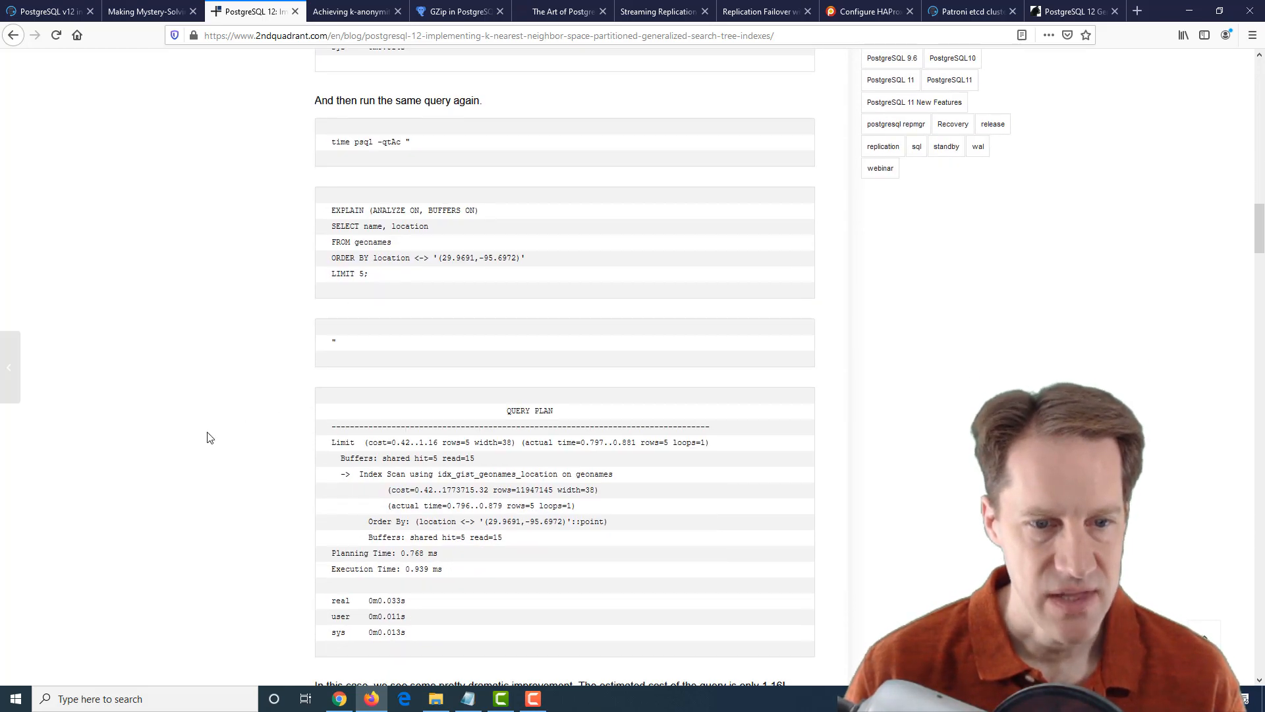
{"action": "scroll", "scroll_direction": "down", "scroll_amount": 3}
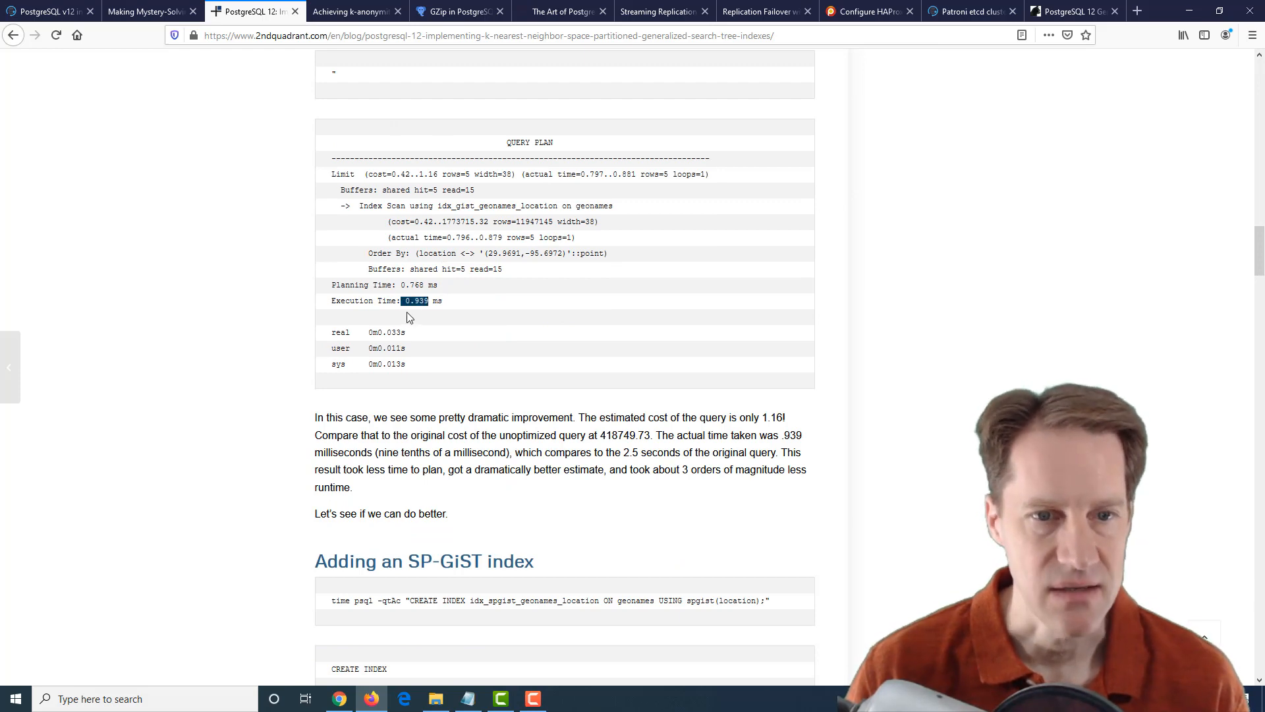
{"action": "mouse_move", "coordinate": [240, 318]}
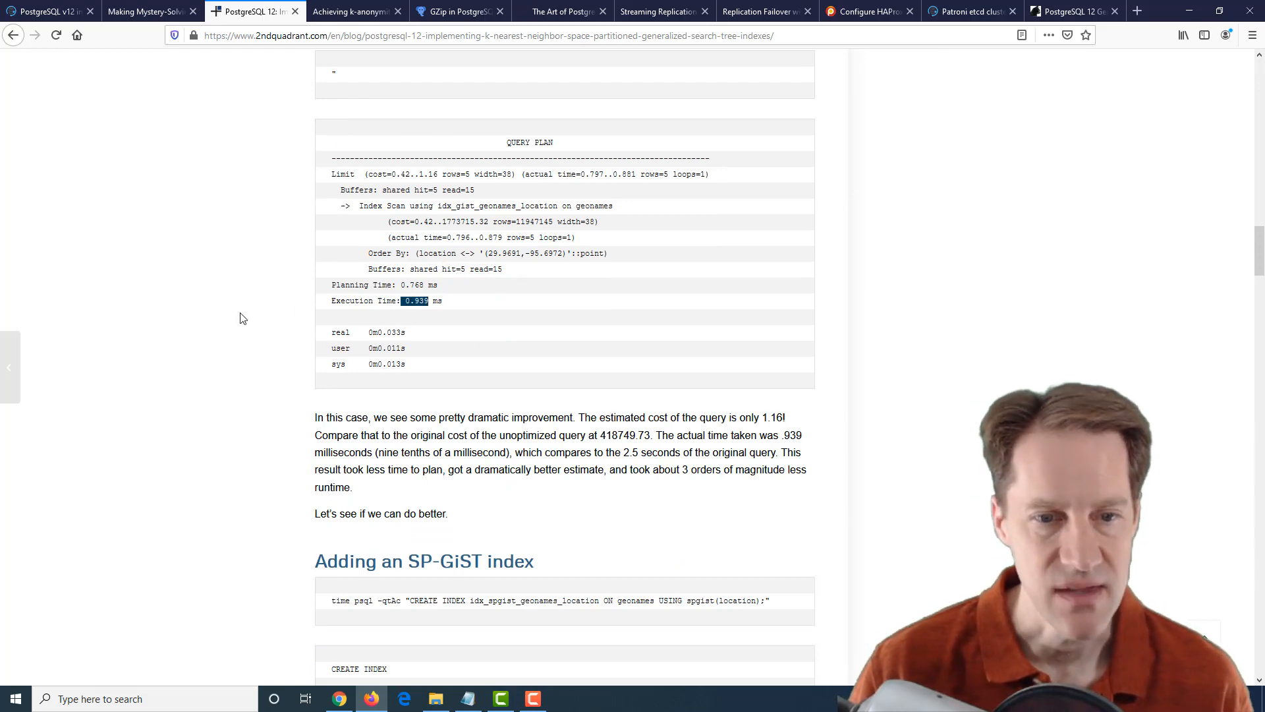
{"action": "scroll", "scroll_direction": "down", "scroll_amount": 3}
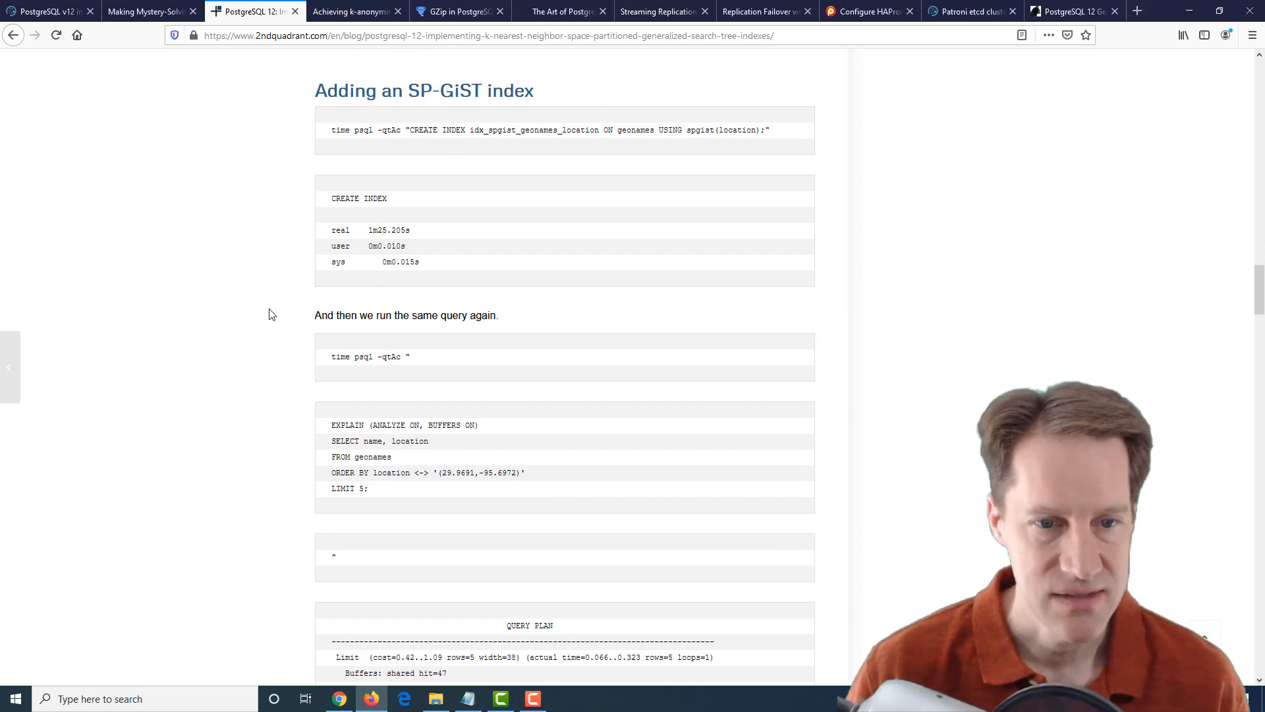
Reach the SP-GiST query plan and highlight its execution time.
{"action": "scroll", "scroll_direction": "down", "scroll_amount": 3}
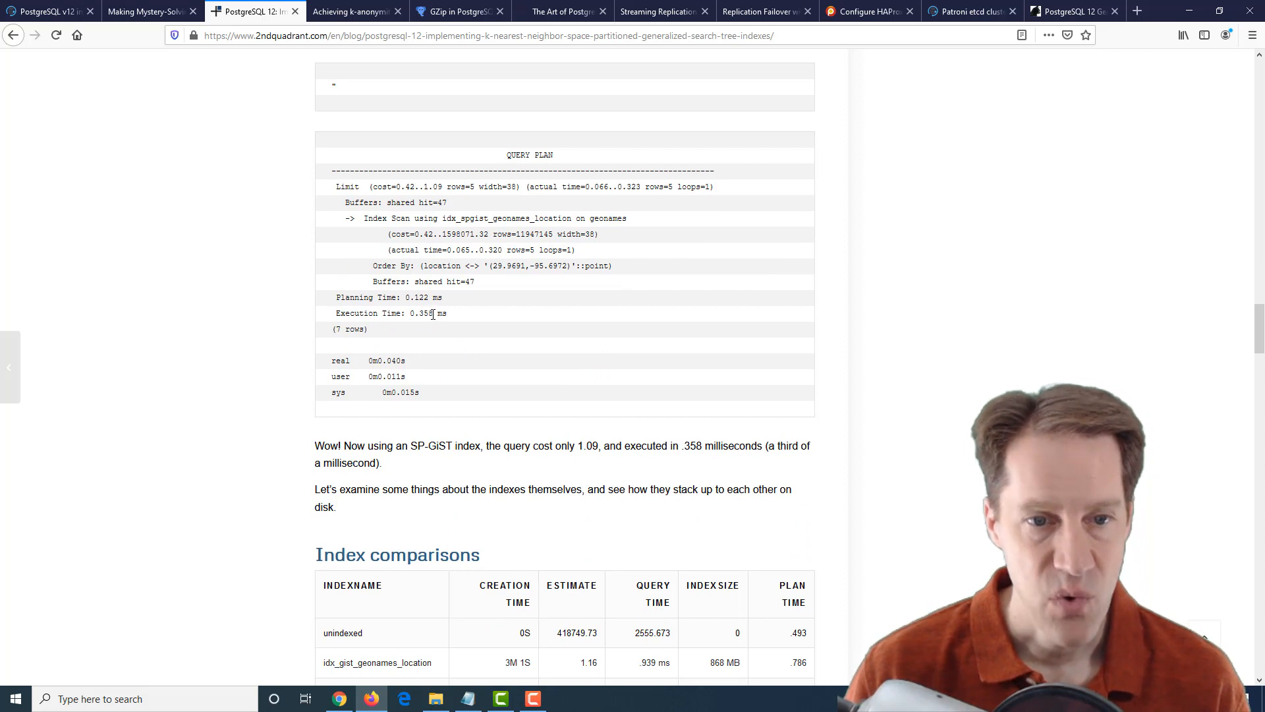
{"action": "double_click", "coordinate": [419, 314]}
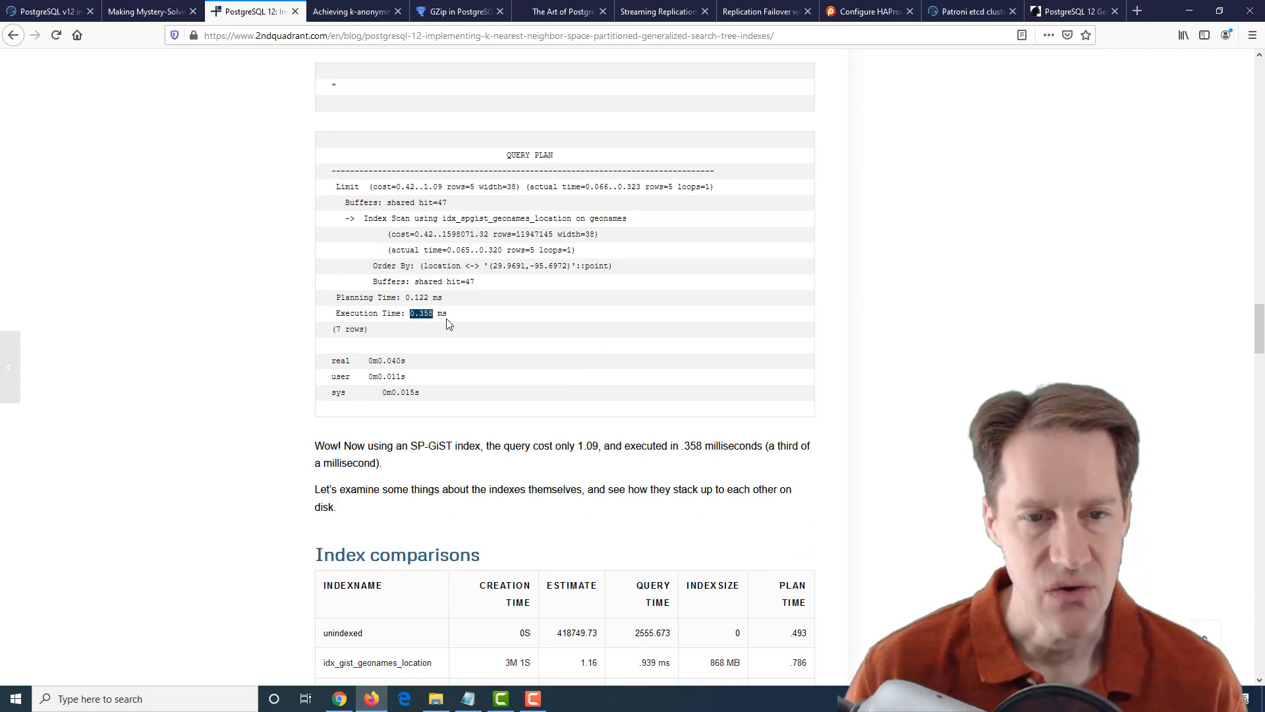
{"action": "scroll", "scroll_direction": "down", "scroll_amount": 3}
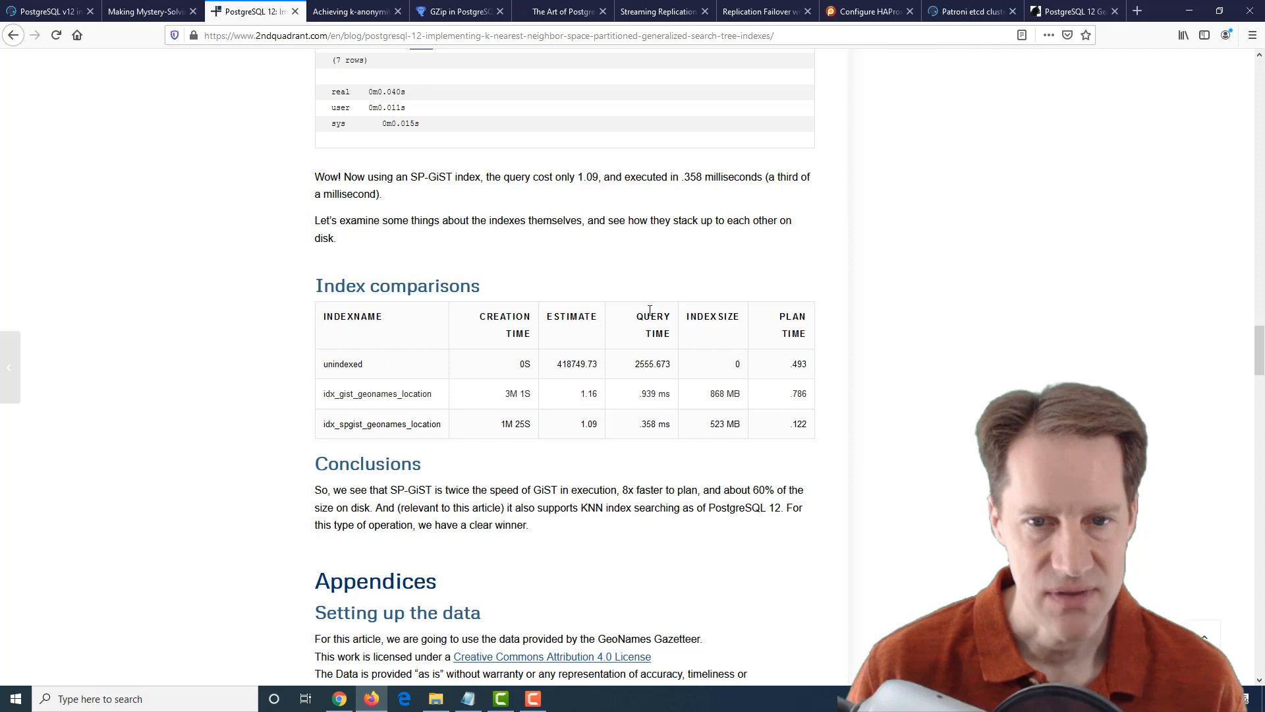
{"action": "mouse_move", "coordinate": [635, 372]}
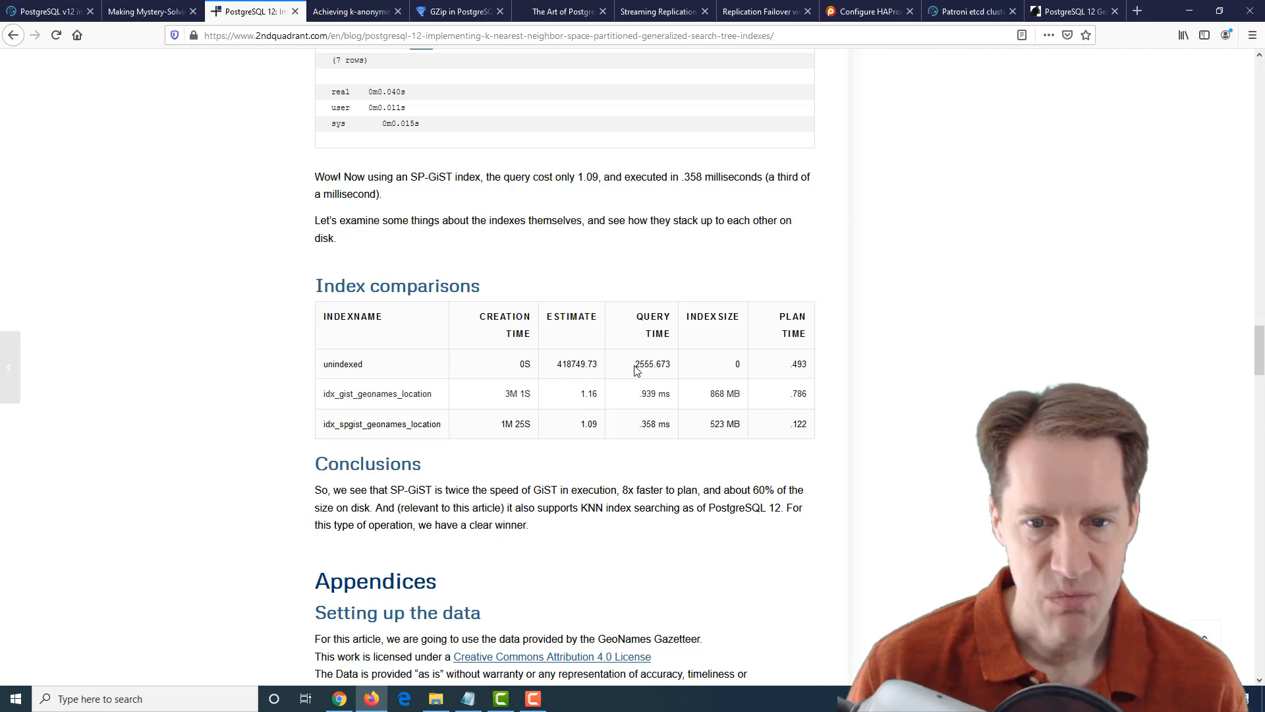
In Index comparisons highlight the unindexed 2555.673 time and SP-GiST creation time, then reach the Create the structure appendix.
{"action": "double_click", "coordinate": [650, 364]}
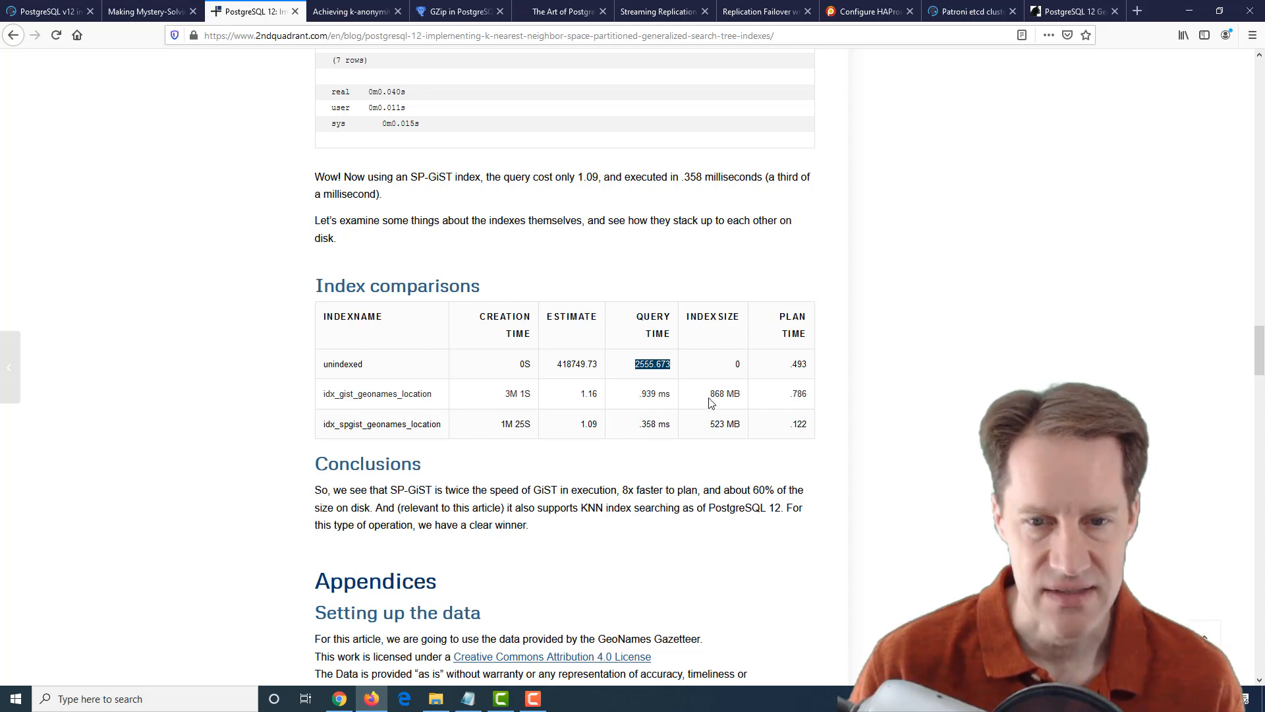
{"action": "double_click", "coordinate": [724, 423]}
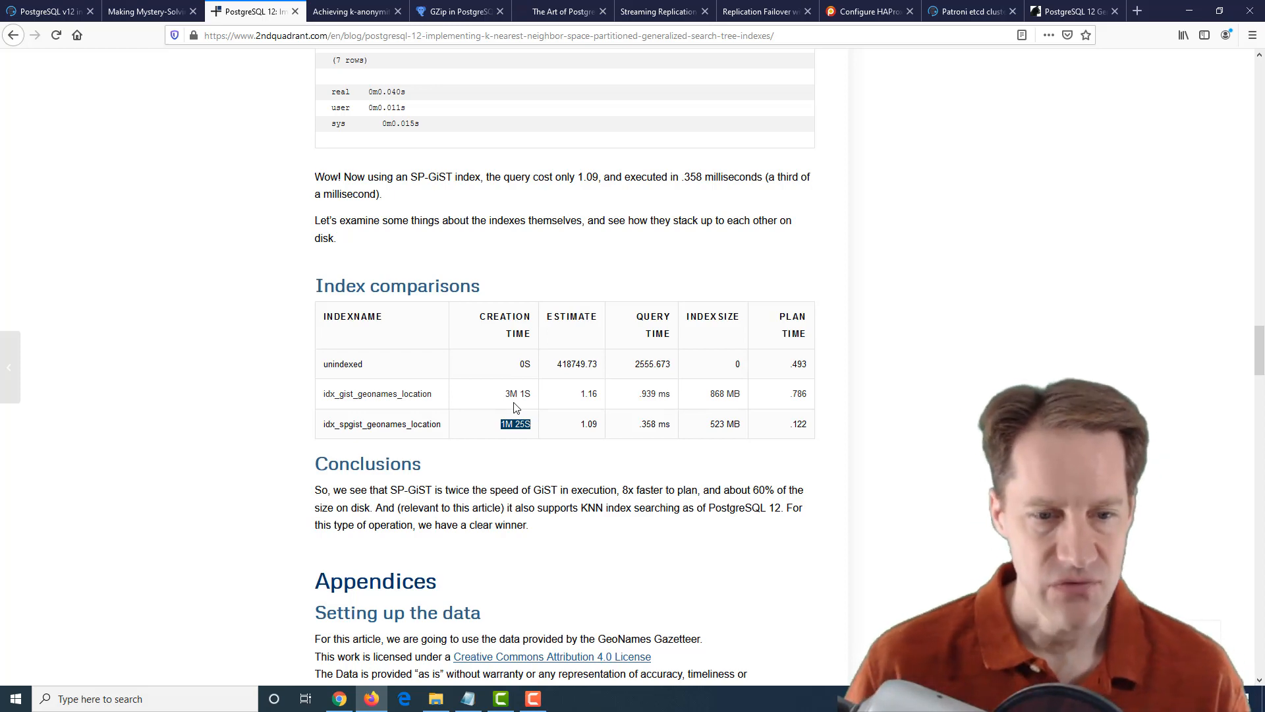
{"action": "scroll", "scroll_direction": "down", "scroll_amount": 3}
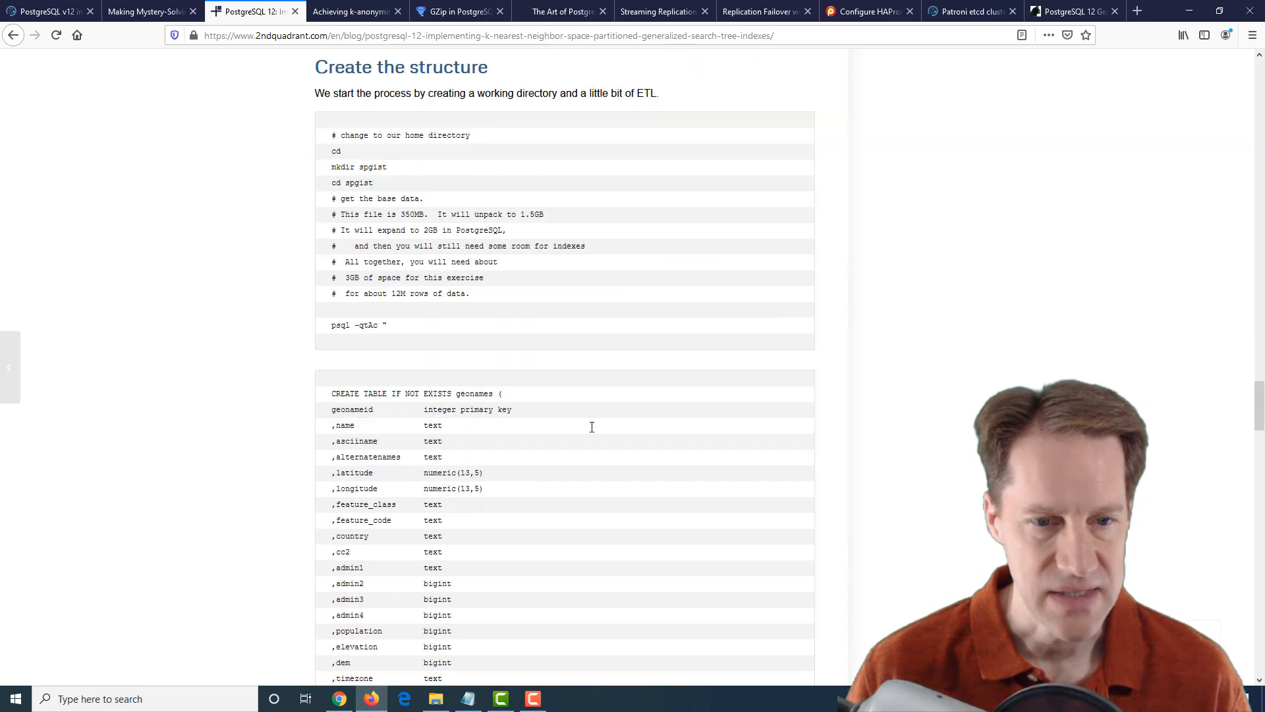
{"action": "scroll", "scroll_direction": "down", "scroll_amount": 3}
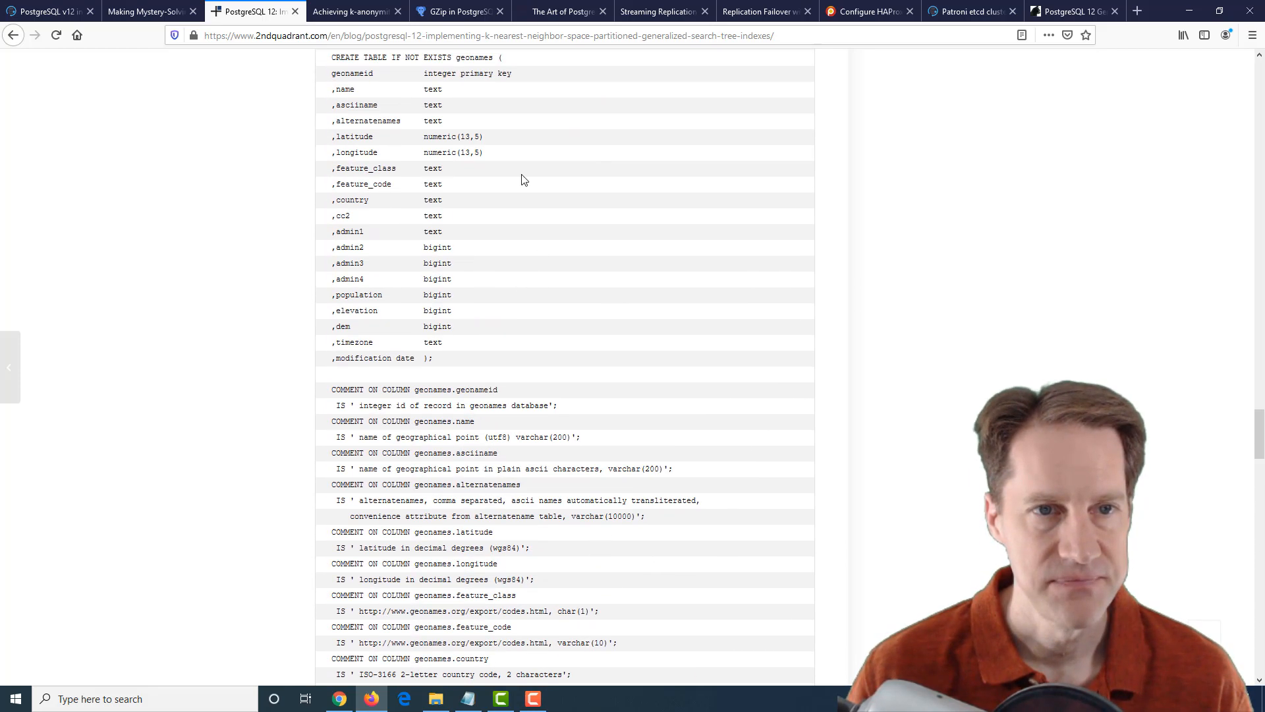
Bring the 'Achieving k-anonymity with PostgreSQL' tab to the front at its introduction.
{"action": "left_click", "coordinate": [355, 11]}
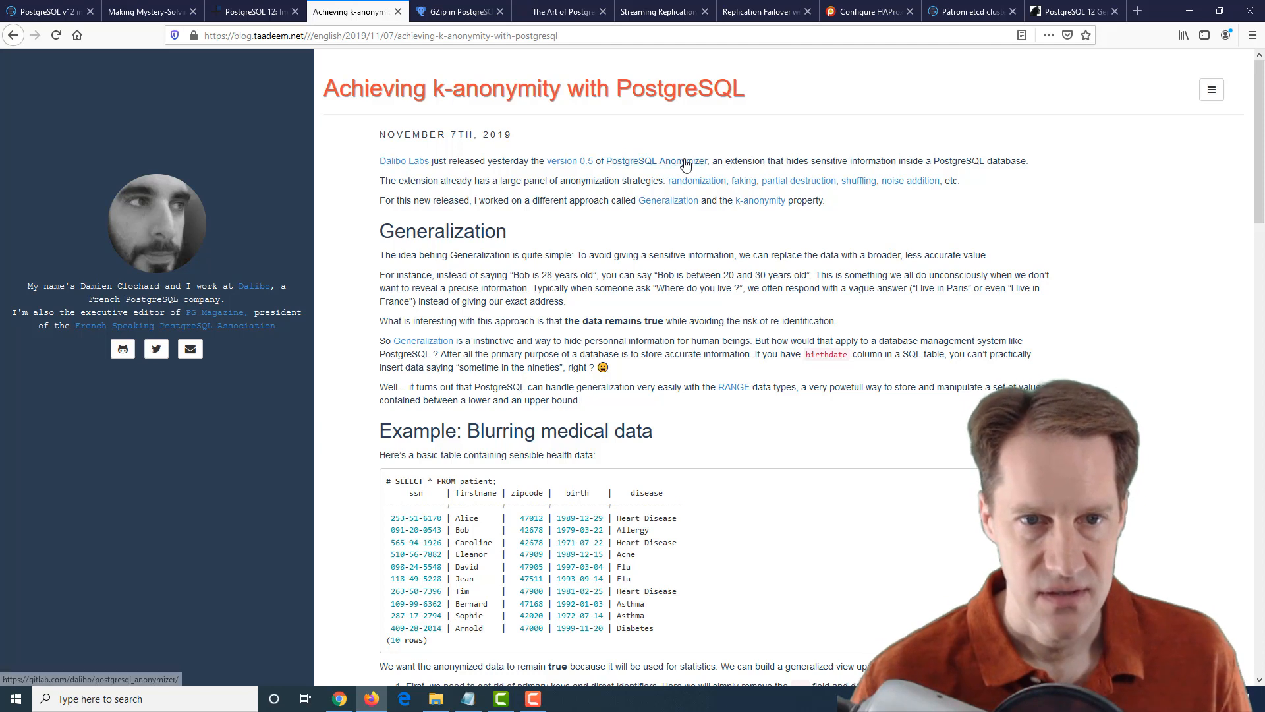
{"action": "mouse_move", "coordinate": [680, 167]}
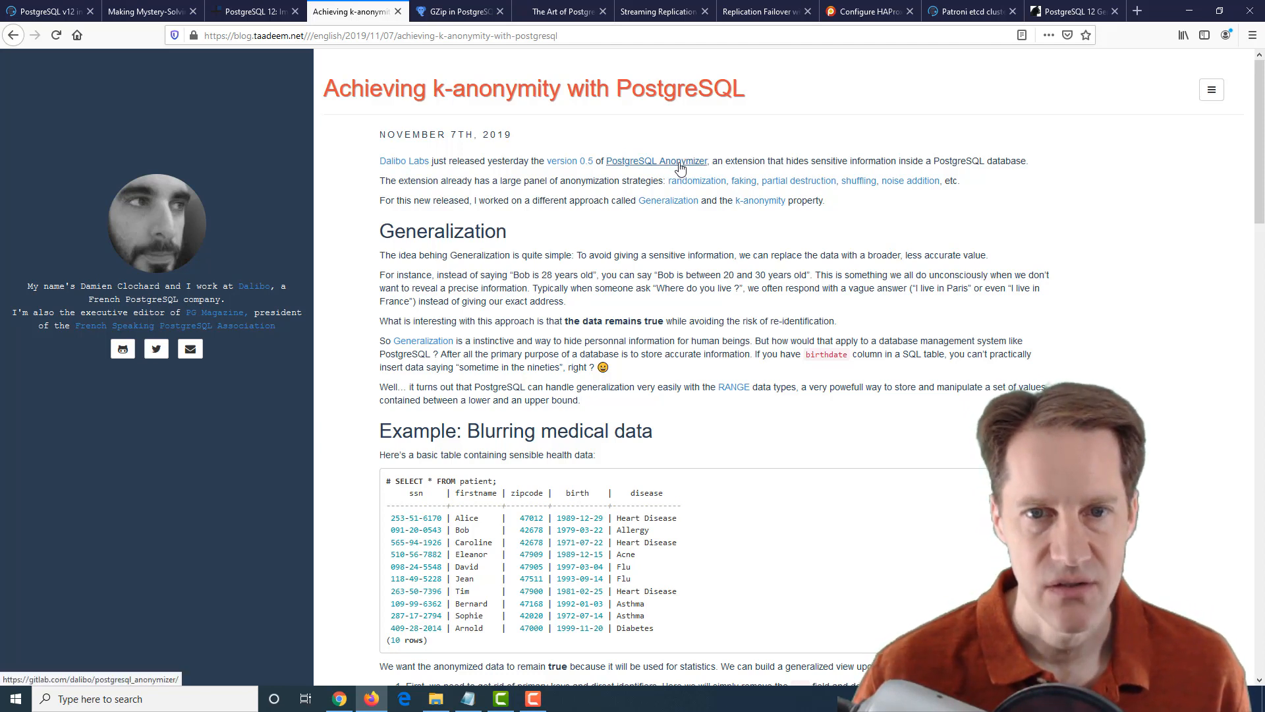
{"action": "left_click", "coordinate": [323, 34]}
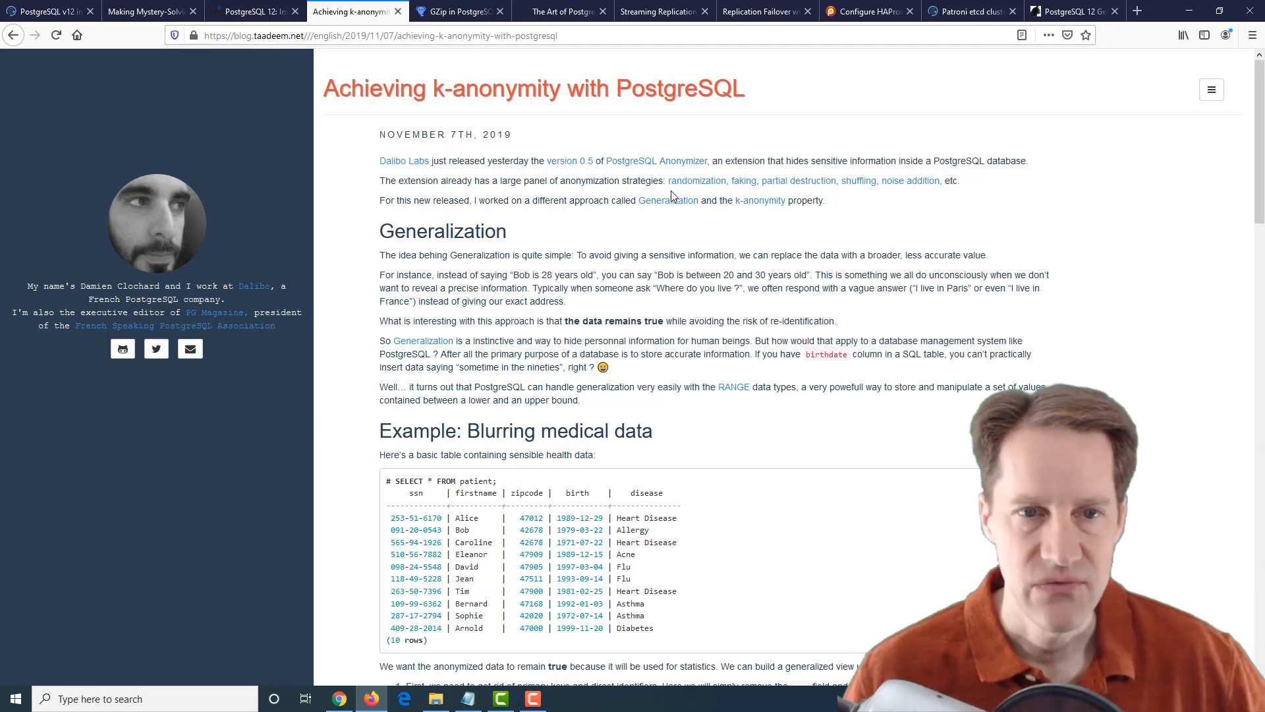
{"action": "mouse_move", "coordinate": [696, 181]}
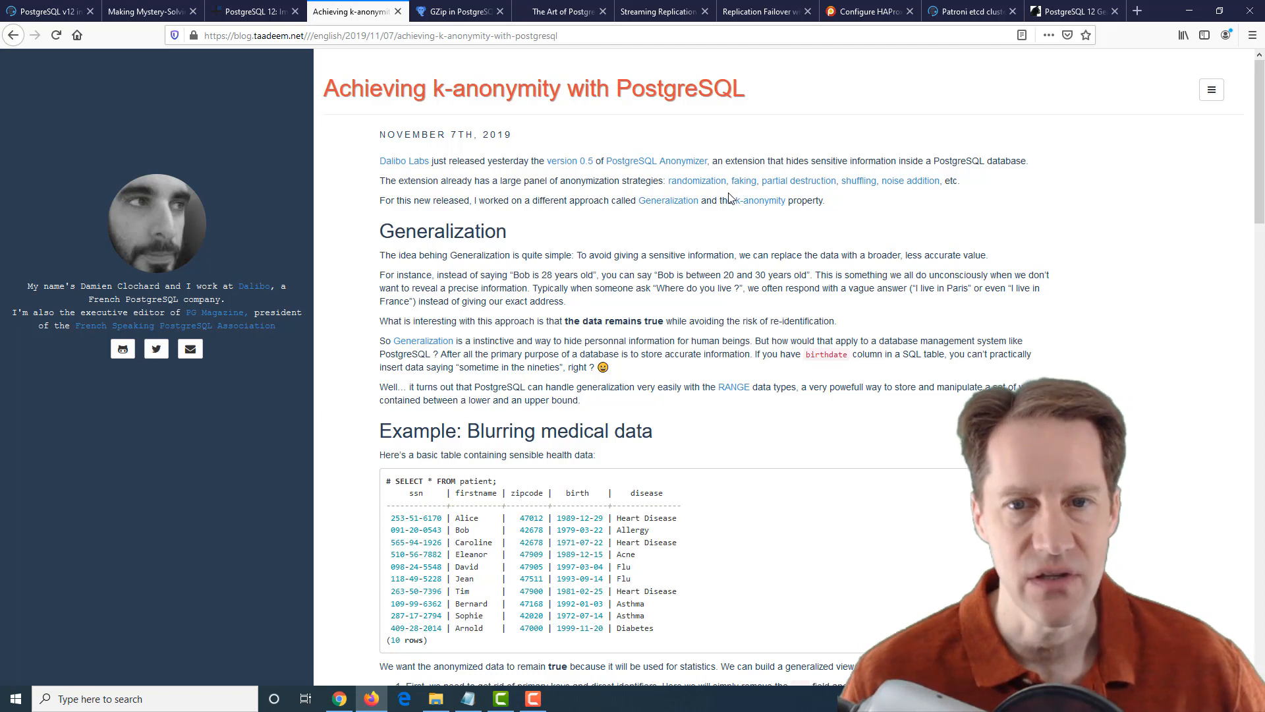
{"action": "mouse_move", "coordinate": [696, 181]}
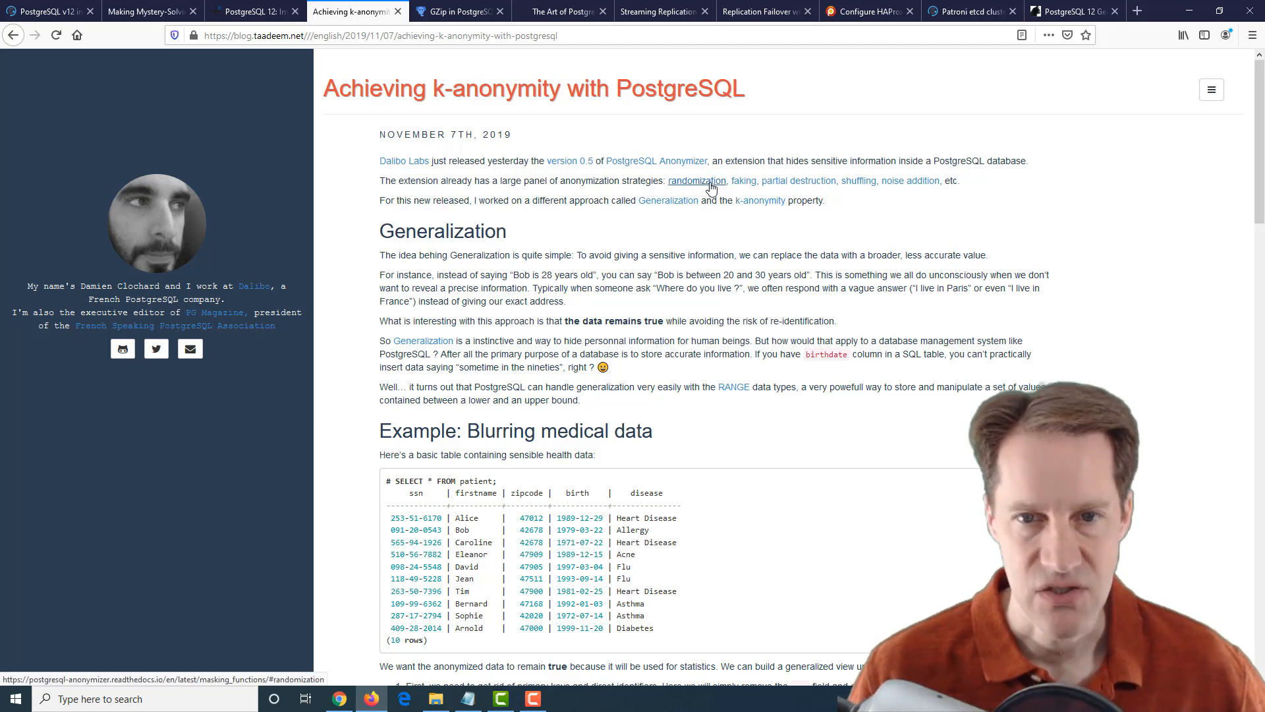
{"action": "mouse_move", "coordinate": [797, 180]}
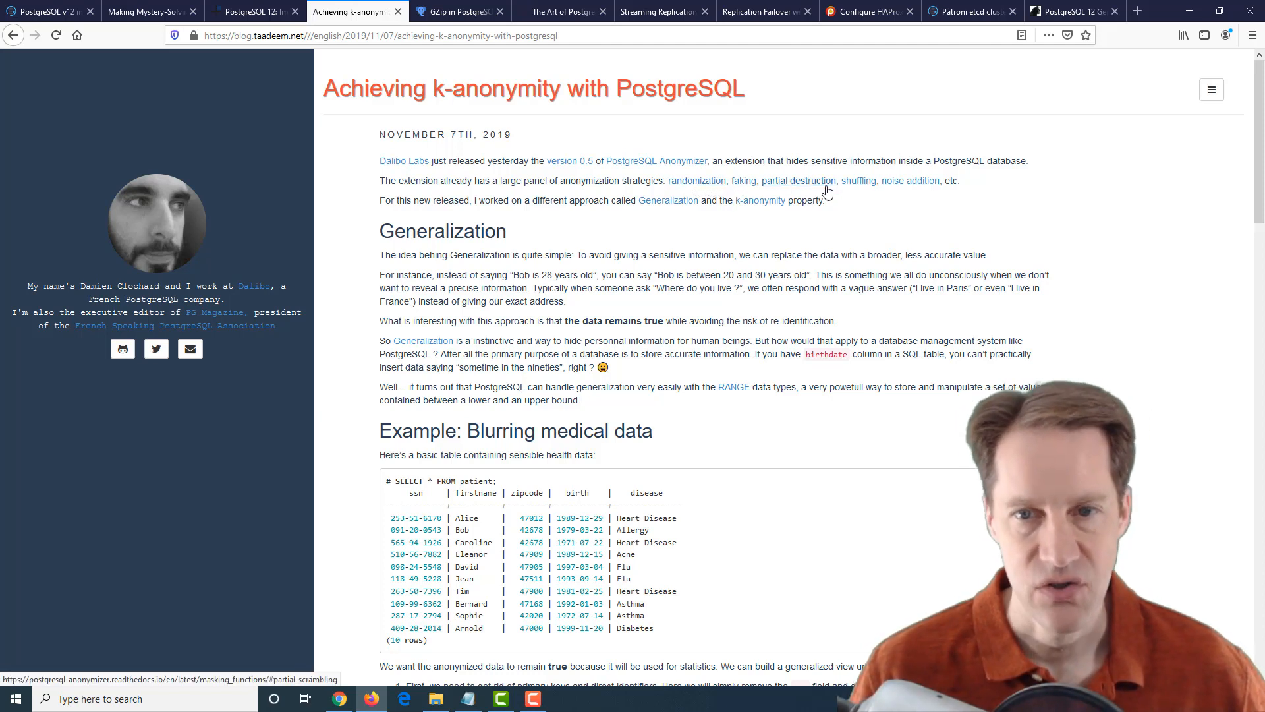
{"action": "mouse_move", "coordinate": [910, 180]}
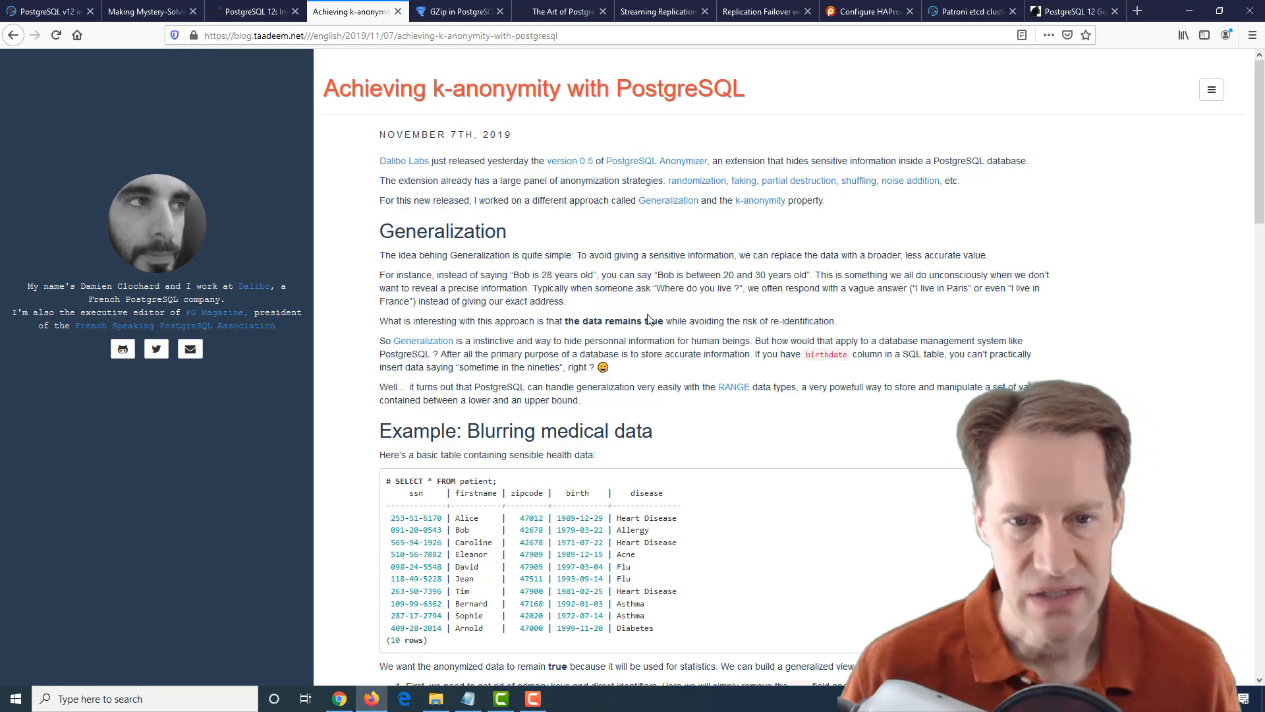
Highlight the first birth range [1980-01-01,1990-01-01] in the generalized_patient result.
{"action": "scroll", "scroll_direction": "down", "scroll_amount": 3}
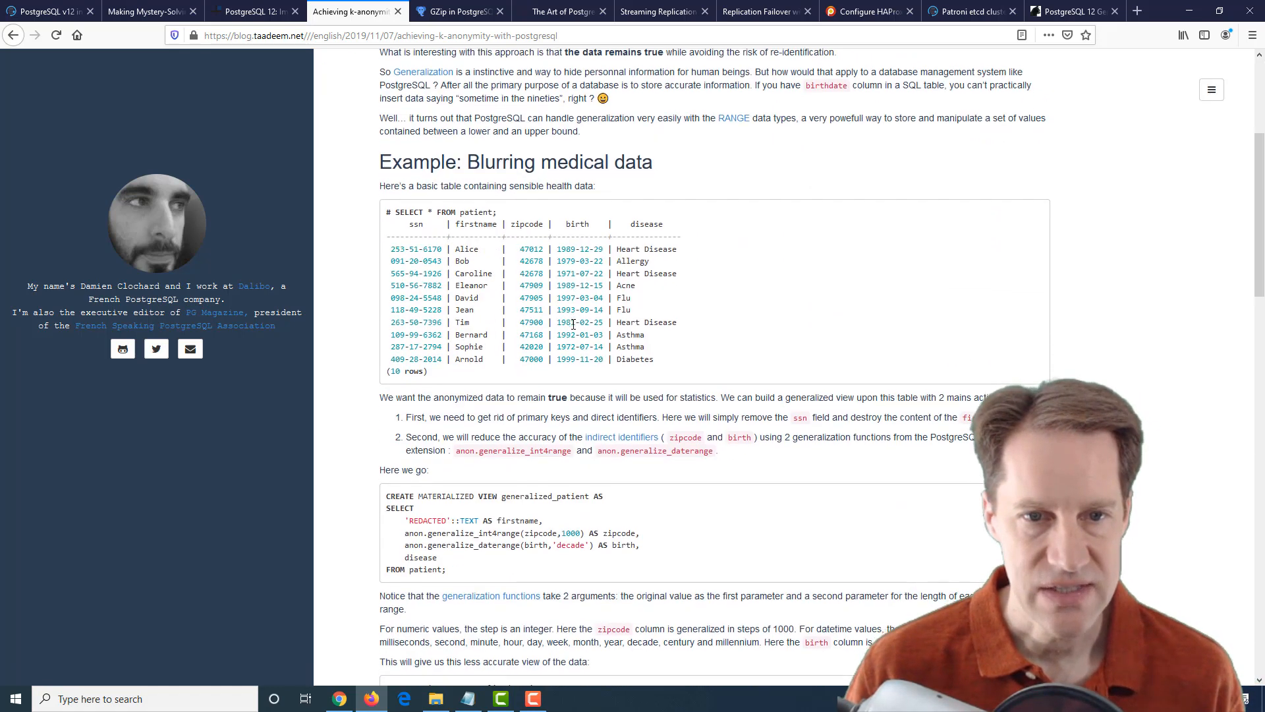
{"action": "scroll", "scroll_direction": "up", "scroll_amount": 3}
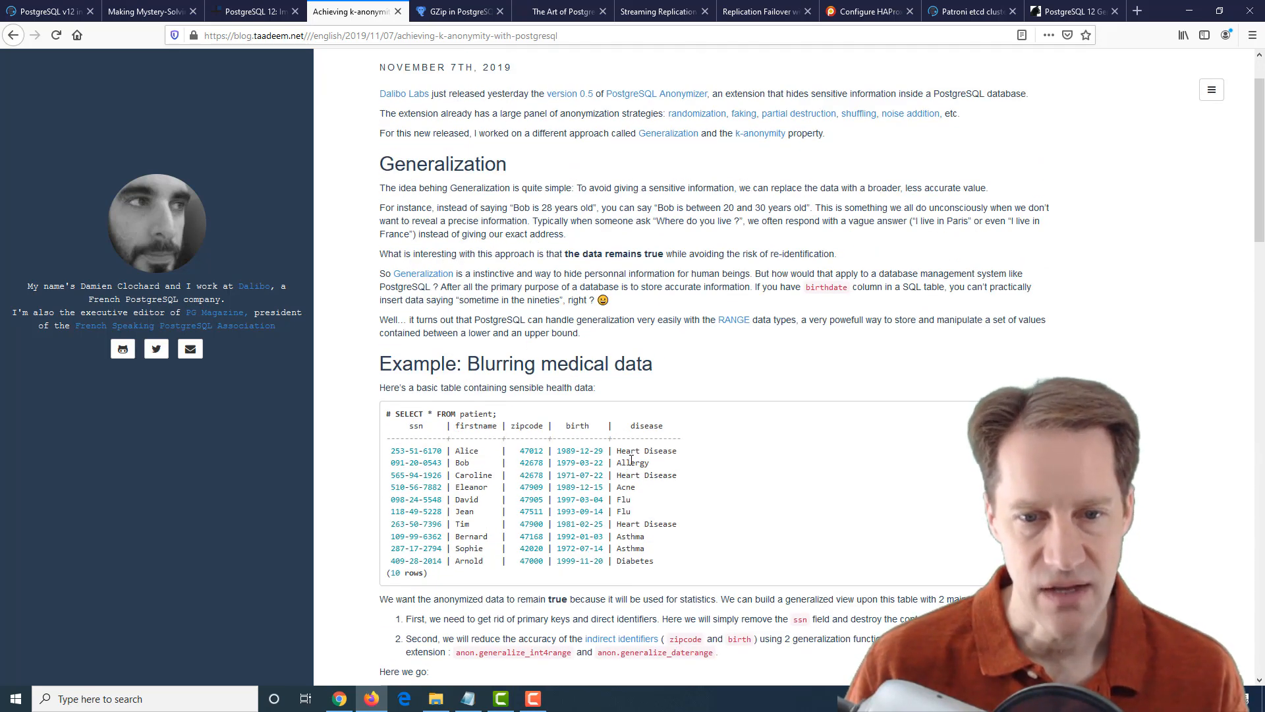
{"action": "mouse_move", "coordinate": [530, 450]}
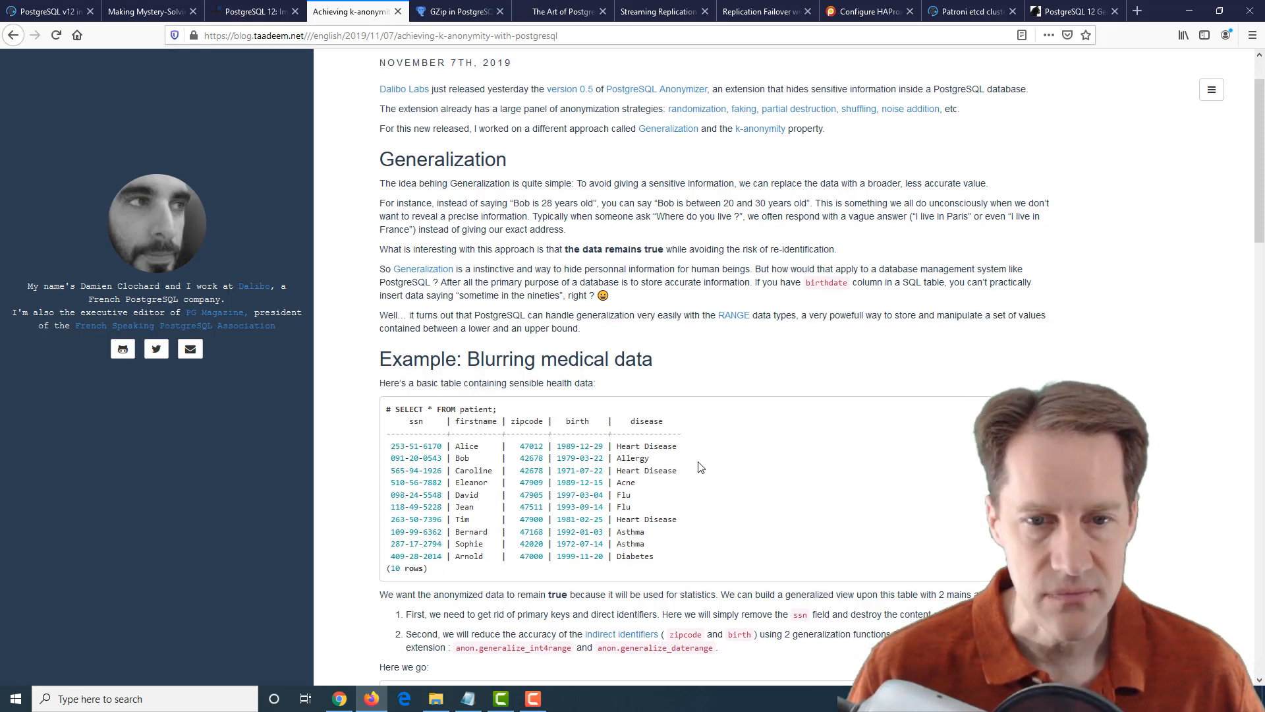
{"action": "scroll", "scroll_direction": "down", "scroll_amount": 3}
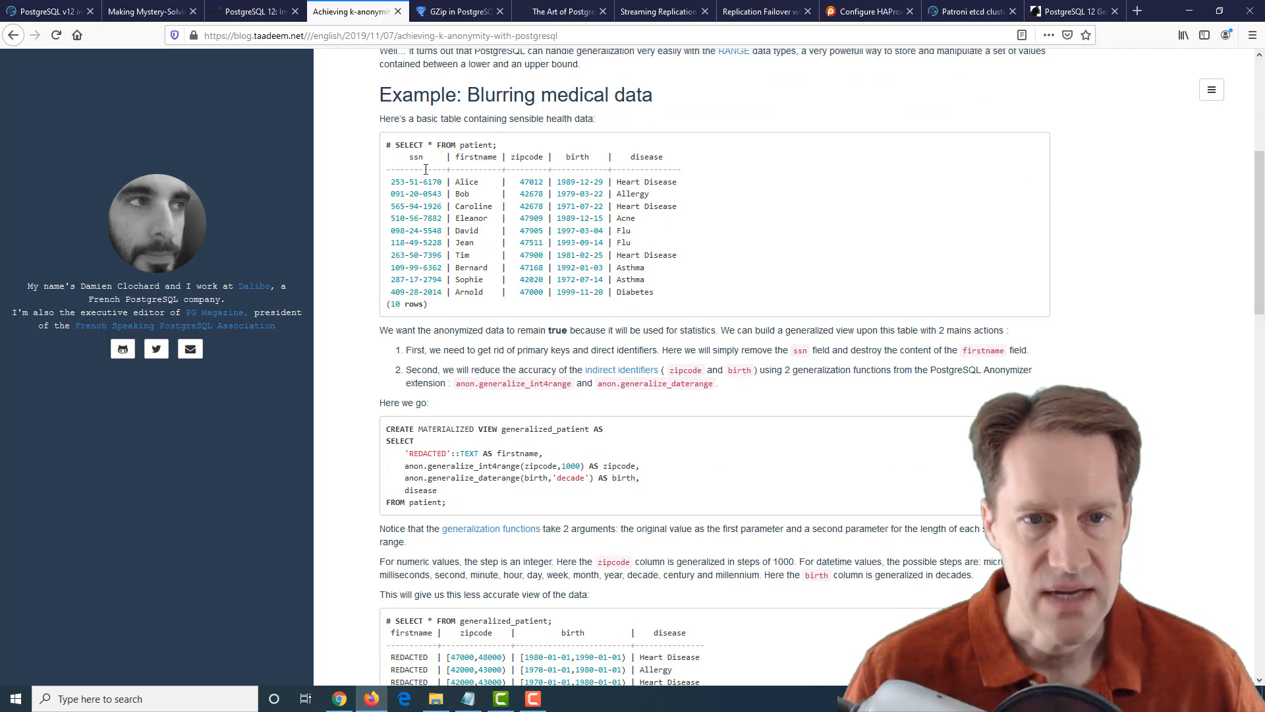
{"action": "mouse_move", "coordinate": [653, 145]}
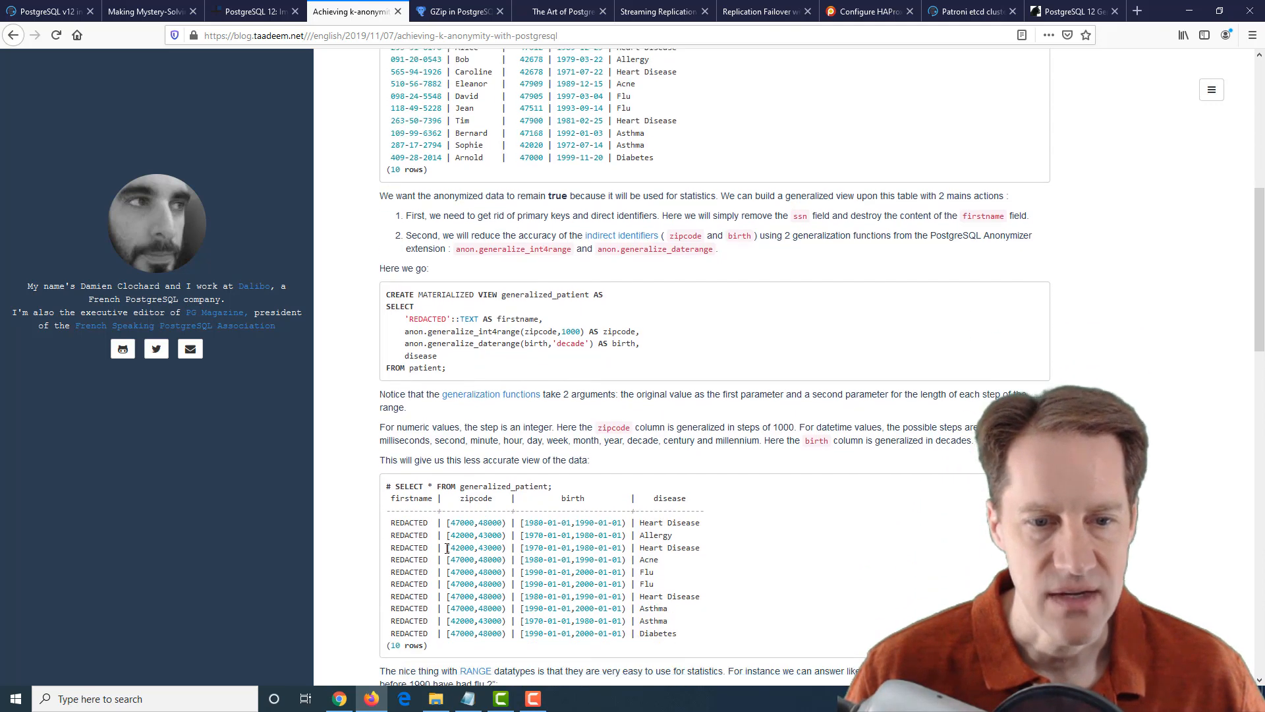
{"action": "mouse_move", "coordinate": [404, 502]}
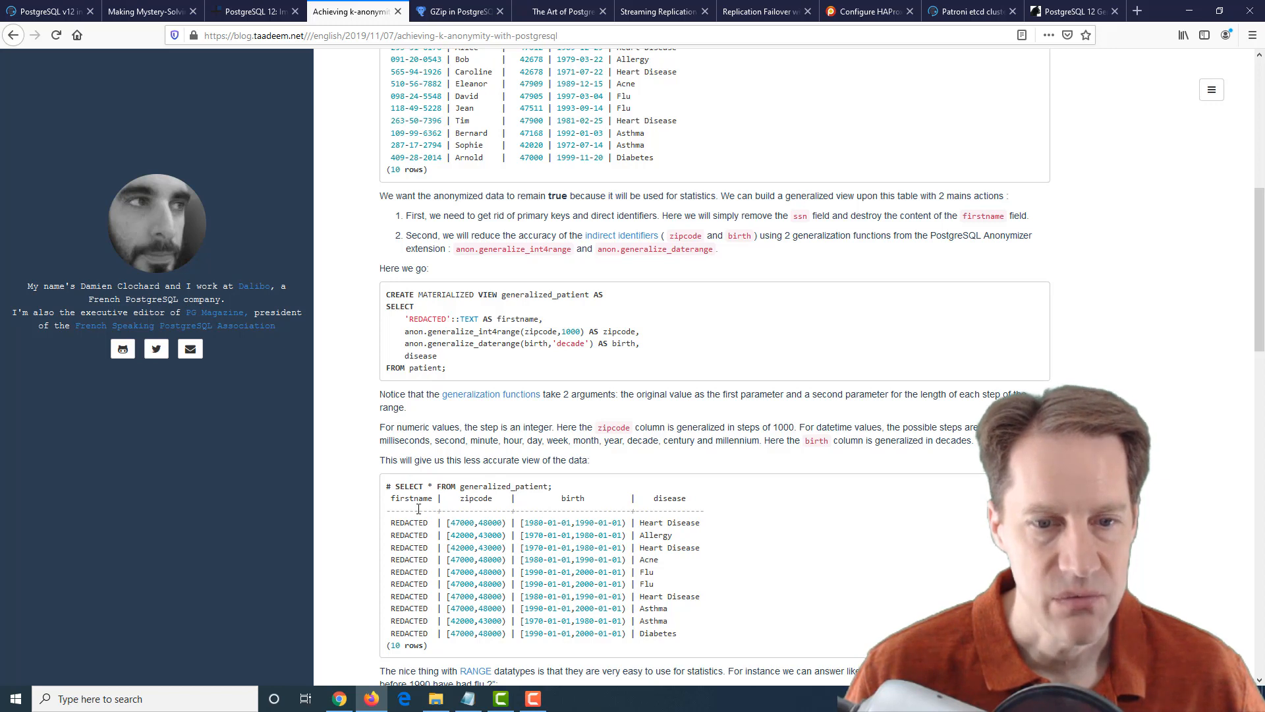
{"action": "double_click", "coordinate": [474, 522]}
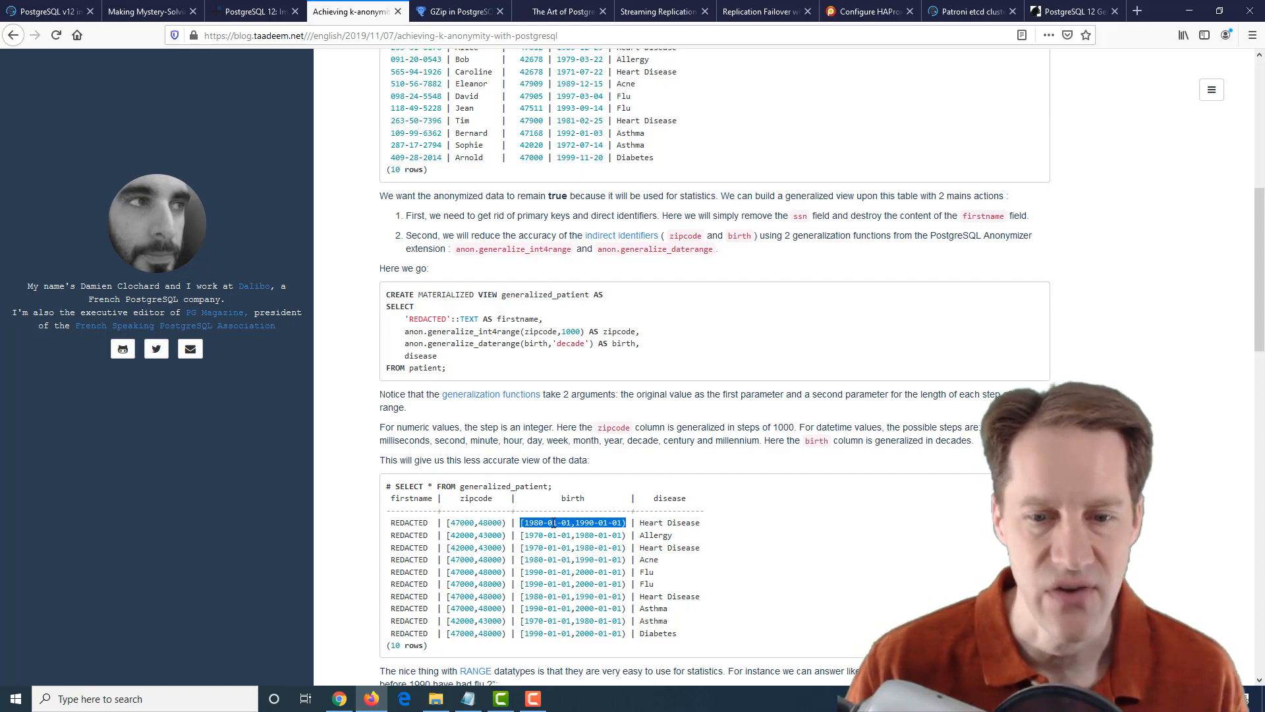
Reach the k-anonymity section and highlight the SECURITY LABEL line for patient.birth.
{"action": "scroll", "scroll_direction": "down", "scroll_amount": 3}
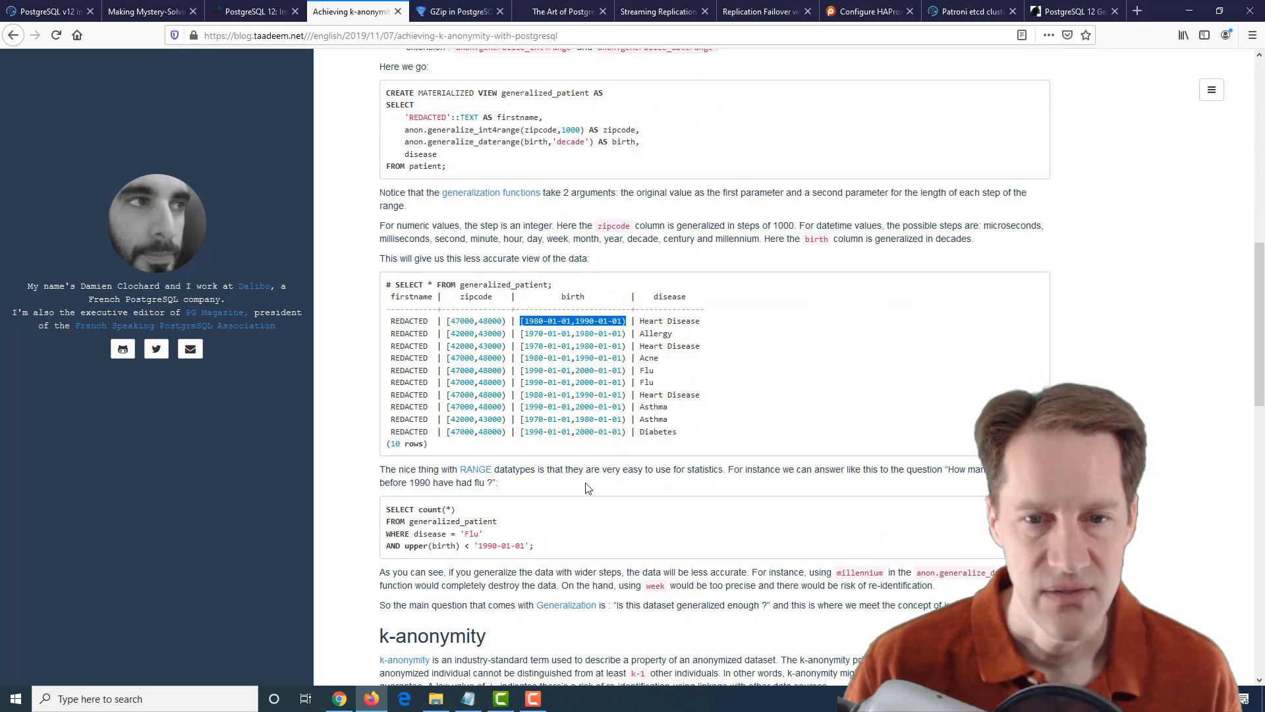
{"action": "scroll", "scroll_direction": "down", "scroll_amount": 3}
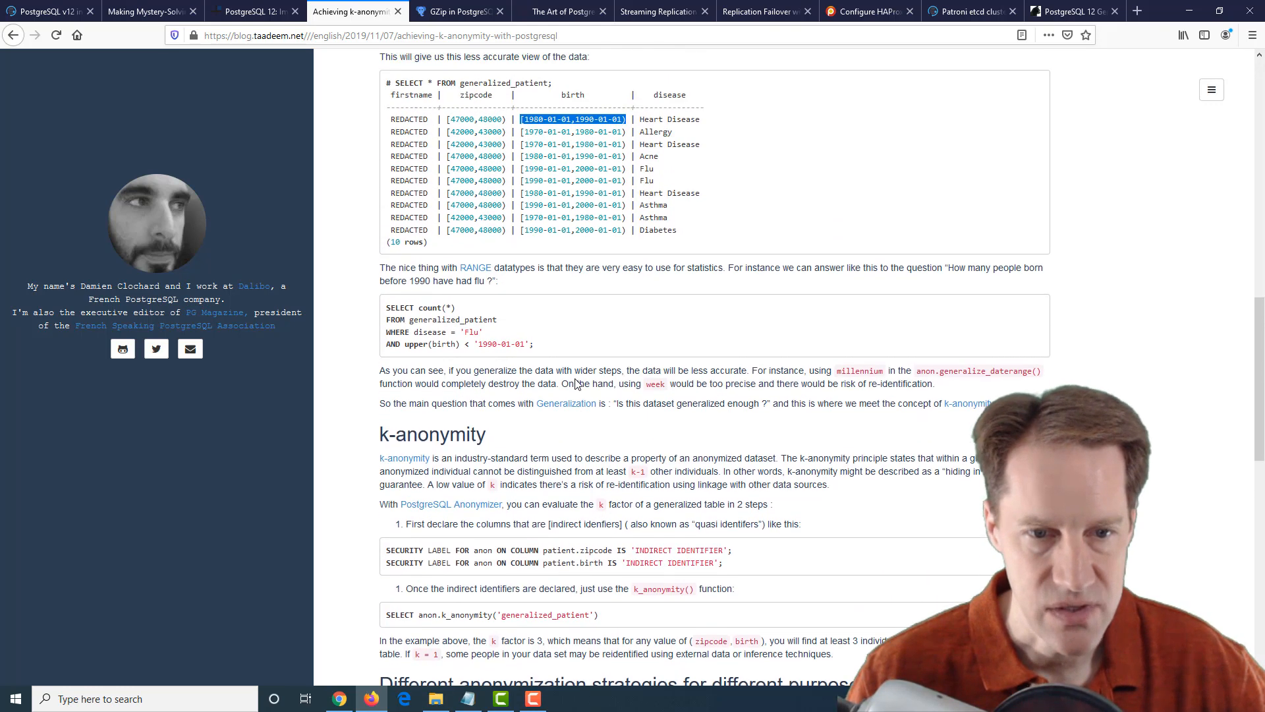
{"action": "scroll", "scroll_direction": "down", "scroll_amount": 3}
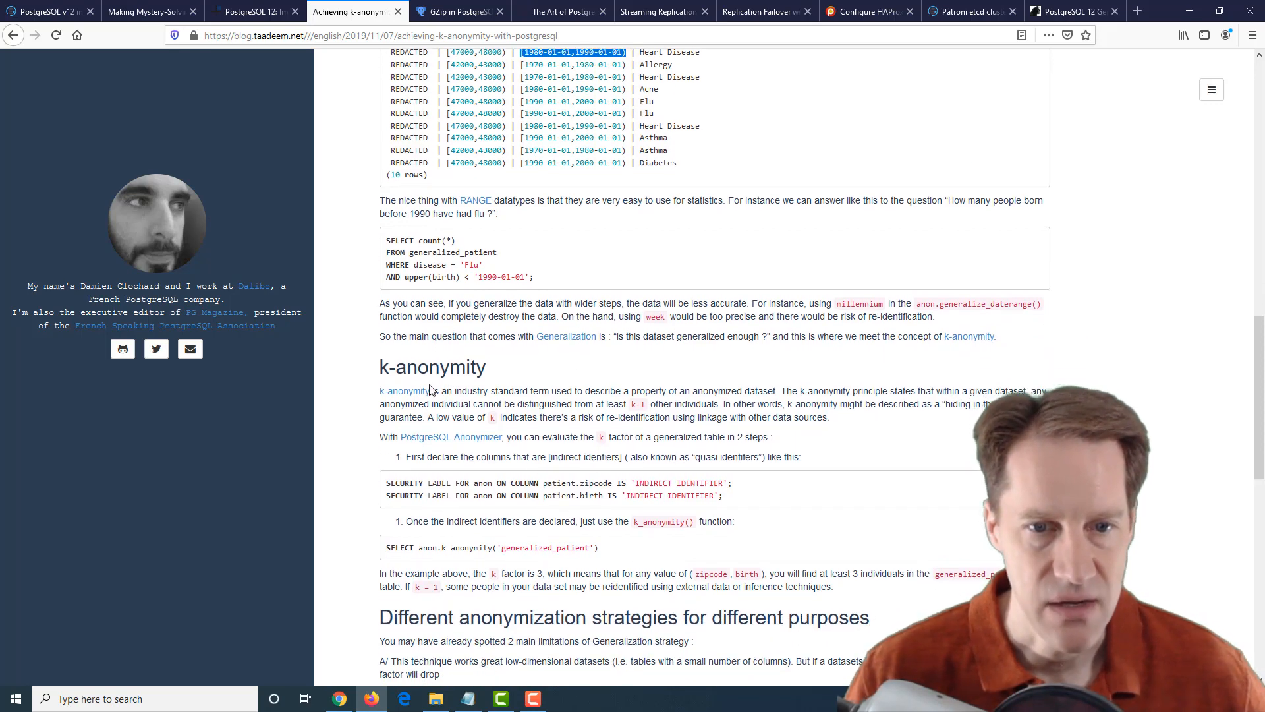
{"action": "left_click_drag", "start_coordinate": [443, 390], "coordinate": [571, 390]}
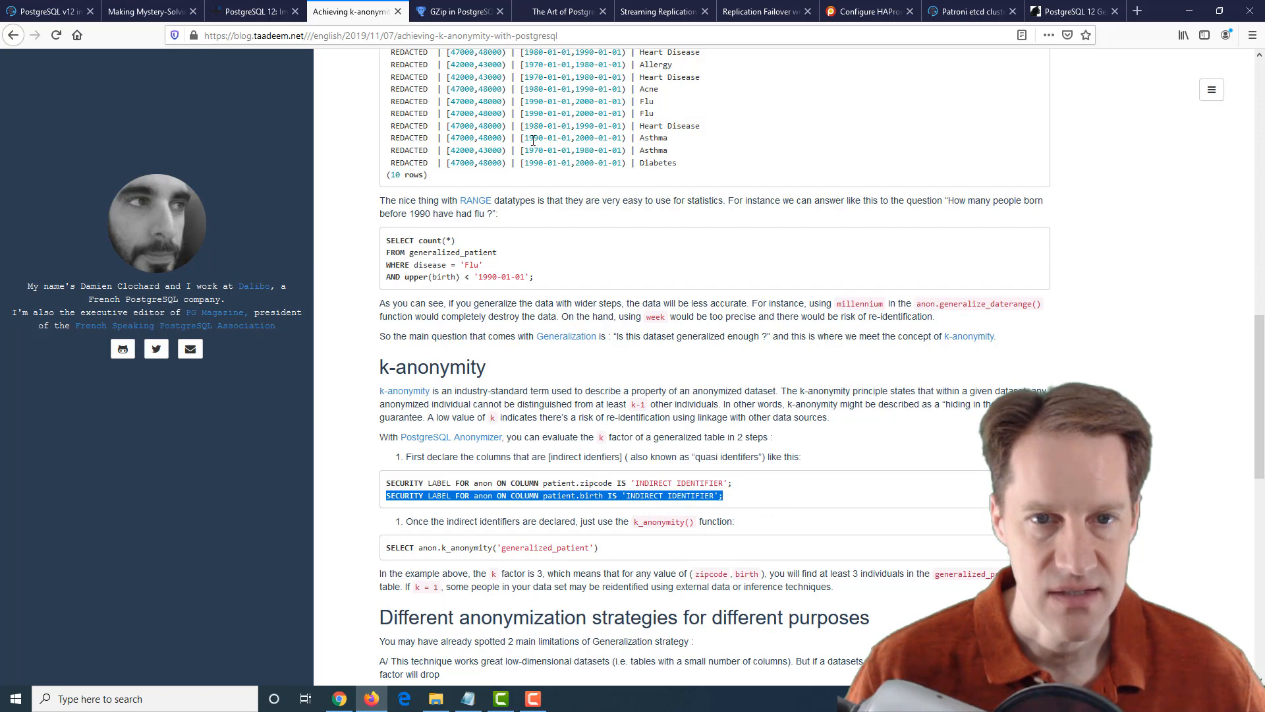
{"action": "mouse_move", "coordinate": [571, 570]}
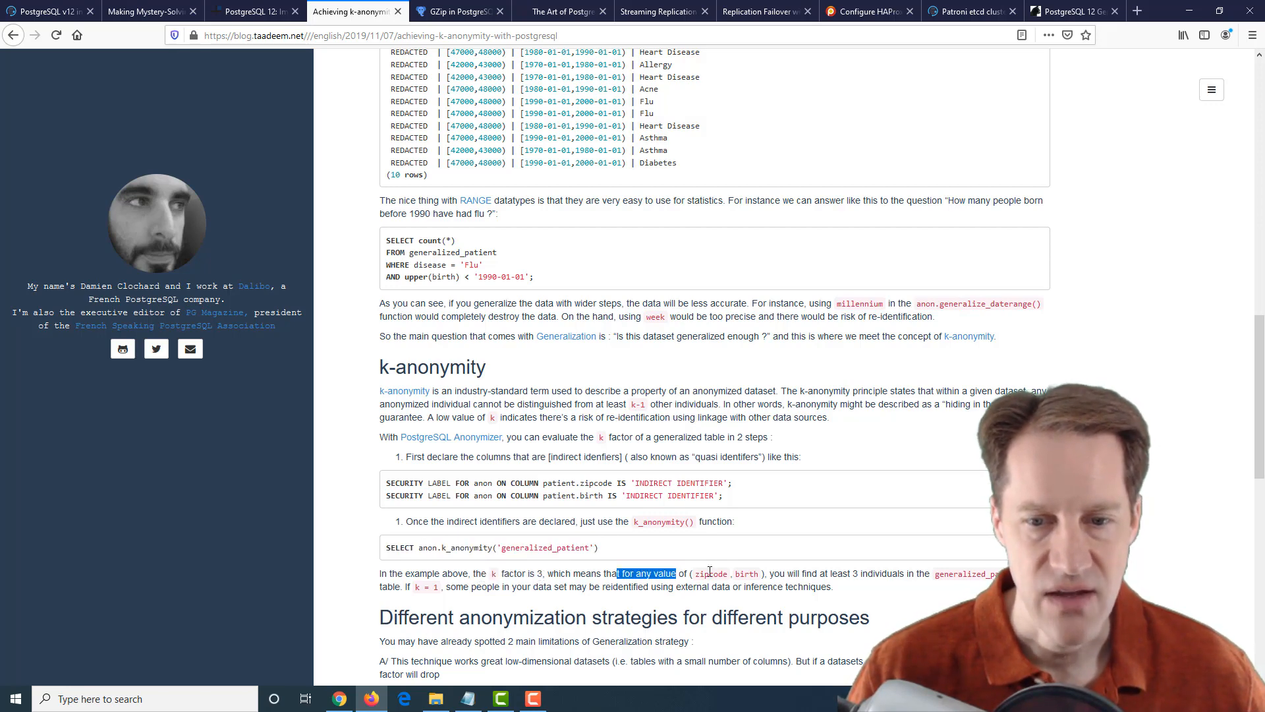
Highlight the sentence explaining the k factor, then continue into the anonymization strategies.
{"action": "left_click_drag", "start_coordinate": [676, 573], "coordinate": [791, 573]}
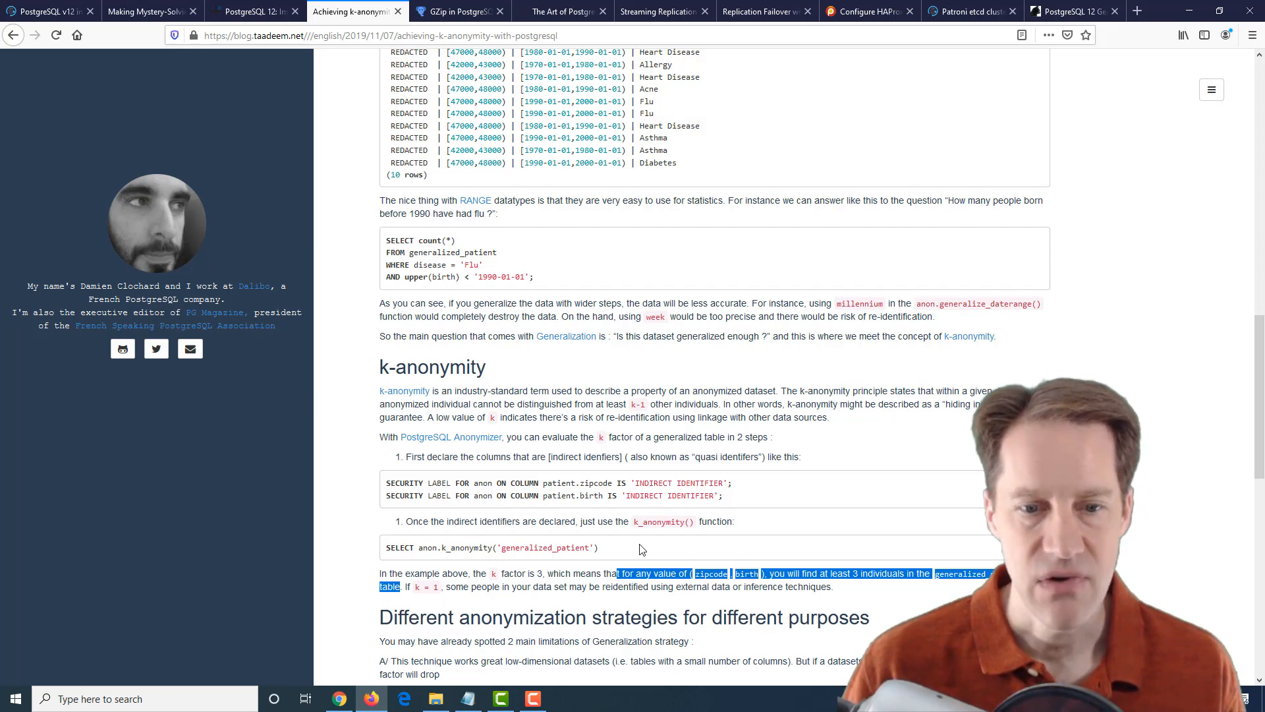
{"action": "left_click", "coordinate": [436, 587]}
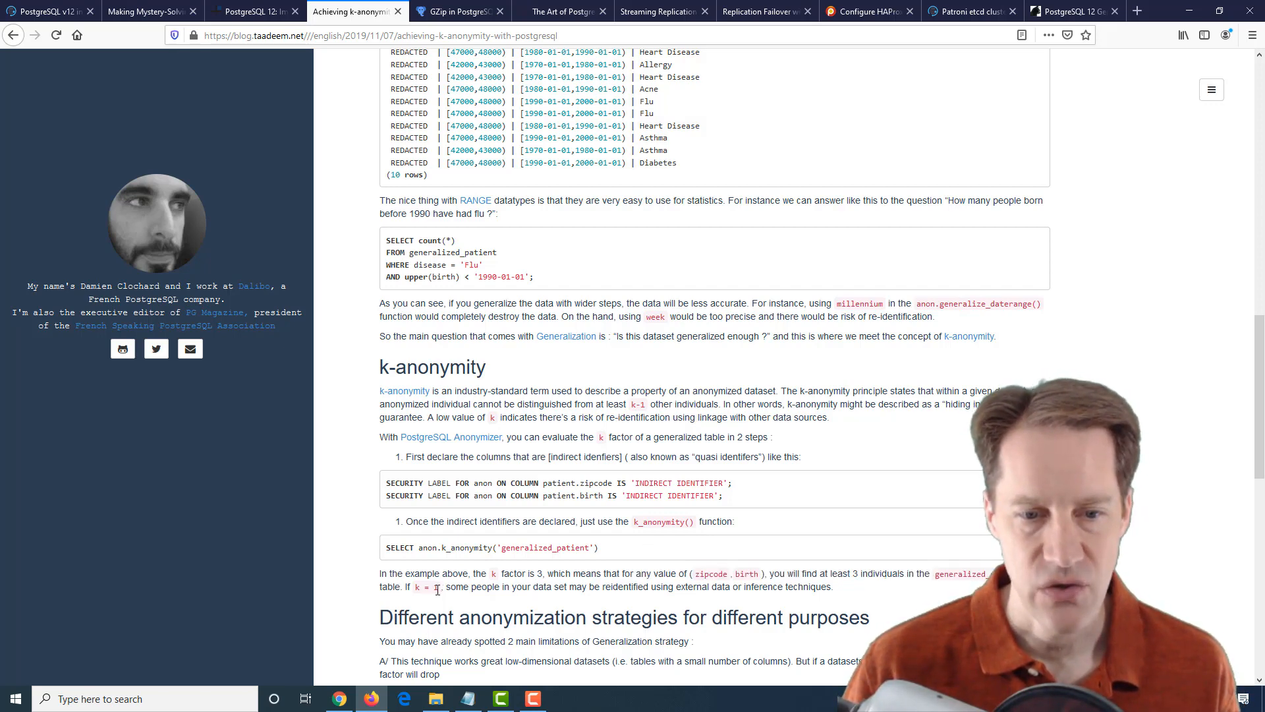
{"action": "double_click", "coordinate": [423, 586]}
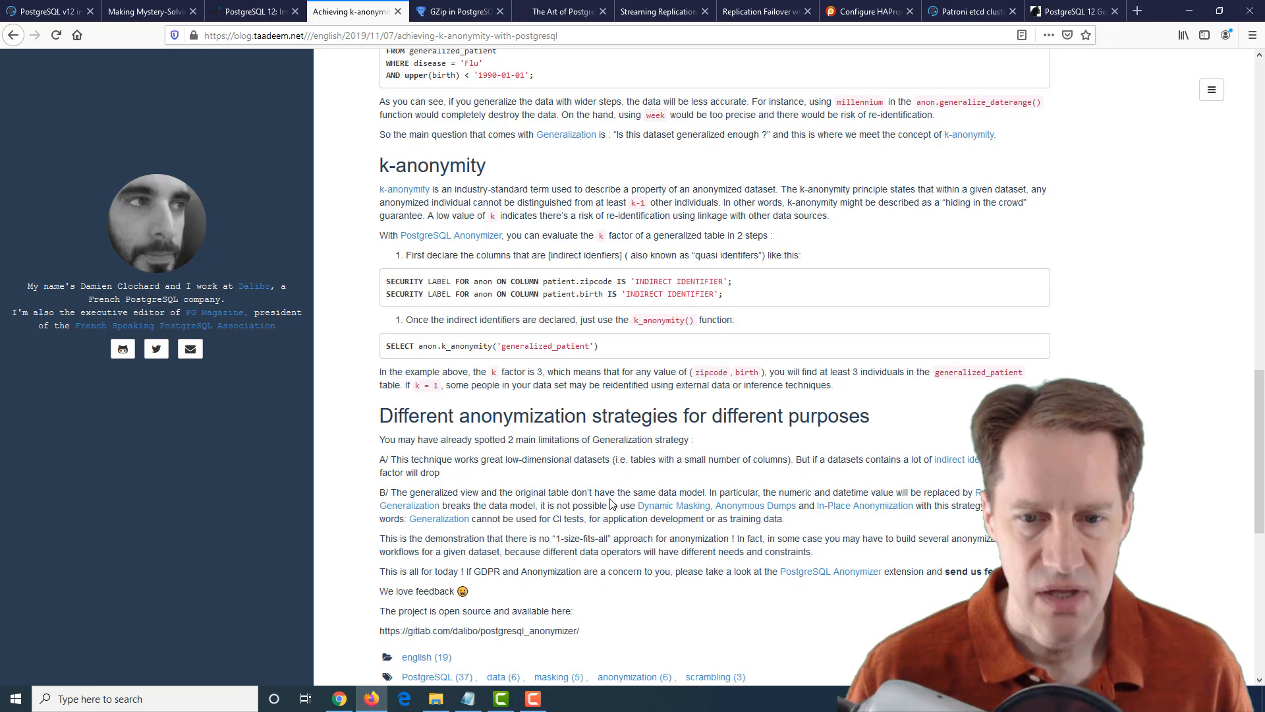
{"action": "scroll", "scroll_direction": "down", "scroll_amount": 3}
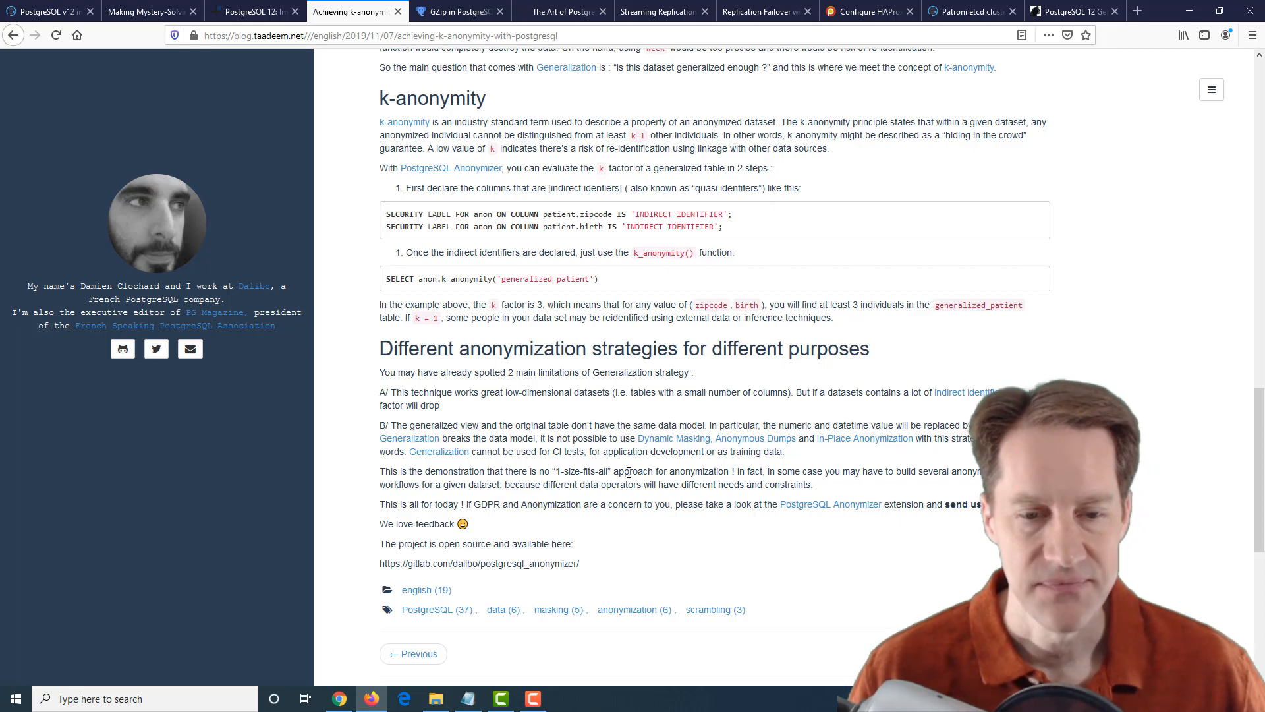
{"action": "mouse_move", "coordinate": [577, 275]}
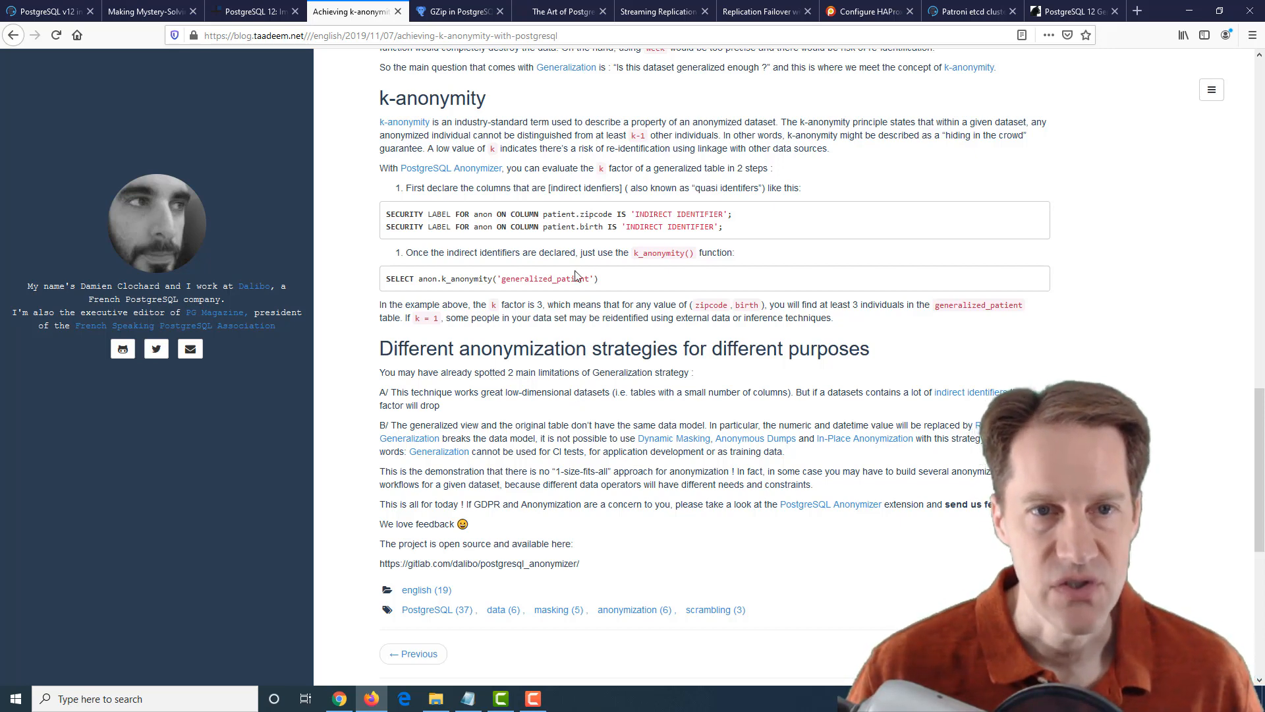
Bring up Paul Ramsey's 'GZip in PostgreSQL' post and move into its body.
{"action": "left_click", "coordinate": [456, 12]}
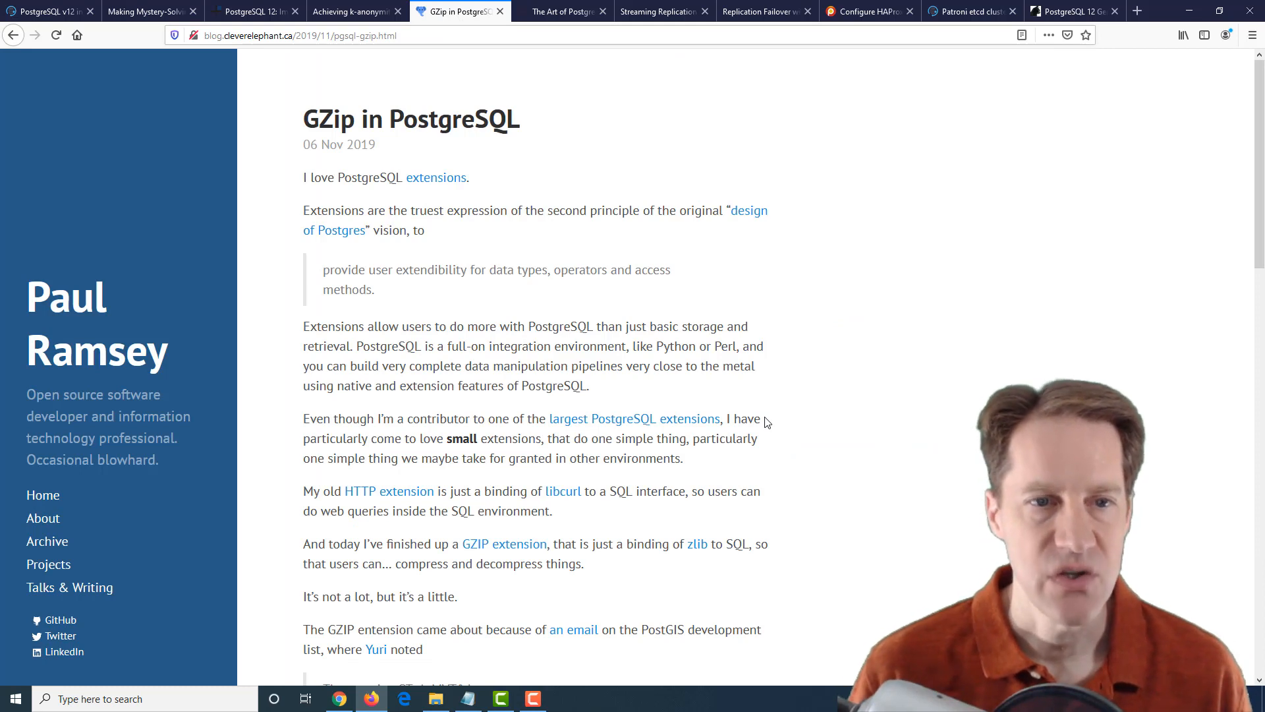
{"action": "mouse_move", "coordinate": [707, 353]}
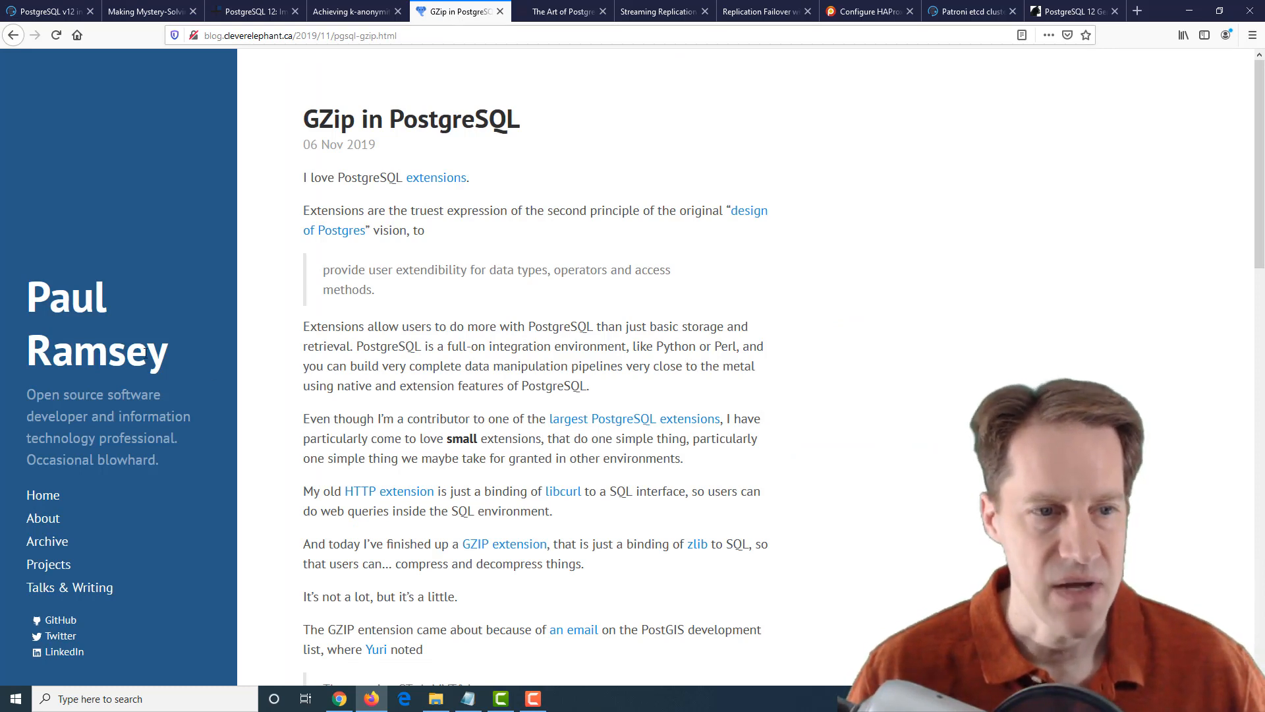
{"action": "mouse_move", "coordinate": [782, 427]}
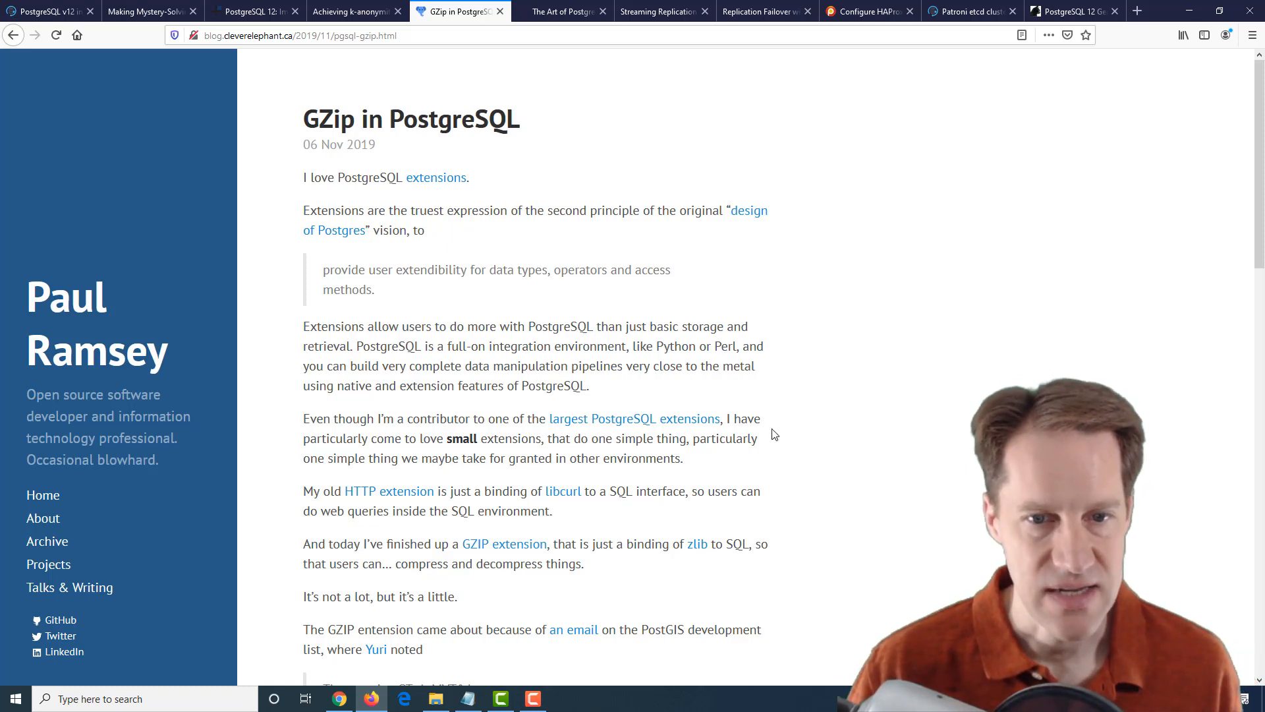
{"action": "scroll", "scroll_direction": "down", "scroll_amount": 3}
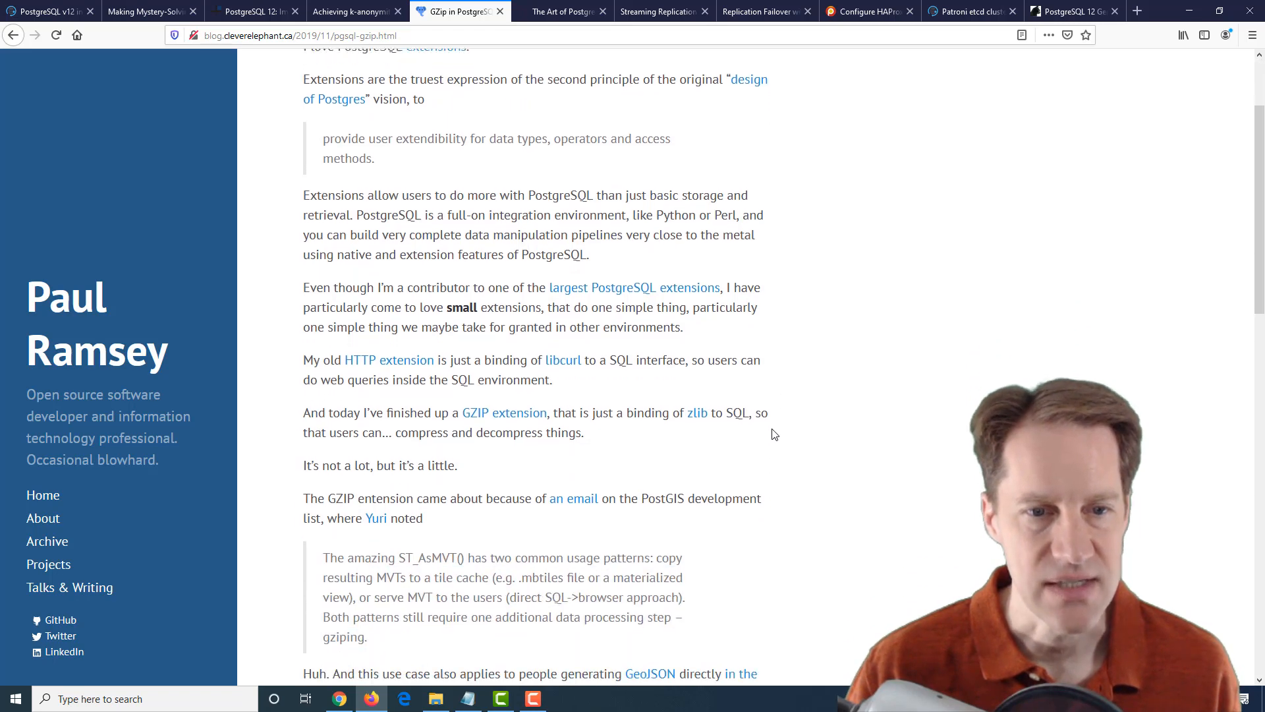
{"action": "scroll", "scroll_direction": "down", "scroll_amount": 3}
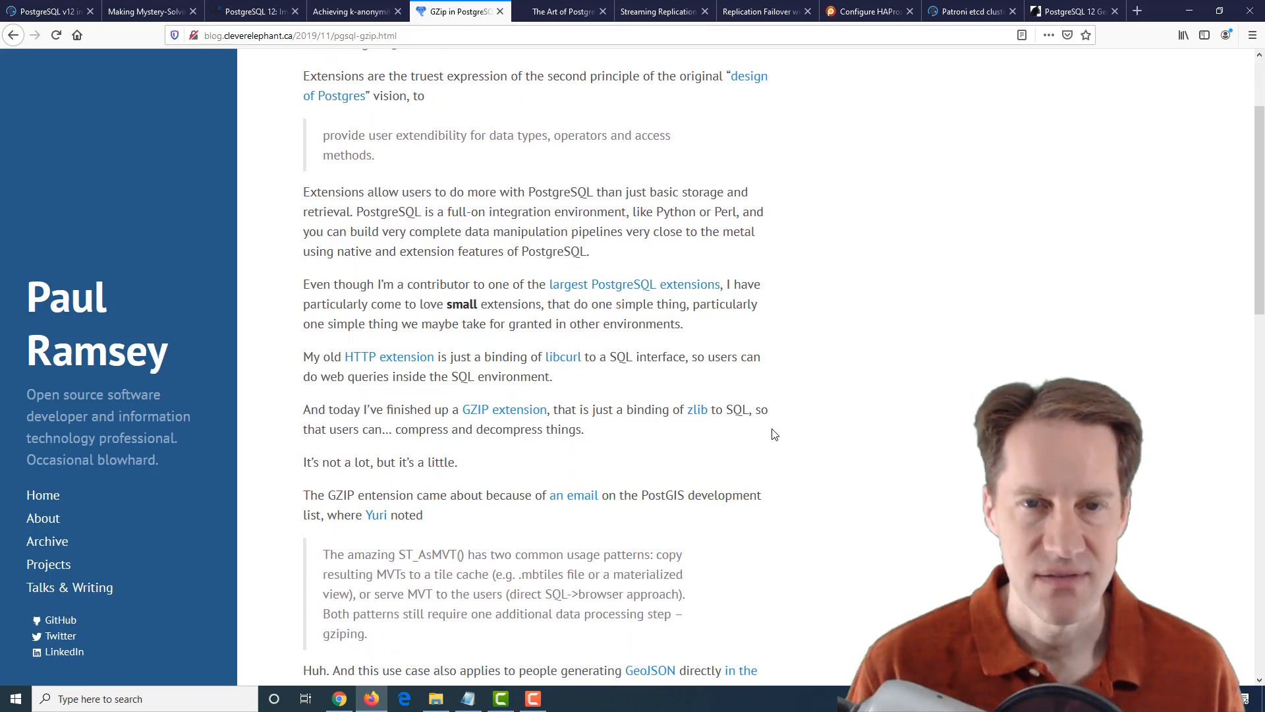
{"action": "mouse_move", "coordinate": [790, 427]}
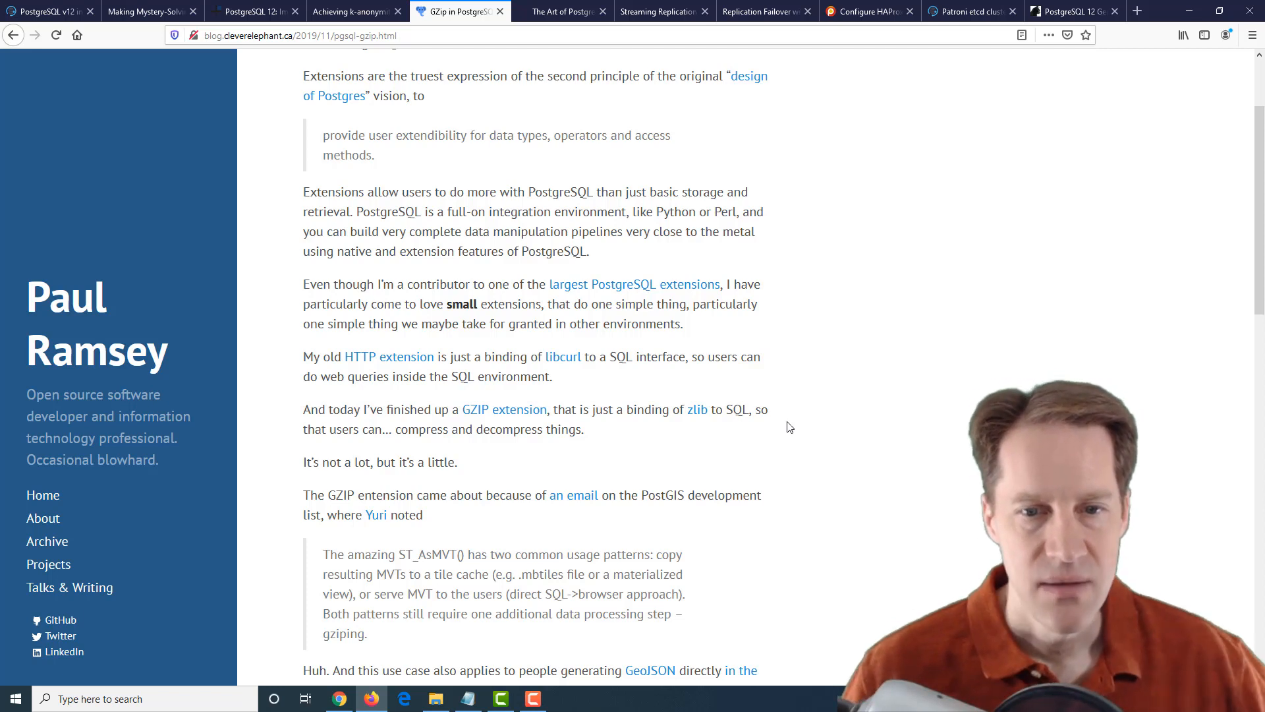
Highlight the phrase 'binding of zlib to SQL' and read on below it.
{"action": "double_click", "coordinate": [647, 408]}
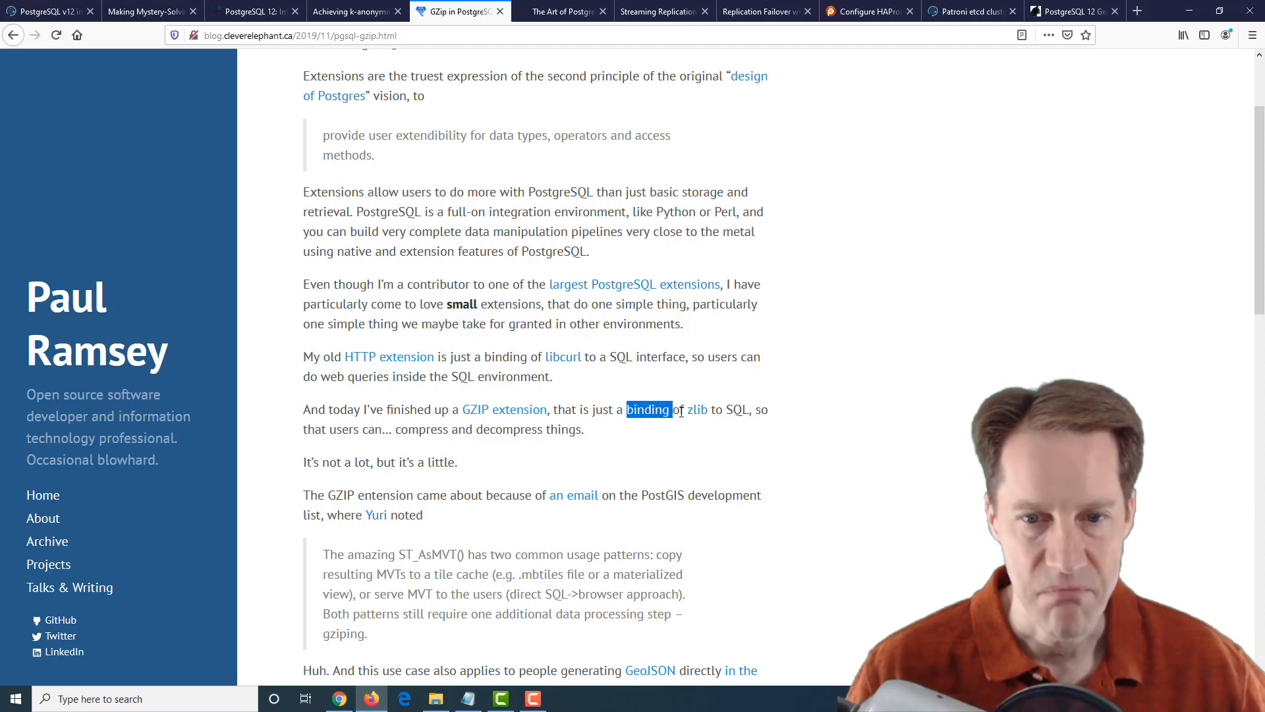
{"action": "left_click_drag", "start_coordinate": [650, 408], "coordinate": [746, 409]}
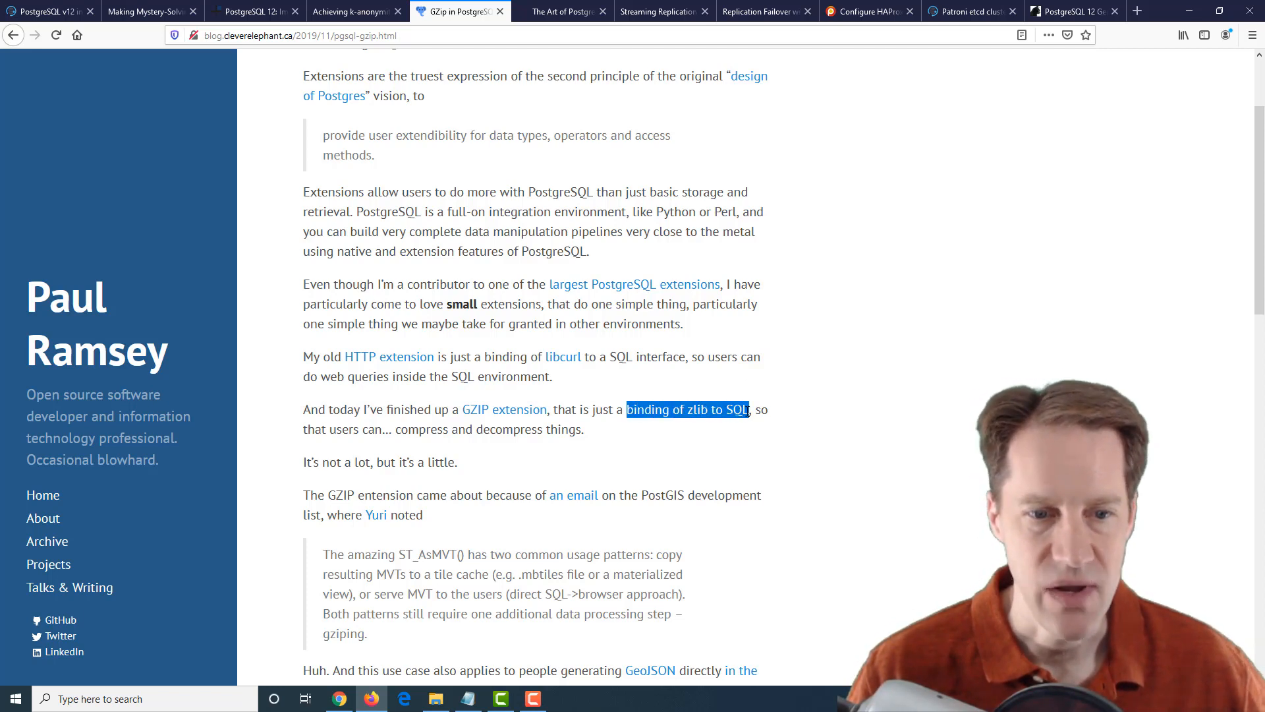
{"action": "scroll", "scroll_direction": "down", "scroll_amount": 3}
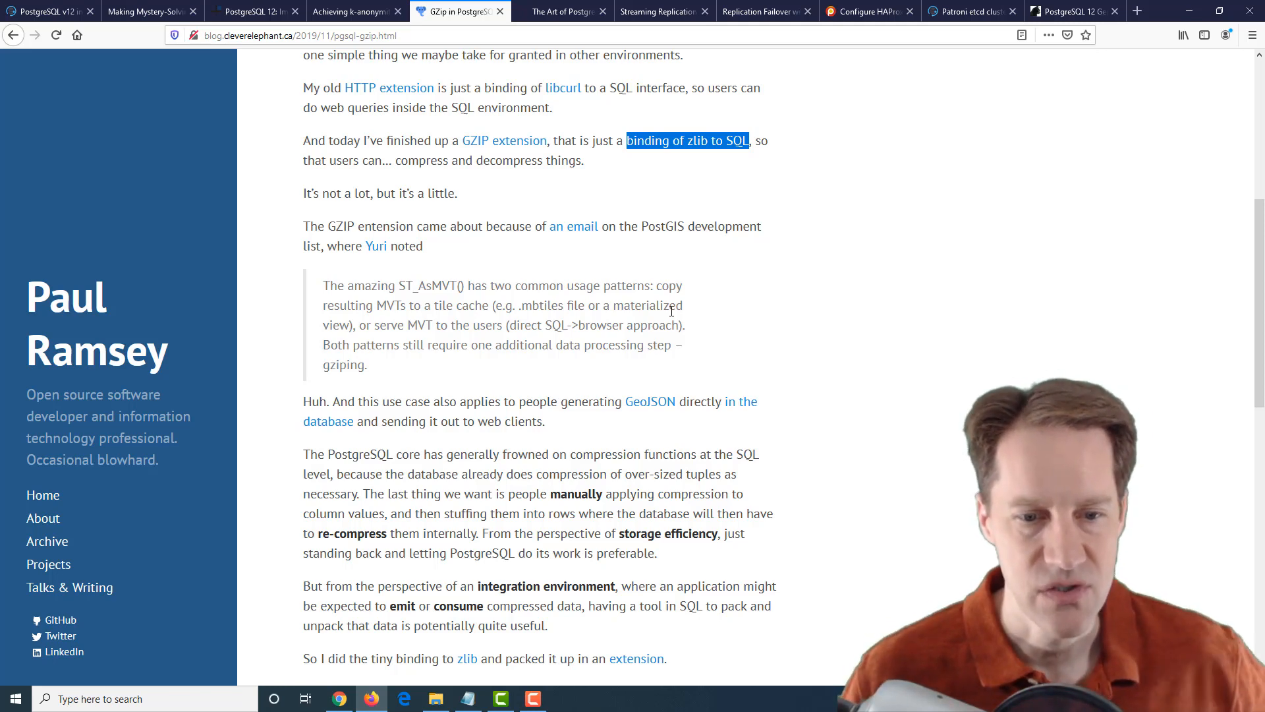
{"action": "scroll", "scroll_direction": "down", "scroll_amount": 3}
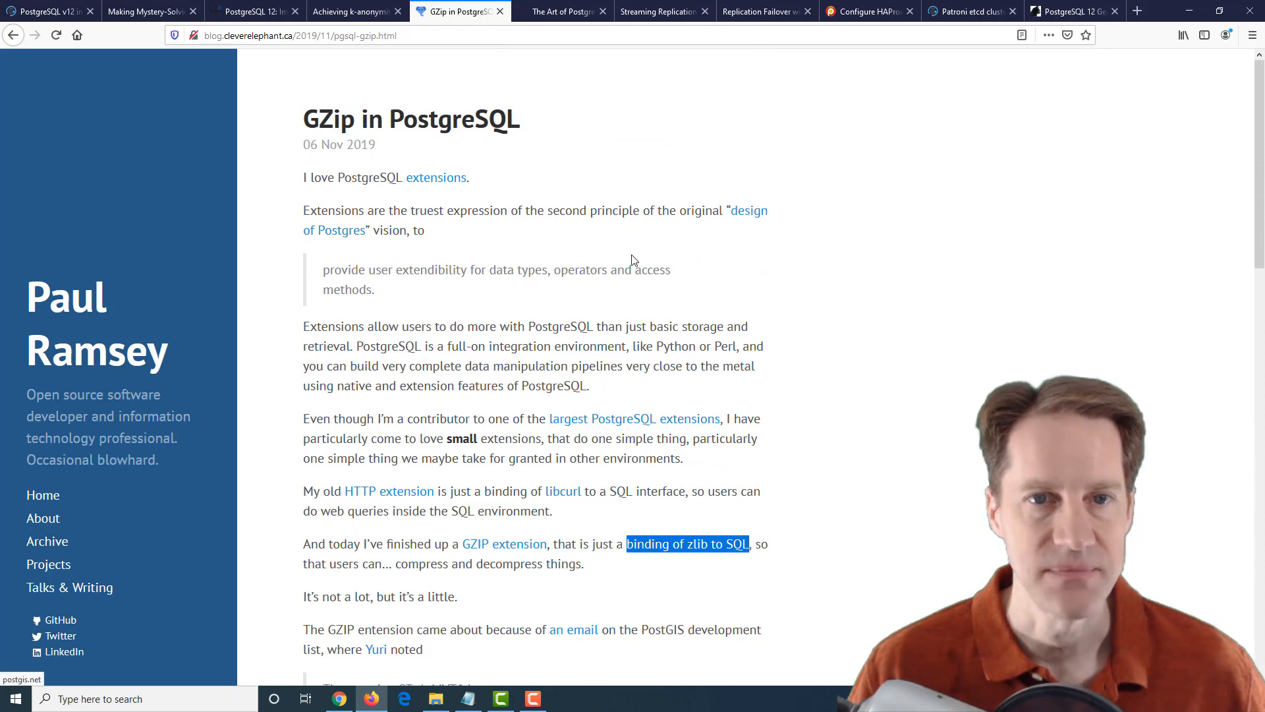
Bring up the Query Plan Visualizer post and reach its Explain Plan Visualizer form with Plan and Query boxes.
{"action": "left_click", "coordinate": [559, 12]}
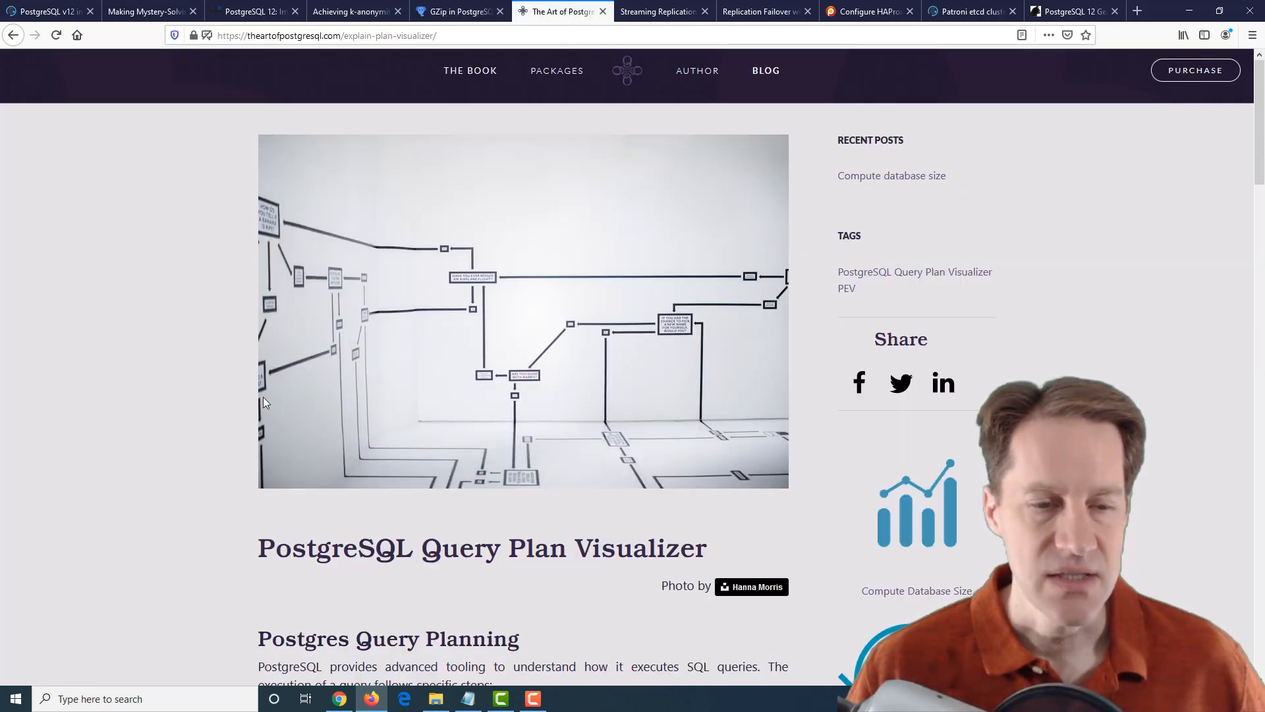
{"action": "mouse_move", "coordinate": [205, 409]}
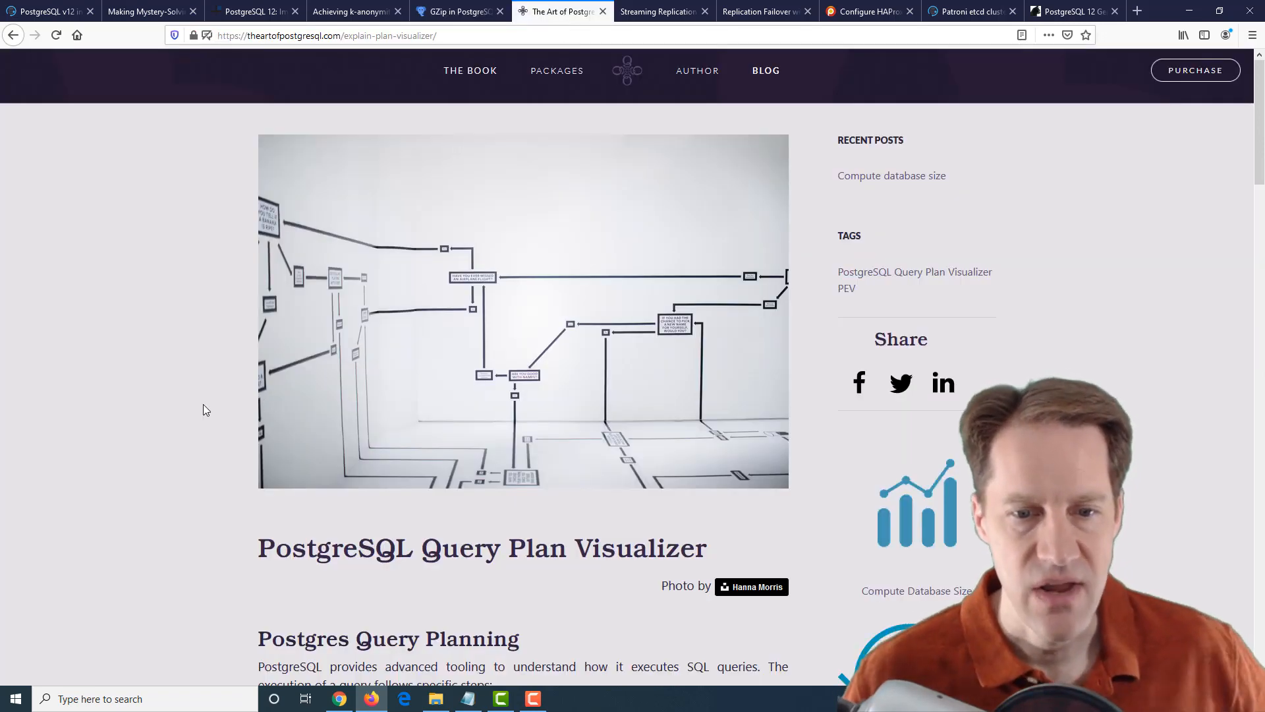
{"action": "scroll", "scroll_direction": "down", "scroll_amount": 3}
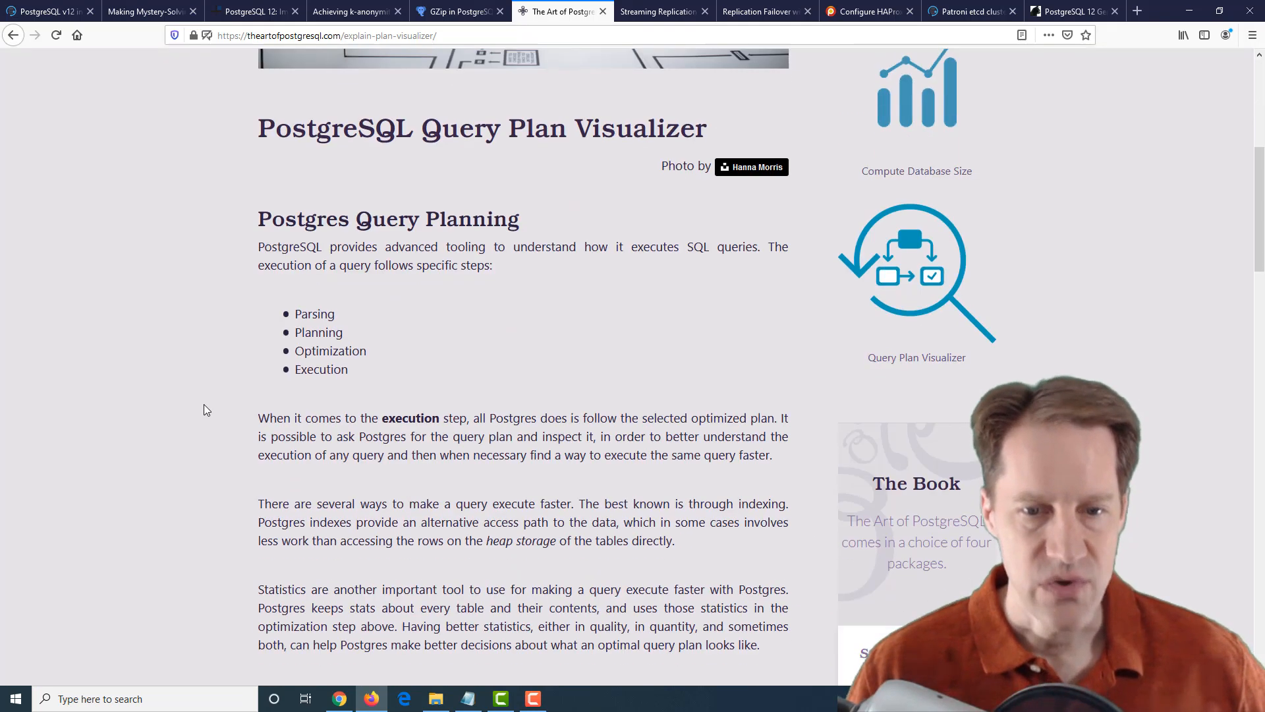
{"action": "scroll", "scroll_direction": "down", "scroll_amount": 3}
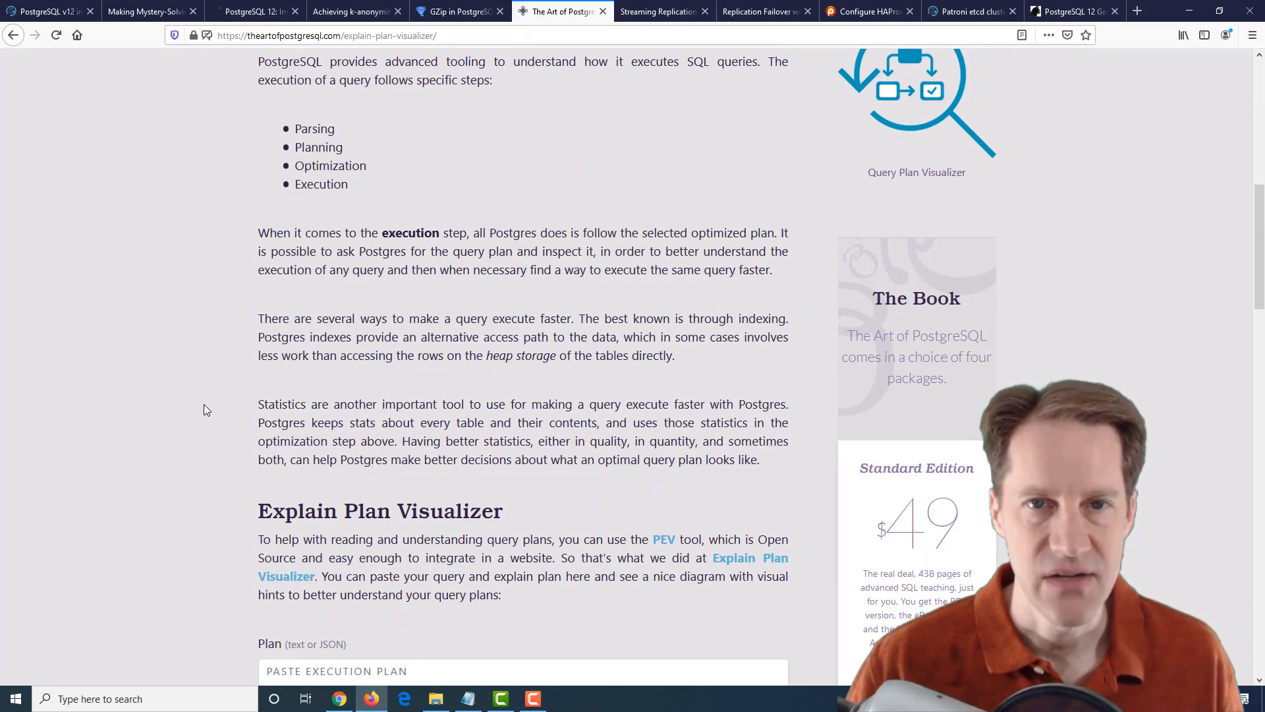
{"action": "scroll", "scroll_direction": "down", "scroll_amount": 3}
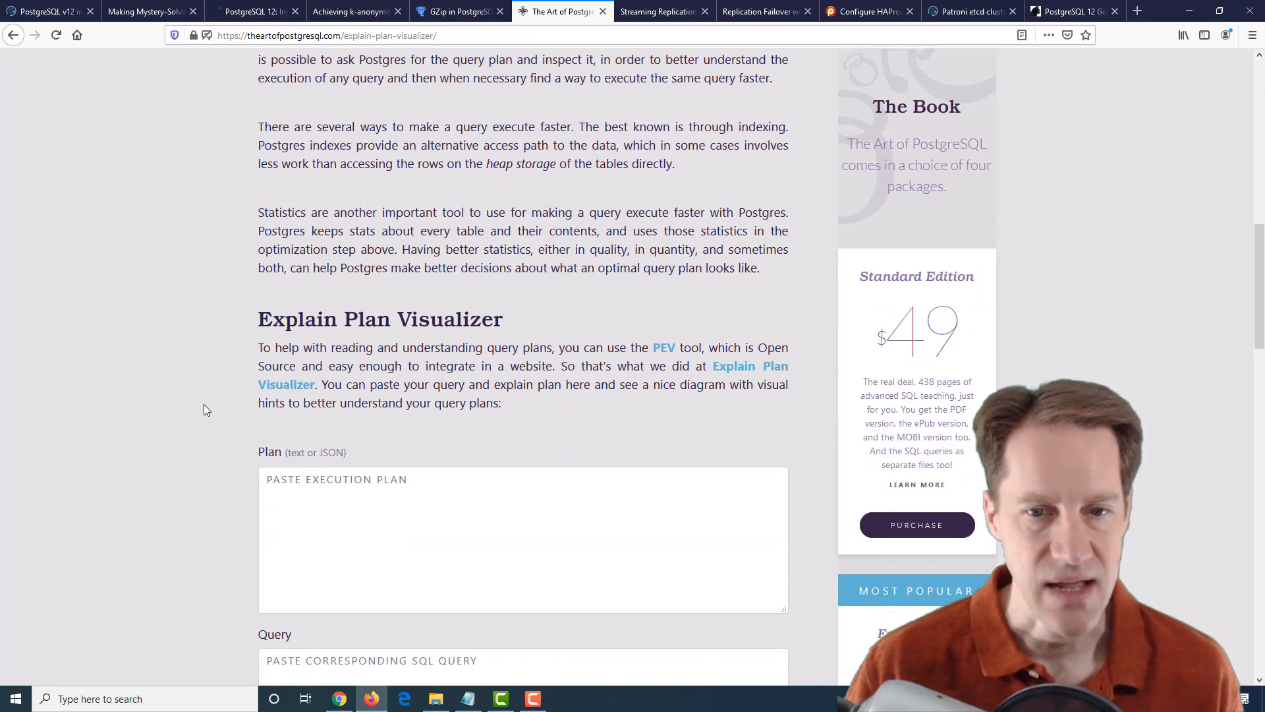
{"action": "scroll", "scroll_direction": "down", "scroll_amount": 3}
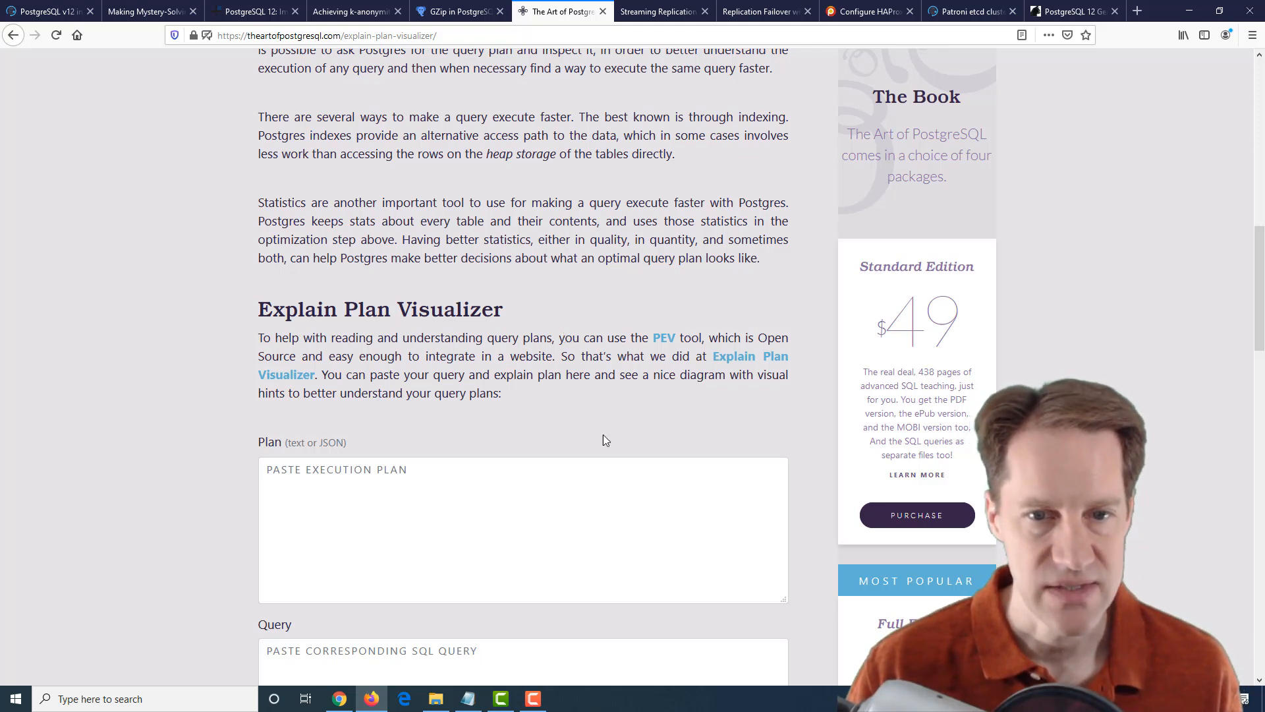
{"action": "scroll", "scroll_direction": "down", "scroll_amount": 3}
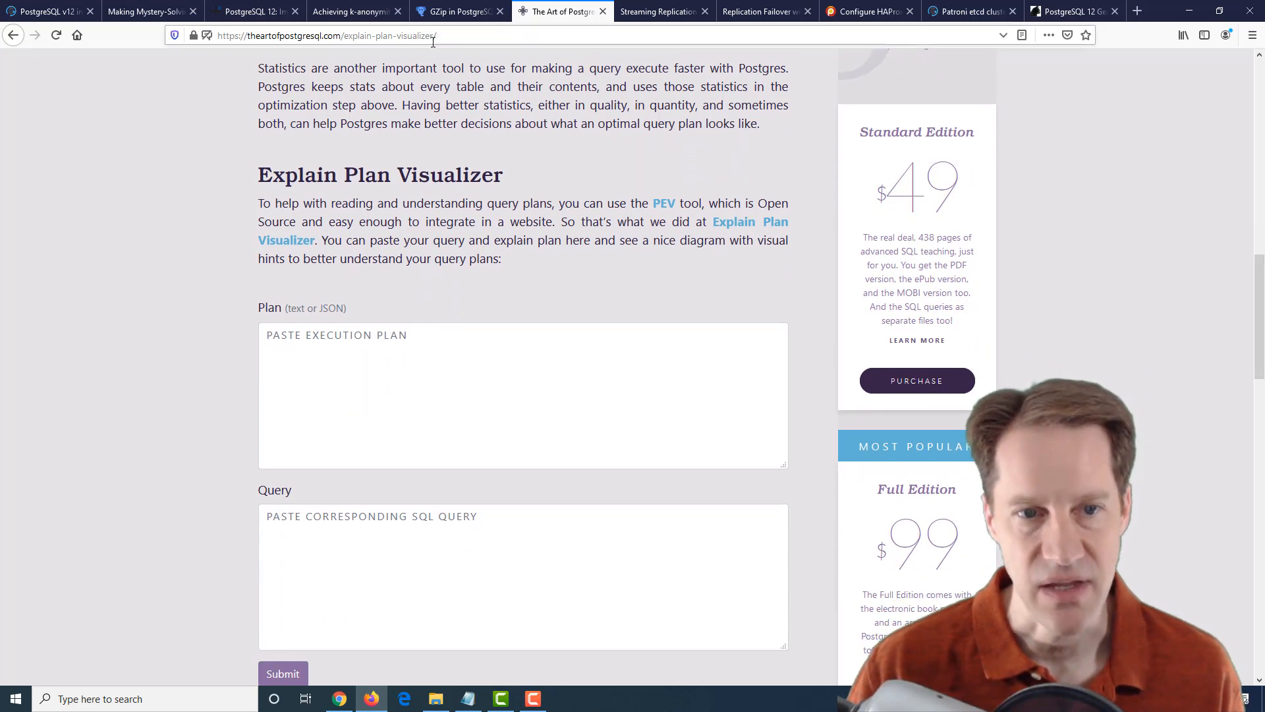
{"action": "scroll", "scroll_direction": "down", "scroll_amount": 3}
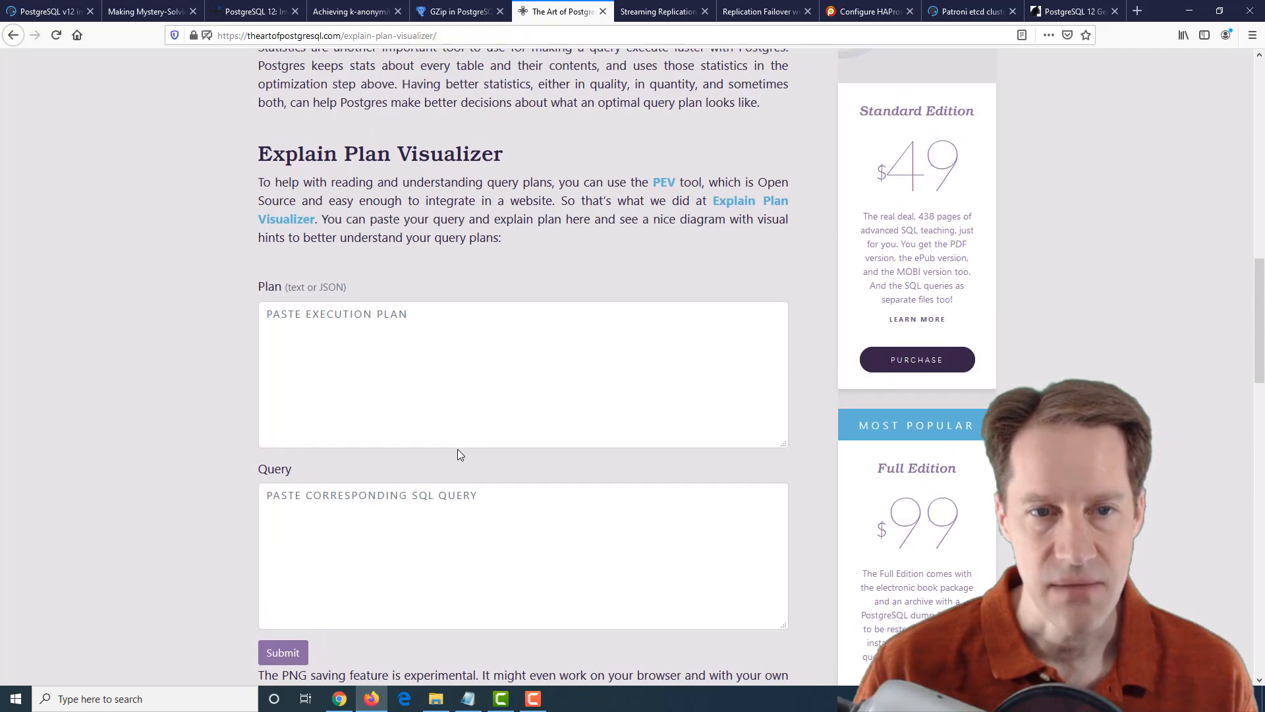
{"action": "scroll", "scroll_direction": "up", "scroll_amount": 3}
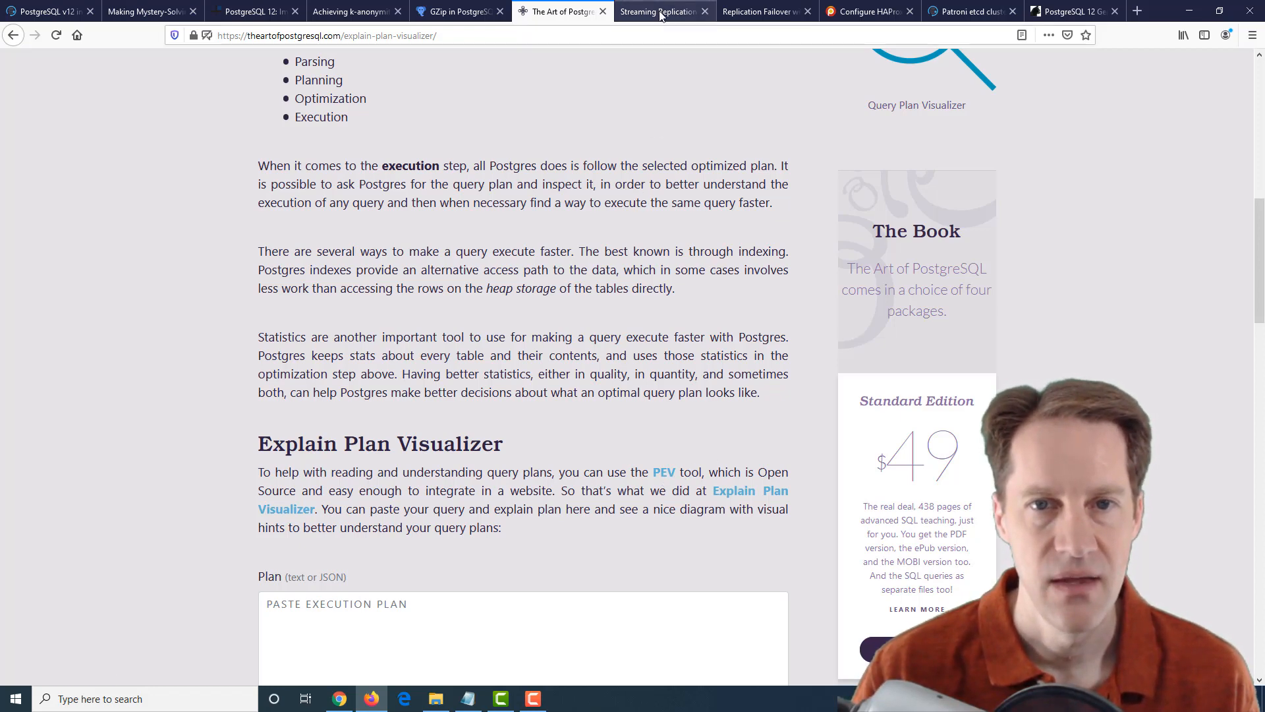
Skim HighGo's 'Streaming Replication Setup in PG12' post downward and return to its title.
{"action": "left_click", "coordinate": [657, 12]}
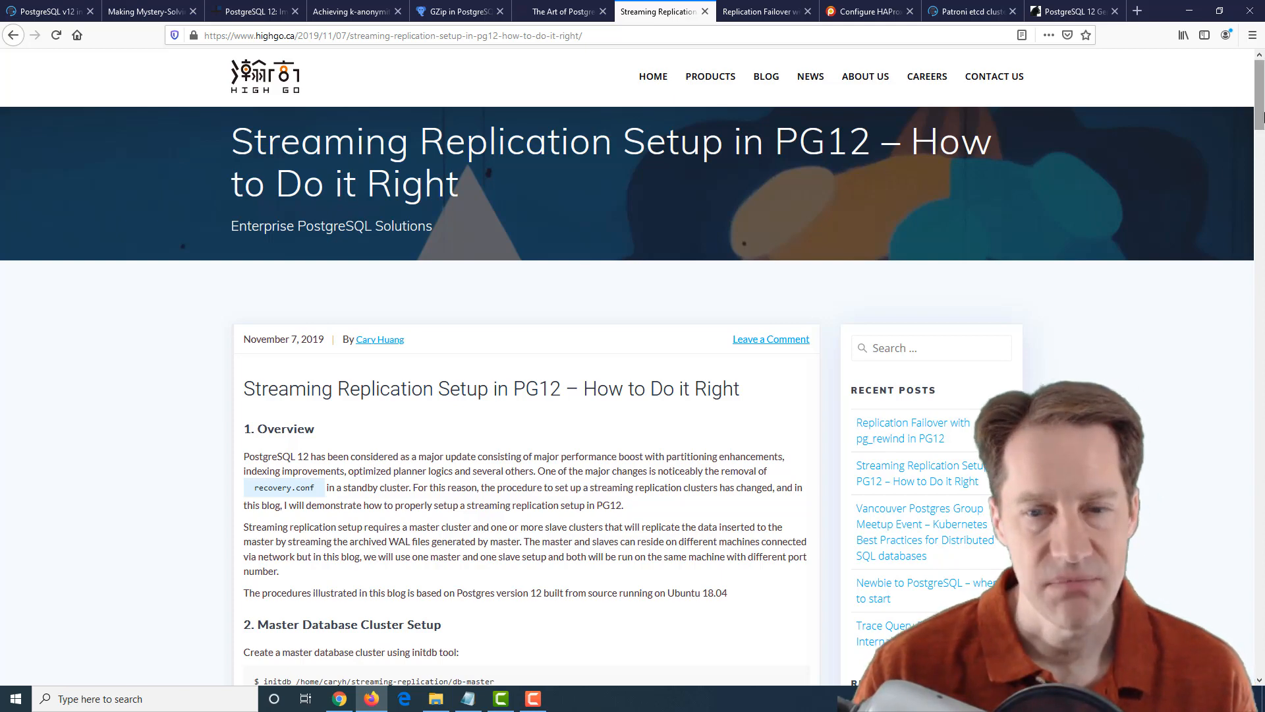
{"action": "scroll", "scroll_direction": "down", "scroll_amount": 3}
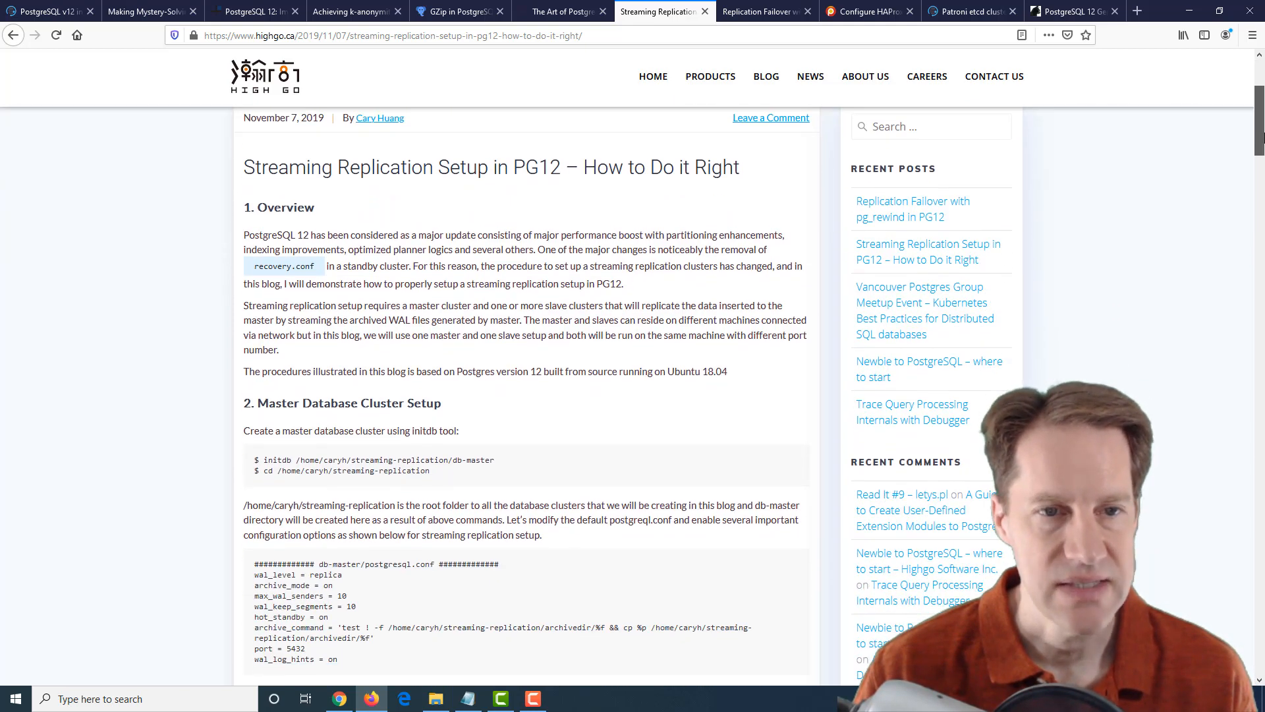
{"action": "scroll", "scroll_direction": "down", "scroll_amount": 3}
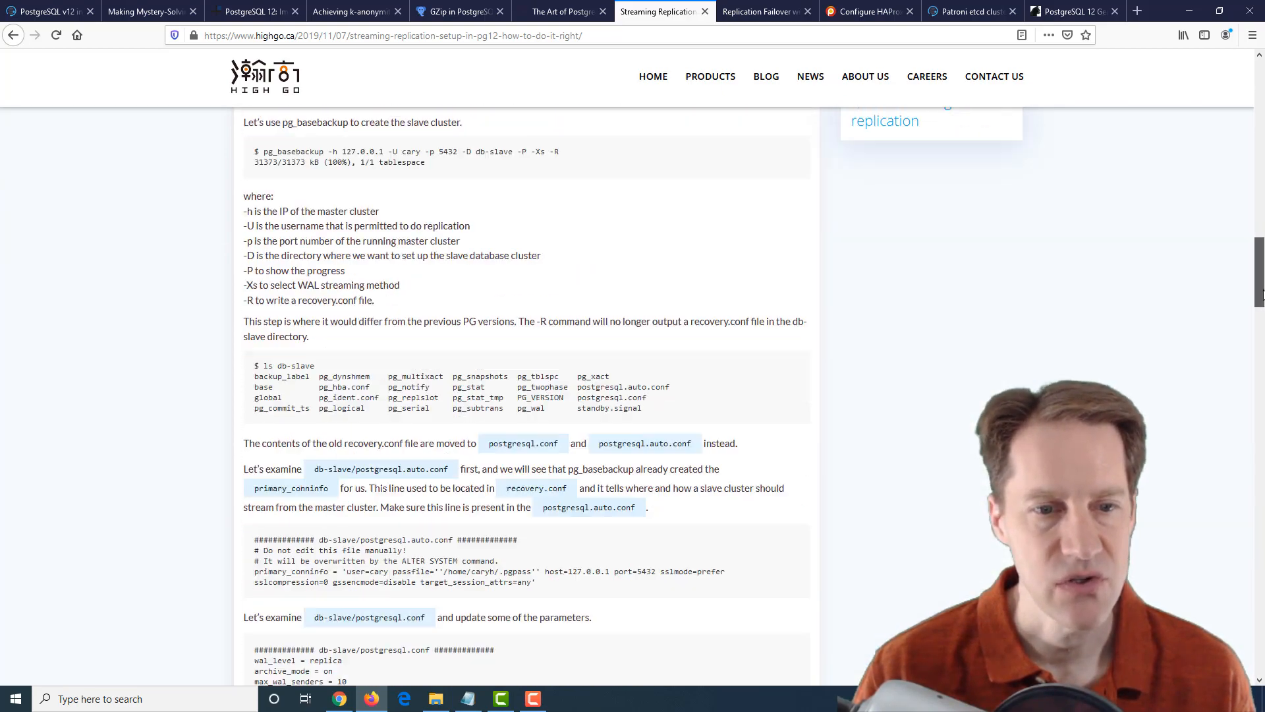
{"action": "scroll", "scroll_direction": "down", "scroll_amount": 3}
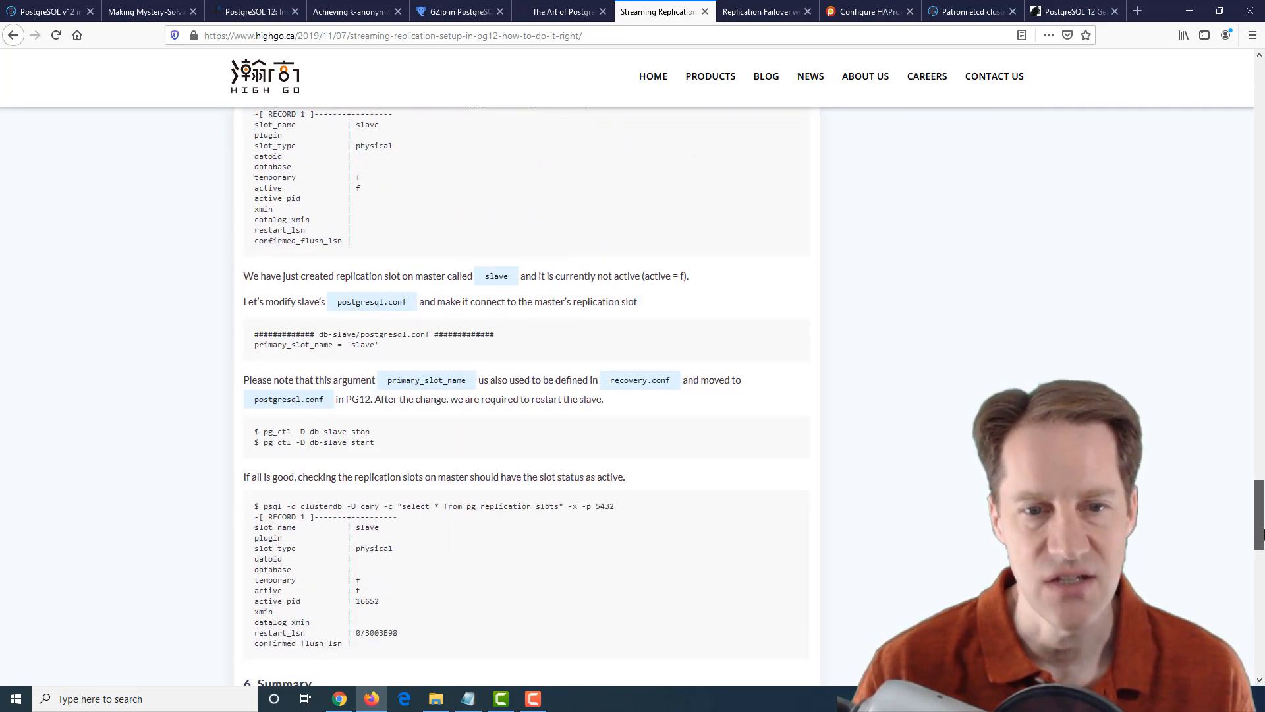
{"action": "scroll", "scroll_direction": "up", "scroll_amount": 3}
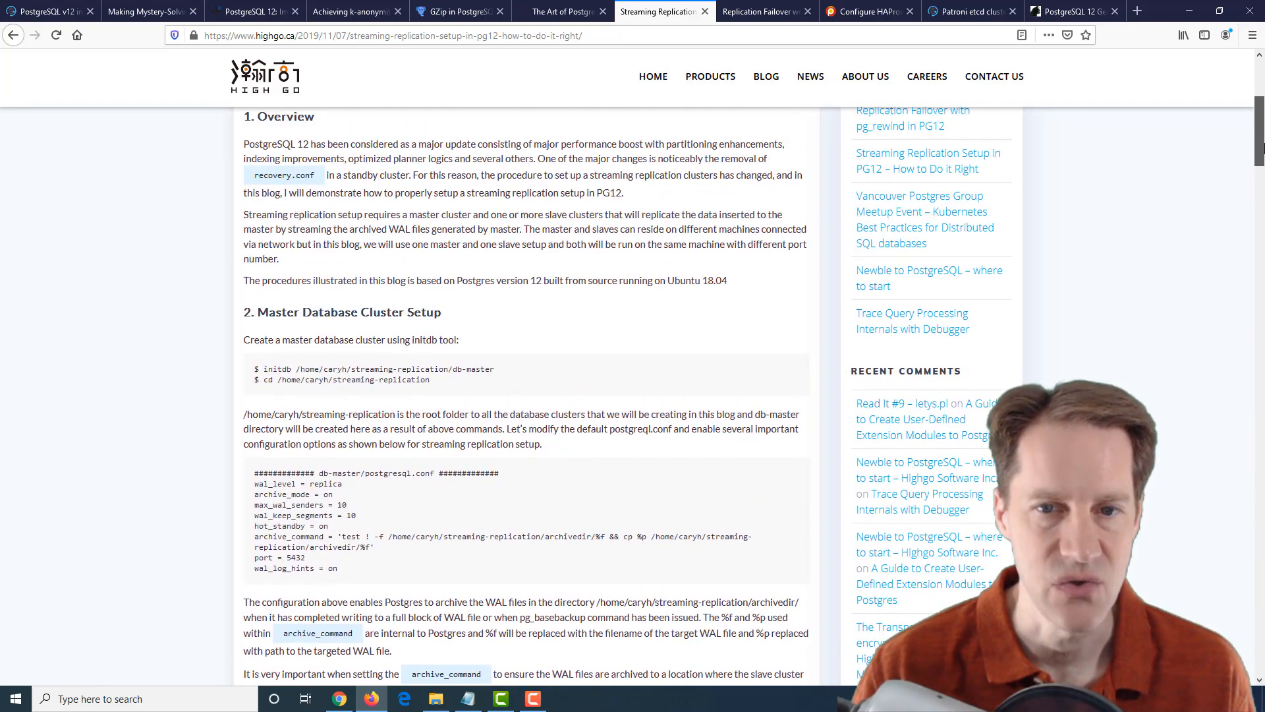
{"action": "scroll", "scroll_direction": "up", "scroll_amount": 3}
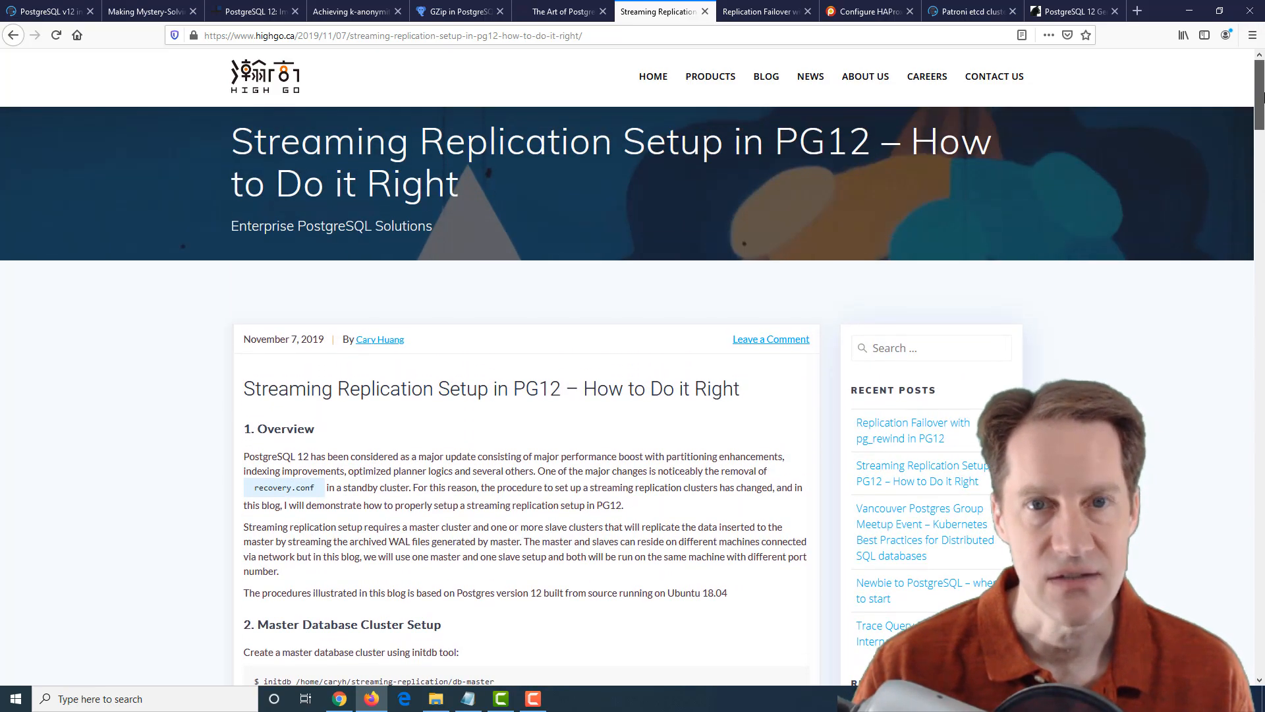
{"action": "mouse_move", "coordinate": [831, 201]}
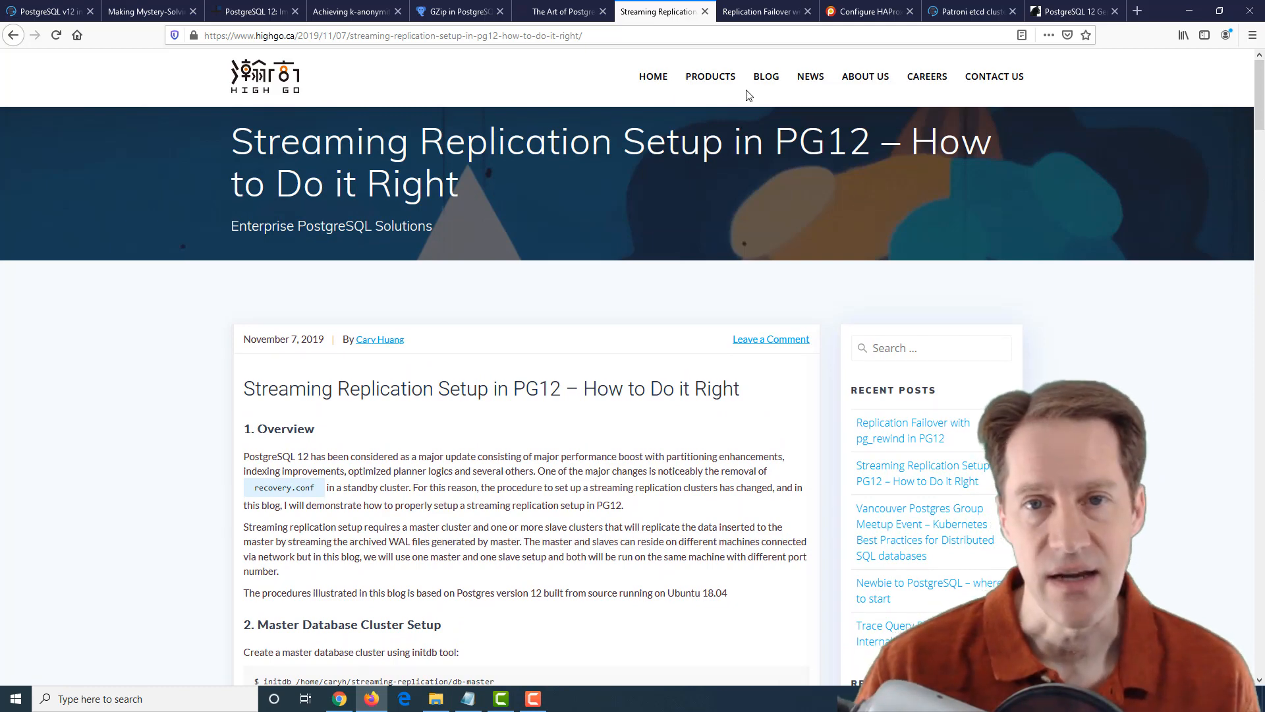
Skim the overview of HighGo's 'Replication Failover with pg_rewind in PG12' post.
{"action": "left_click", "coordinate": [763, 11]}
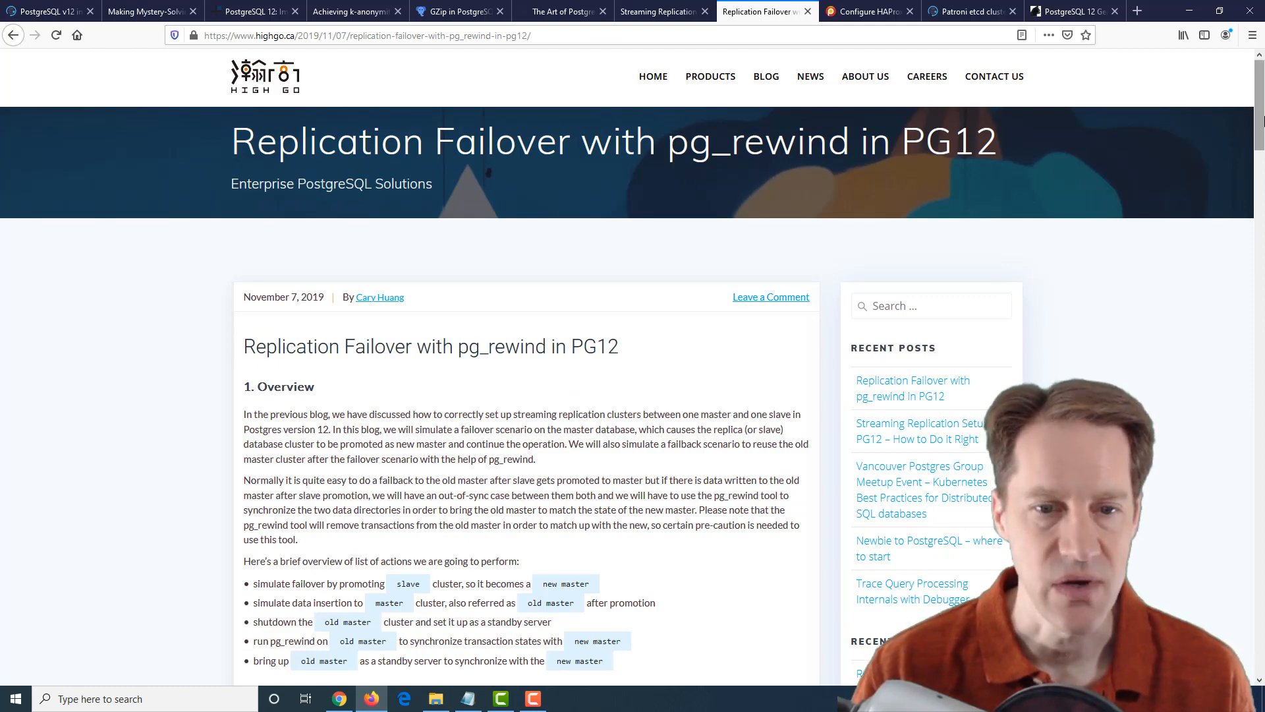
{"action": "scroll", "scroll_direction": "down", "scroll_amount": 3}
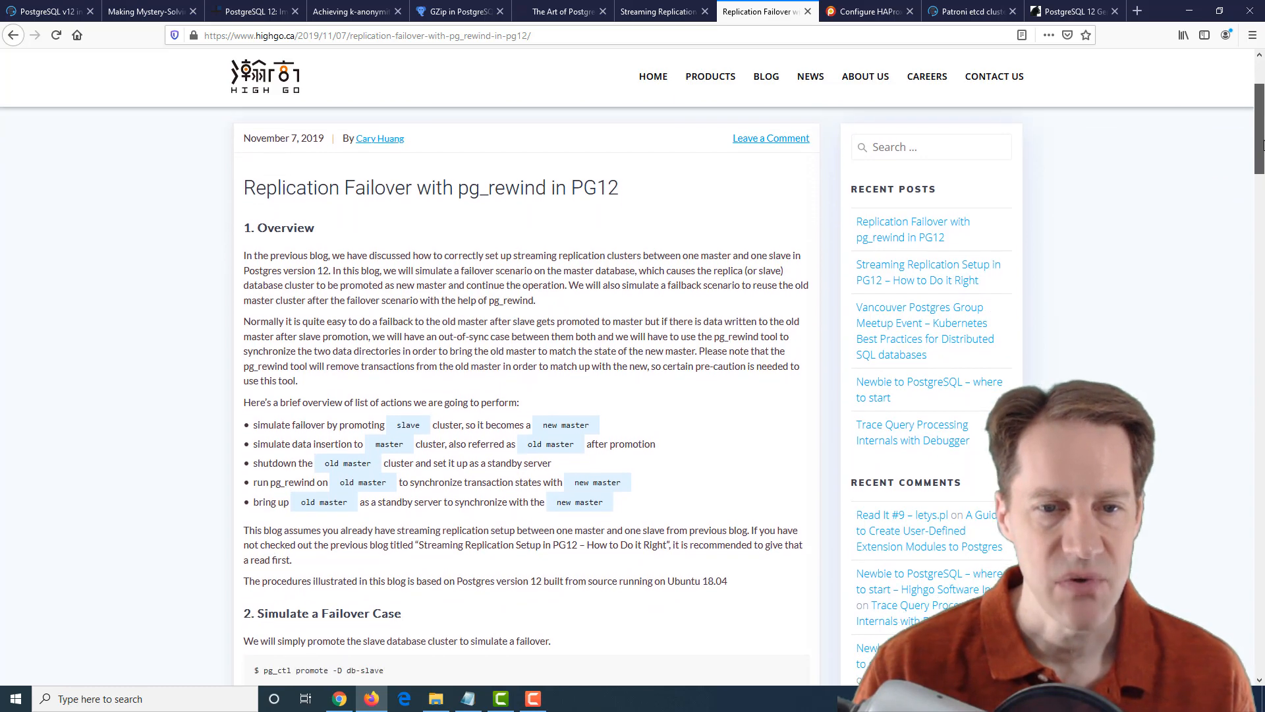
{"action": "scroll", "scroll_direction": "down", "scroll_amount": 3}
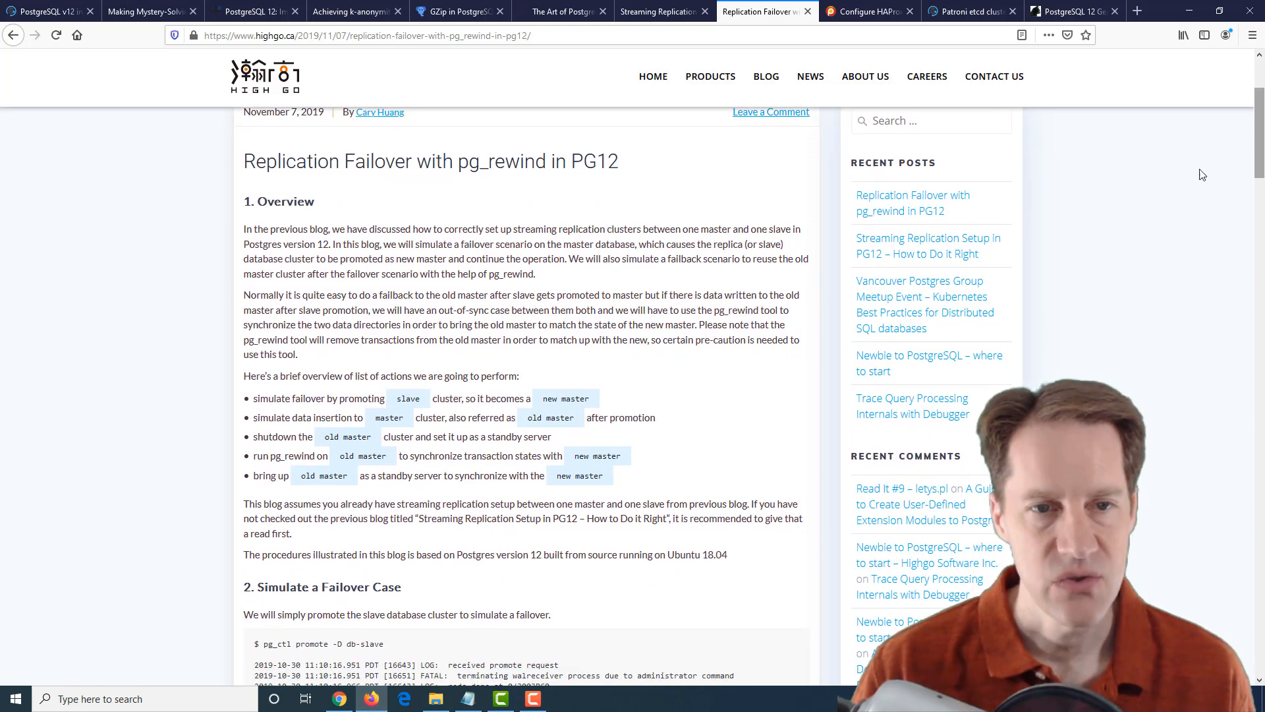
{"action": "mouse_move", "coordinate": [700, 365]}
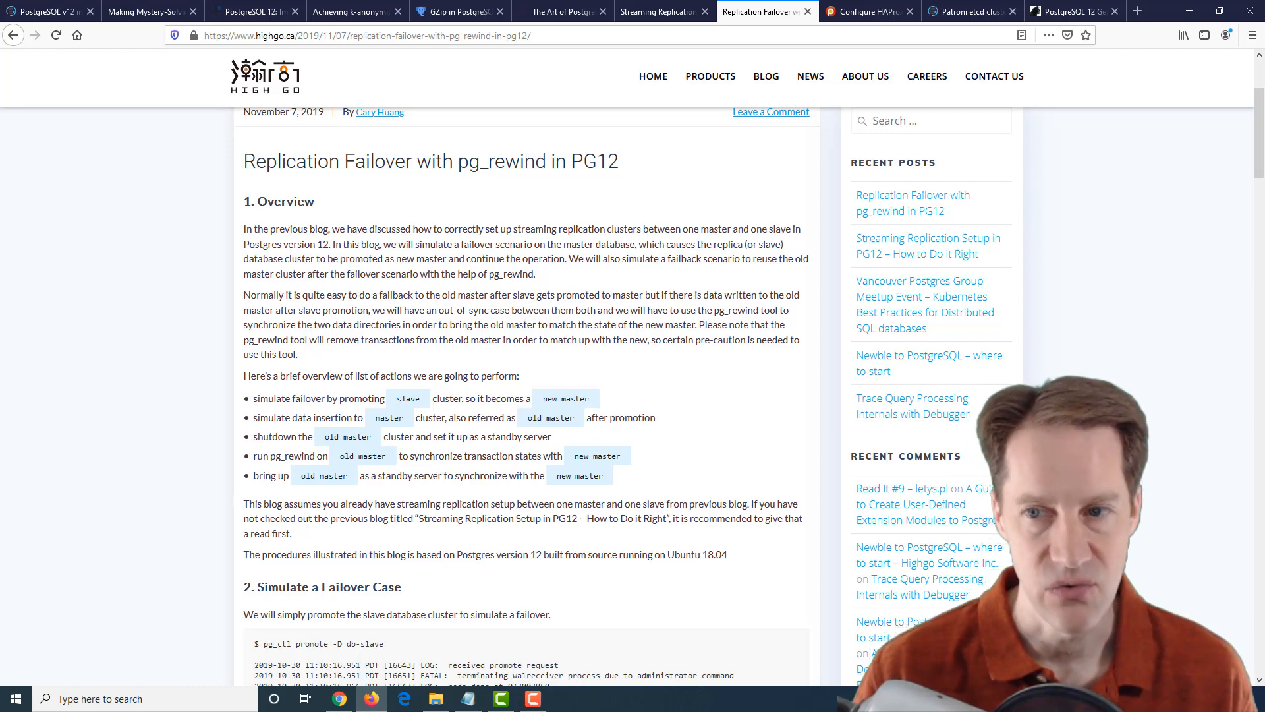
{"action": "scroll", "scroll_direction": "down", "scroll_amount": 3}
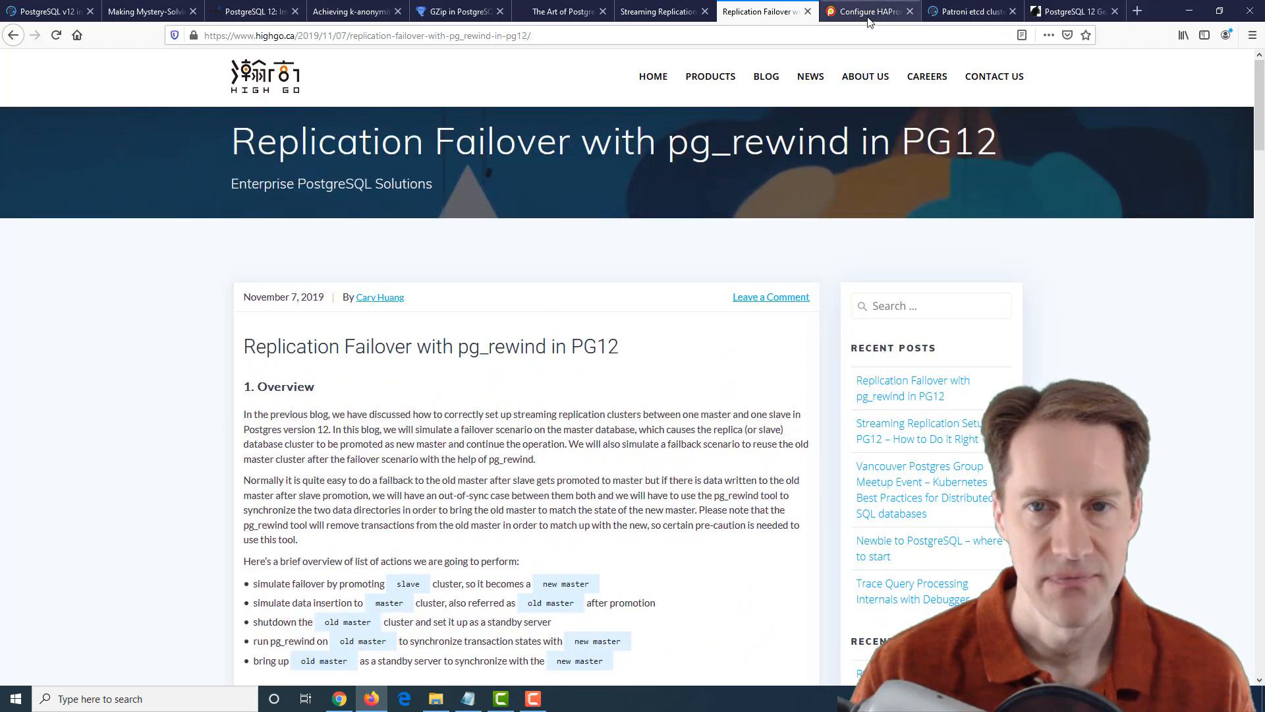
Bring up Percona's HAProxy pgsql-check post and review its Concept section.
{"action": "left_click", "coordinate": [867, 12]}
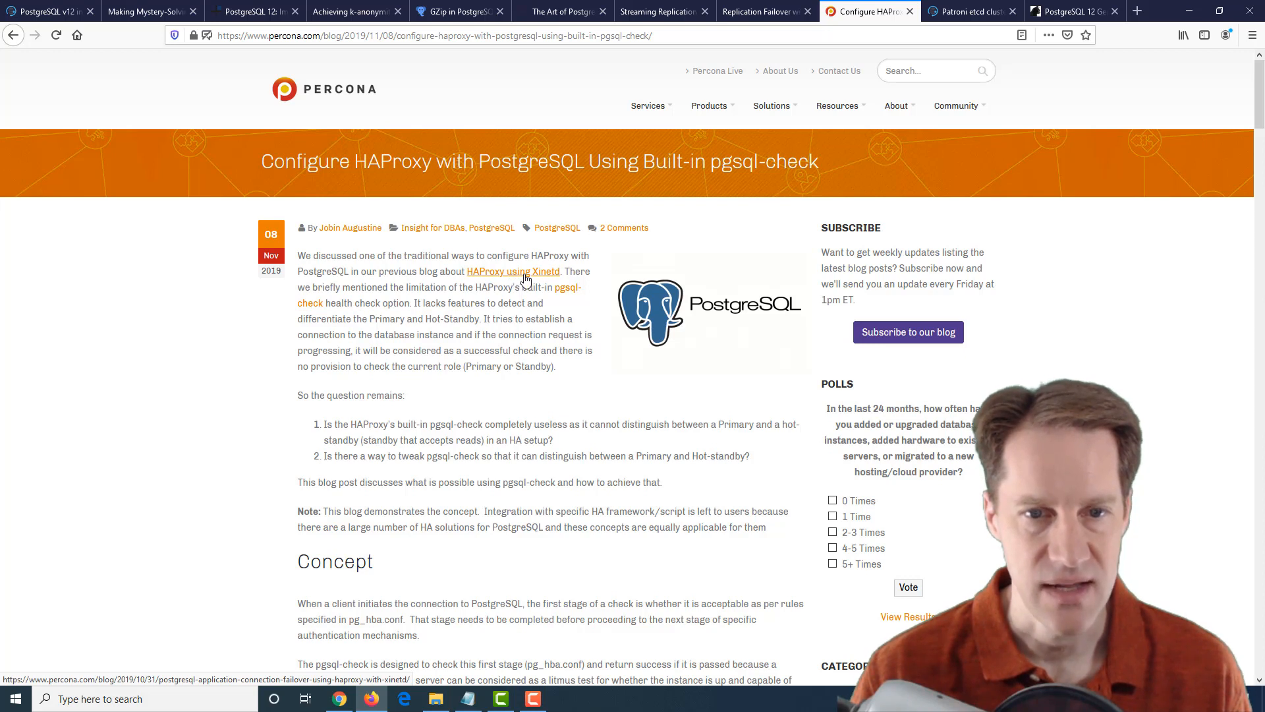
{"action": "mouse_move", "coordinate": [286, 374]}
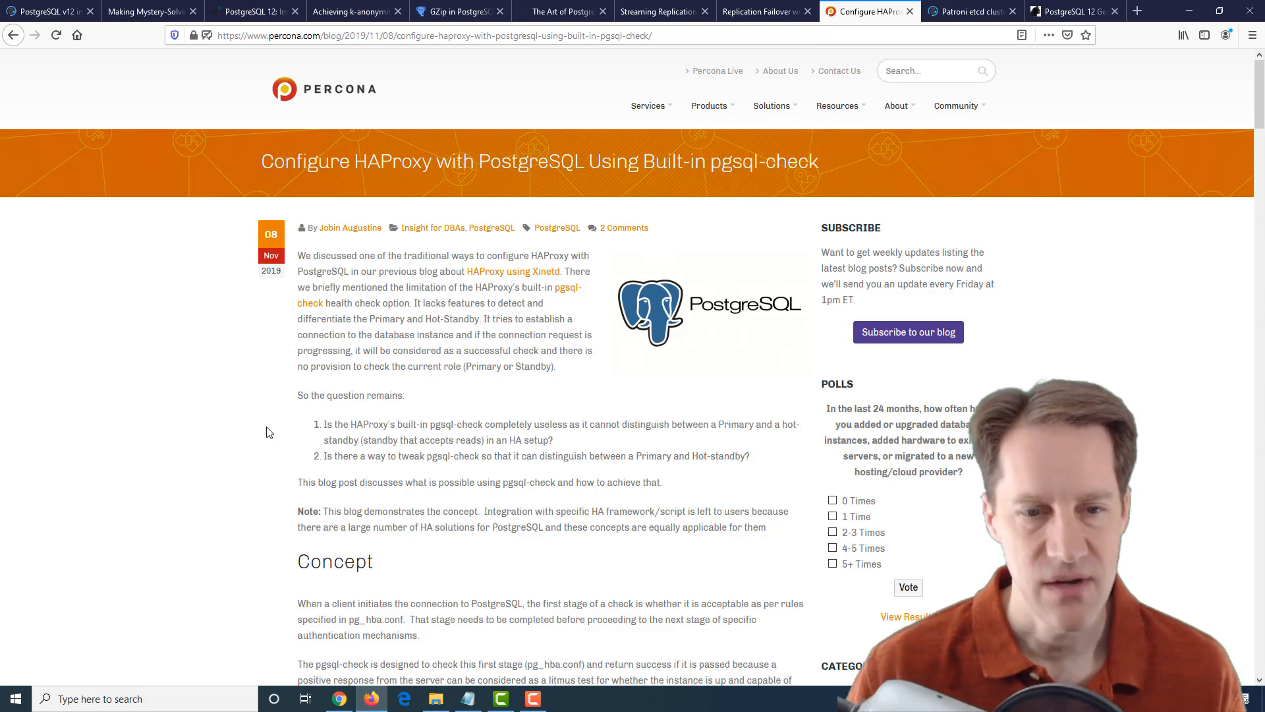
{"action": "mouse_move", "coordinate": [442, 426]}
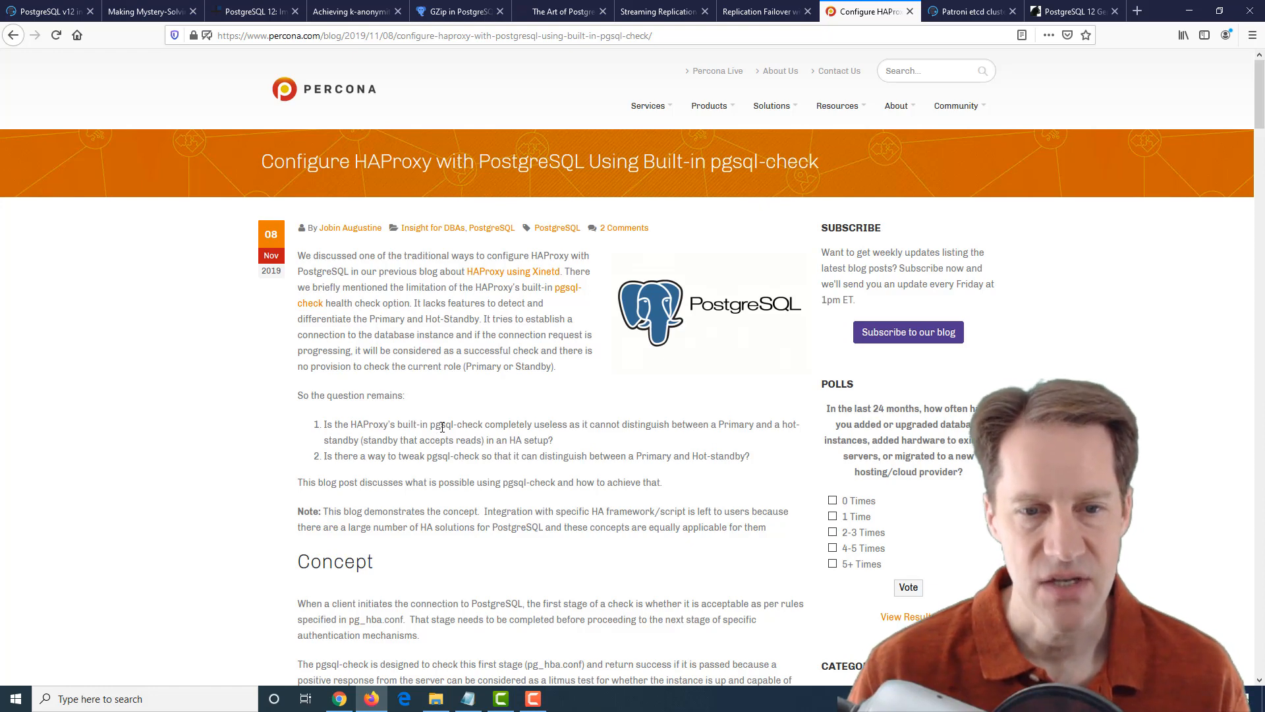
{"action": "scroll", "scroll_direction": "down", "scroll_amount": 3}
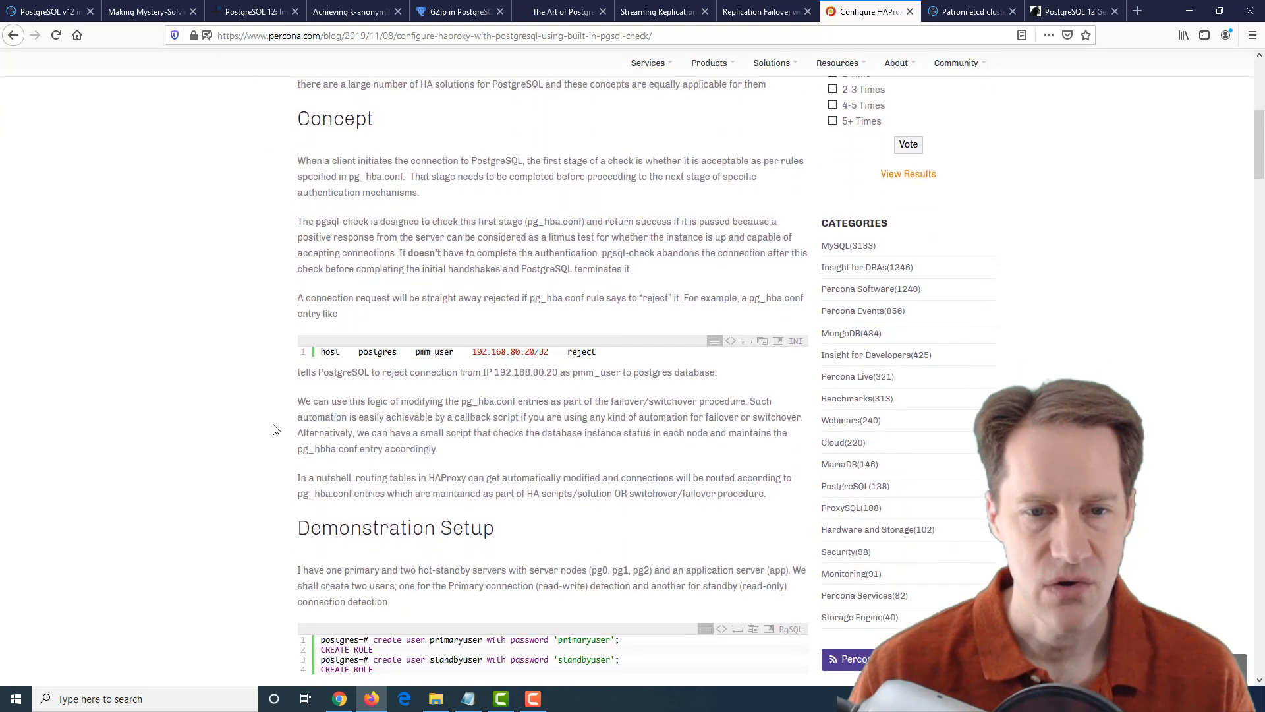
{"action": "scroll", "scroll_direction": "down", "scroll_amount": 3}
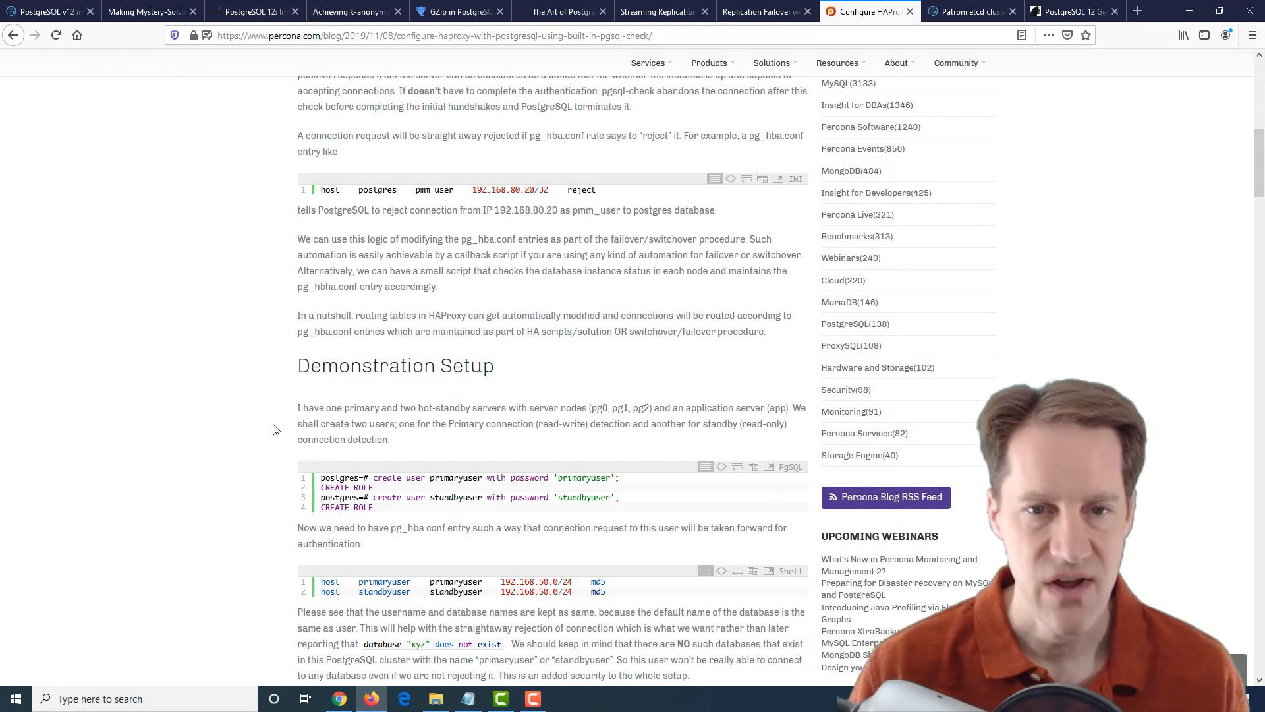
{"action": "scroll", "scroll_direction": "up", "scroll_amount": 3}
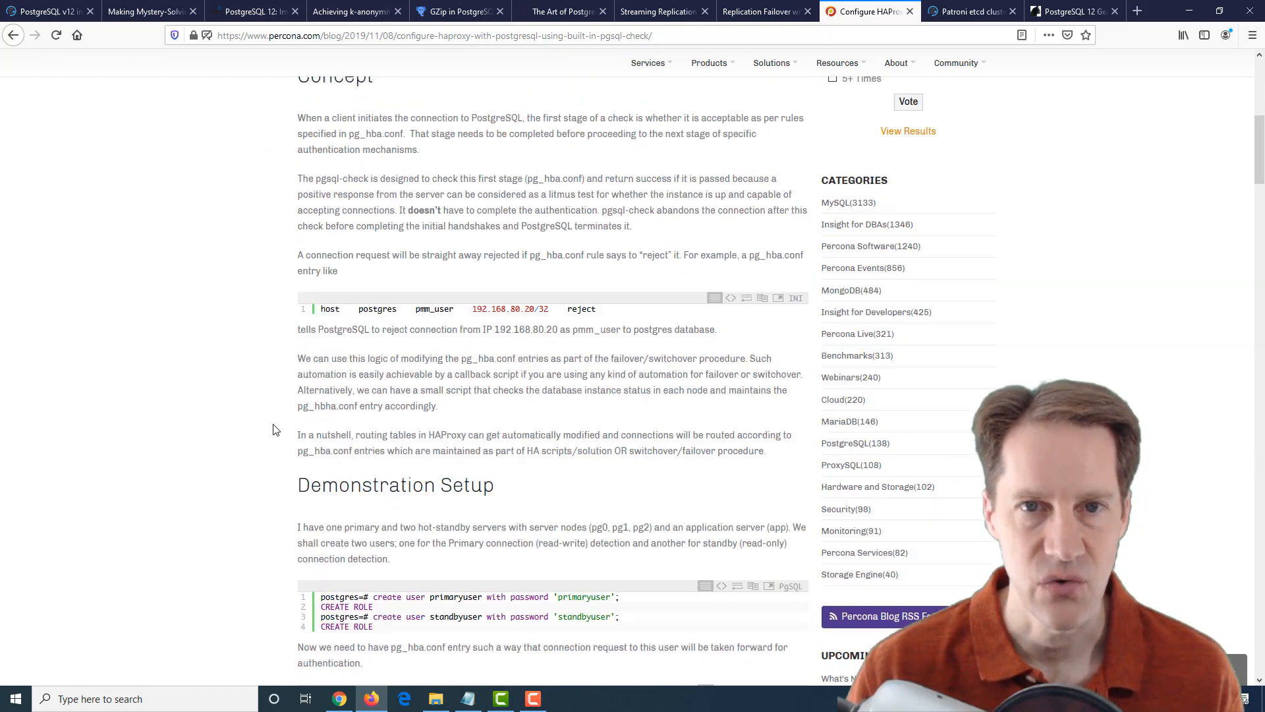
{"action": "scroll", "scroll_direction": "up", "scroll_amount": 3}
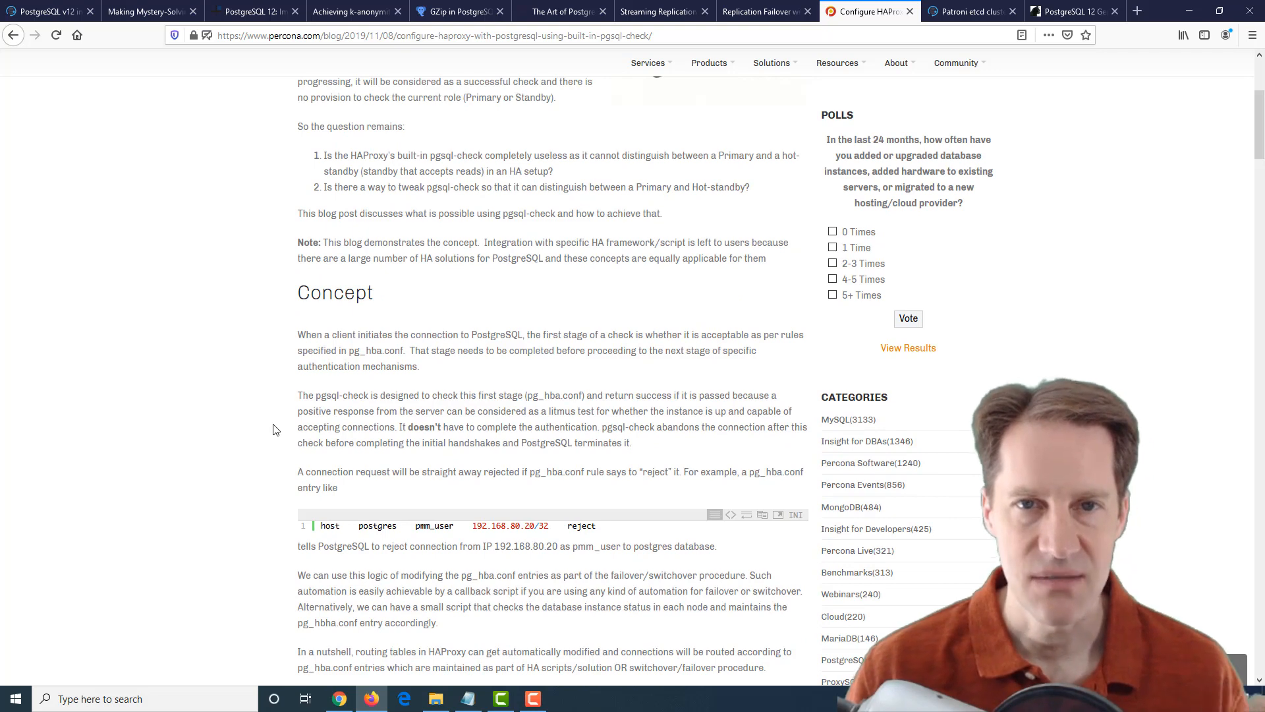
Read on through the Demonstration Setup and Testing sections to the end.
{"action": "scroll", "scroll_direction": "down", "scroll_amount": 3}
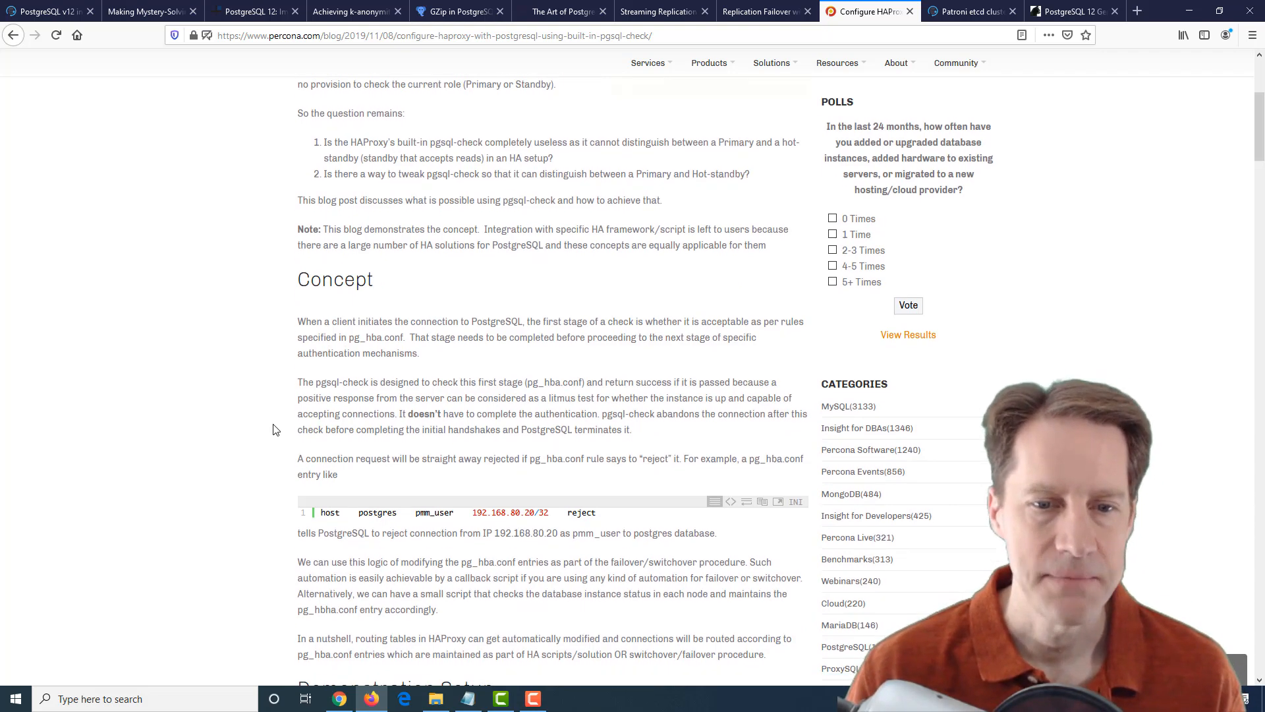
{"action": "scroll", "scroll_direction": "down", "scroll_amount": 3}
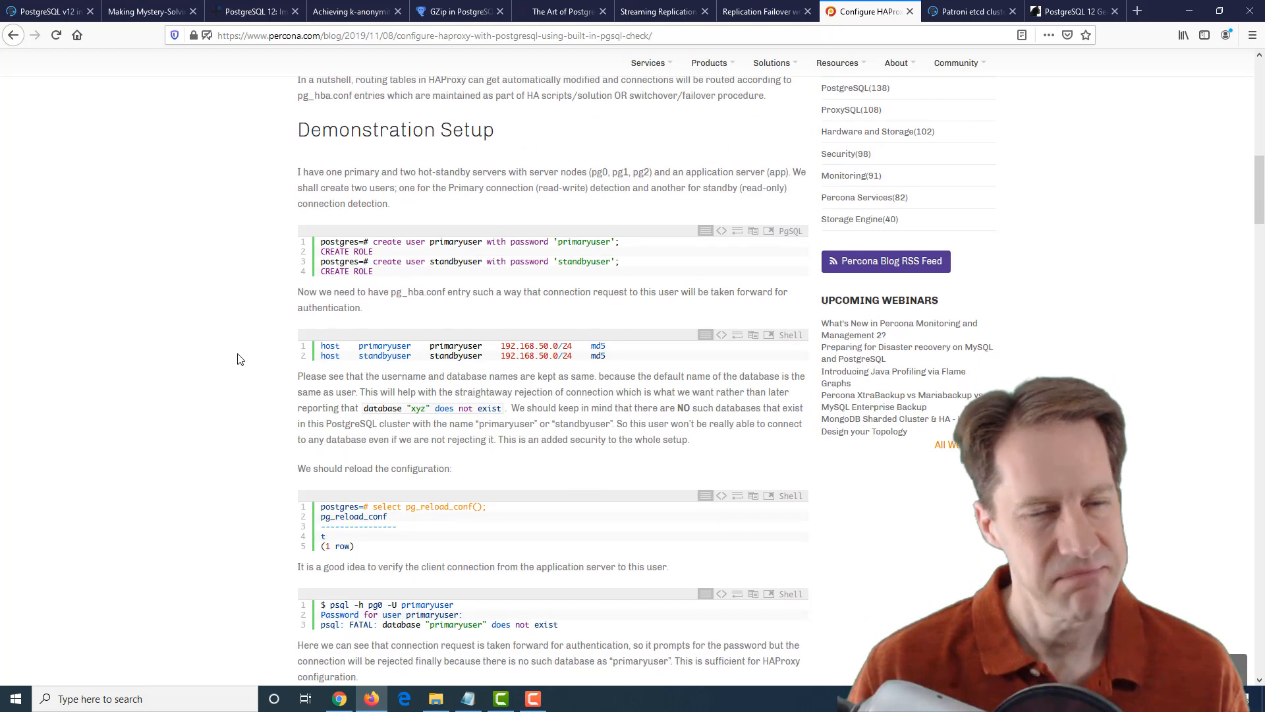
{"action": "scroll", "scroll_direction": "down", "scroll_amount": 3}
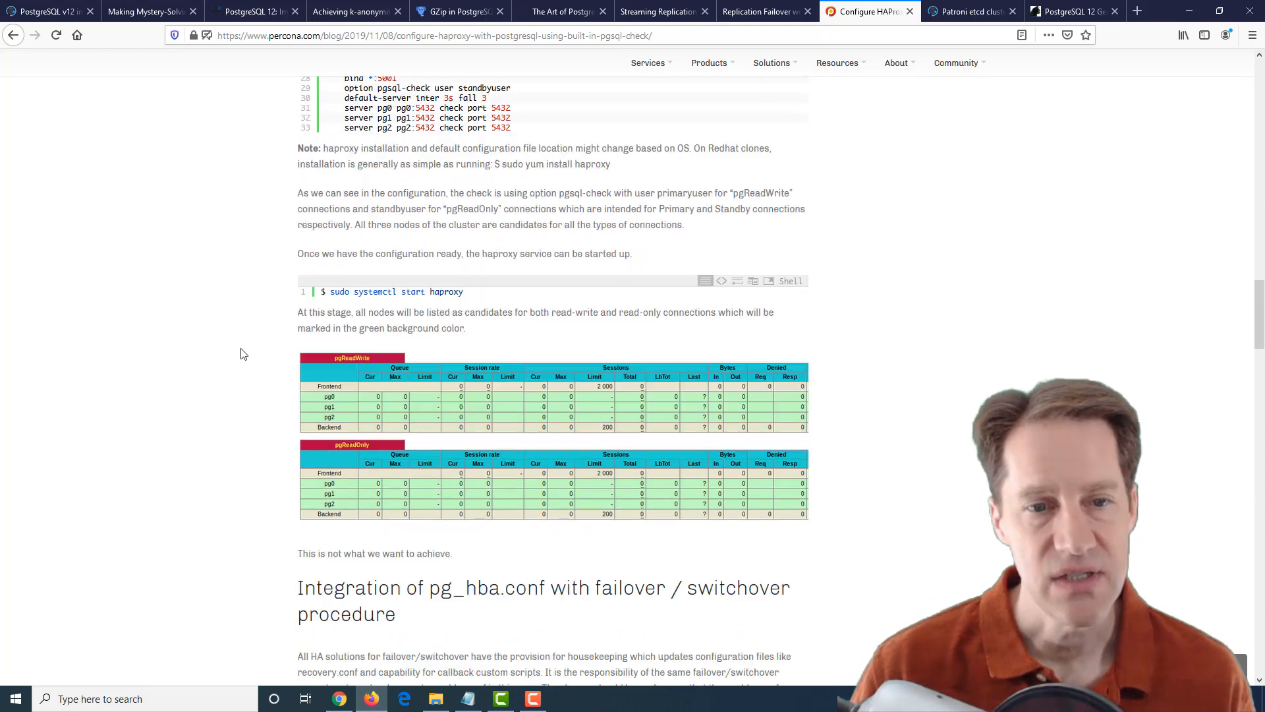
{"action": "scroll", "scroll_direction": "down", "scroll_amount": 3}
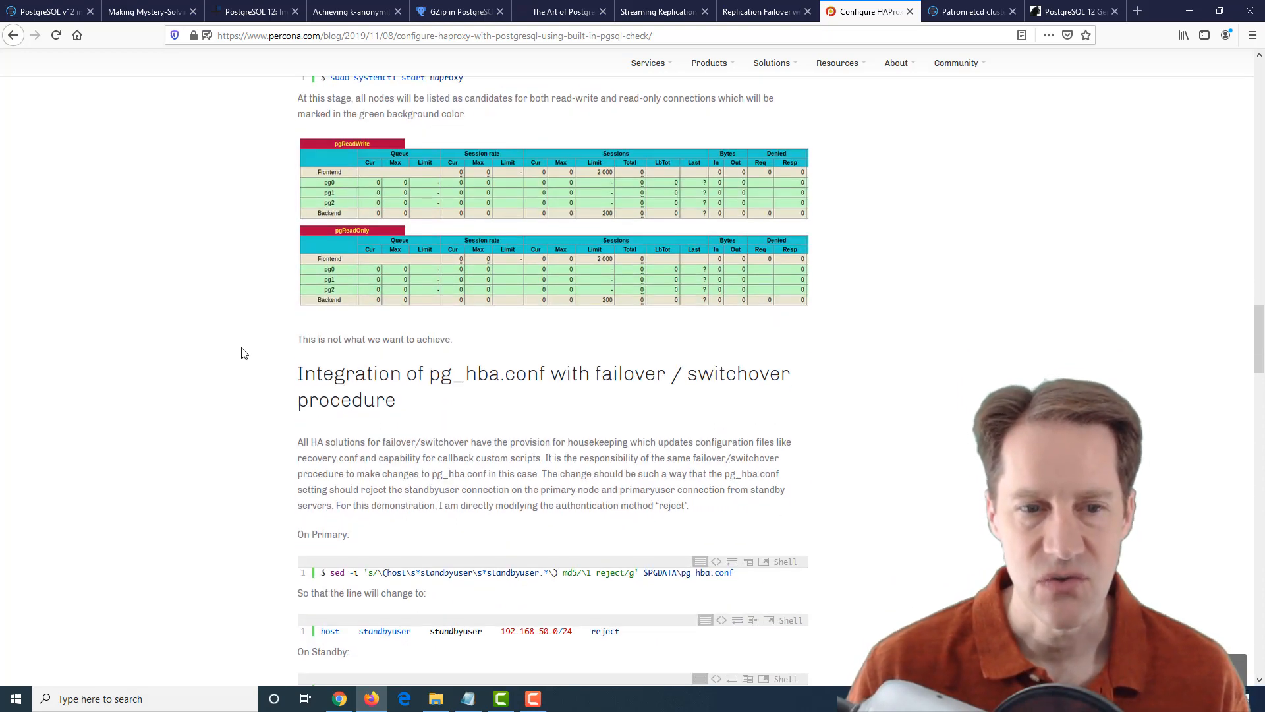
{"action": "scroll", "scroll_direction": "down", "scroll_amount": 3}
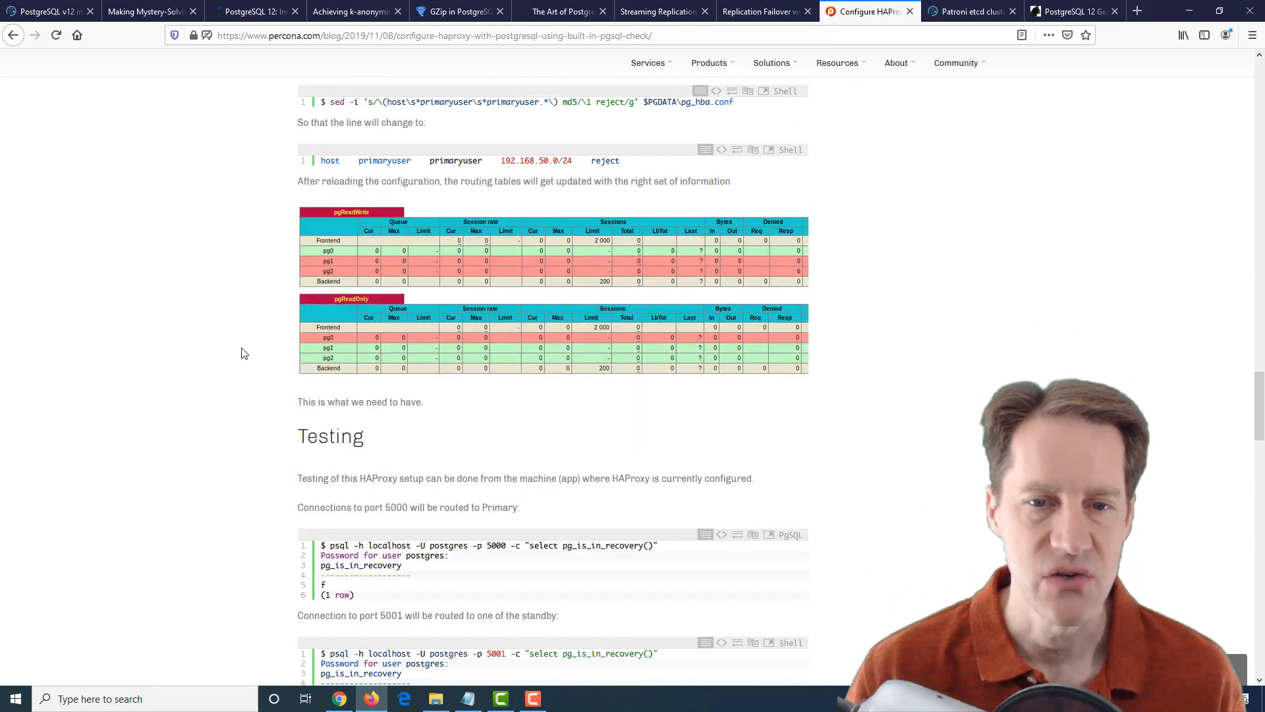
{"action": "scroll", "scroll_direction": "down", "scroll_amount": 3}
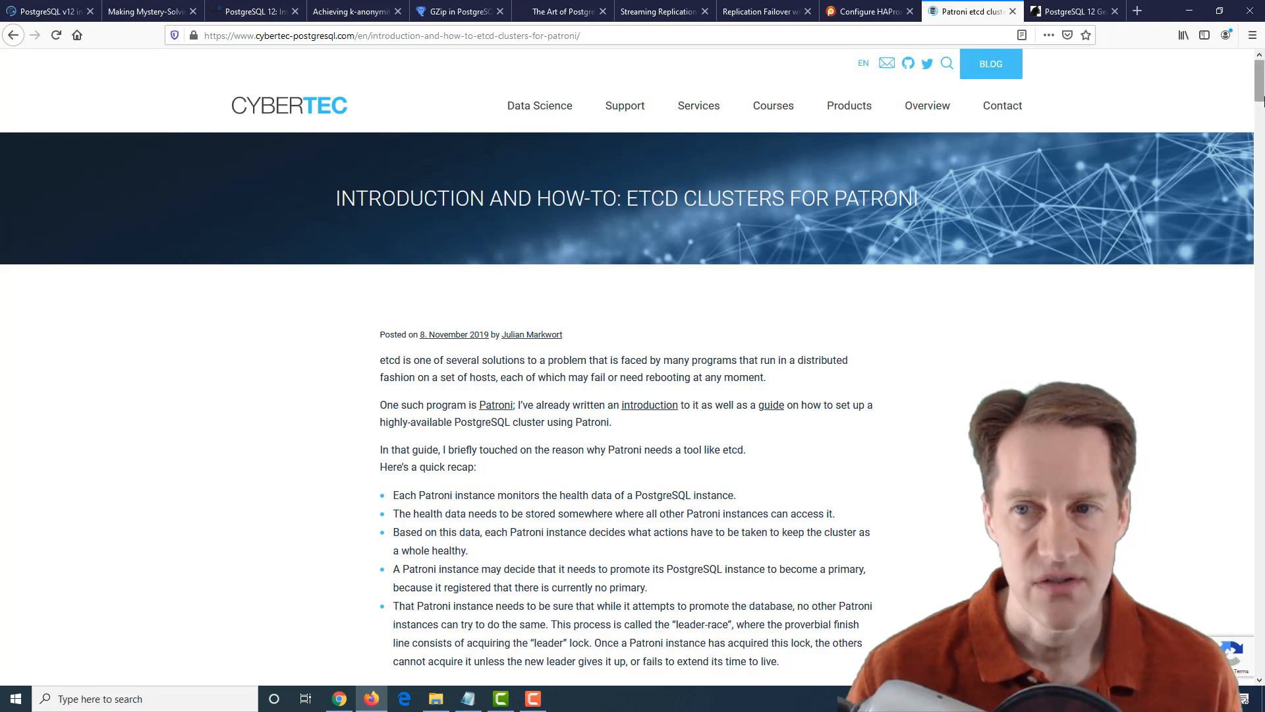
Skim Cybertec's etcd clusters for Patroni post from the introduction down to the Conclusion.
{"action": "scroll", "scroll_direction": "down", "scroll_amount": 3}
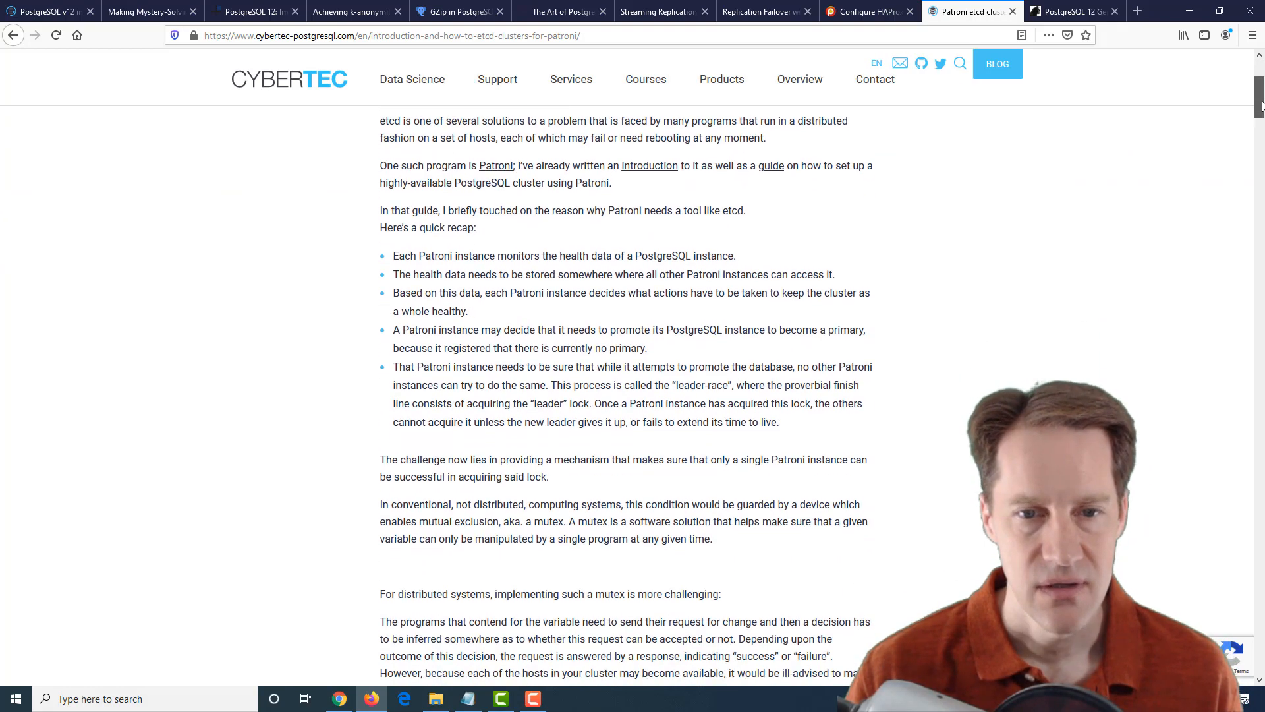
{"action": "scroll", "scroll_direction": "down", "scroll_amount": 3}
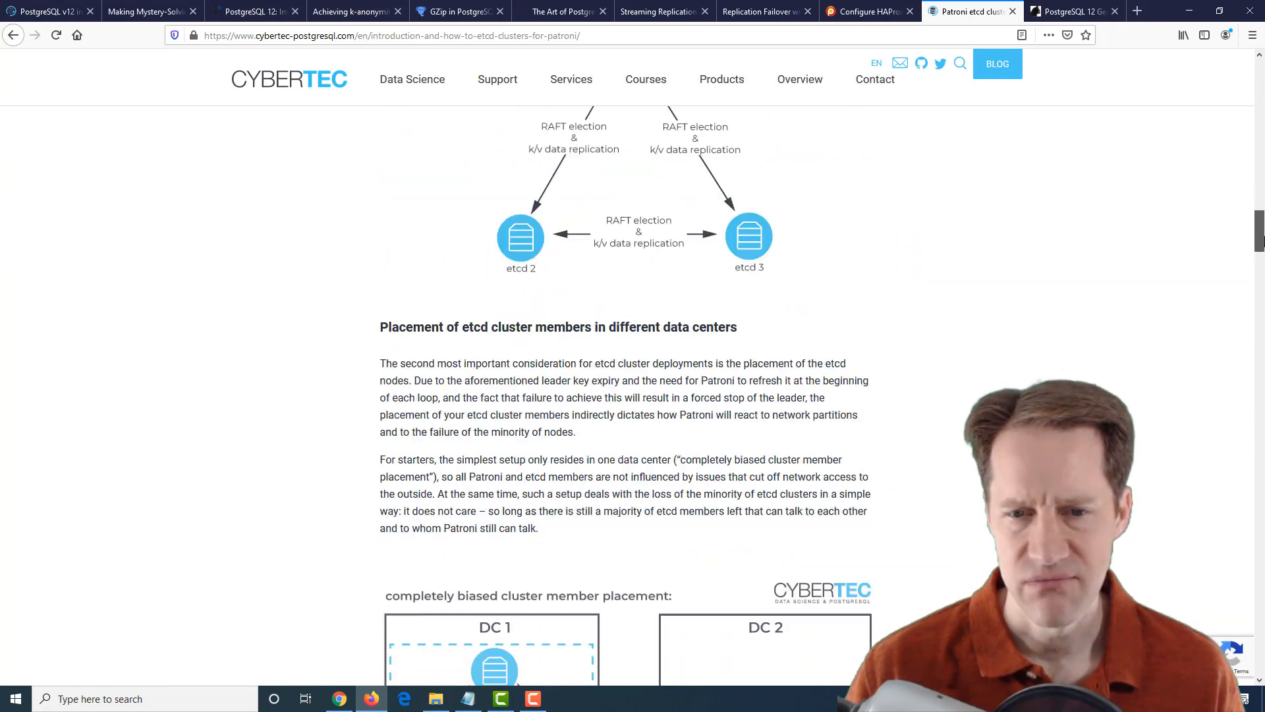
{"action": "scroll", "scroll_direction": "down", "scroll_amount": 3}
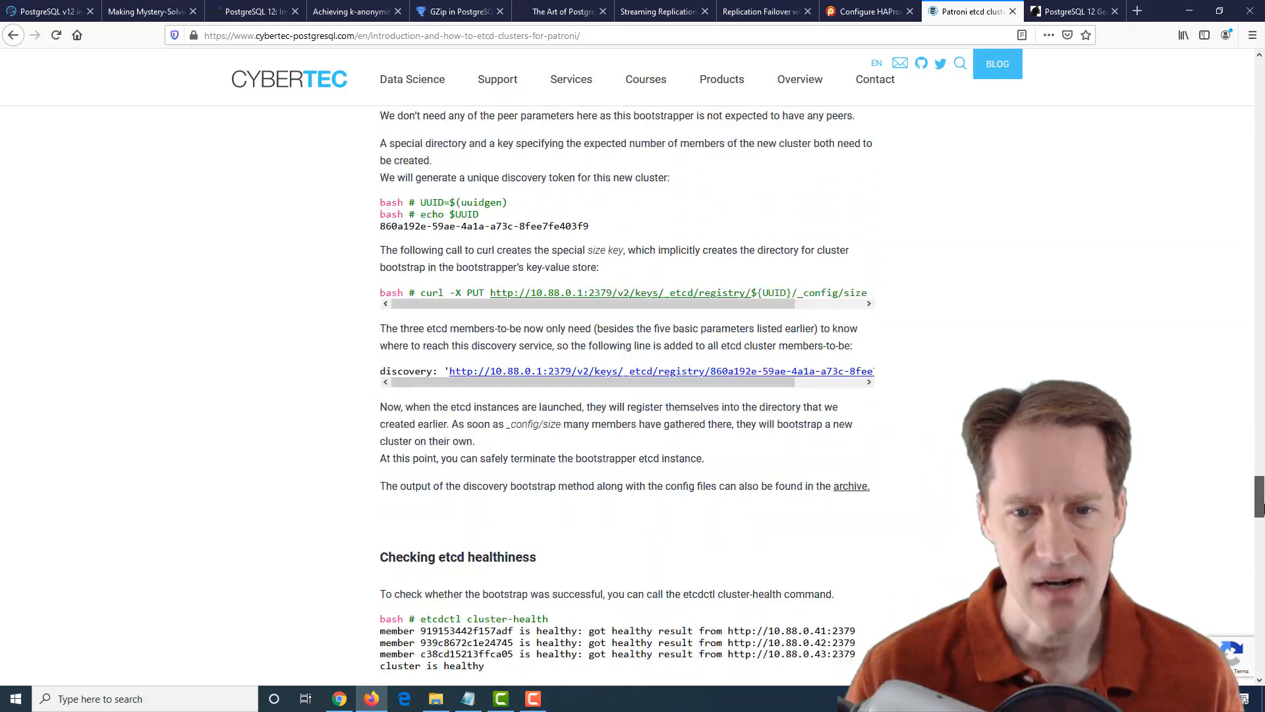
{"action": "scroll", "scroll_direction": "down", "scroll_amount": 3}
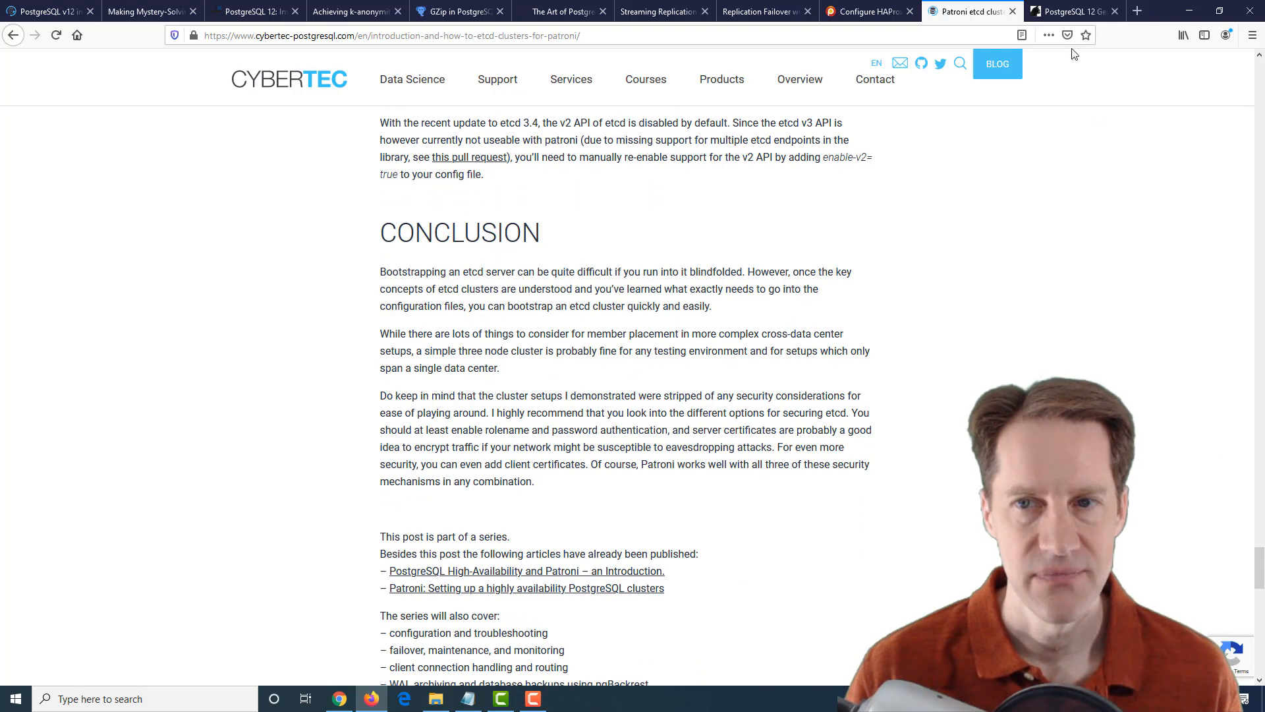
Bring up Luca Ferrari's 'PostgreSQL 12 Generated Columns' post and read to its closing permissions example.
{"action": "left_click", "coordinate": [1069, 11]}
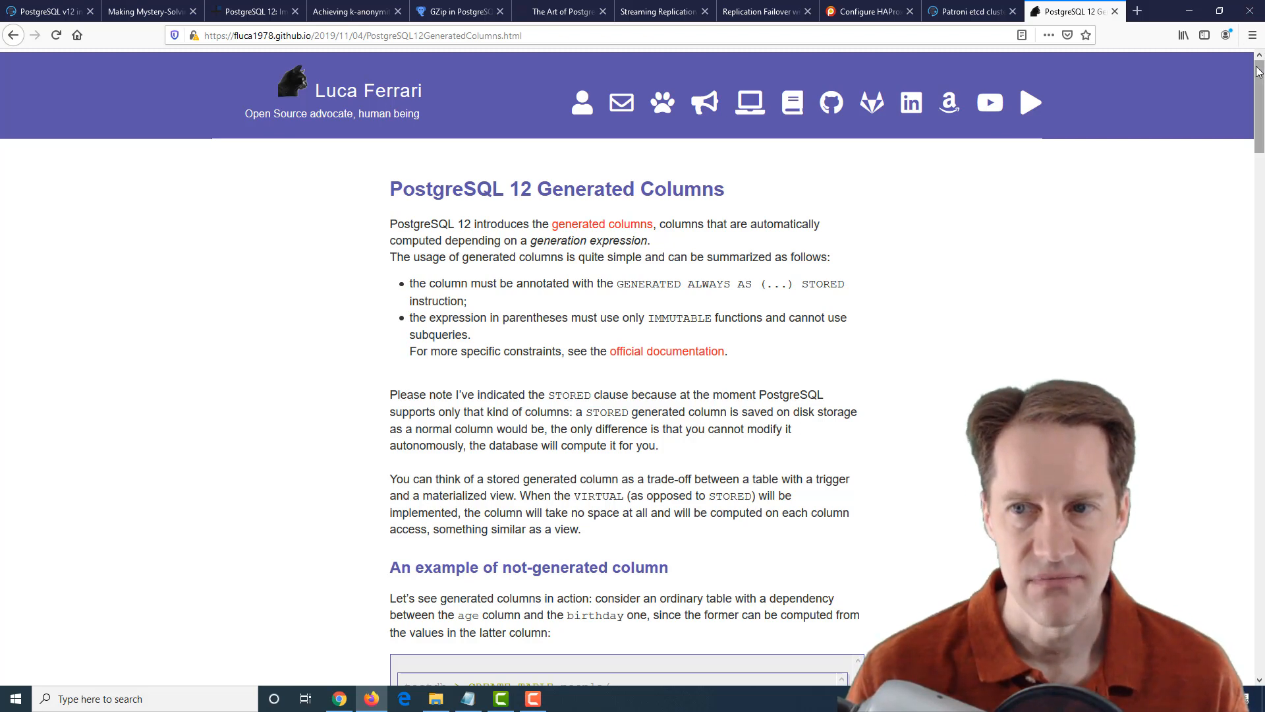
{"action": "scroll", "scroll_direction": "down", "scroll_amount": 3}
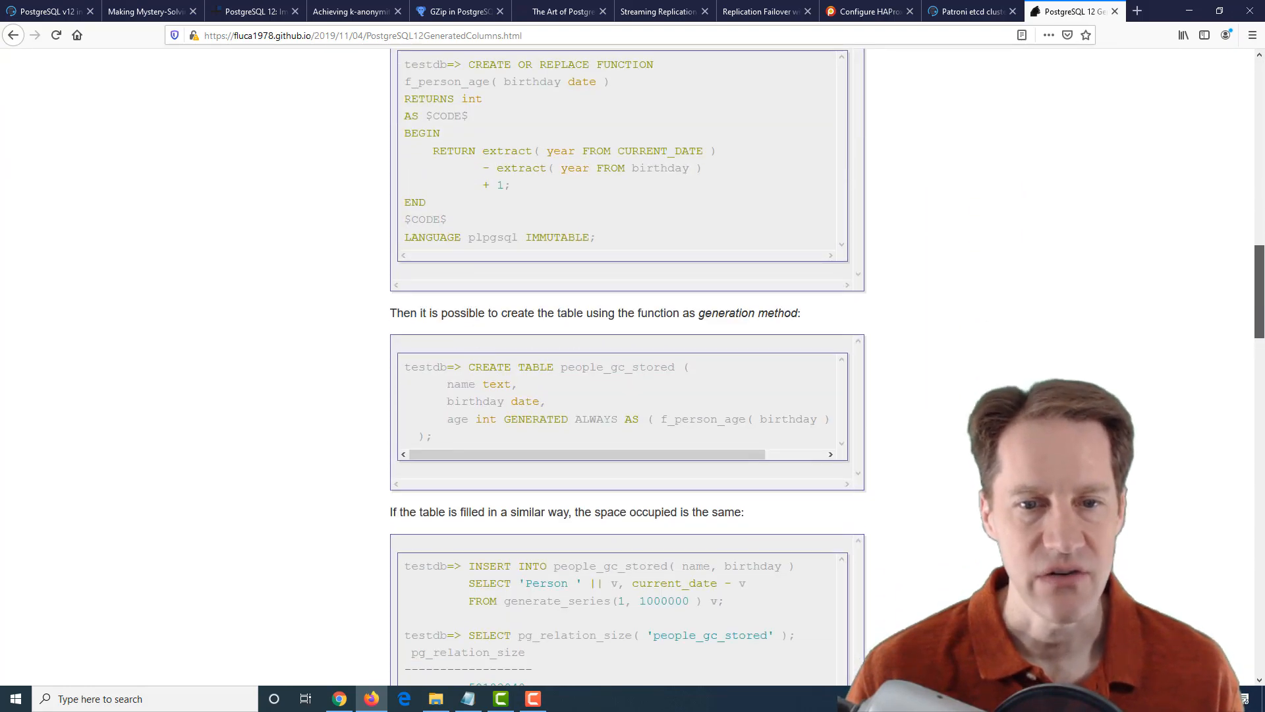
{"action": "scroll", "scroll_direction": "down", "scroll_amount": 3}
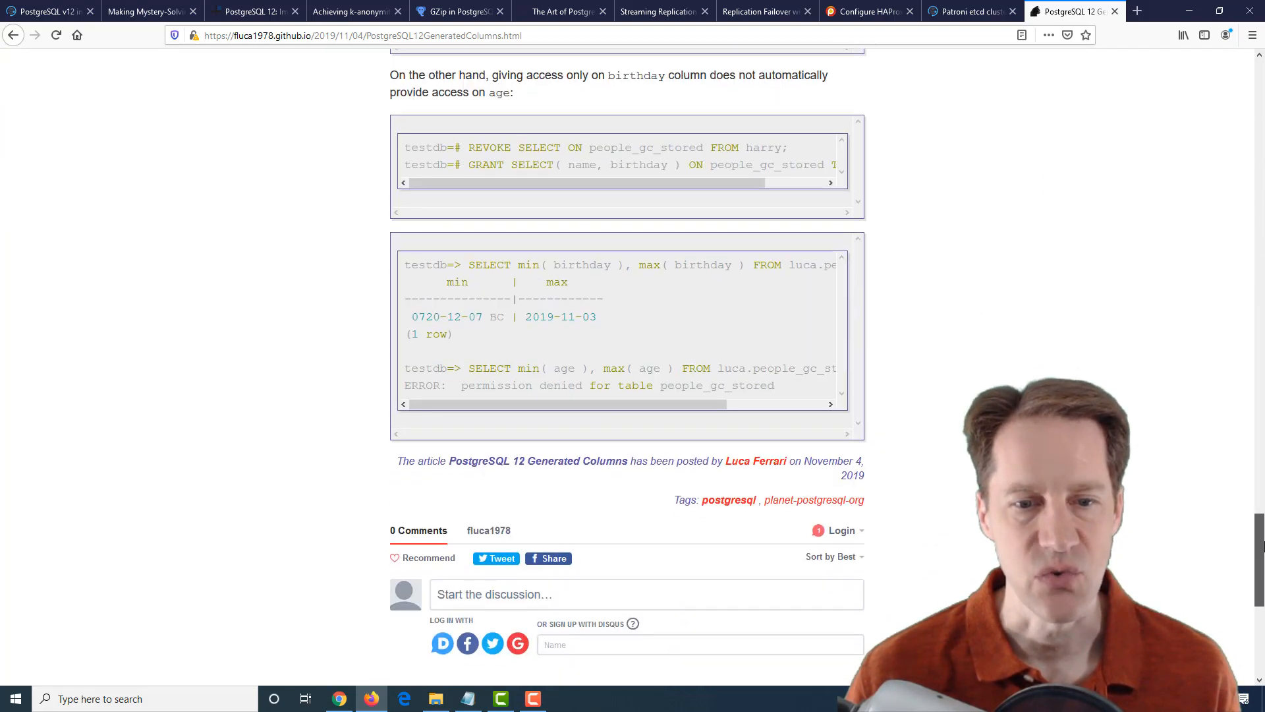